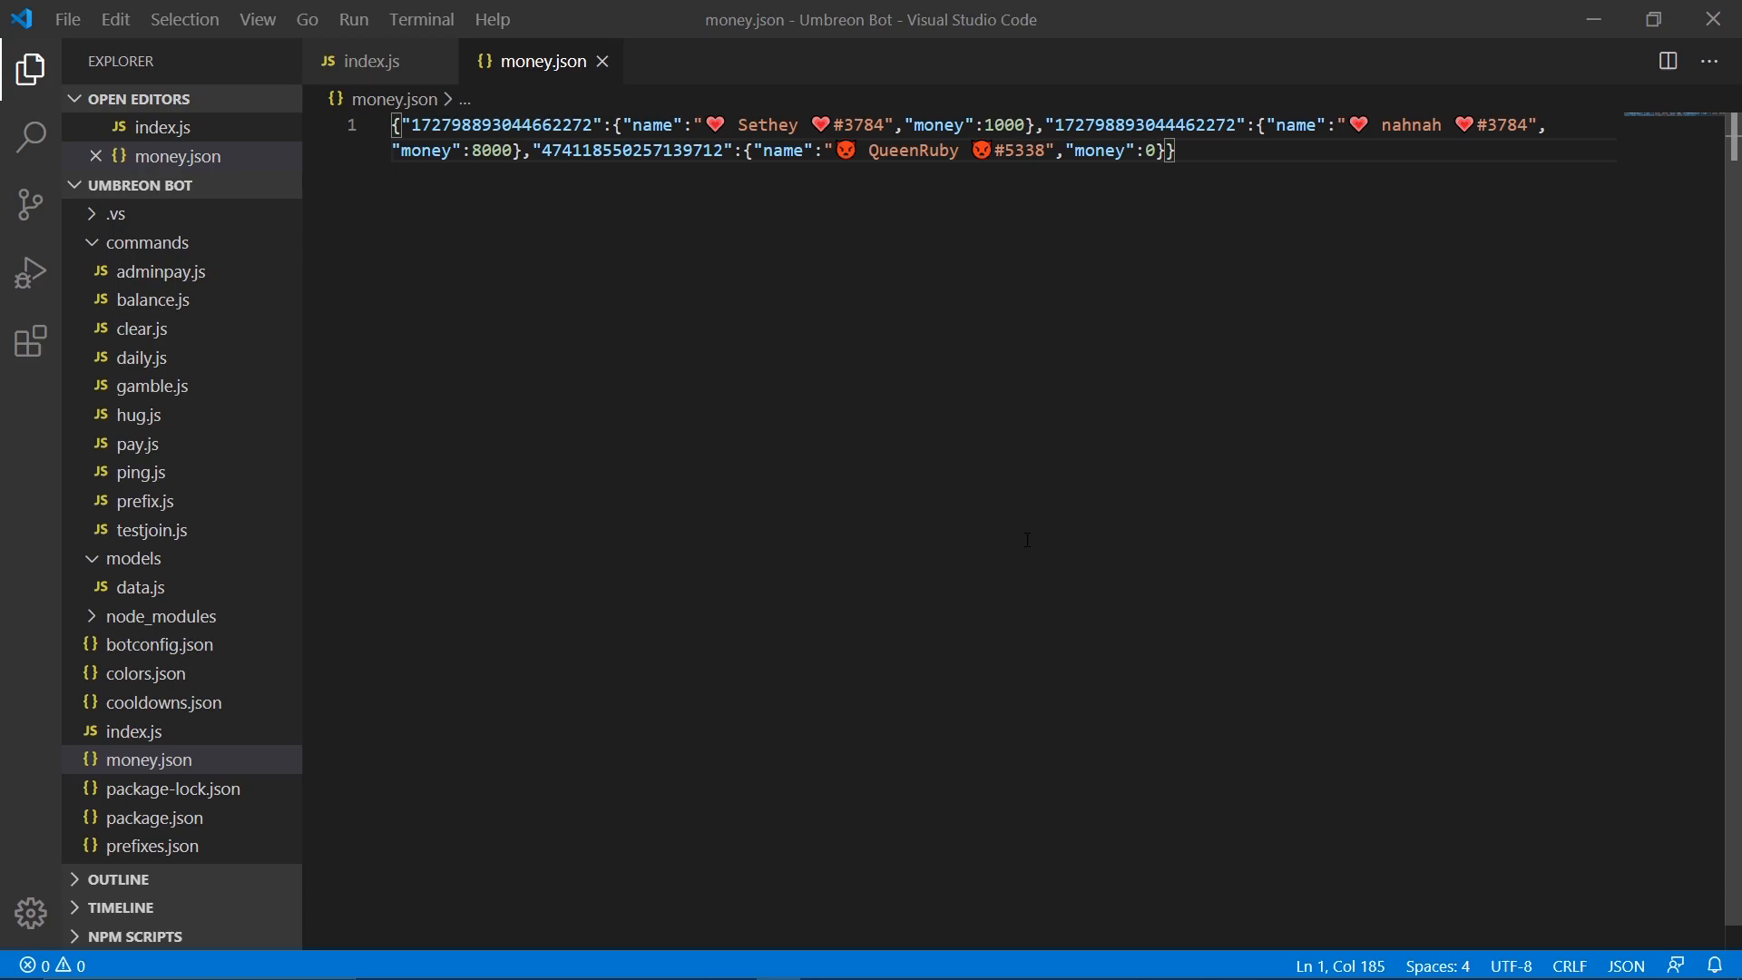
{"action": "mouse_move", "coordinate": [743, 374]}
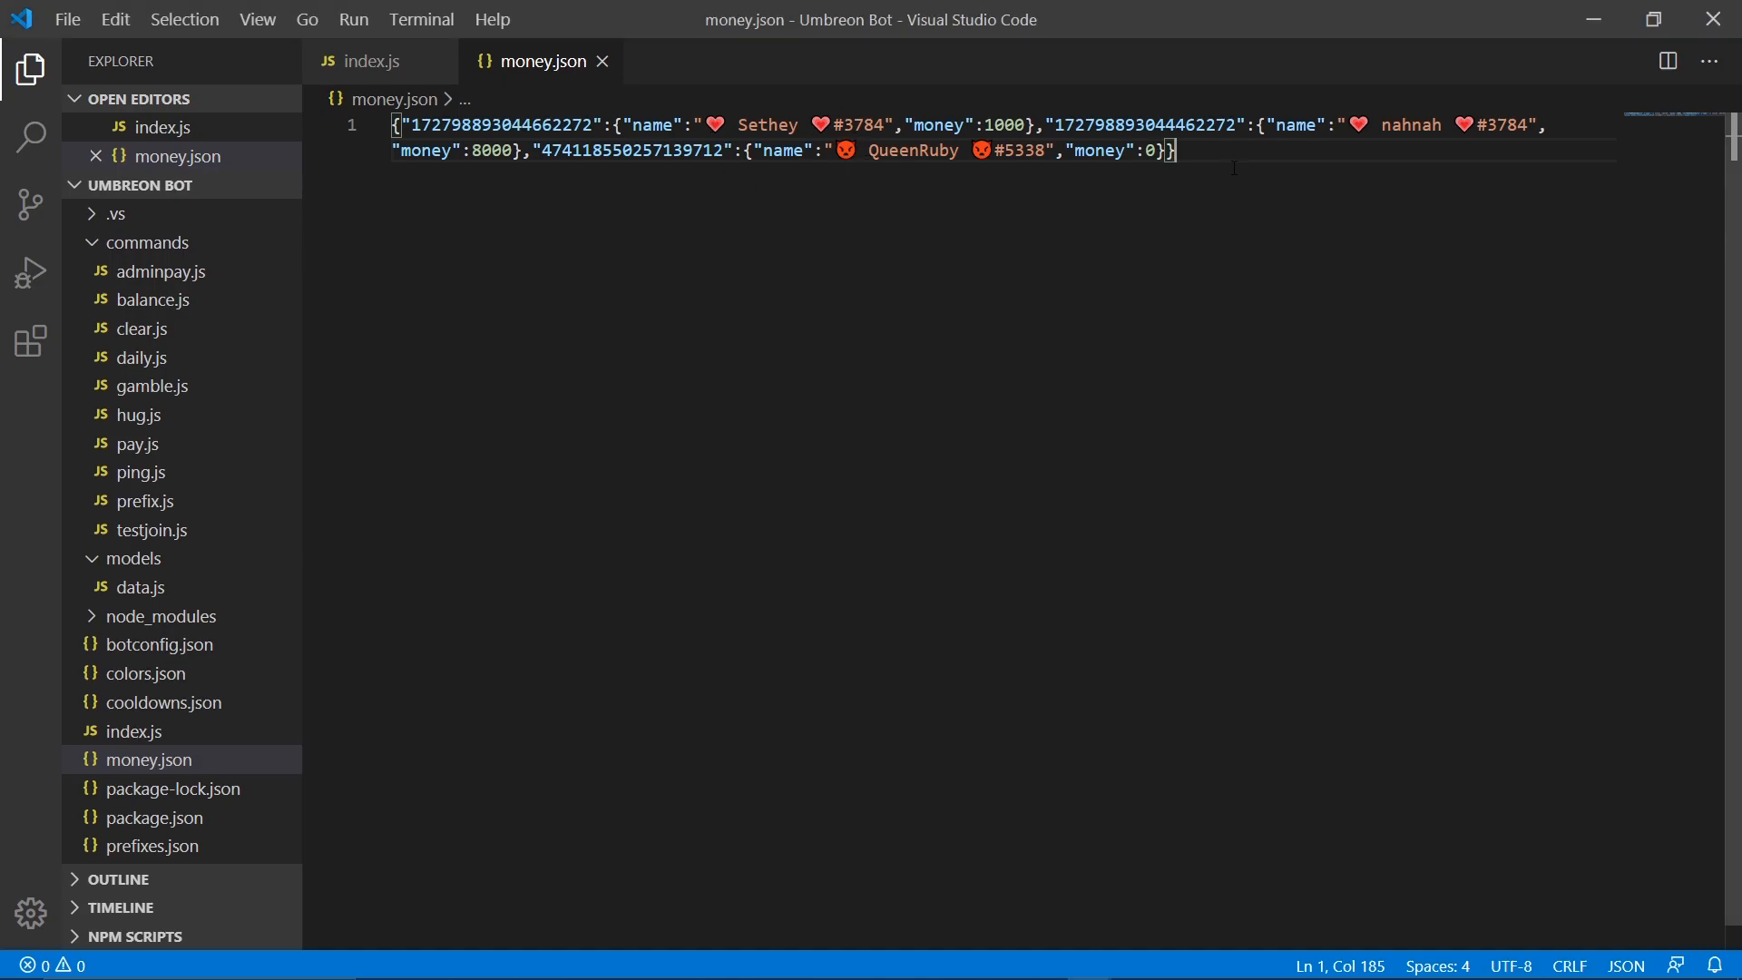
Step: Create a new transfer.js file inside the commands folder
{"action": "key", "text": "ctrl+a"}
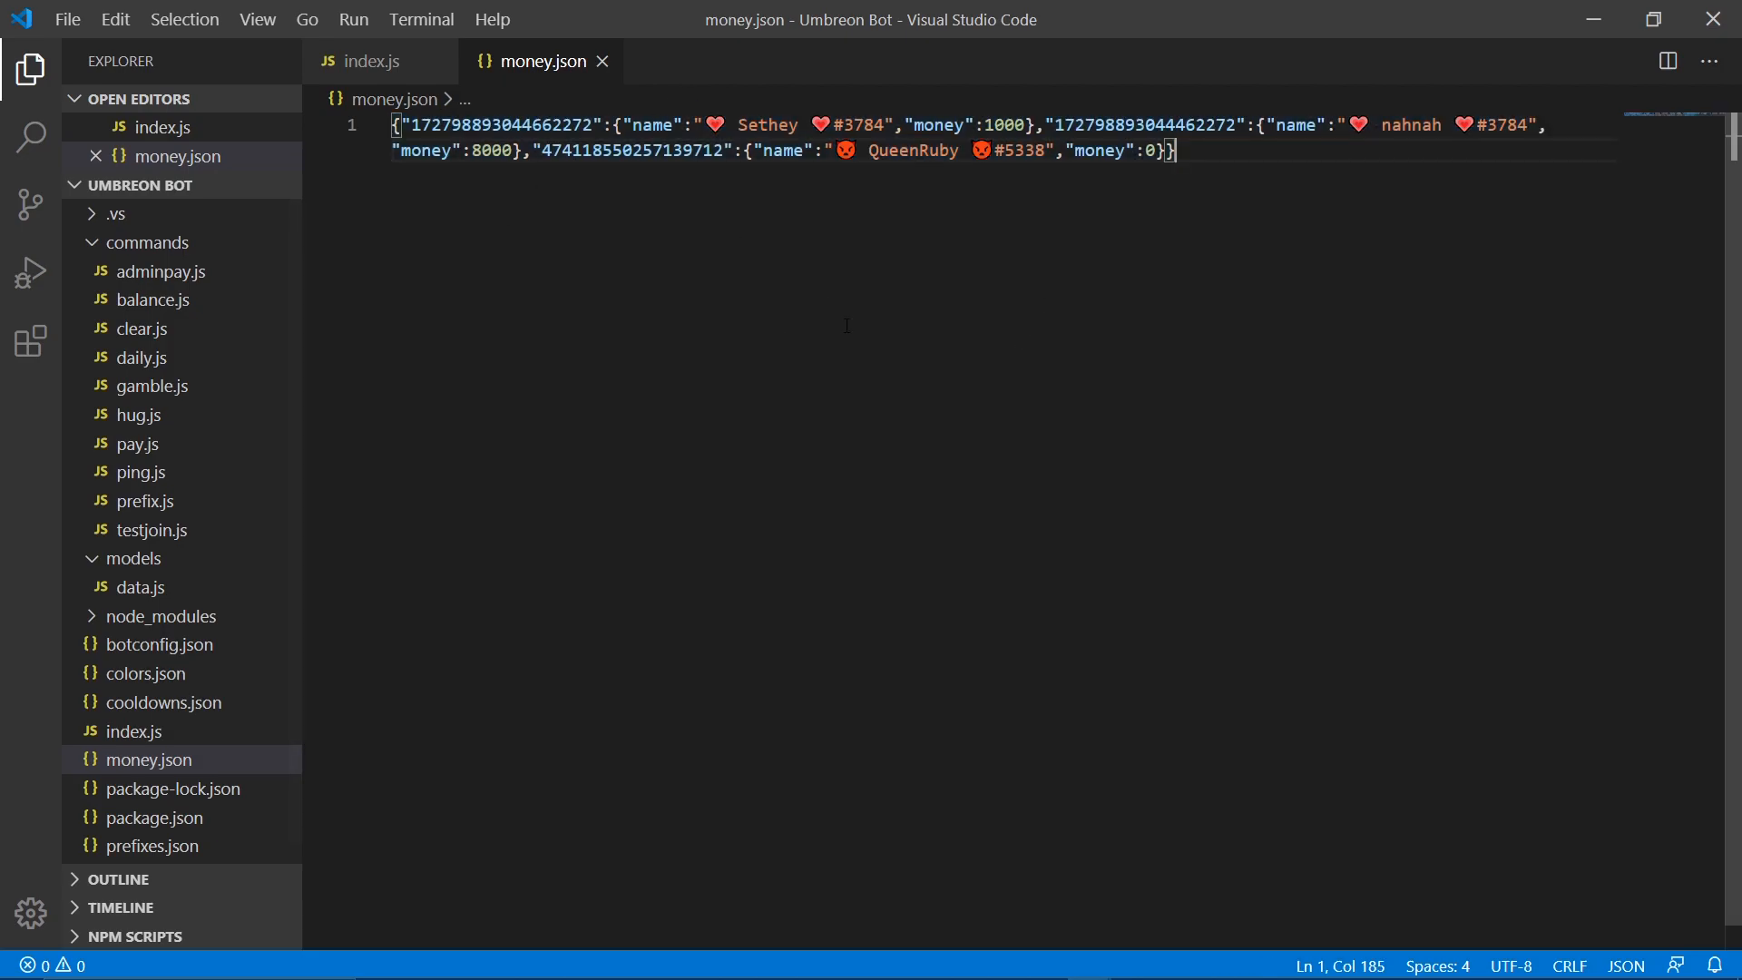
{"action": "mouse_move", "coordinate": [203, 314]}
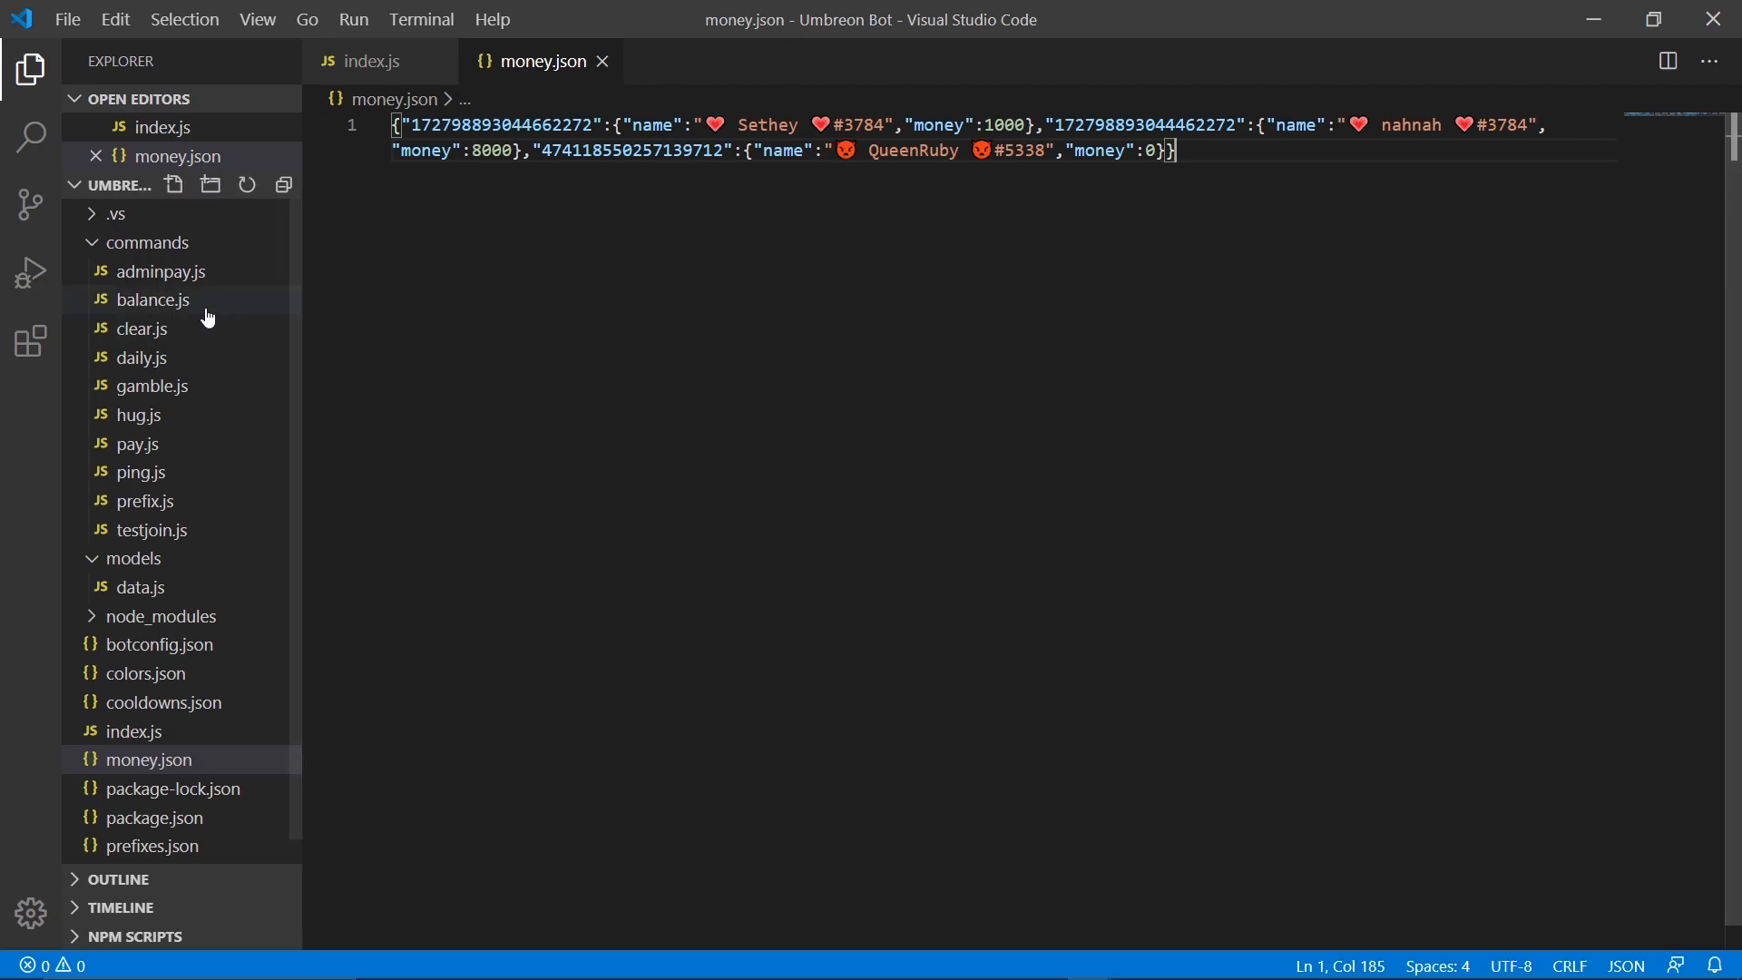
{"action": "left_click", "coordinate": [174, 185]}
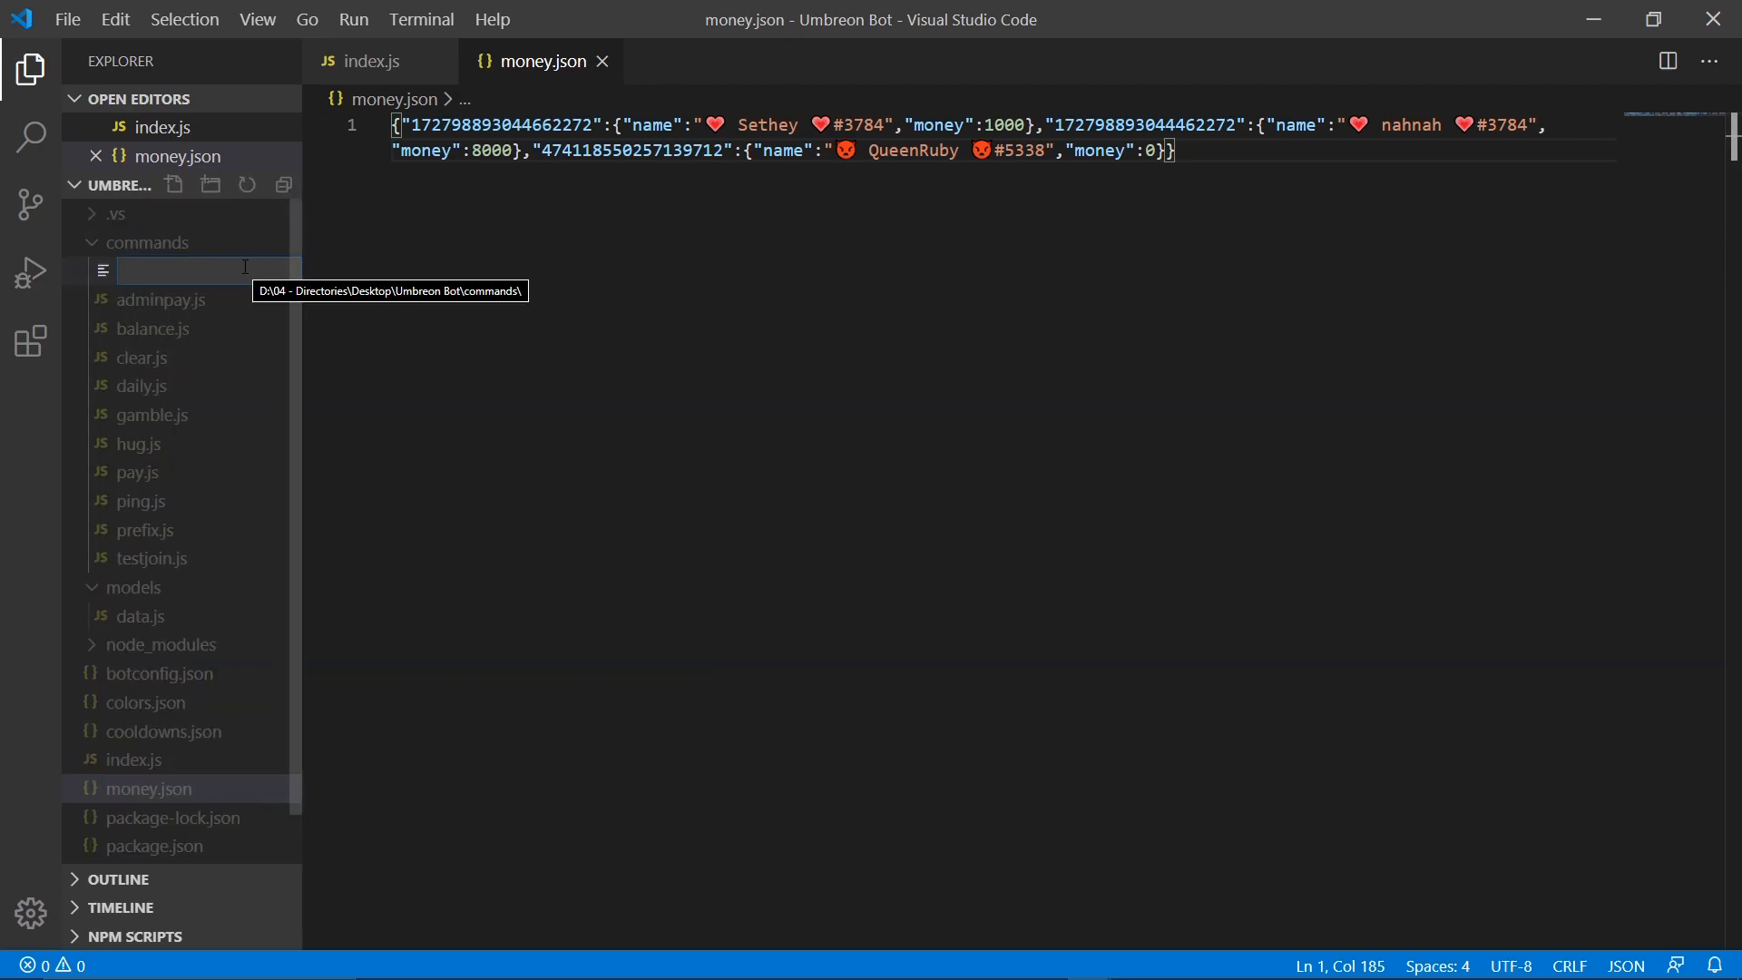
{"action": "type", "text": "tran"}
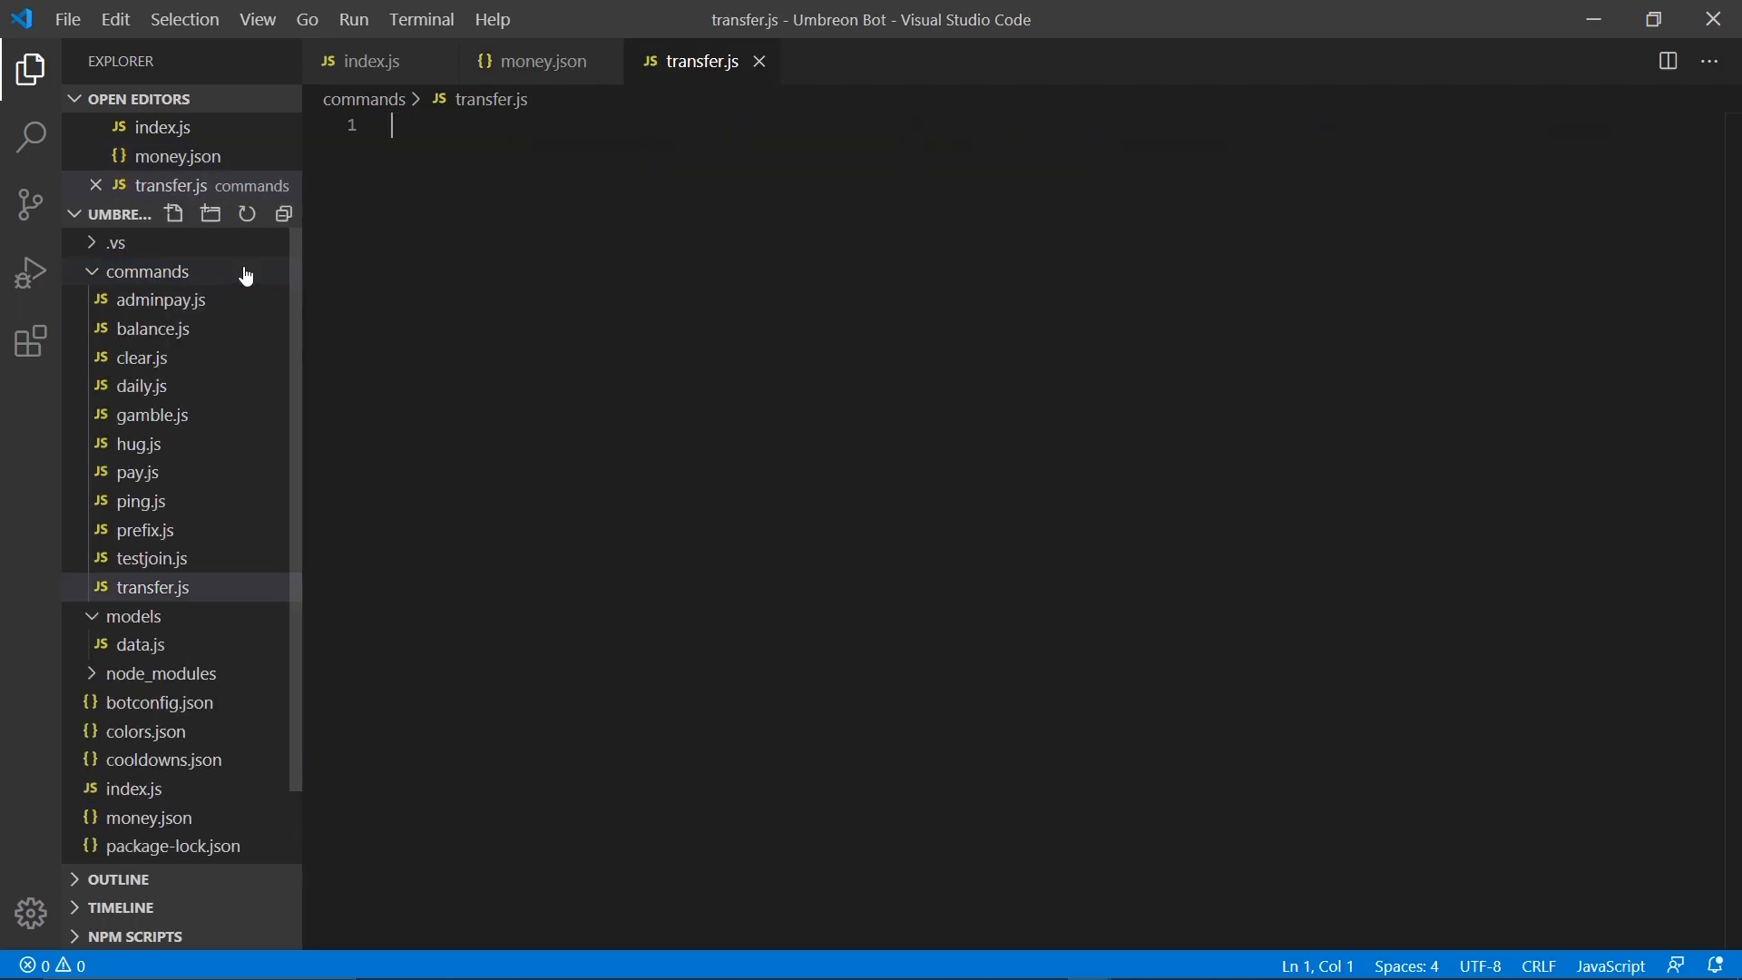
Step: Copy the ping command's run/help skeleton into transfer.js and rename its help name to "transfer"
{"action": "left_click", "coordinate": [542, 62]}
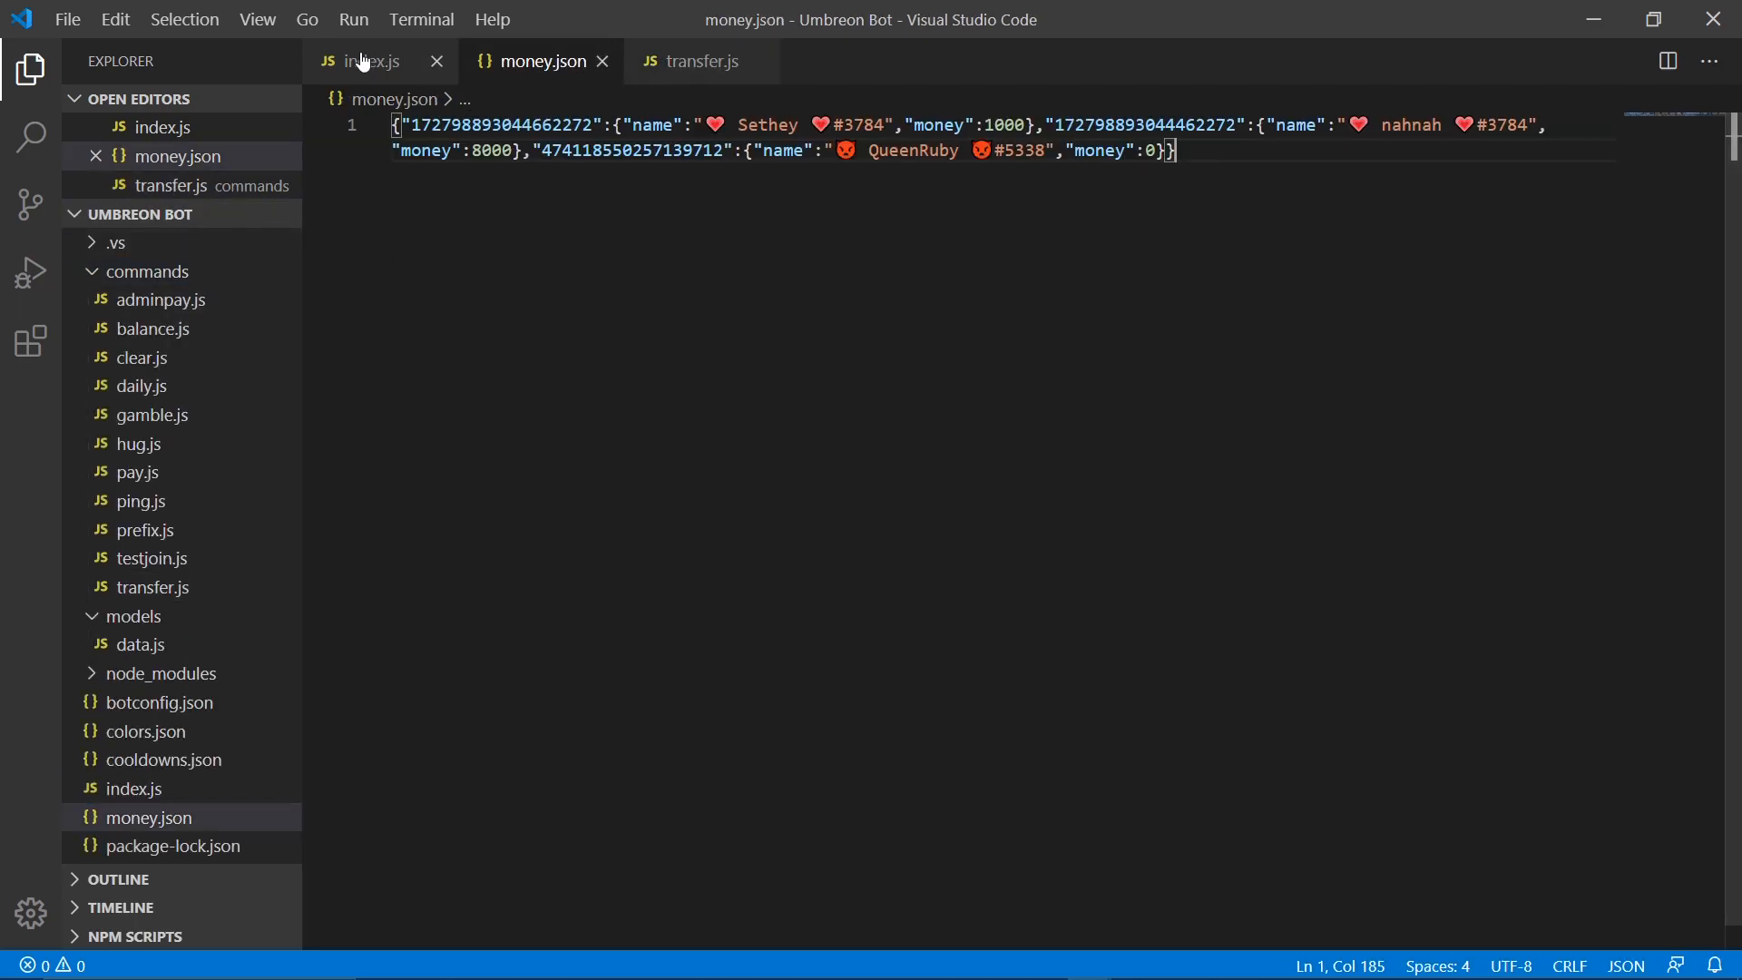
{"action": "left_click", "coordinate": [142, 530]}
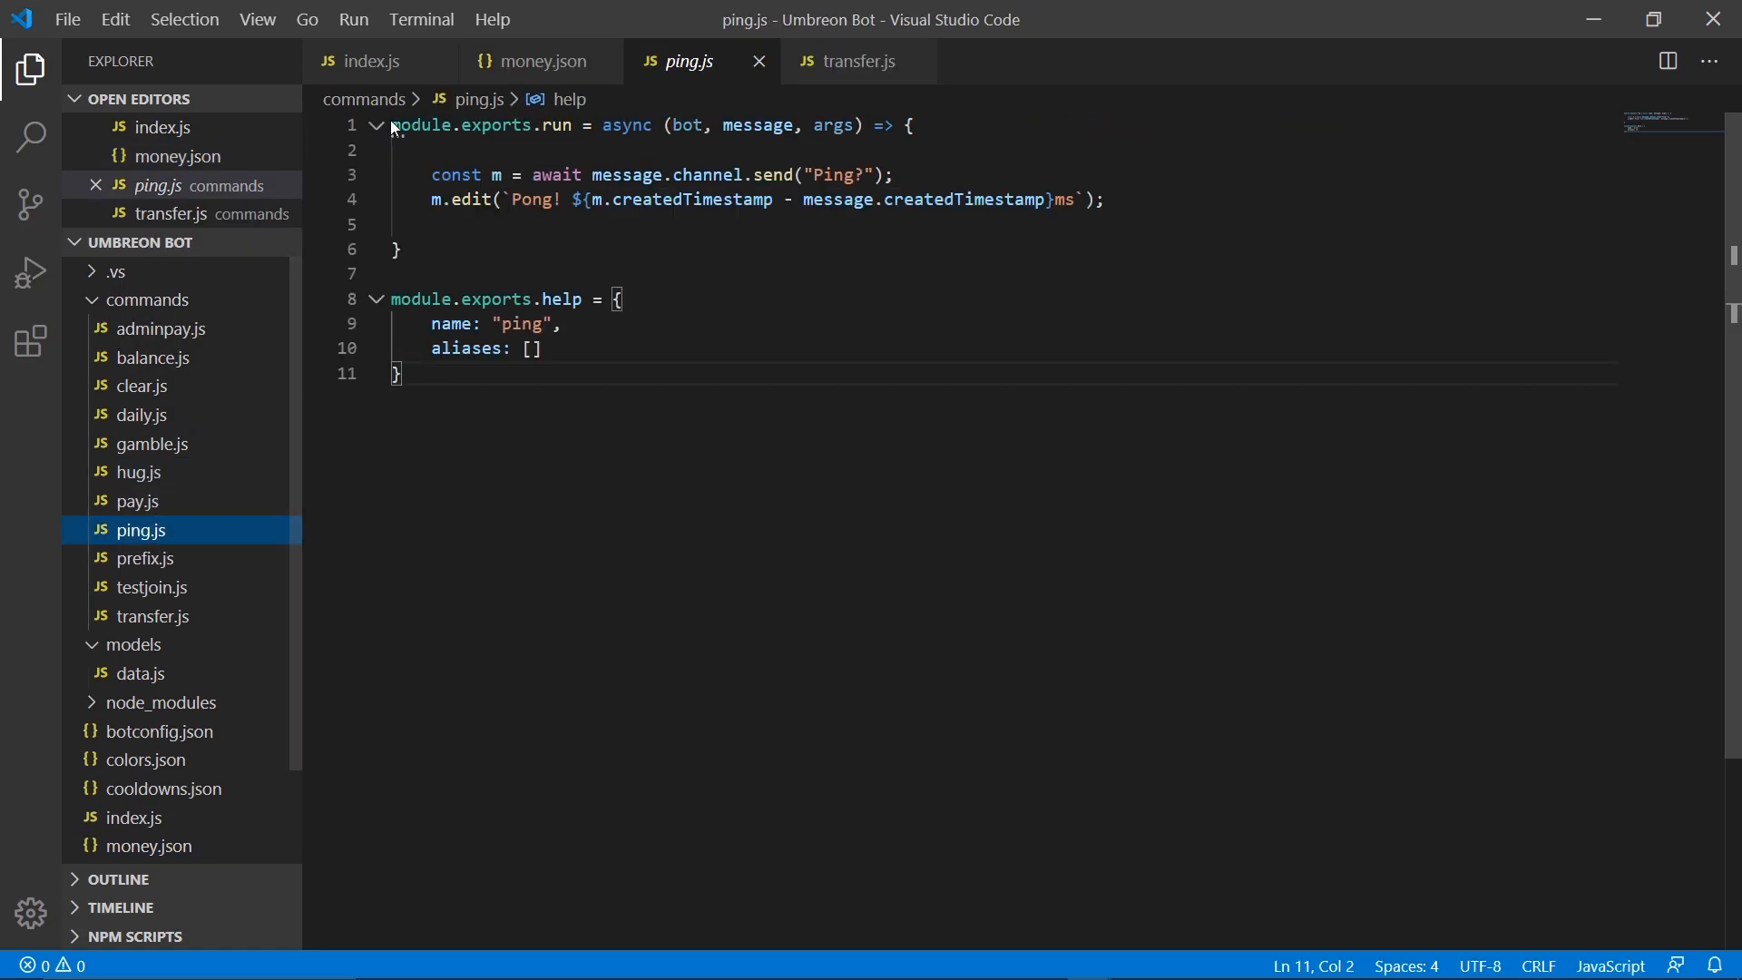
{"action": "left_click", "coordinate": [855, 61]}
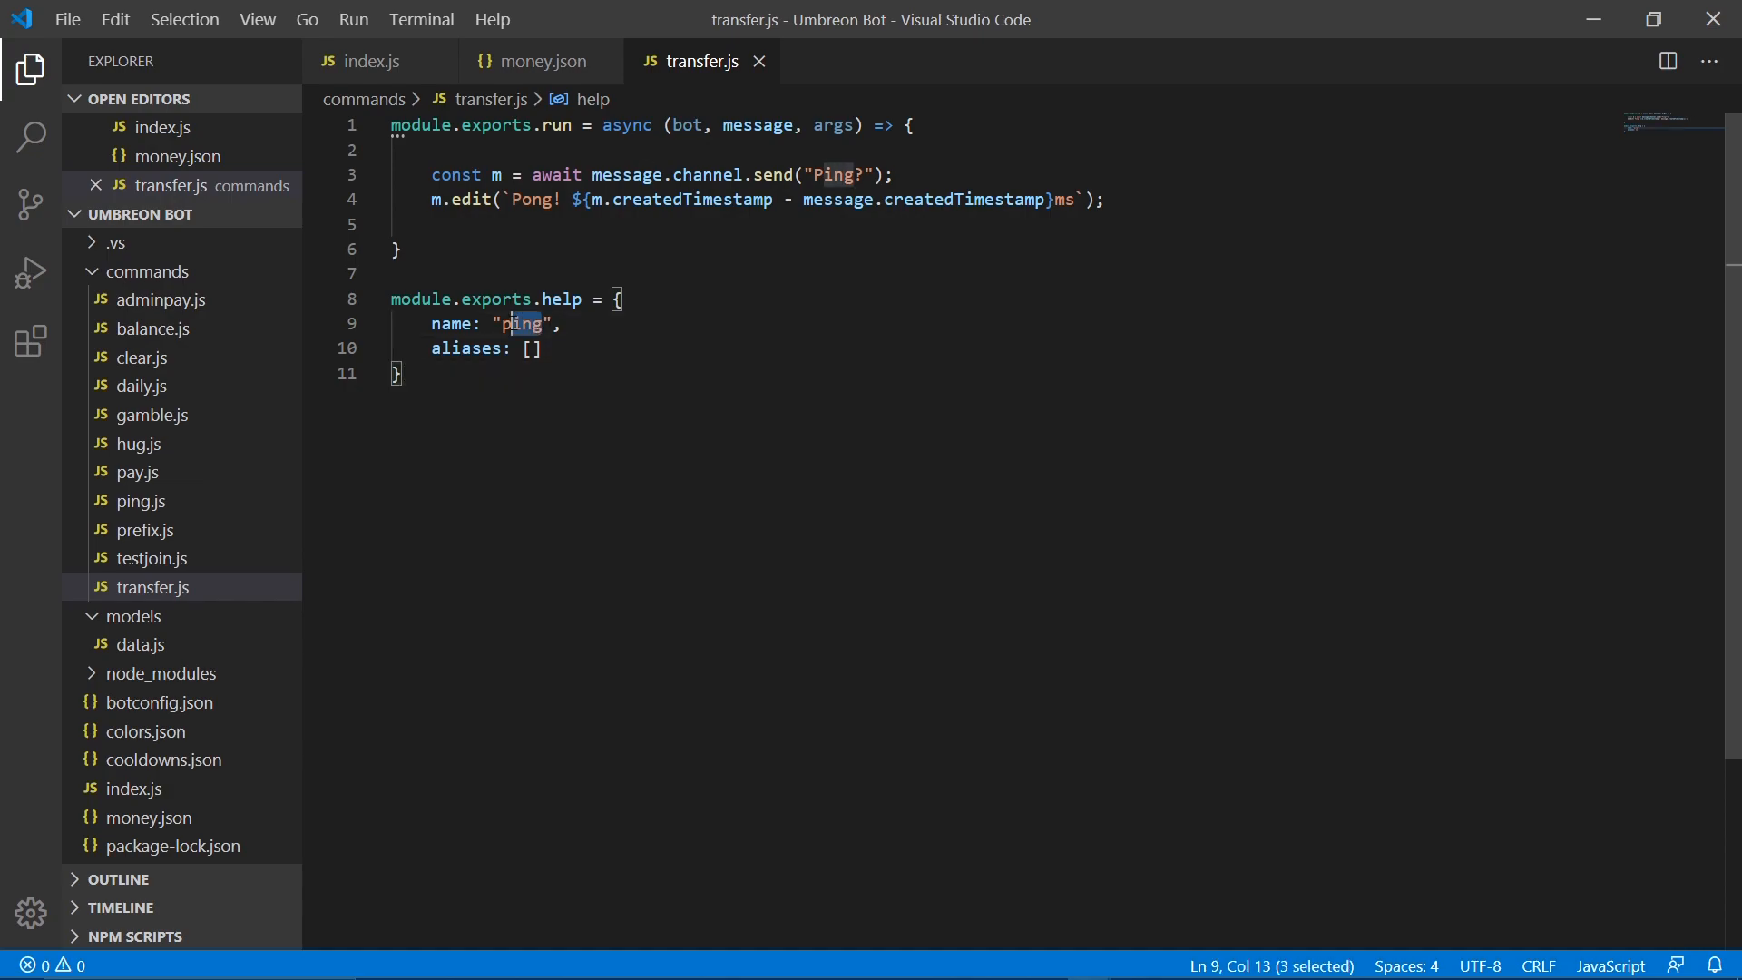
{"action": "type", "text": "transfer"}
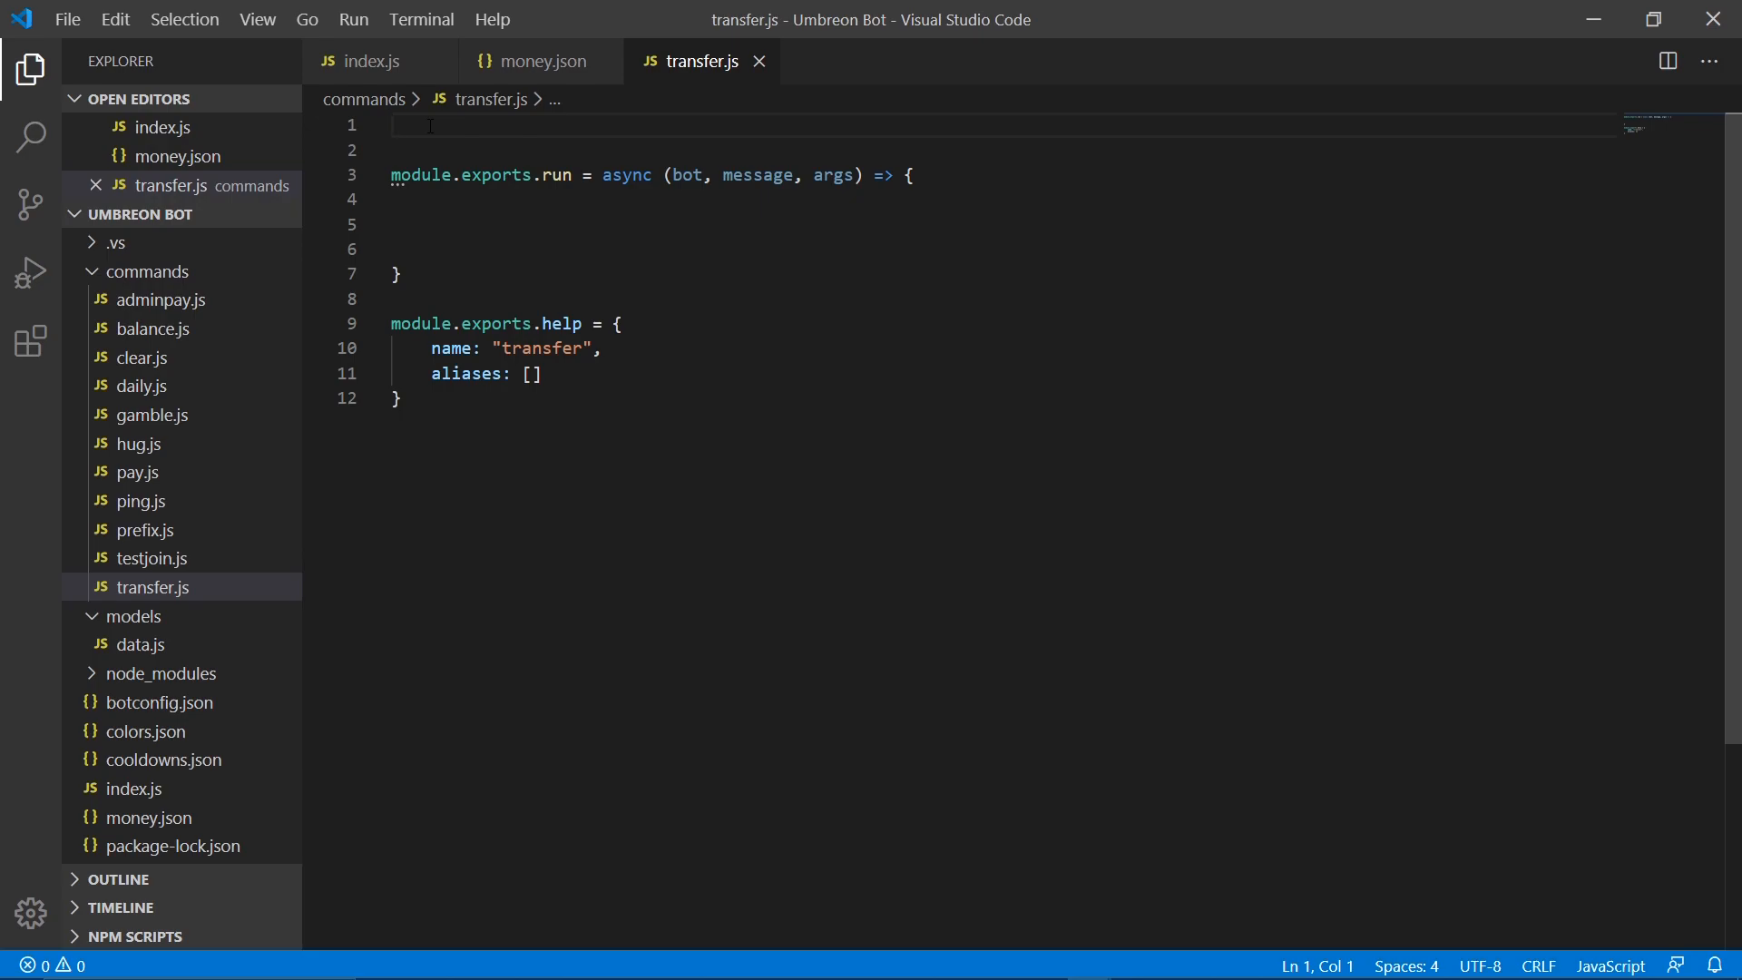
Step: Require money.json at the top of transfer.js via the ../ relative path
{"action": "type", "text": "const"}
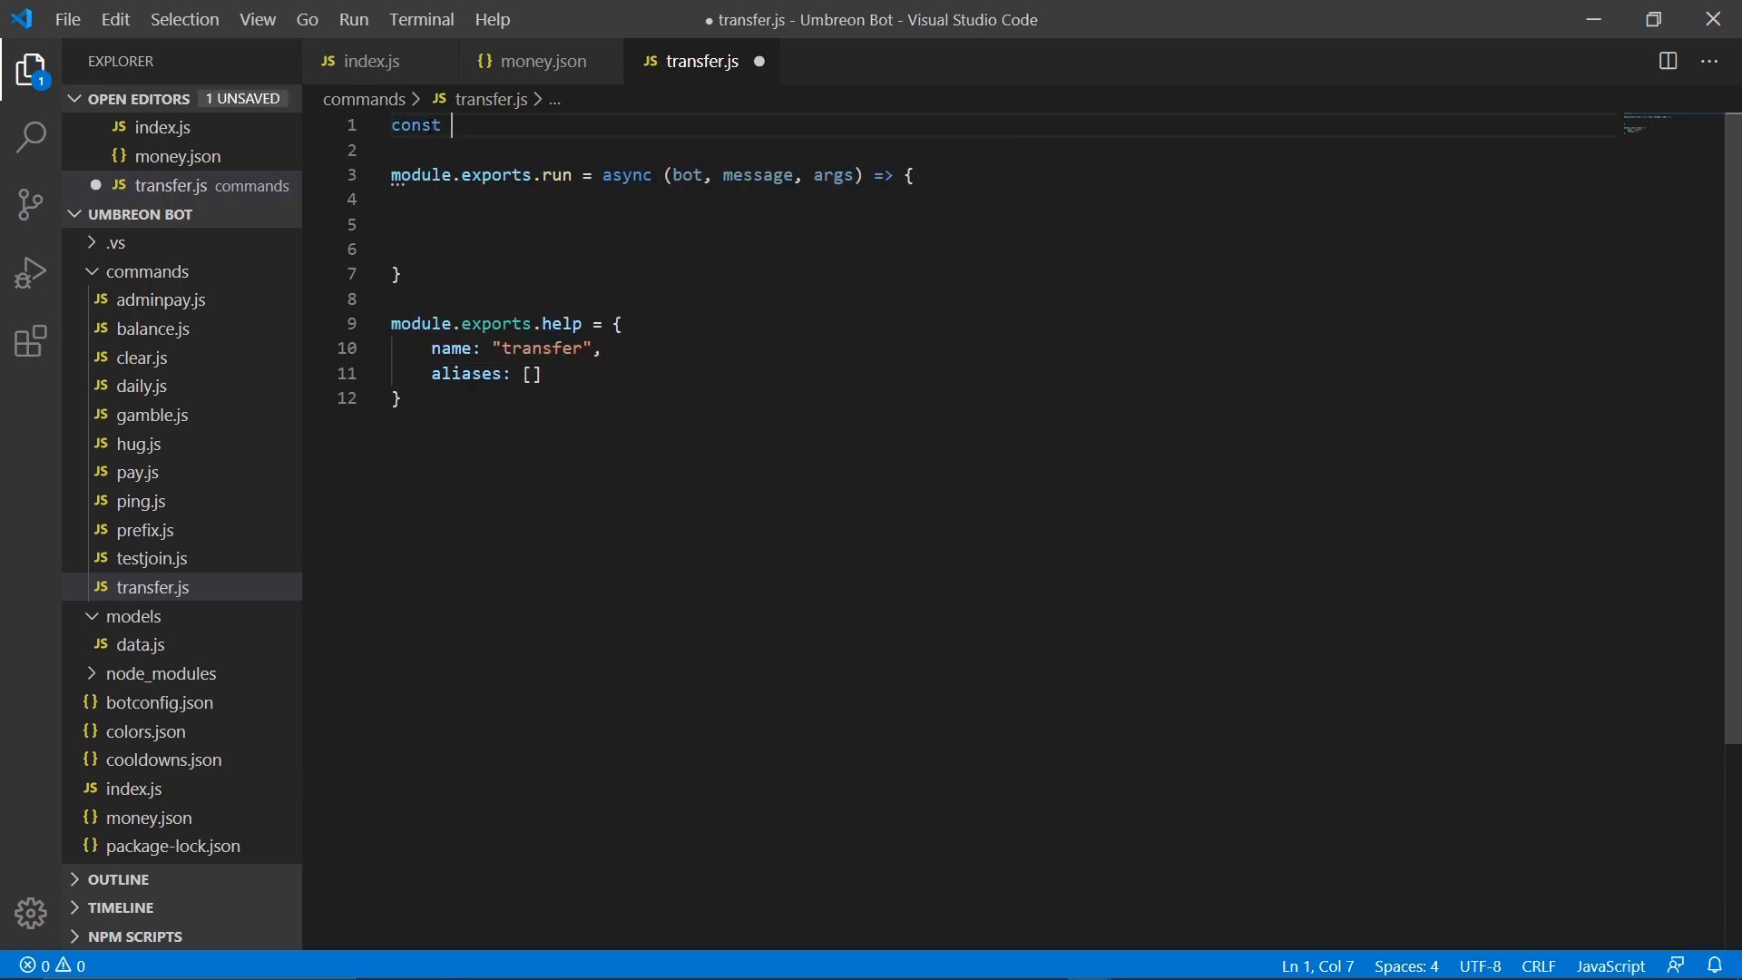
{"action": "type", "text": "money ="}
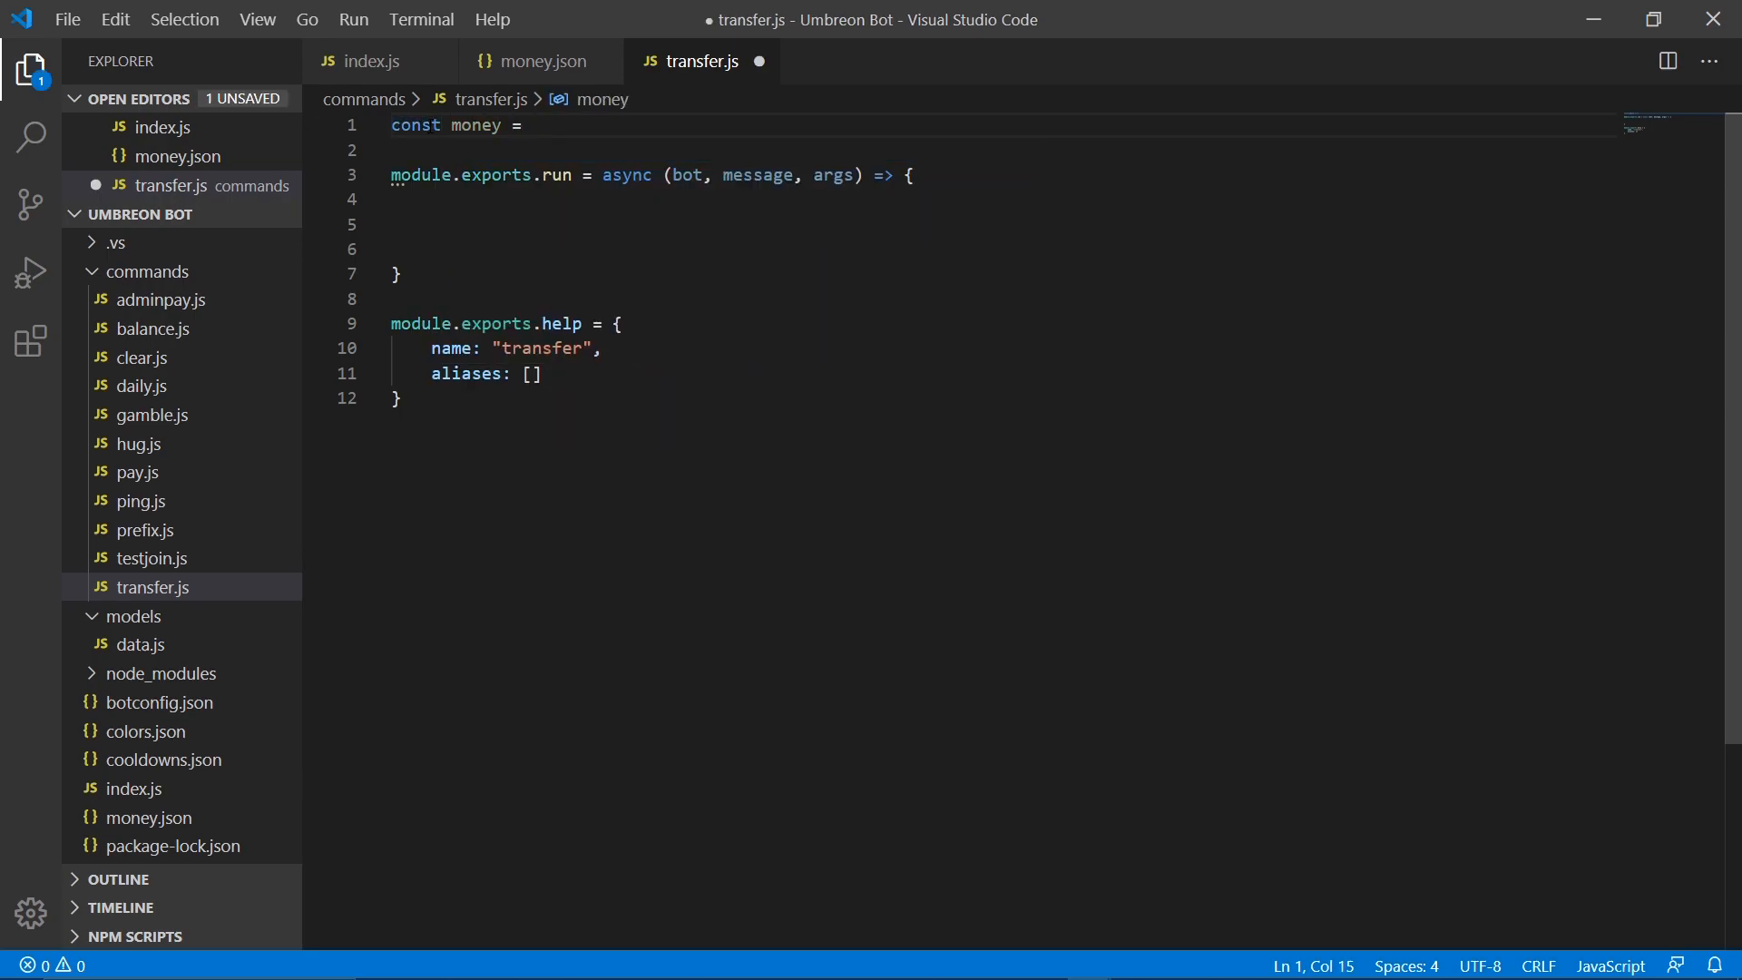
{"action": "type", "text": "require(\",,."}
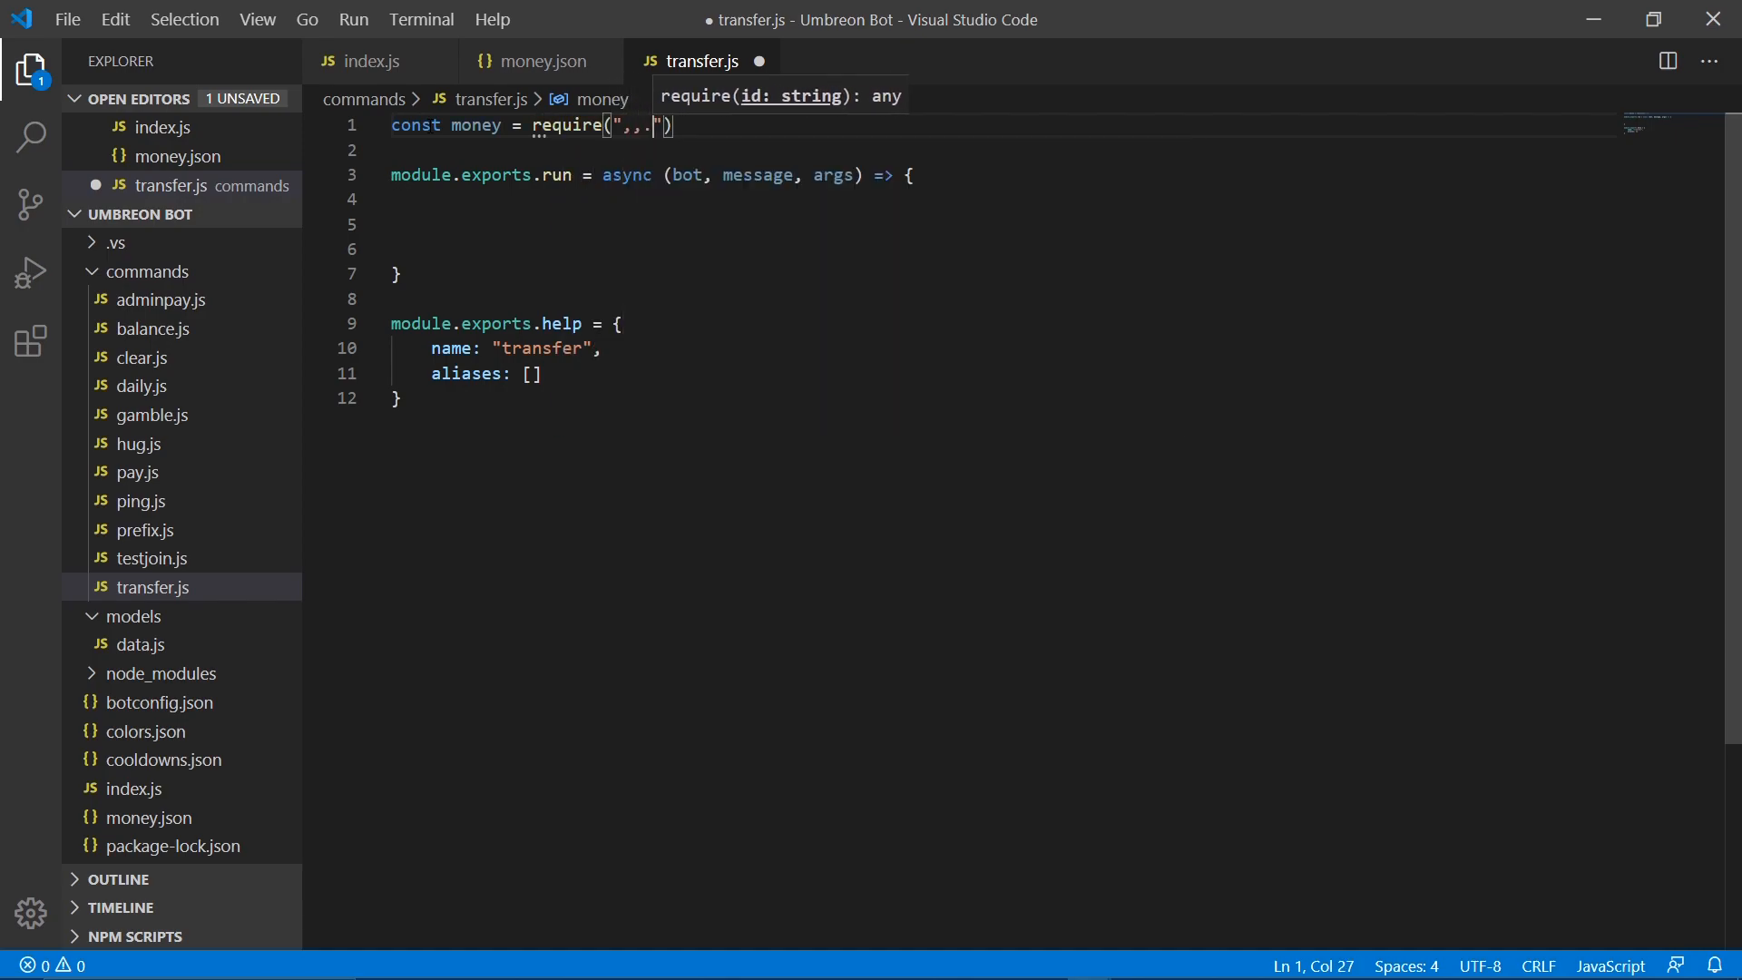
{"action": "type", "text": "../"}
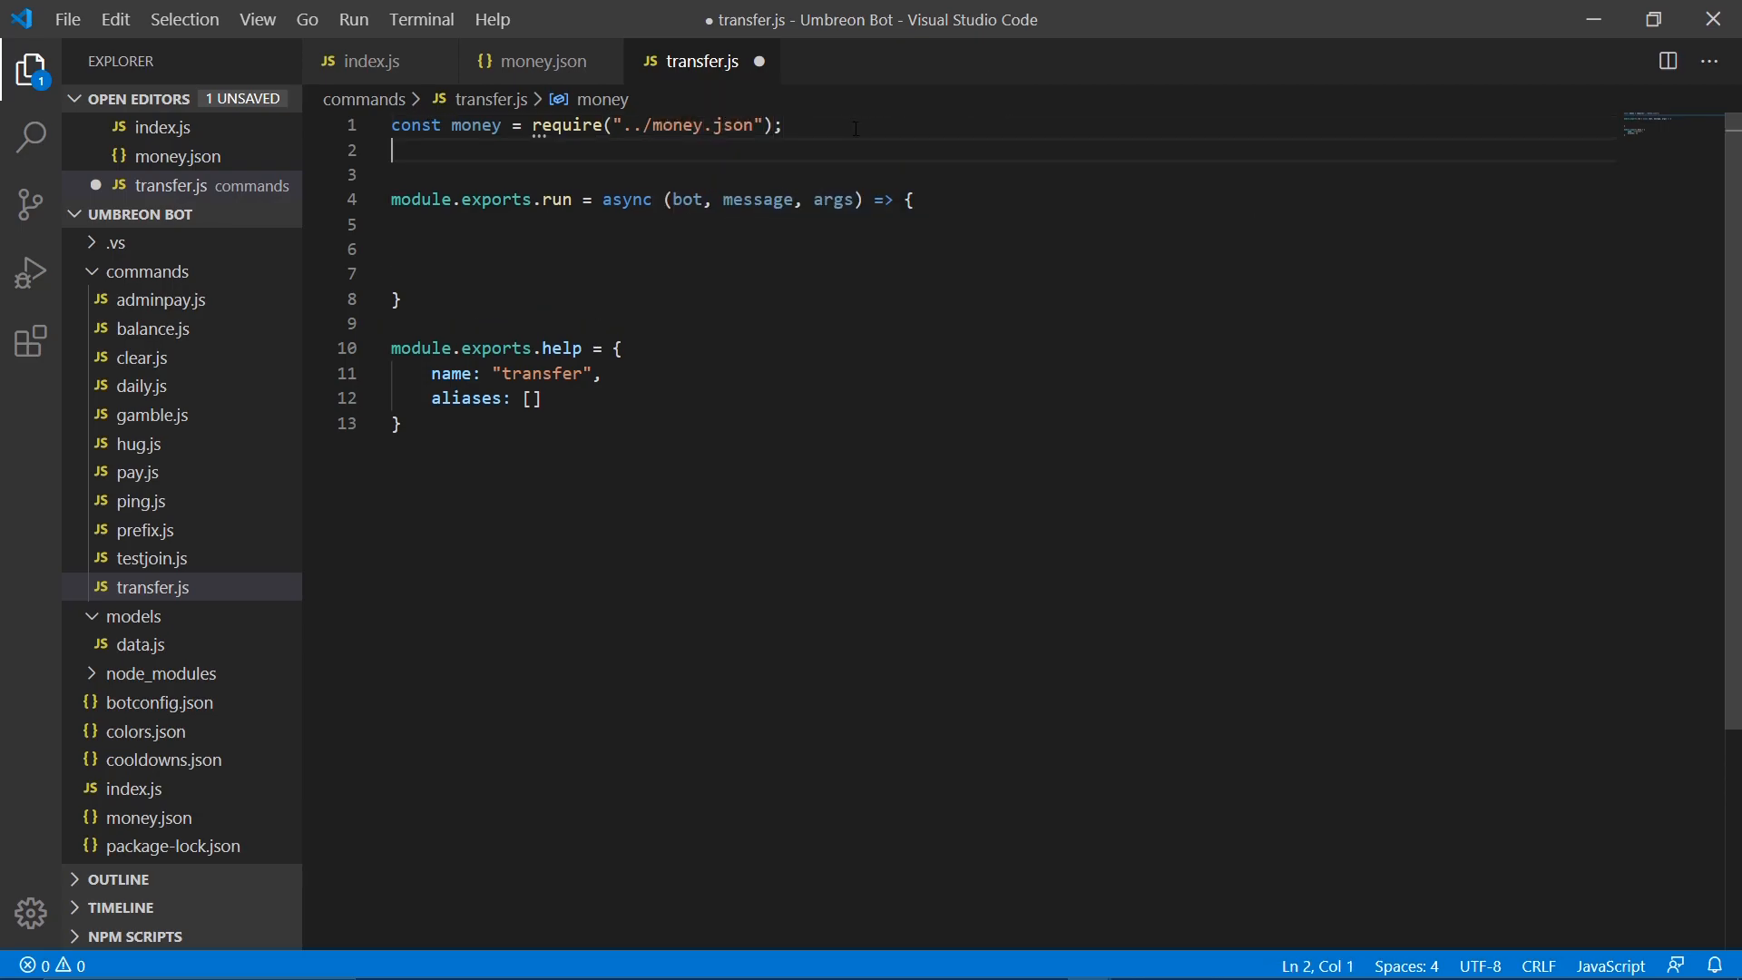
{"action": "type", "text": "const"}
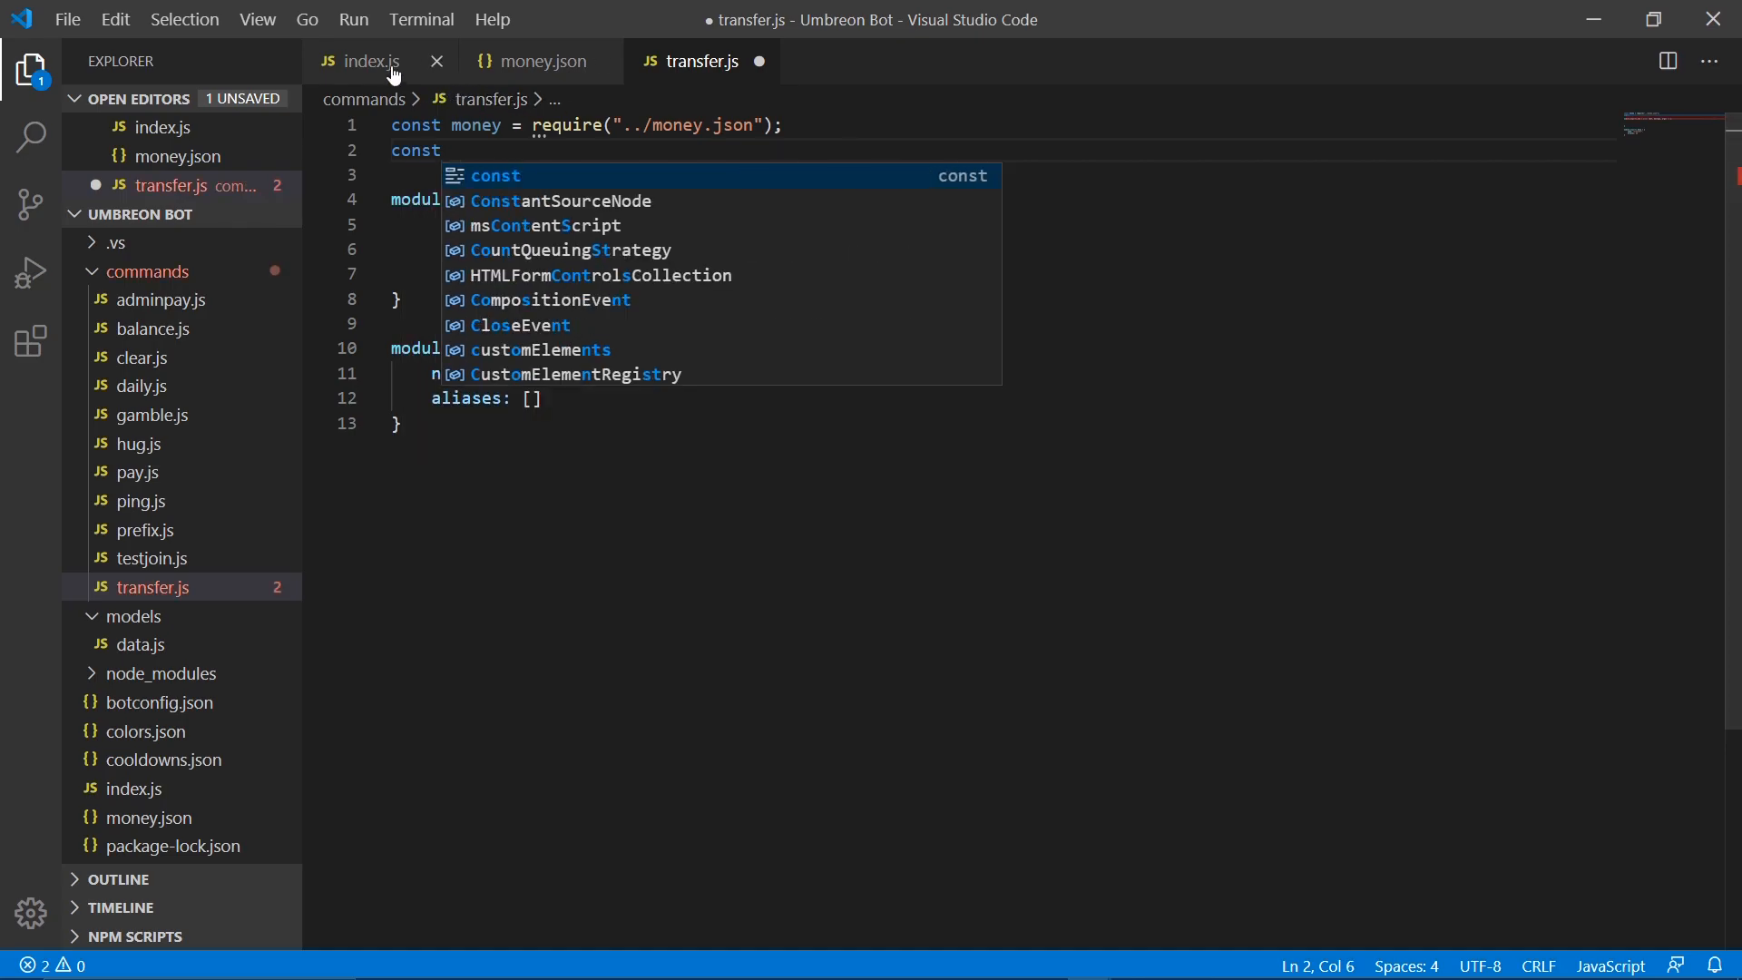
Step: Bring the botconfig and fs require lines over from index.js and save transfer.js
{"action": "left_click", "coordinate": [368, 62]}
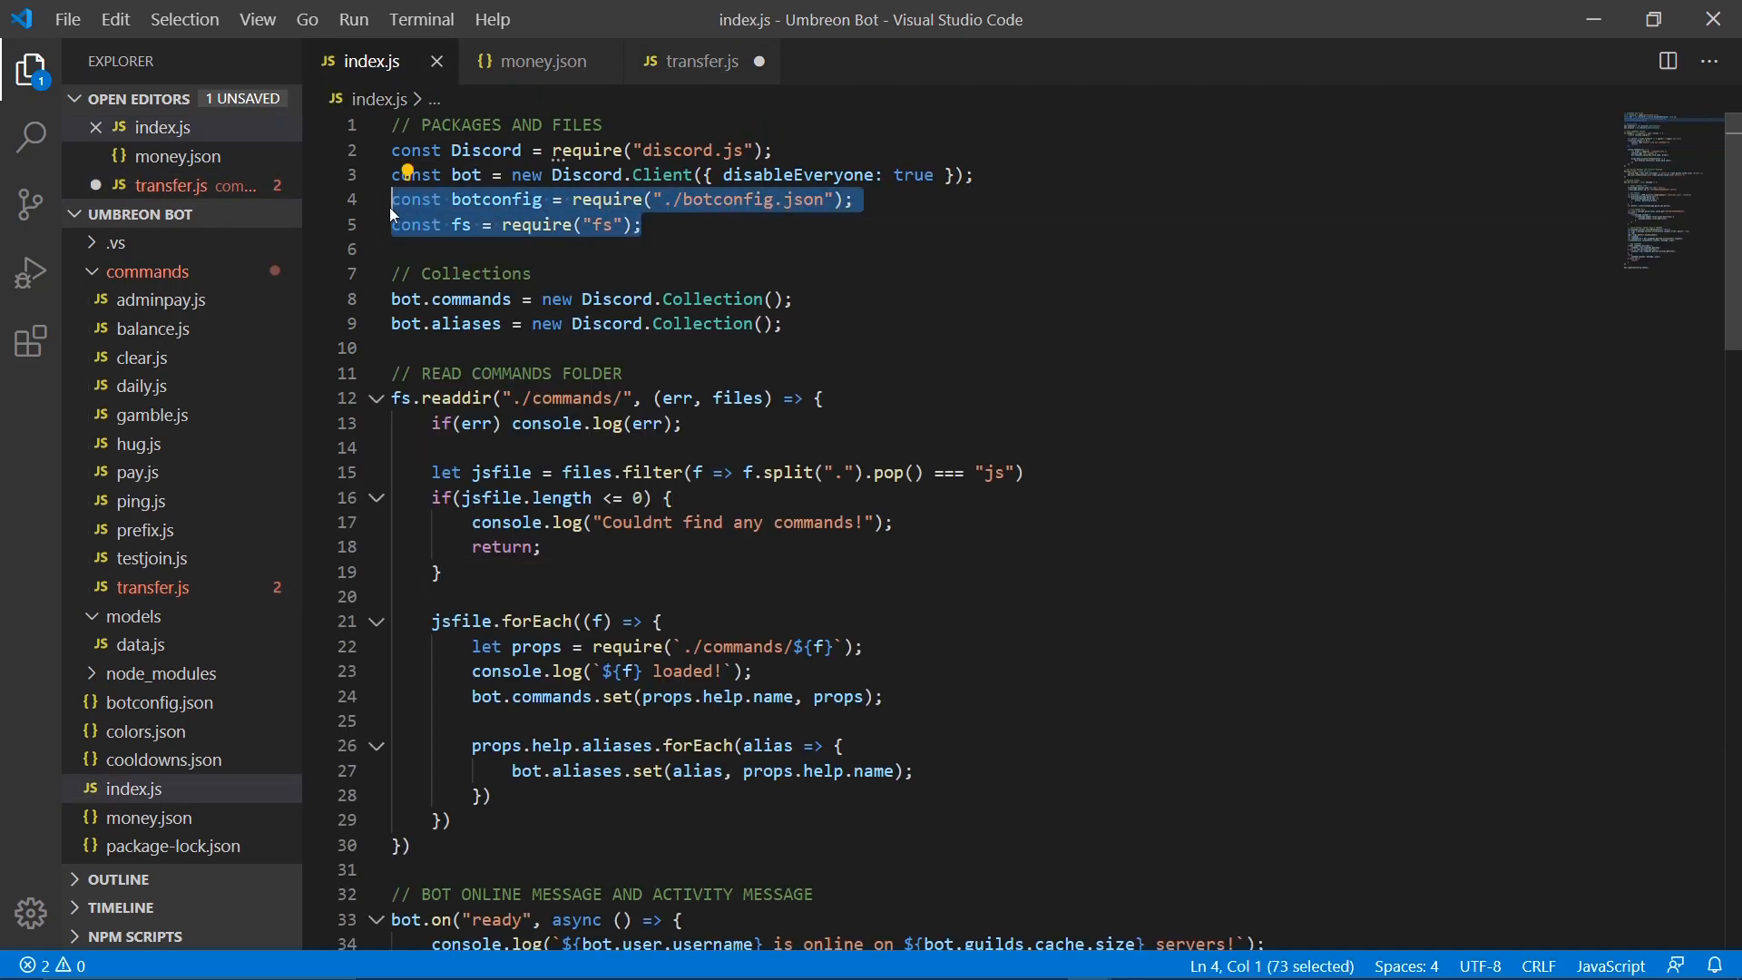
{"action": "left_click", "coordinate": [640, 225]}
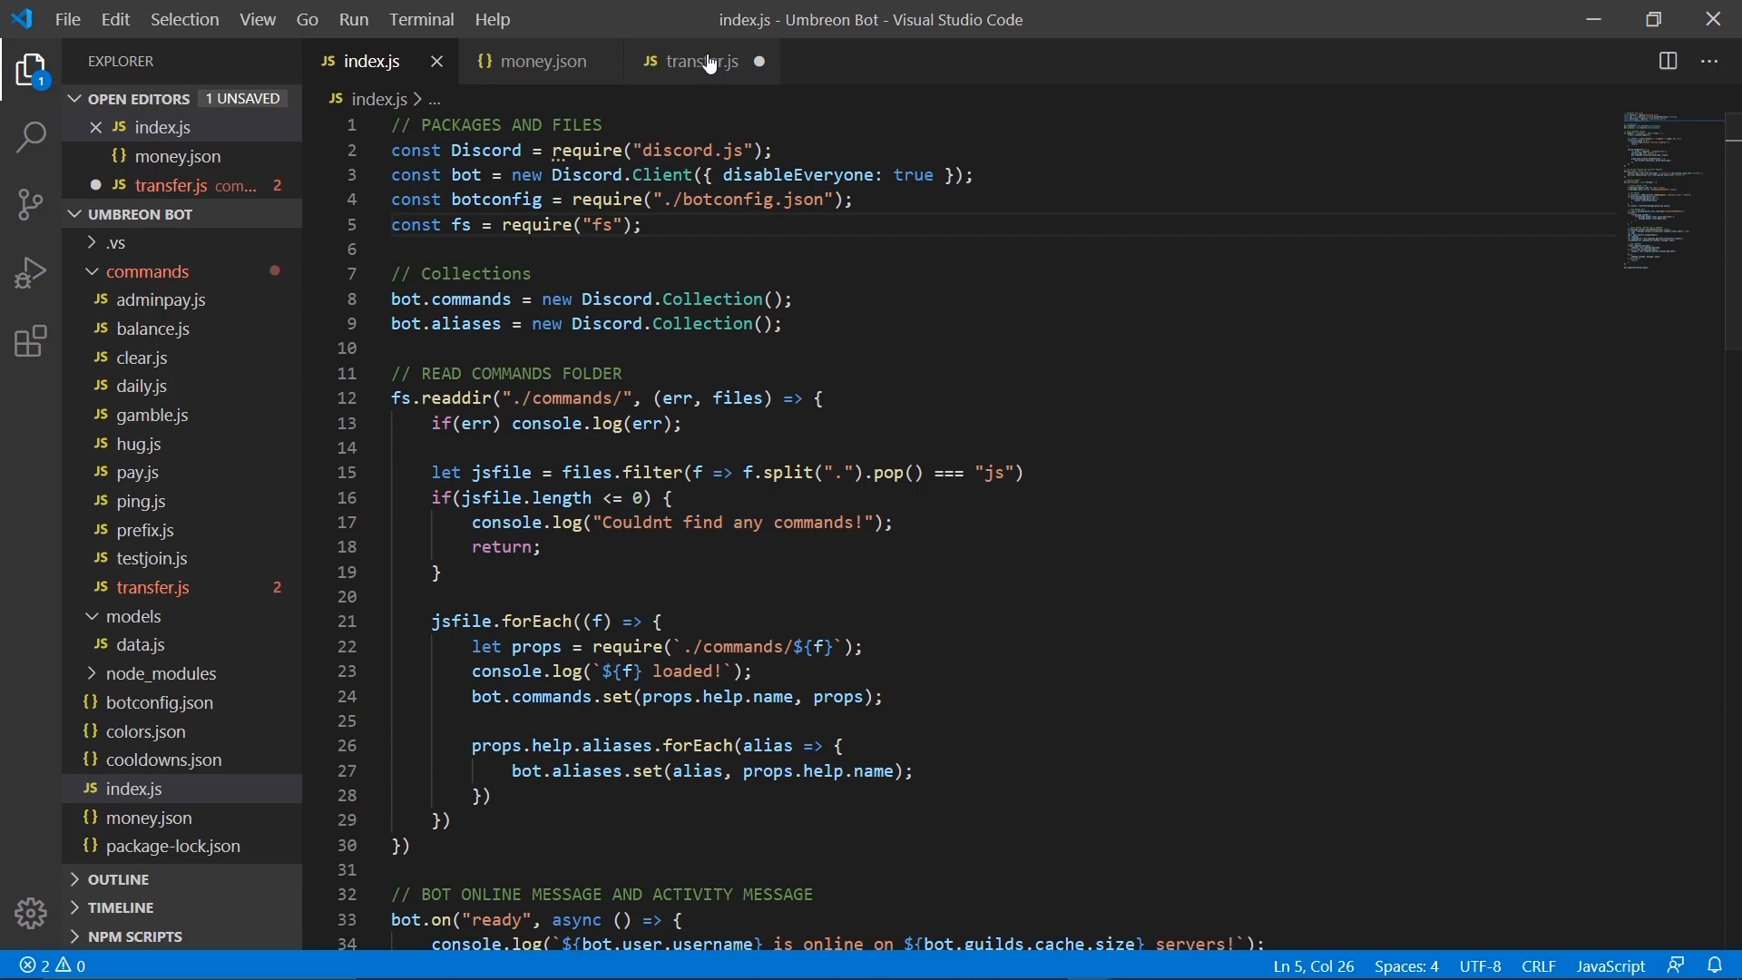
{"action": "left_click", "coordinate": [704, 62]}
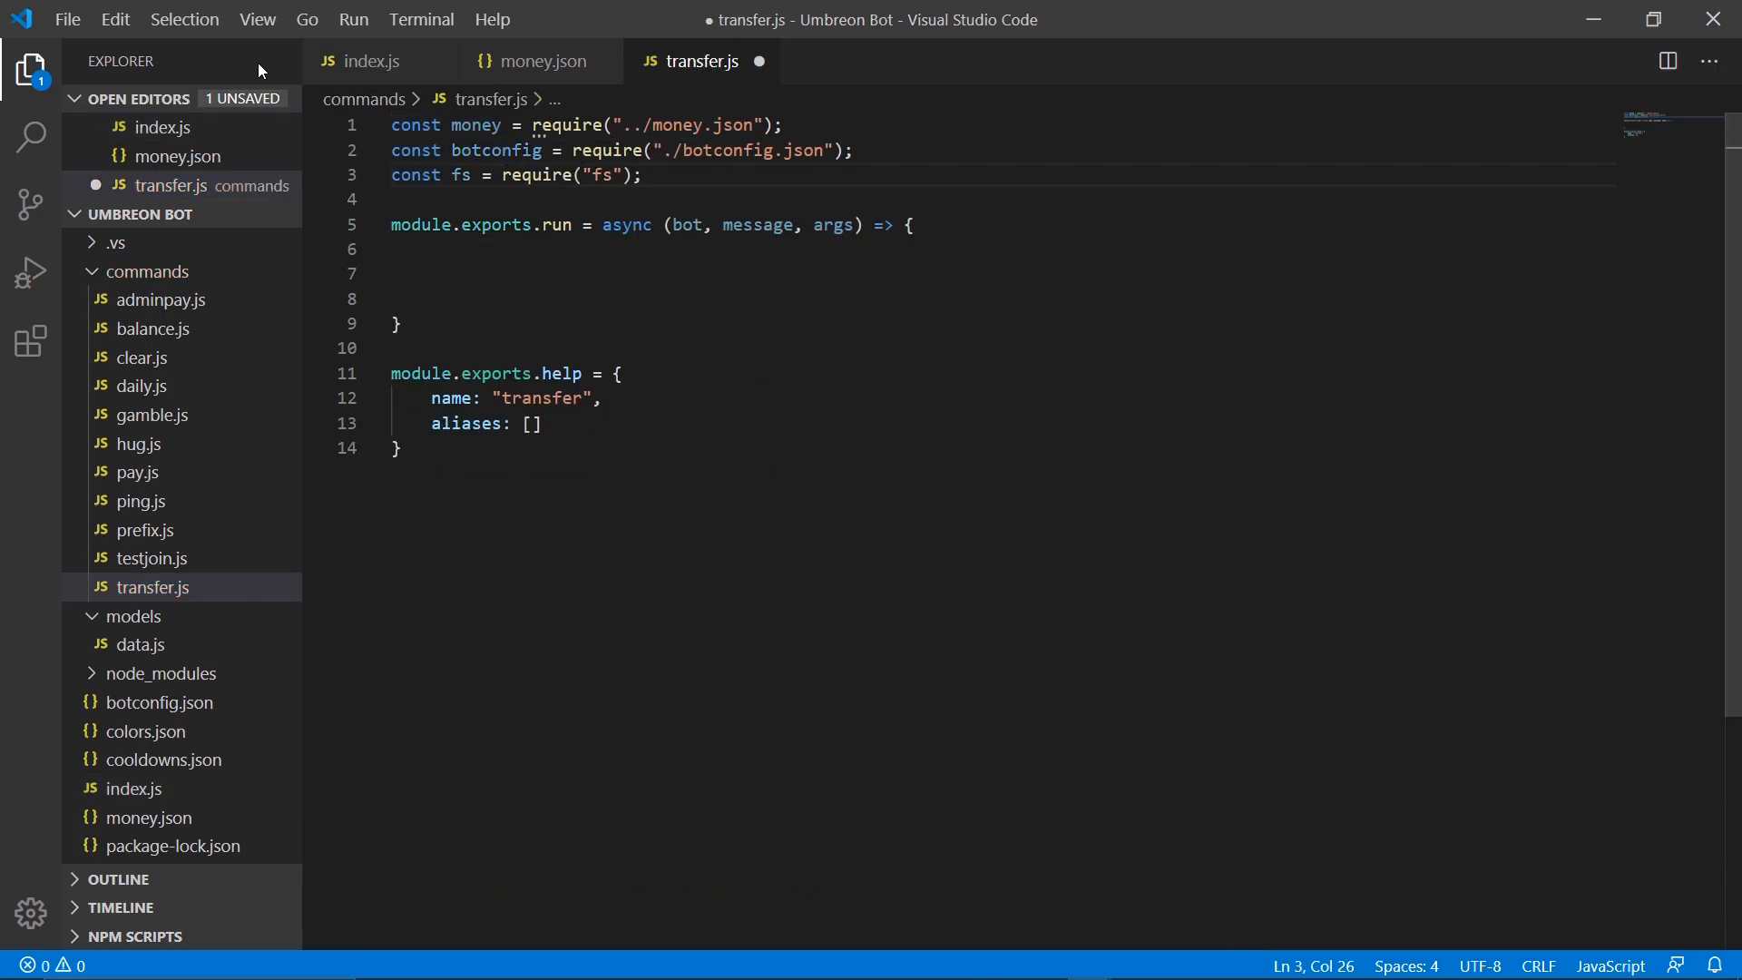
{"action": "key", "text": "ctrl+s"}
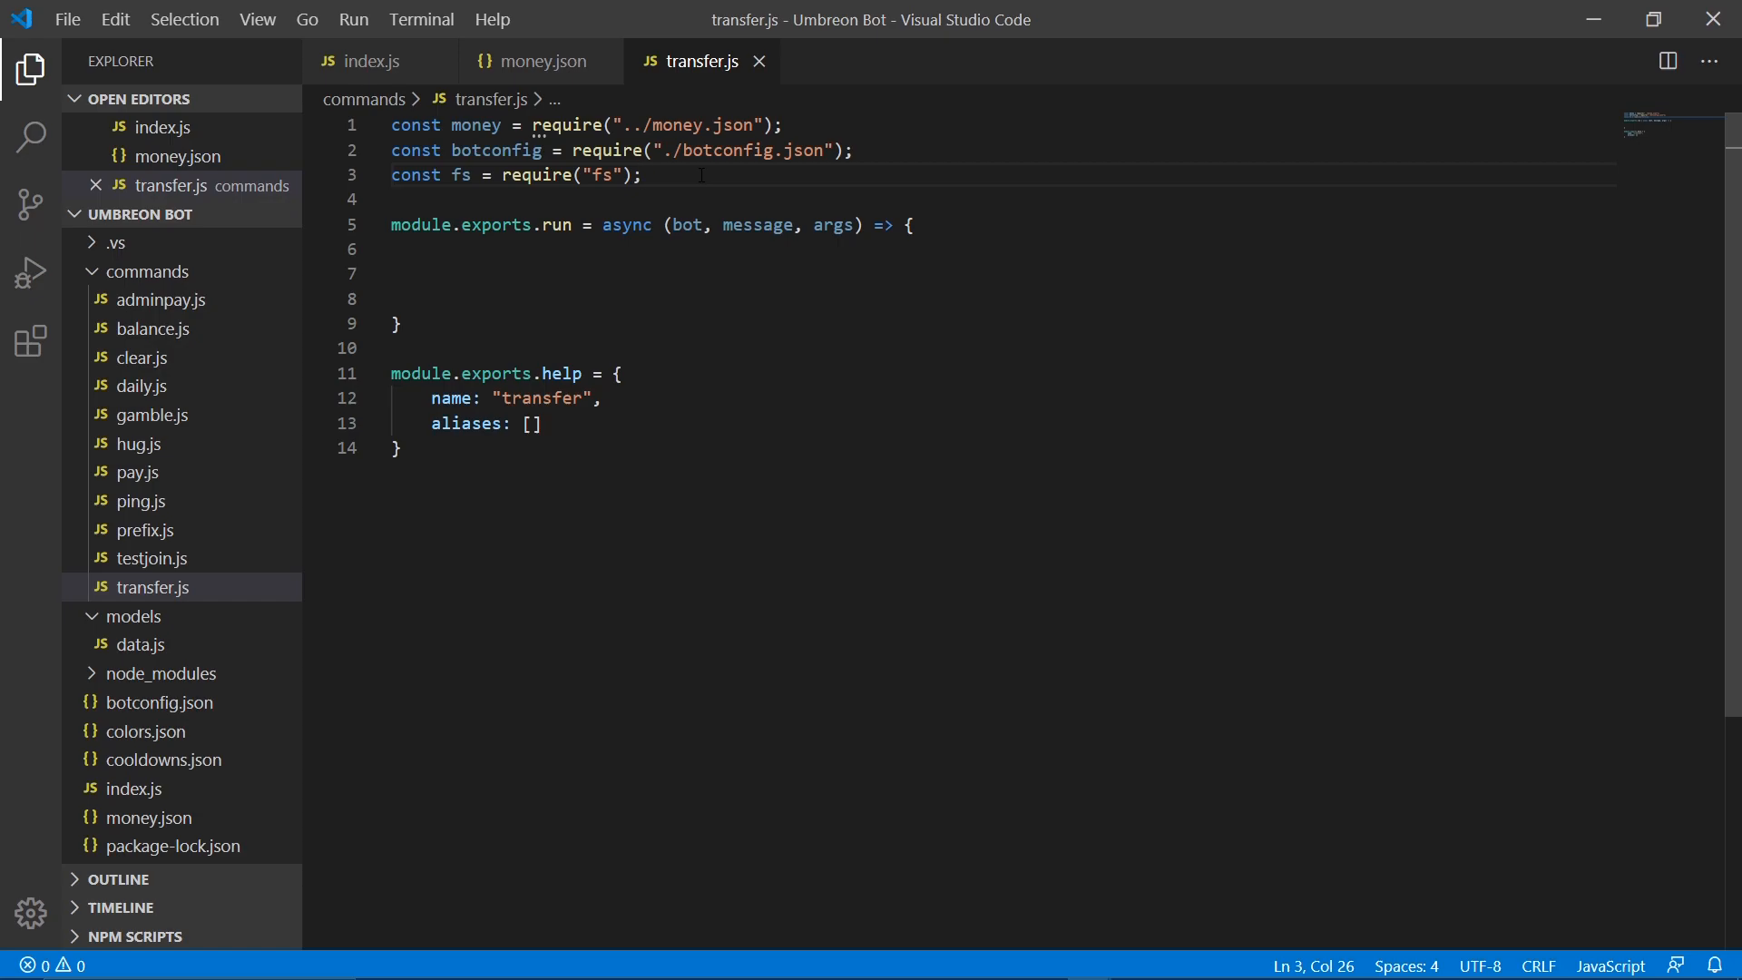
Step: Copy the mongoose connection and Data model block from balance.js into transfer.js
{"action": "left_click", "coordinate": [153, 358]}
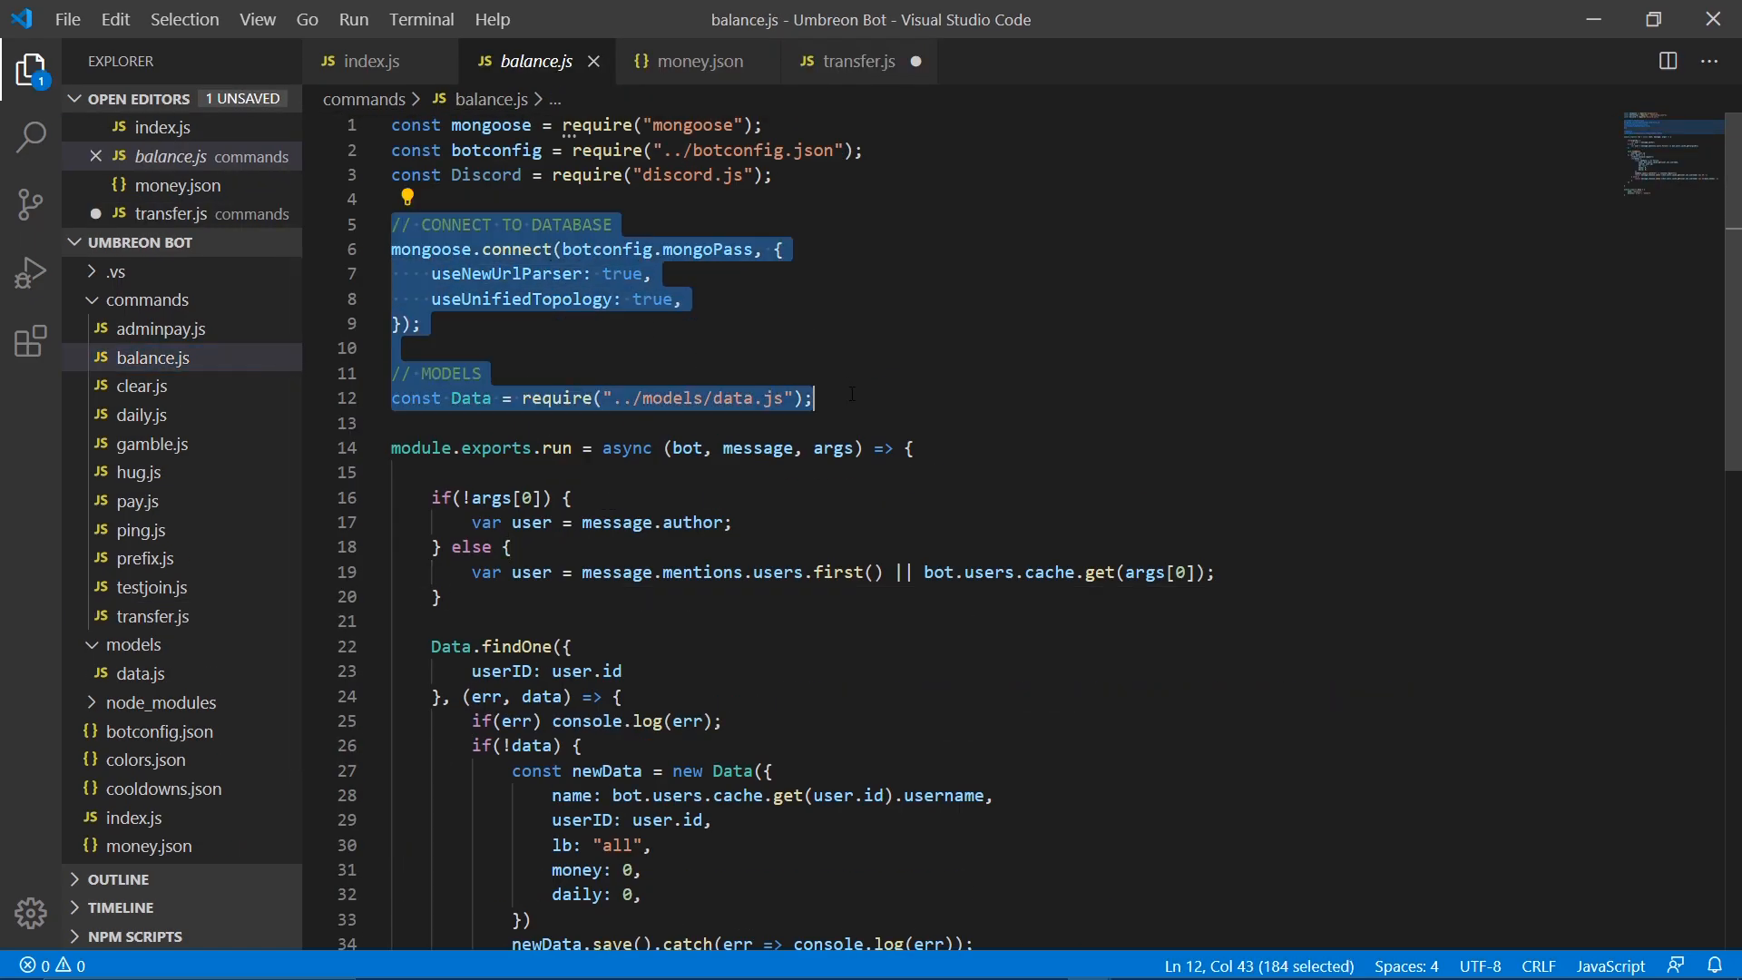
{"action": "left_click", "coordinate": [815, 397]}
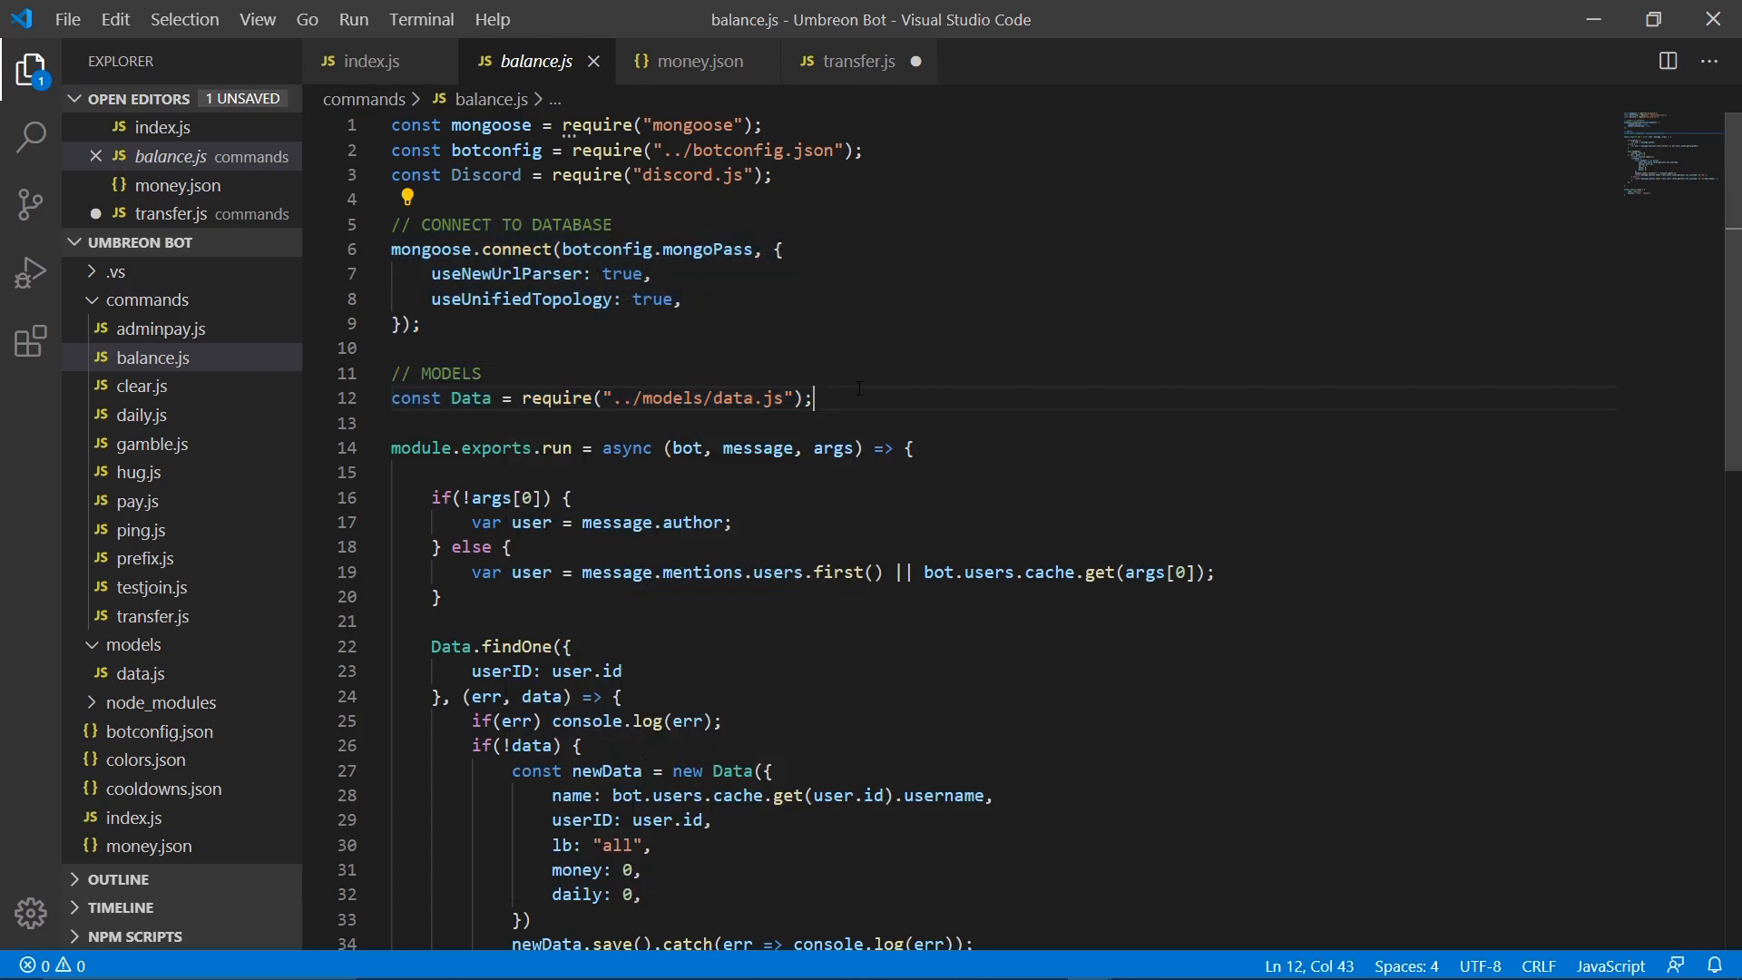
{"action": "left_click", "coordinate": [860, 62]}
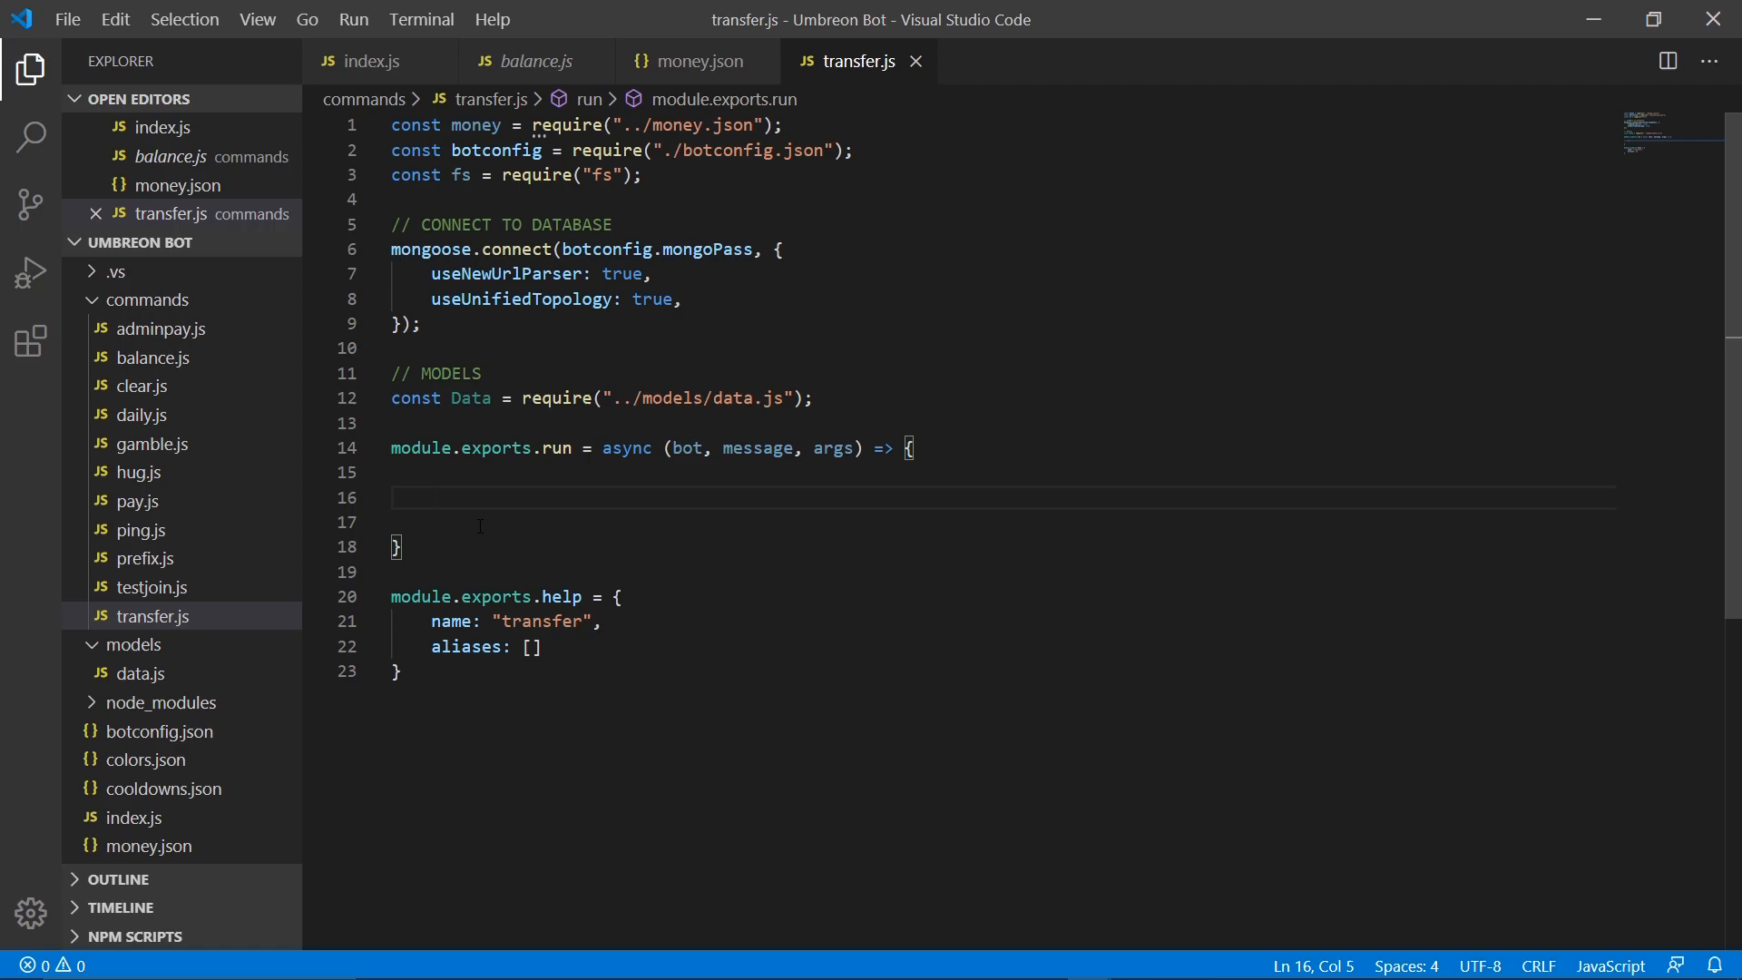
Step: Write the if condition checking money[message.author.id] is missing or its money is <= 0, and save
{"action": "type", "text": "if("}
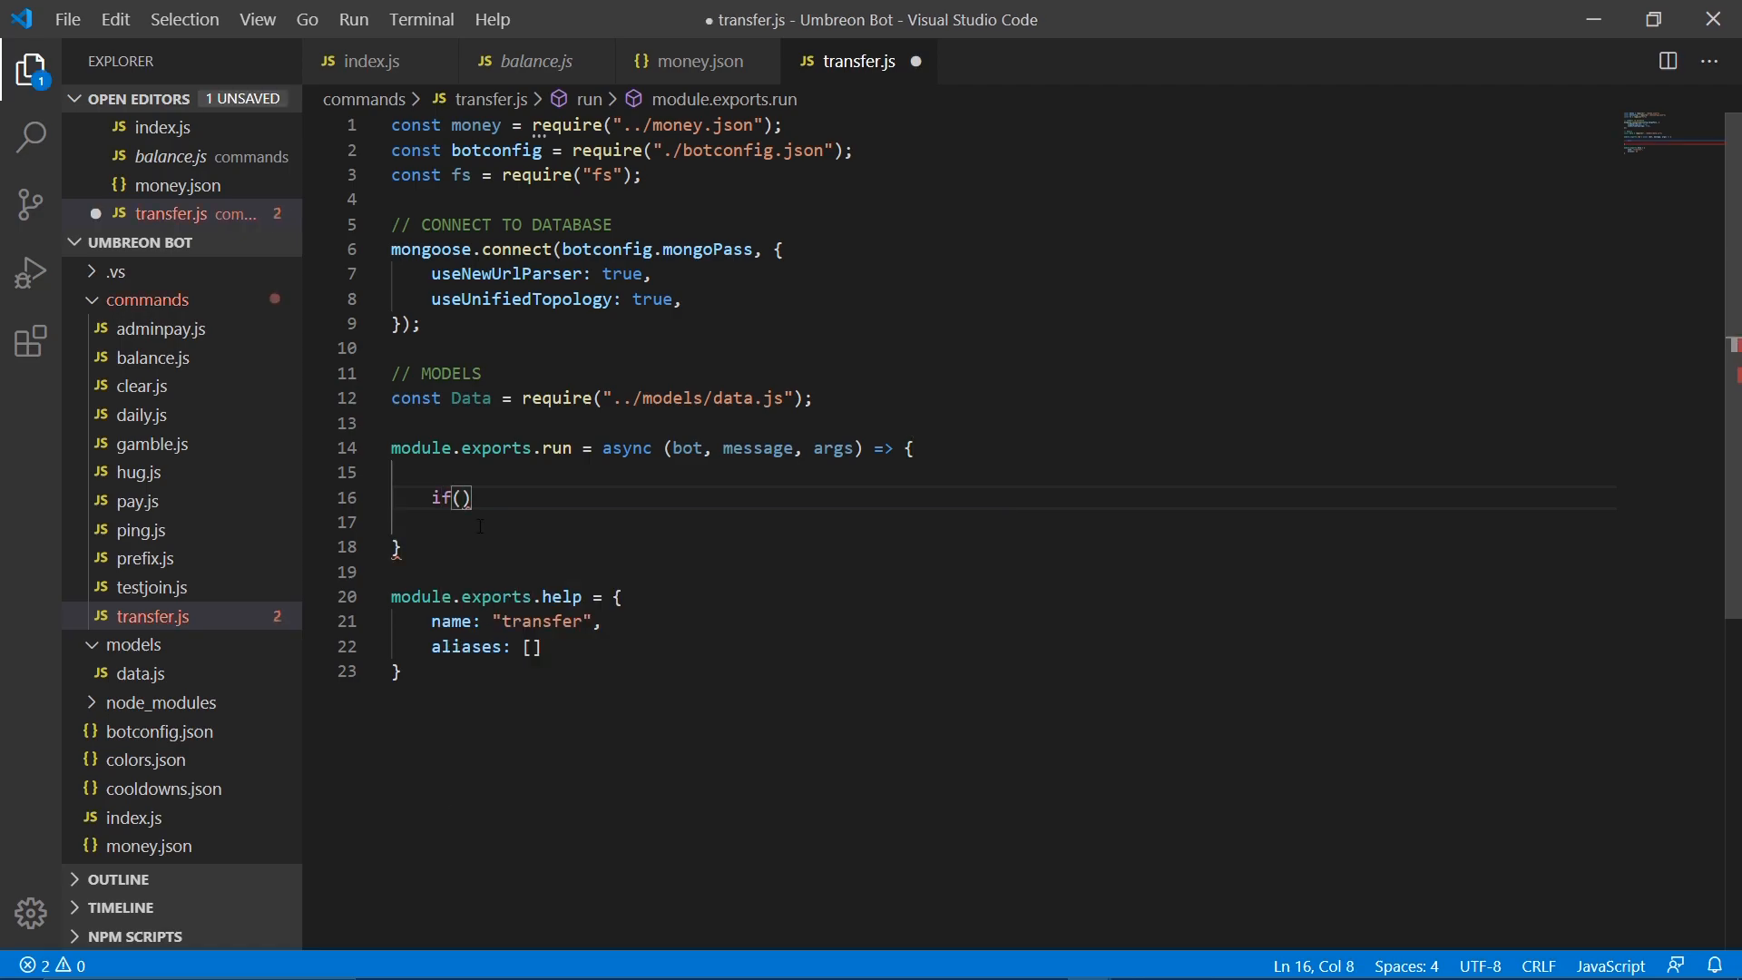
{"action": "type", "text": "money[]"}
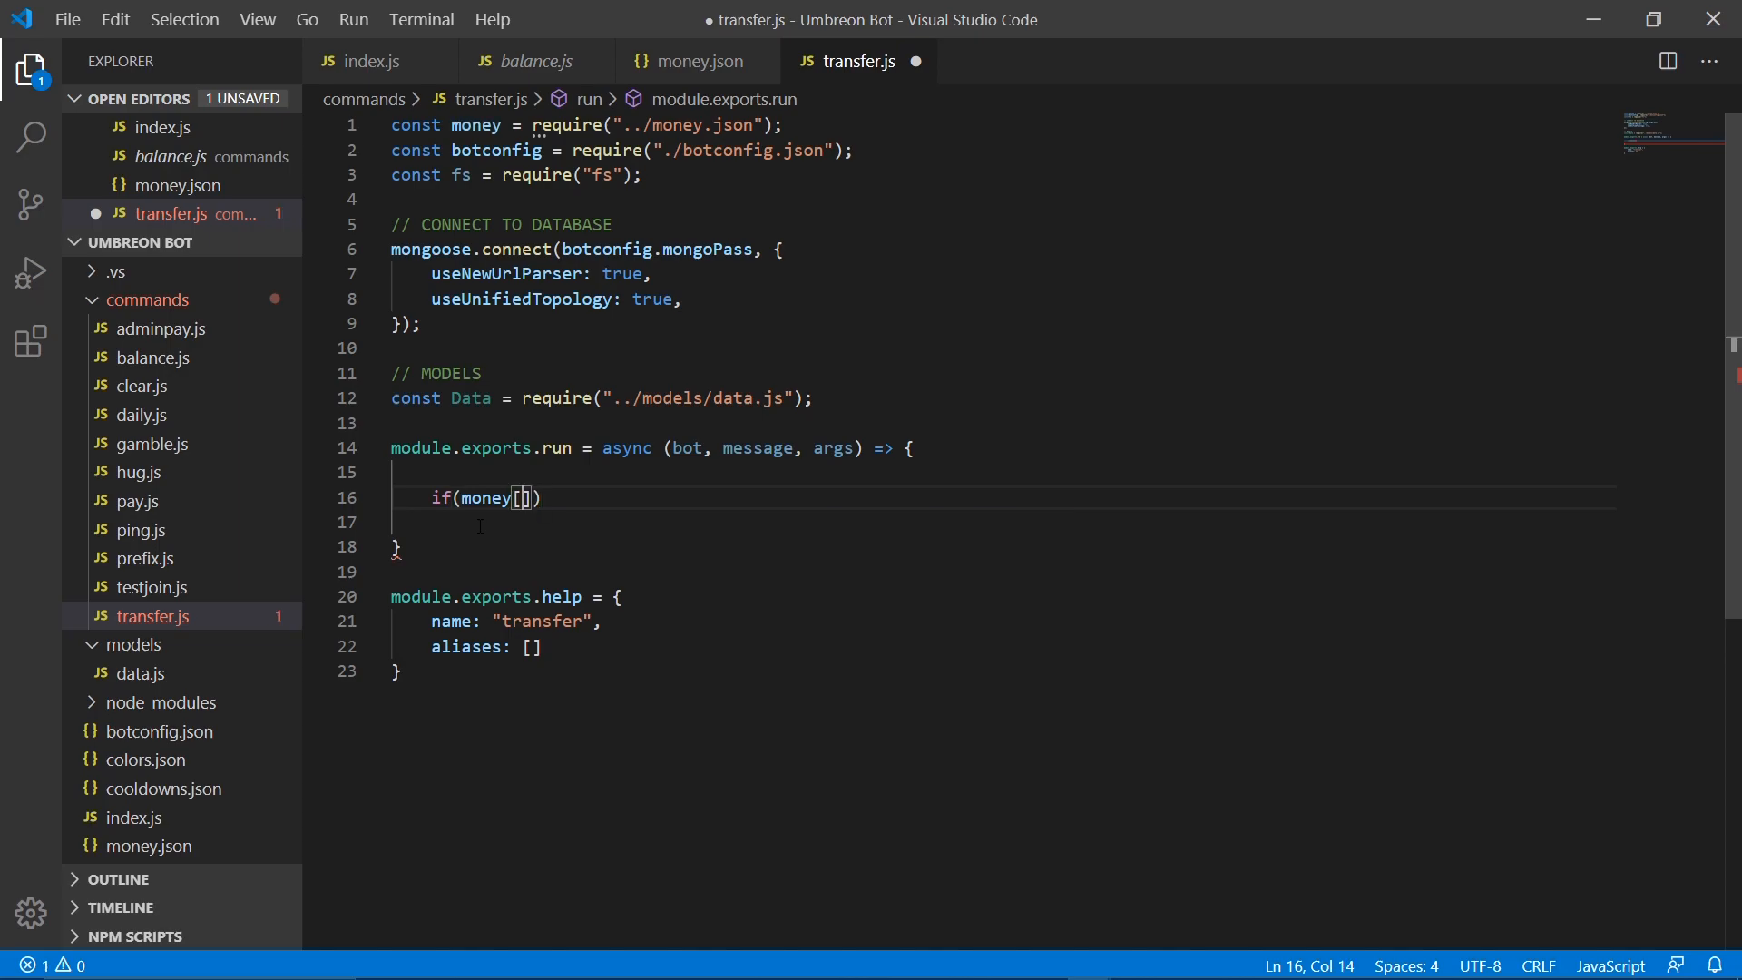
{"action": "type", "text": "message.author.id"}
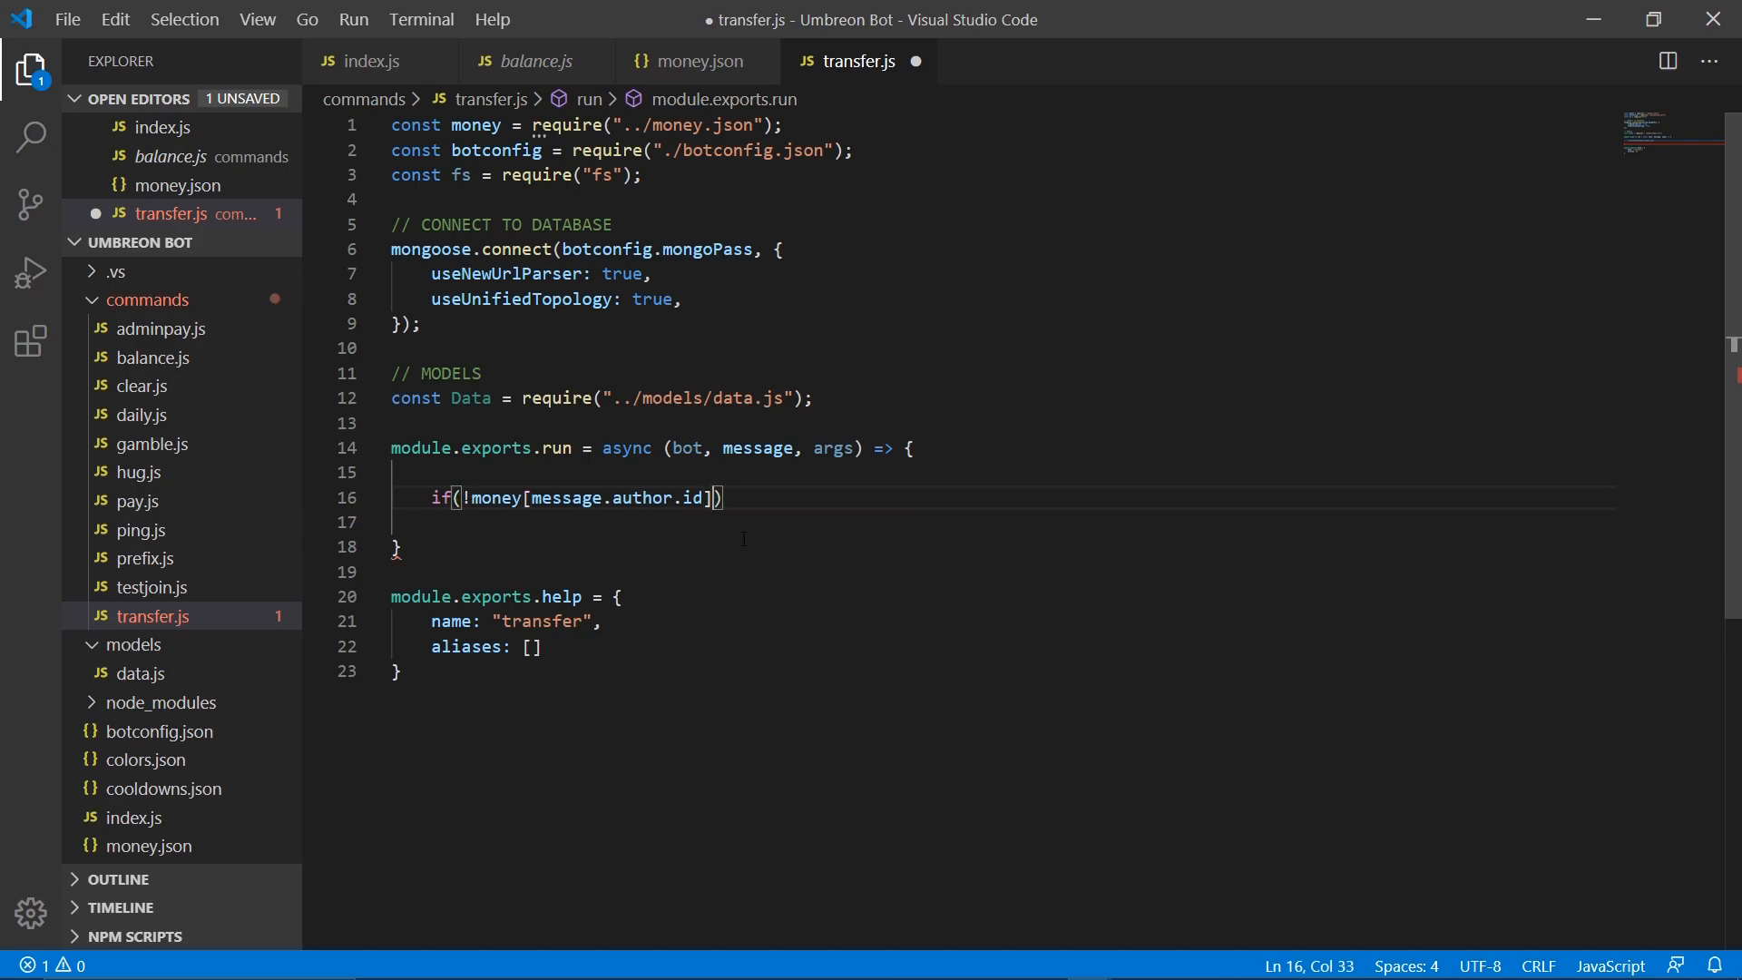
{"action": "type", "text": "|| money"}
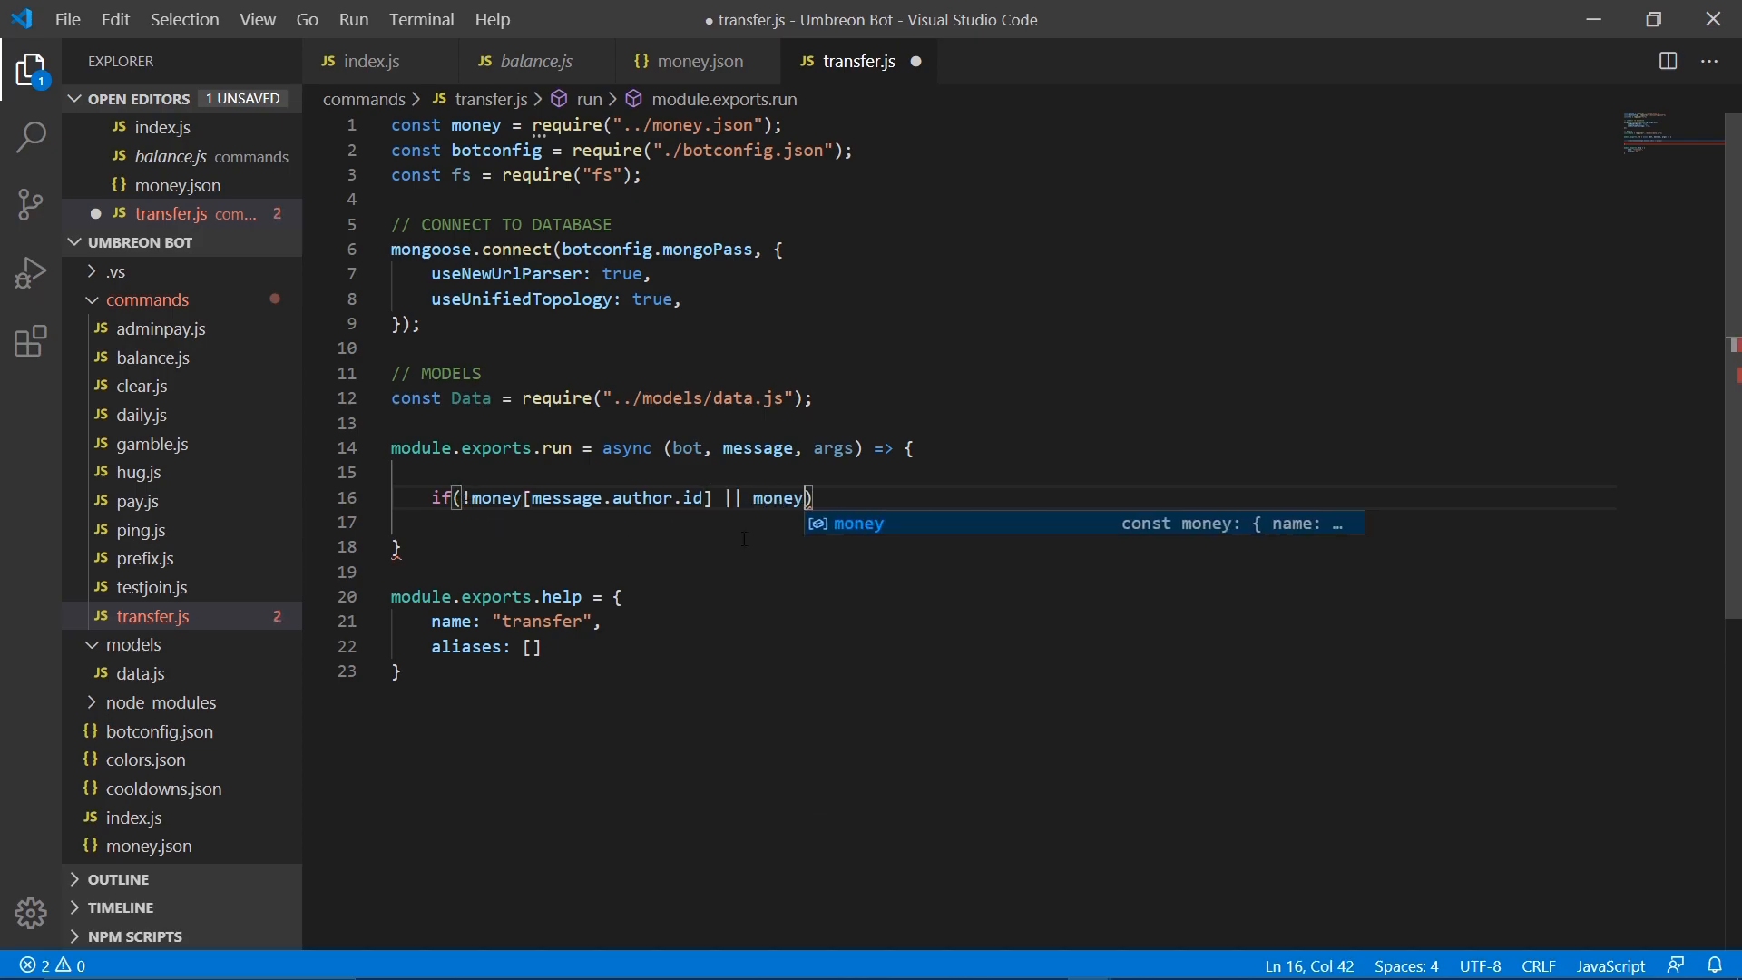
{"action": "type", "text": "[message"}
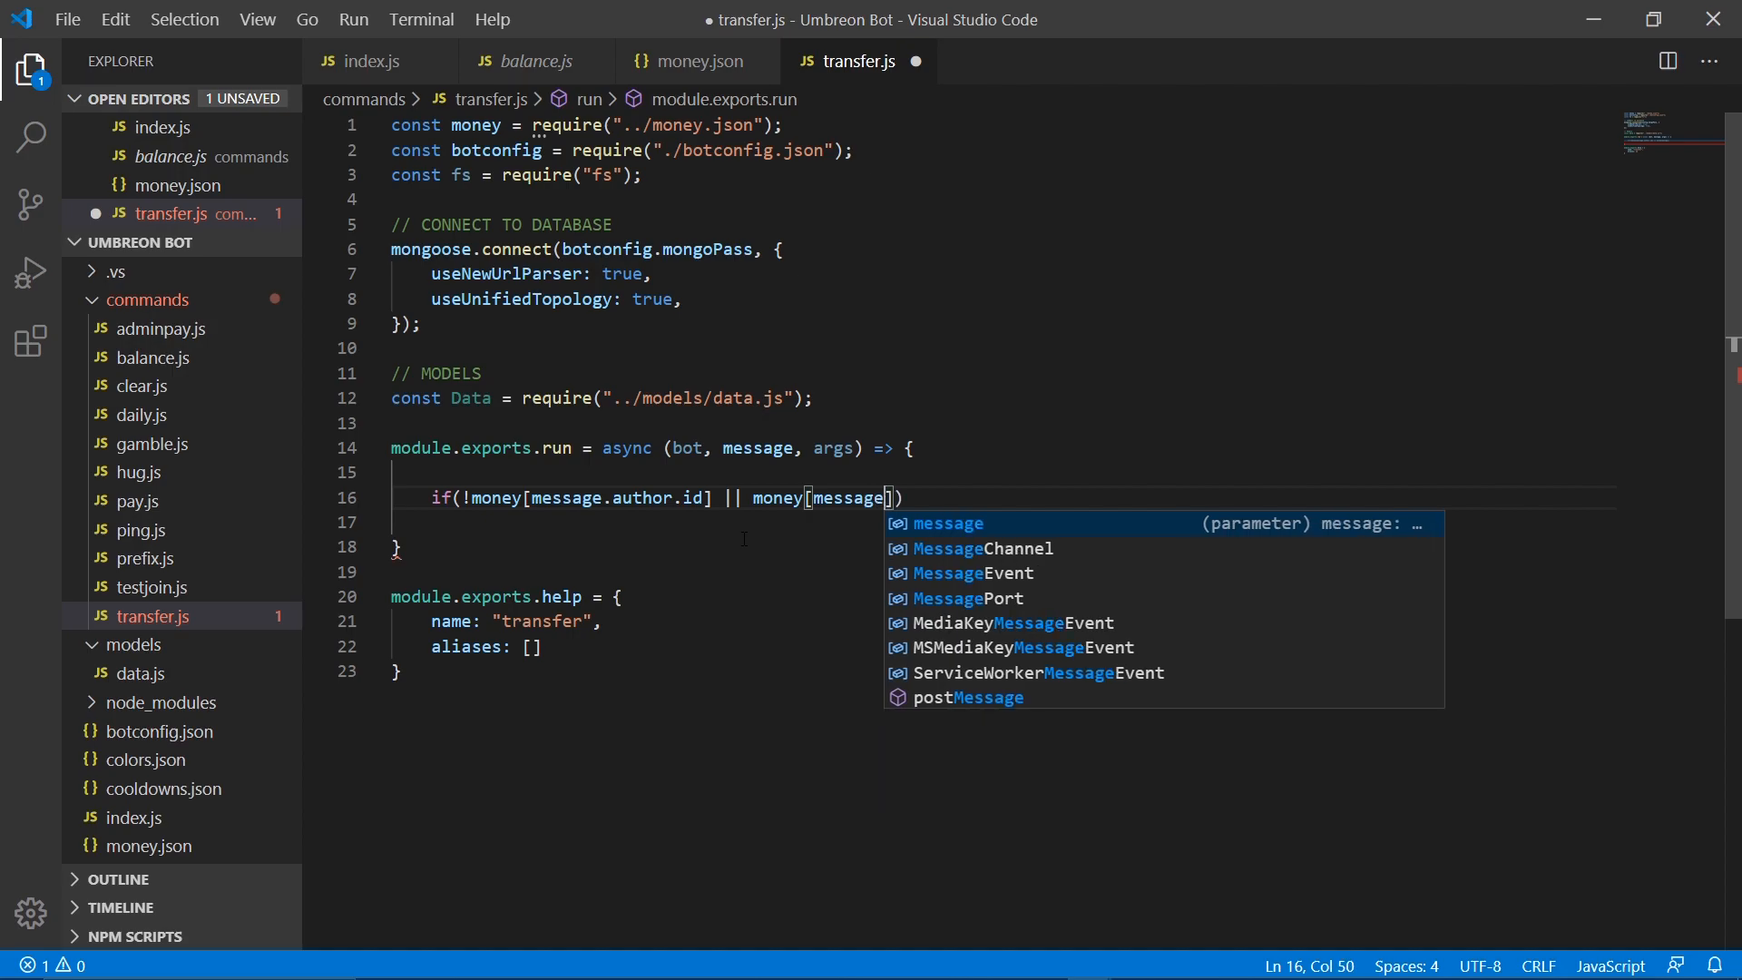
{"action": "type", "text": ".author.id"}
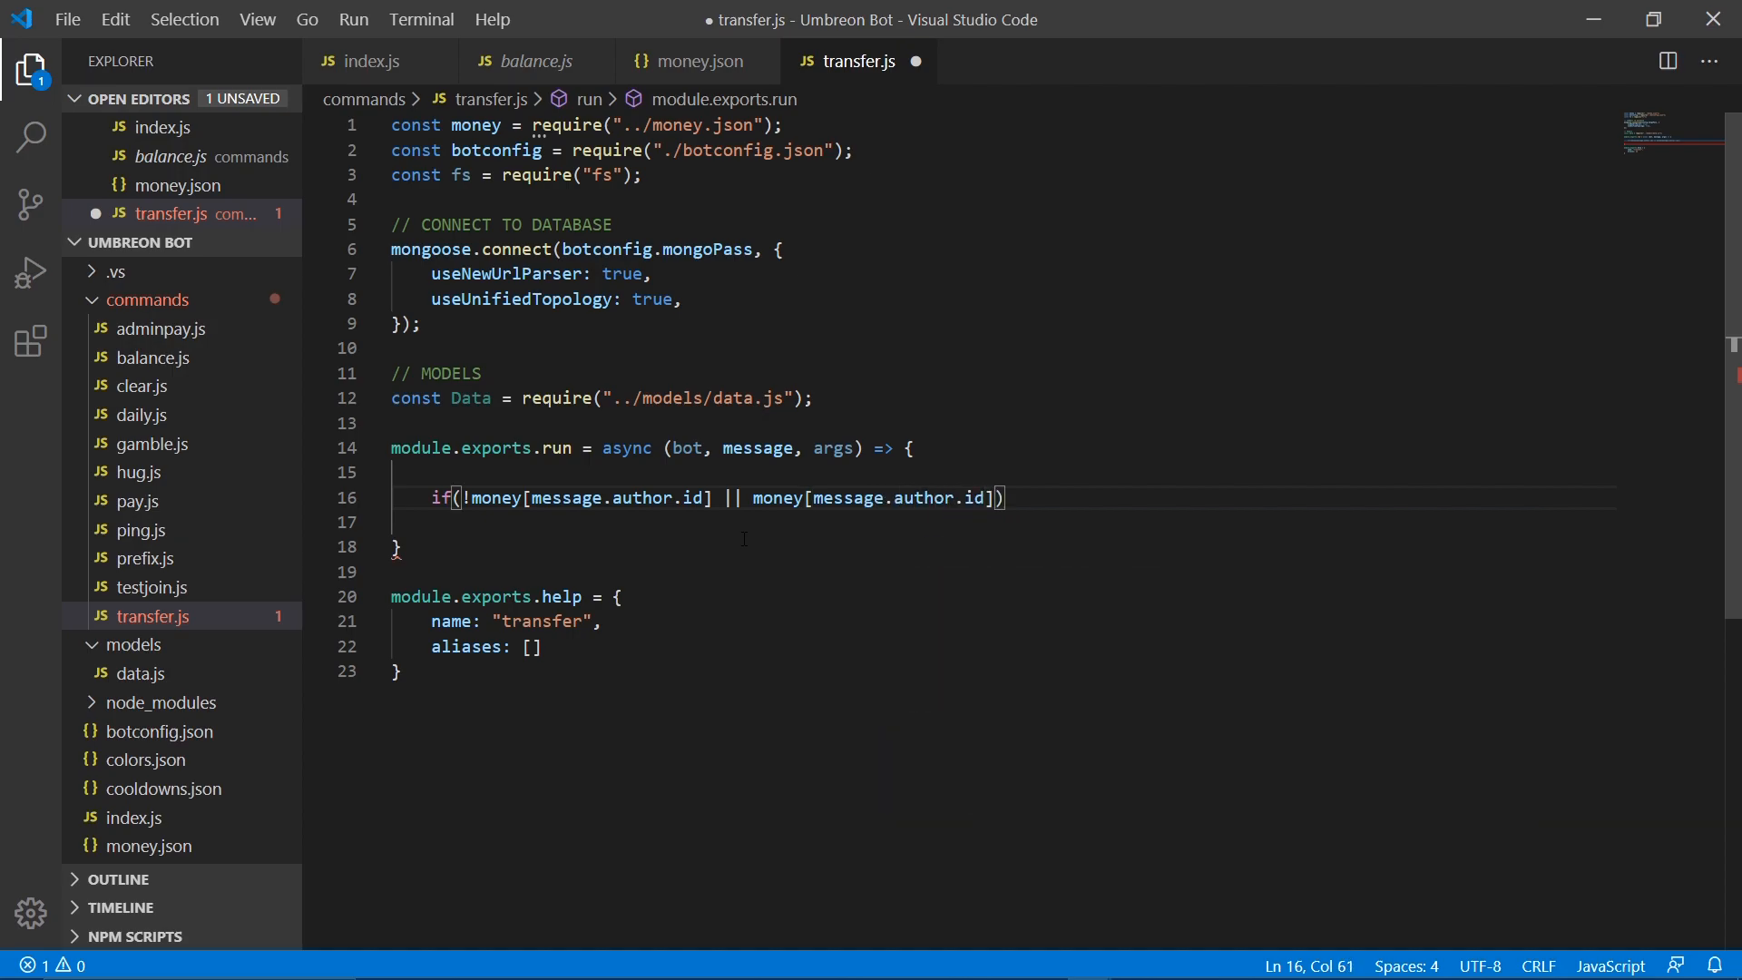
{"action": "type", "text": ".mone"}
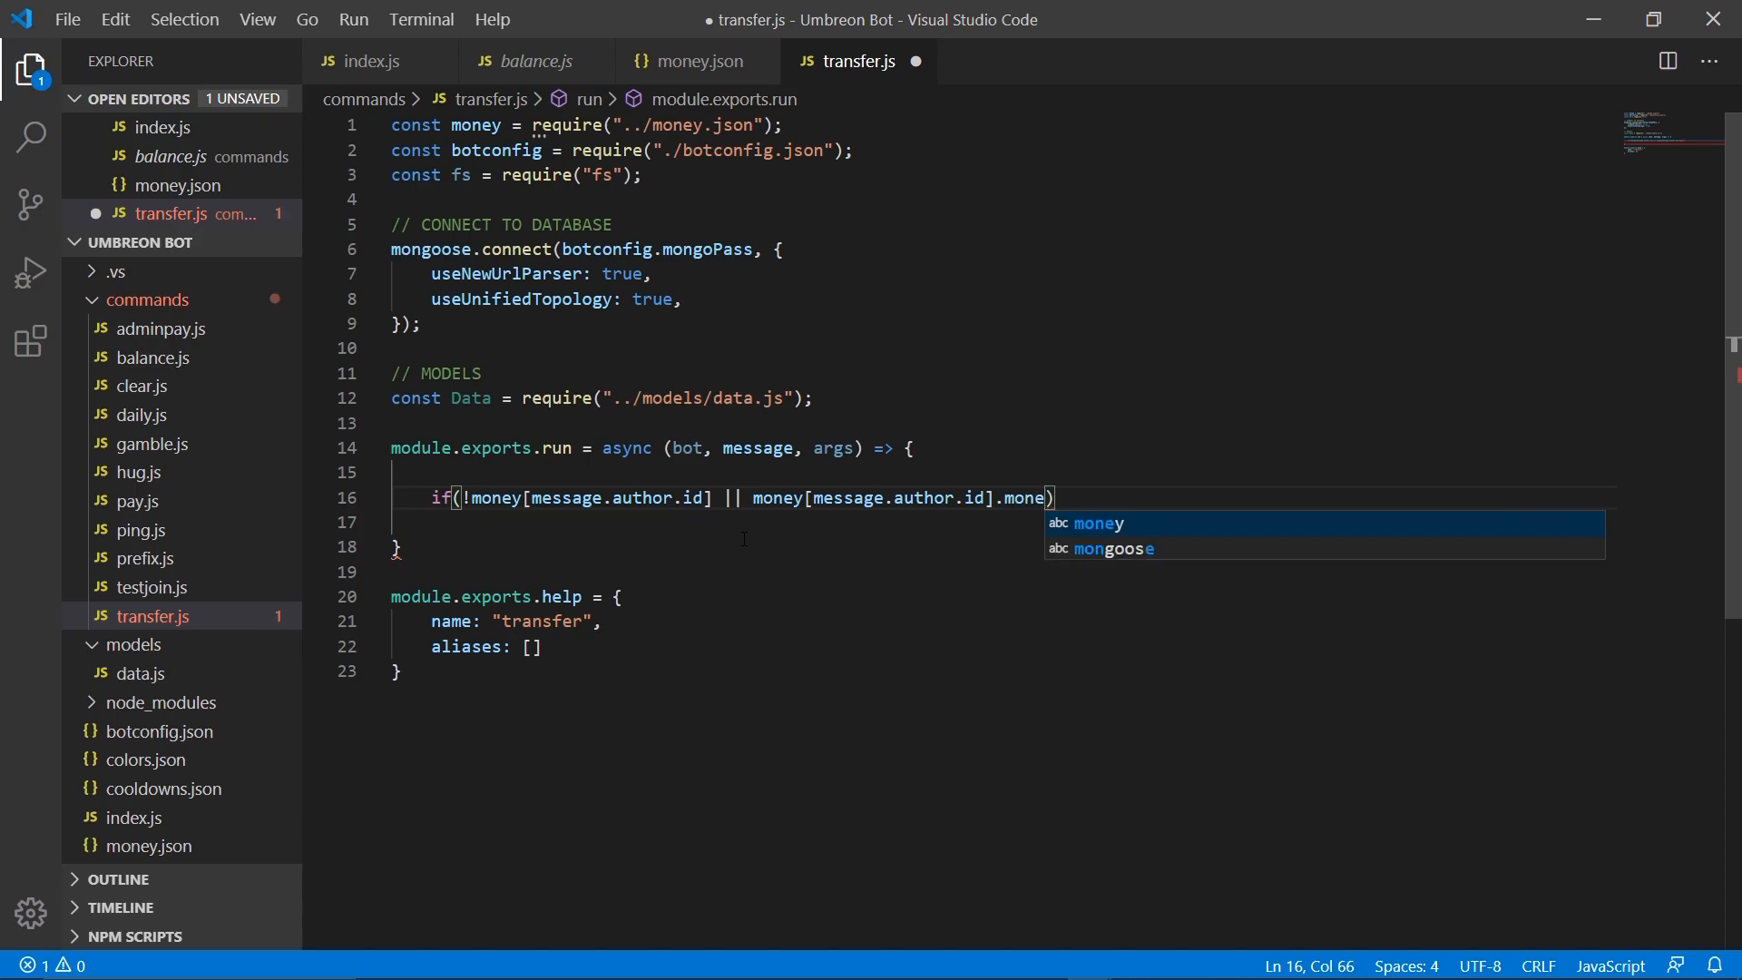
{"action": "left_click", "coordinate": [693, 61]}
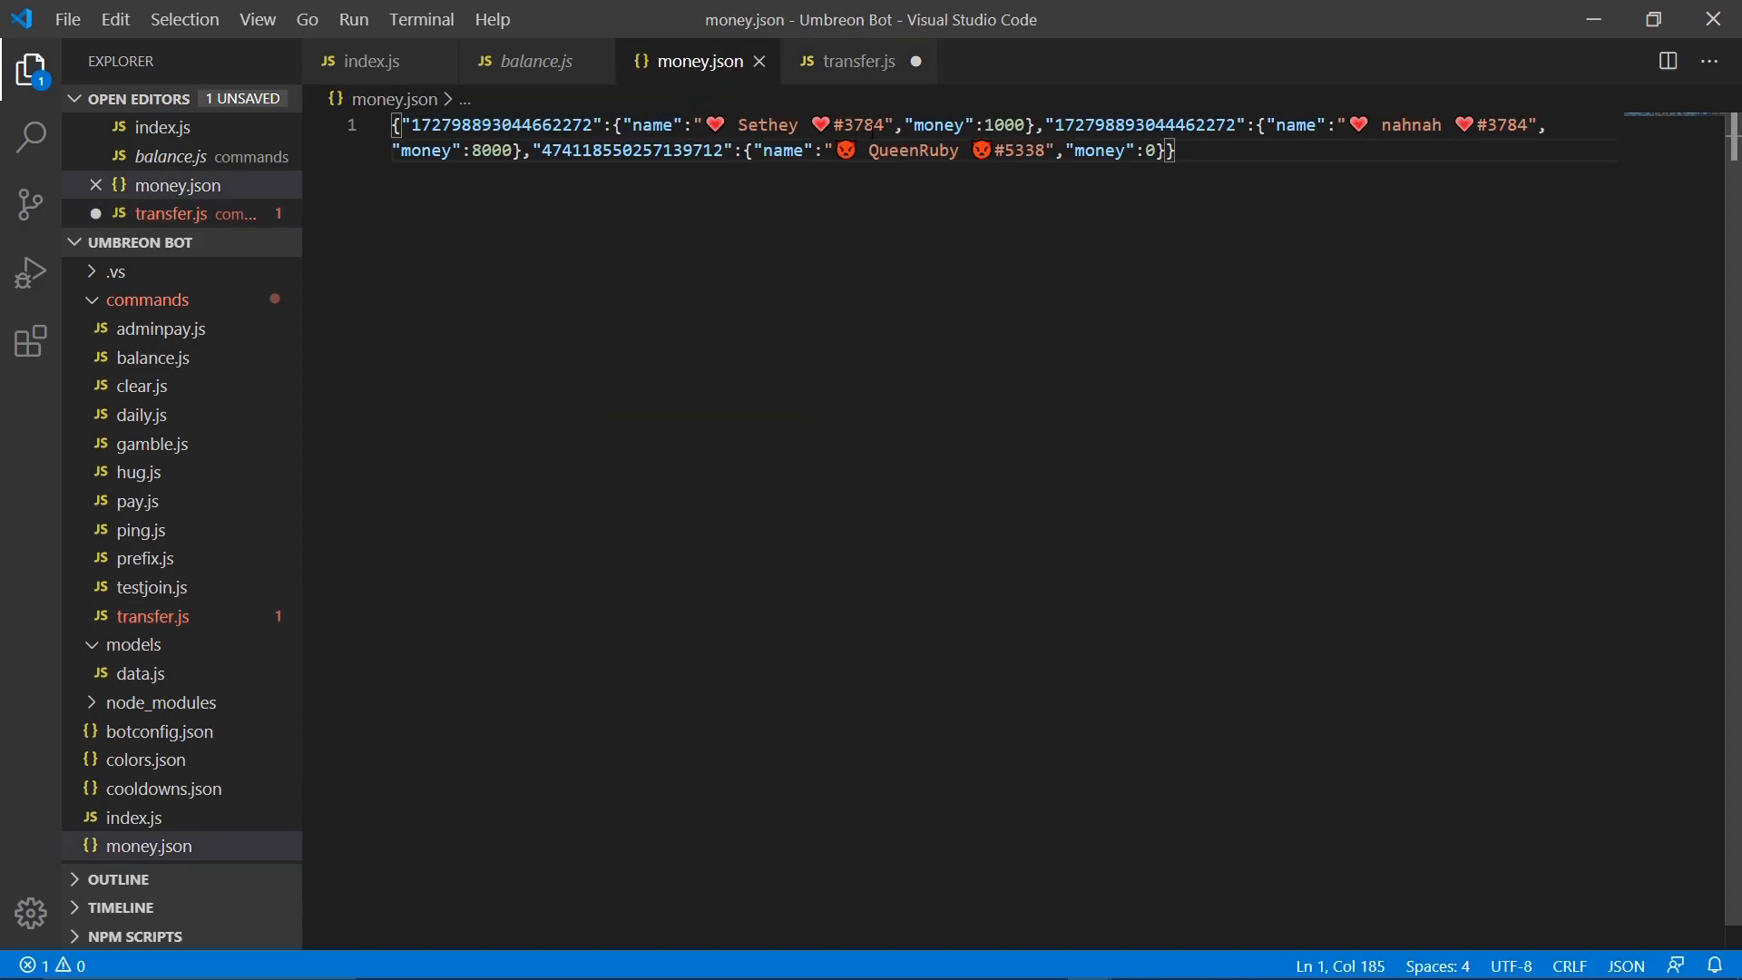
{"action": "left_click", "coordinate": [856, 62]}
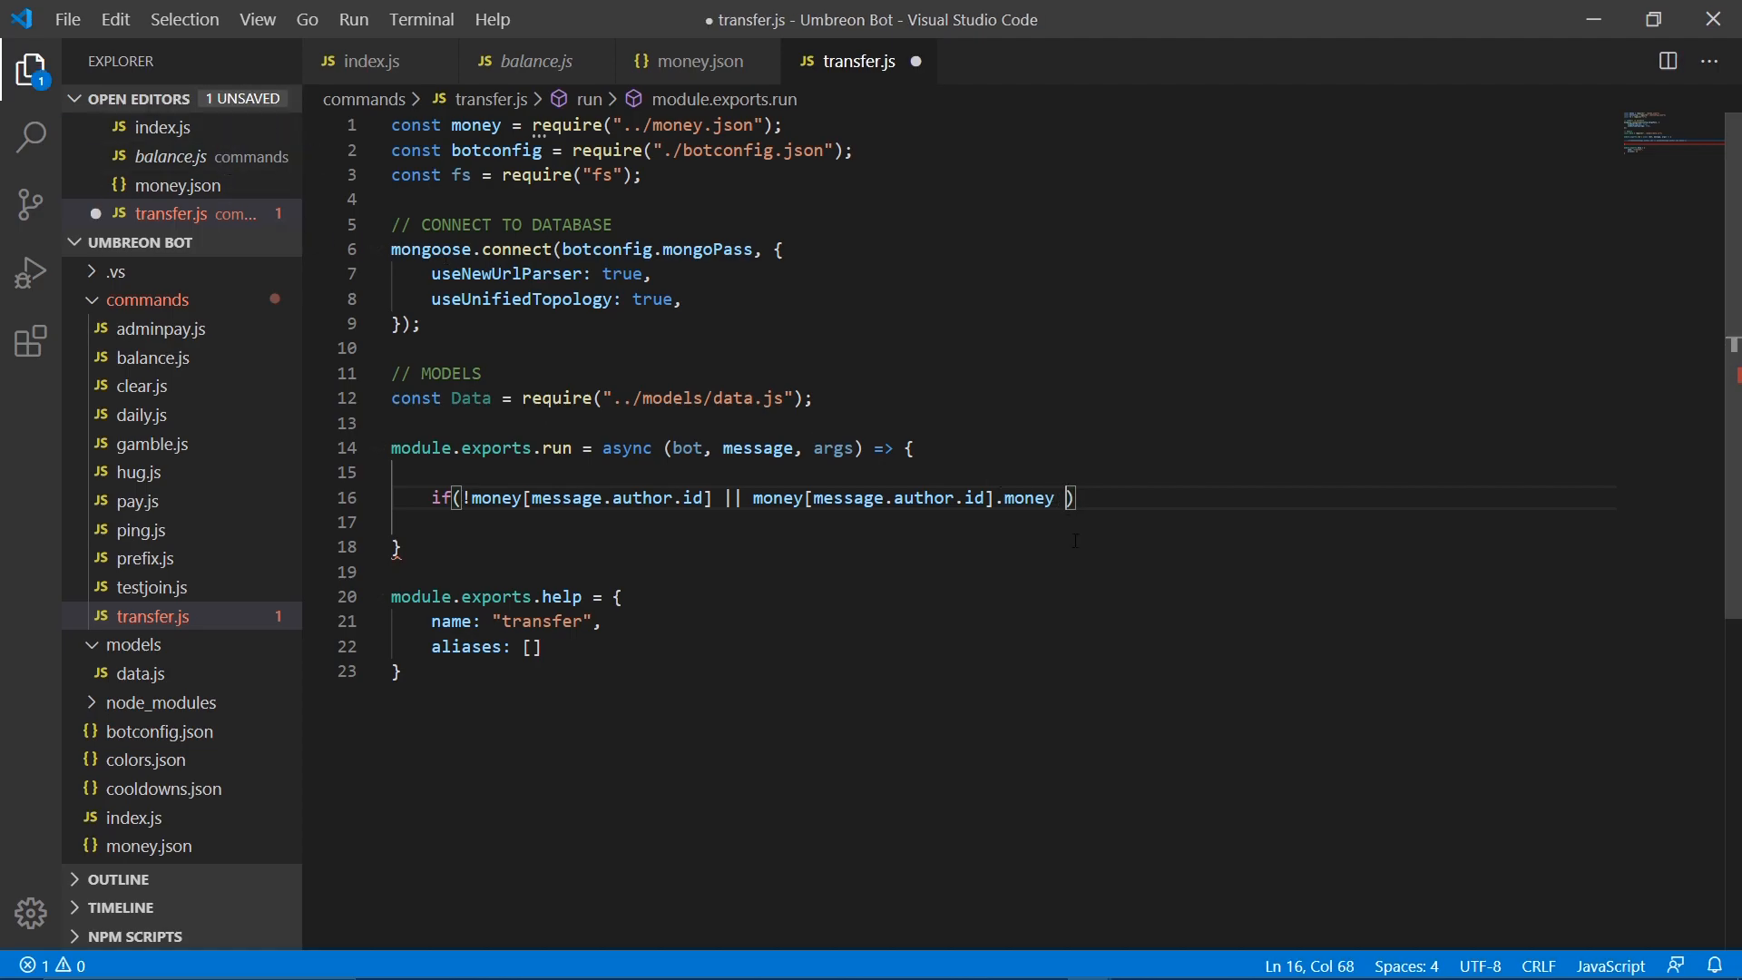
{"action": "type", "text": "<"}
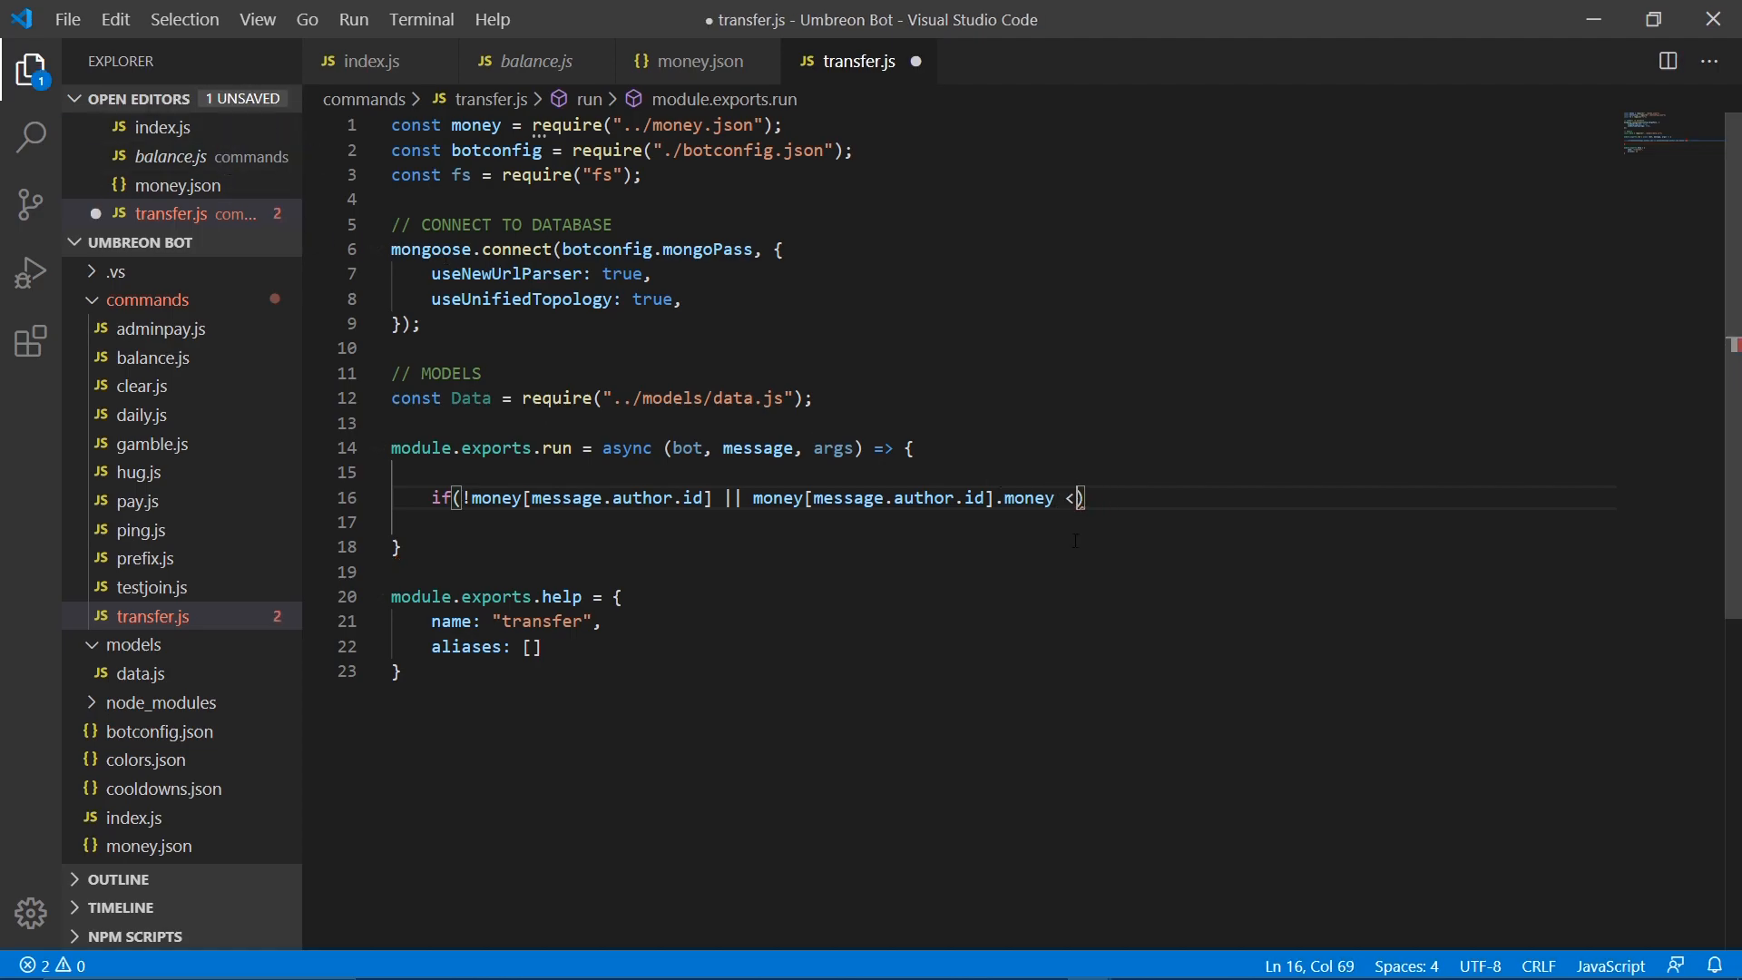
{"action": "type", "text": "= 0"}
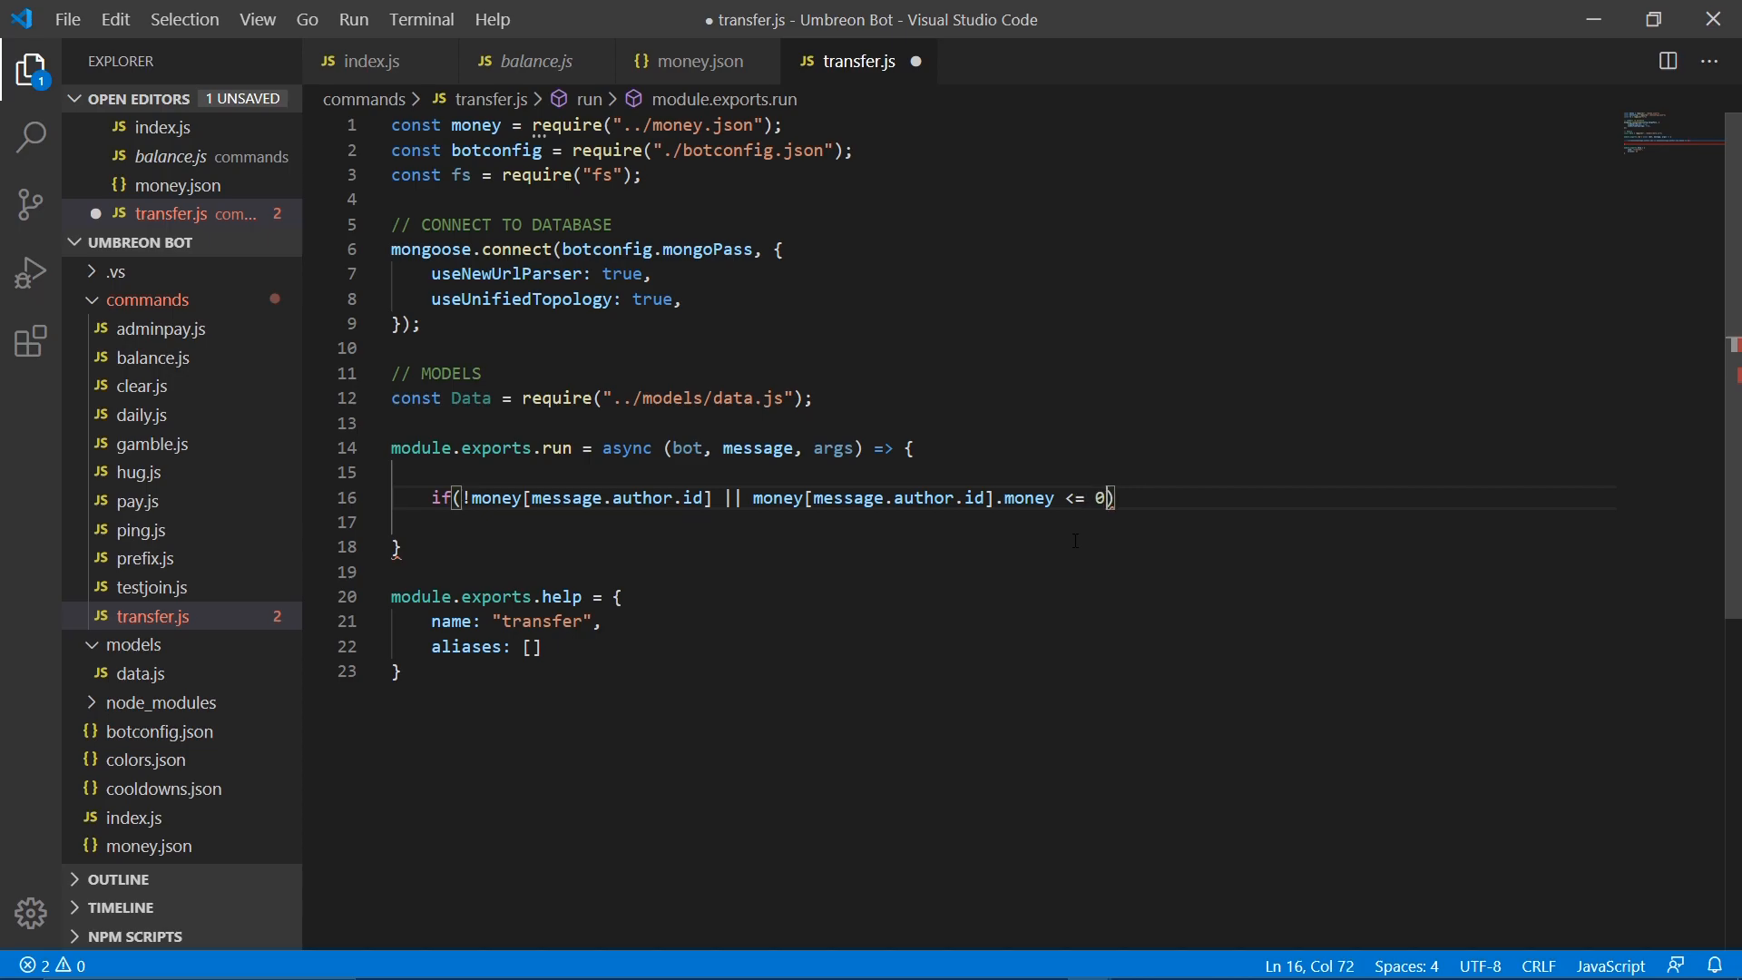
{"action": "type", "text": "{"}
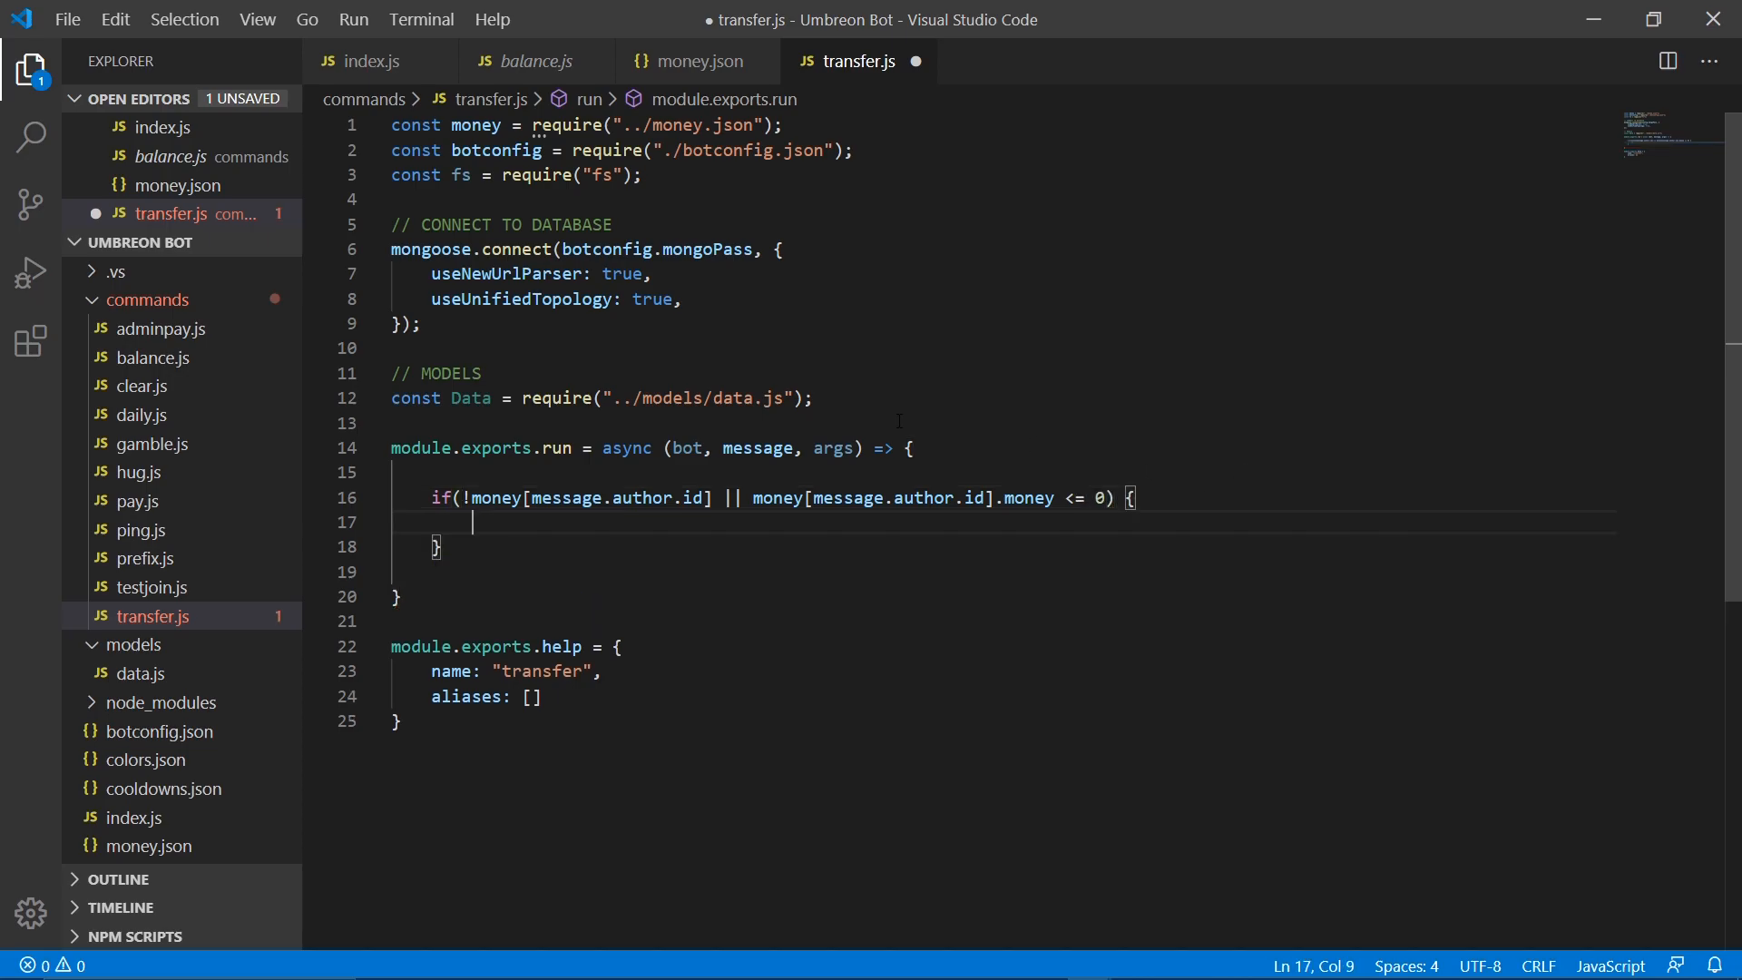
{"action": "key", "text": "ctrl+s"}
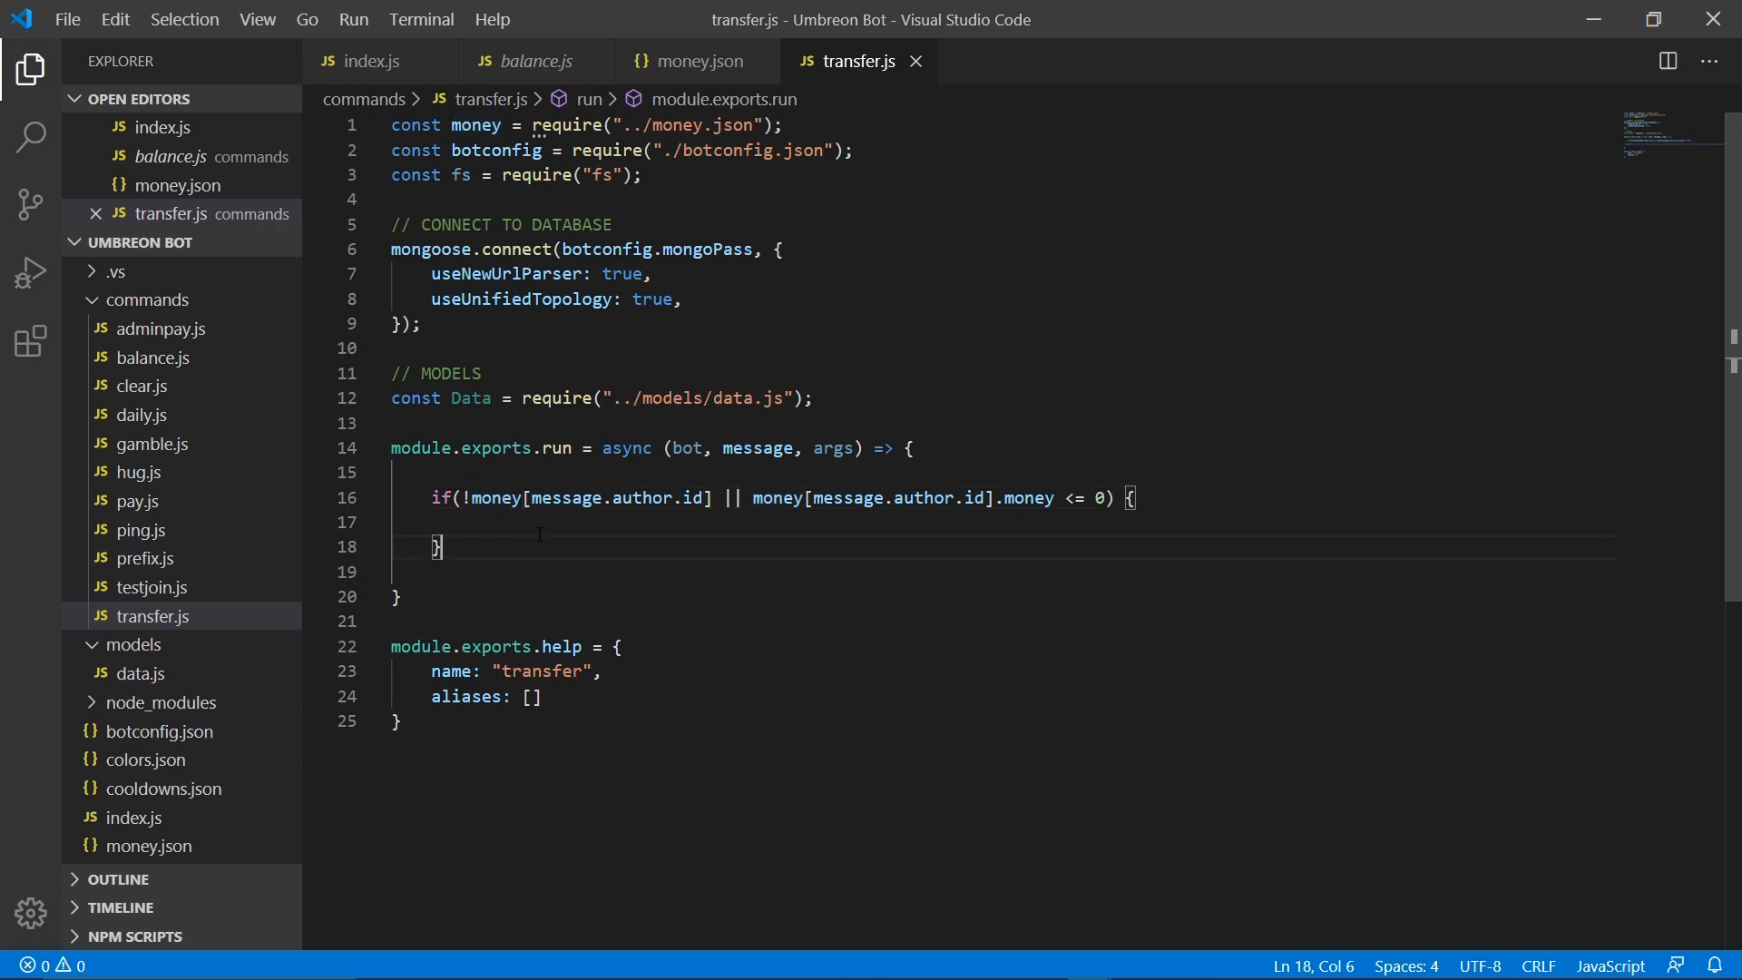
Step: Return message.reply("You do not have any money to transfer.") inside the if branch
{"action": "type", "text": "return m"}
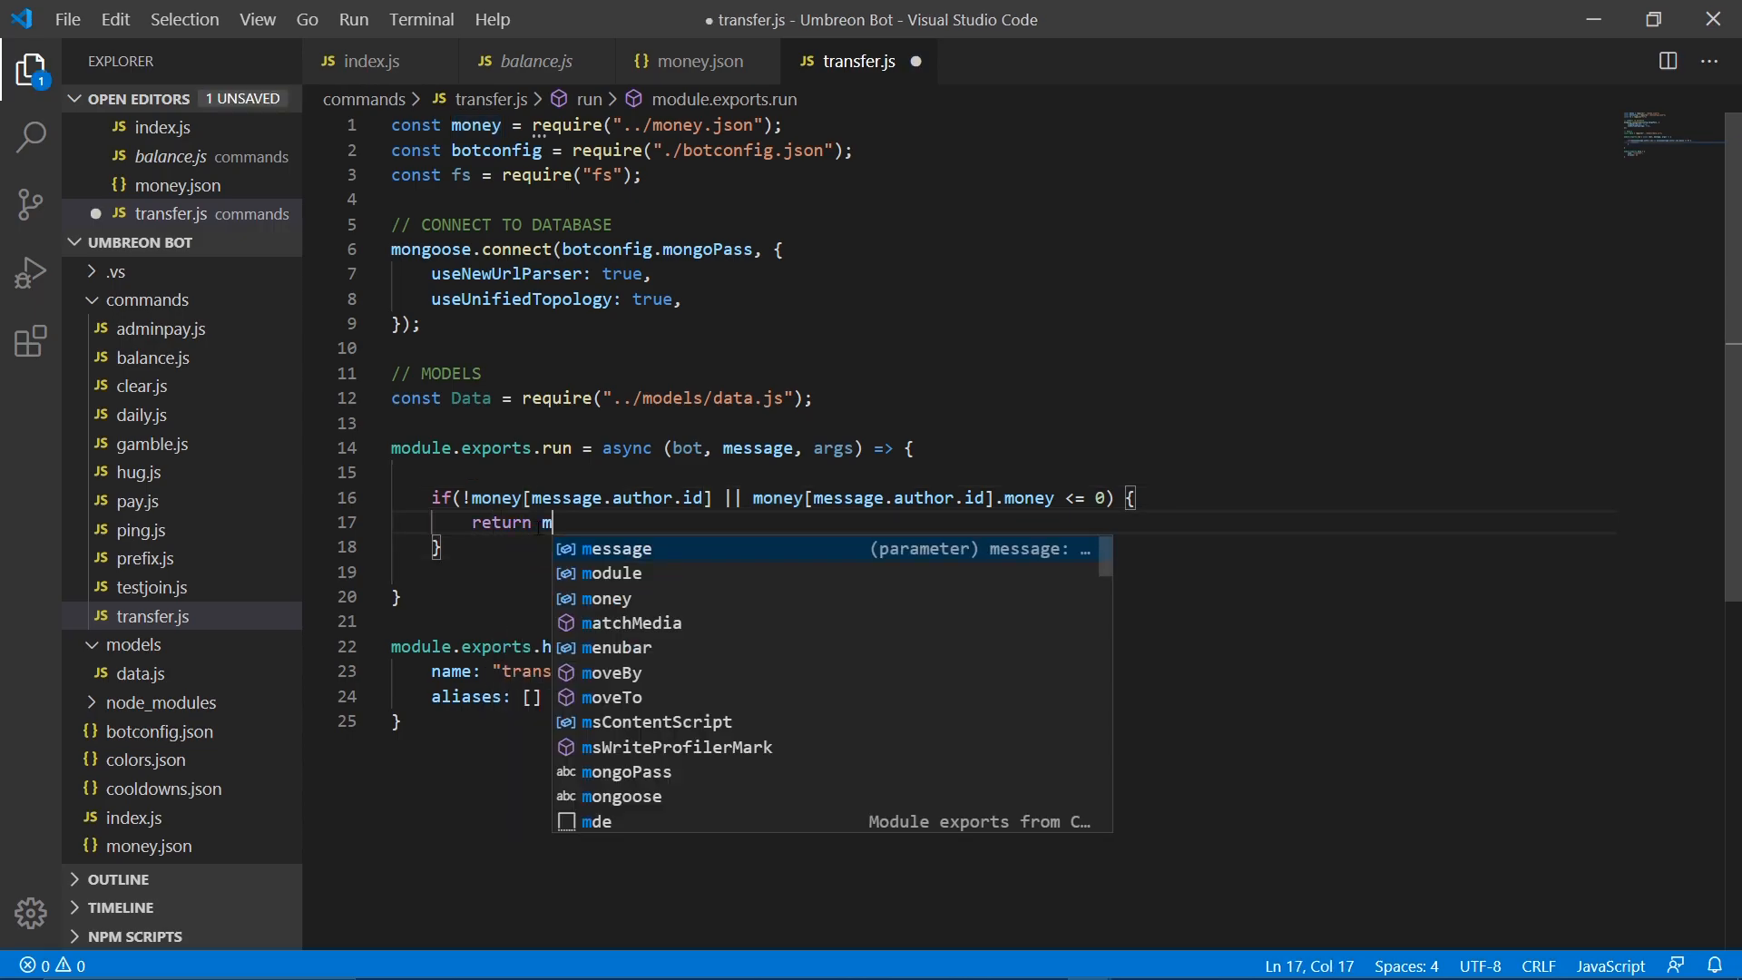
{"action": "type", "text": "essage.au"}
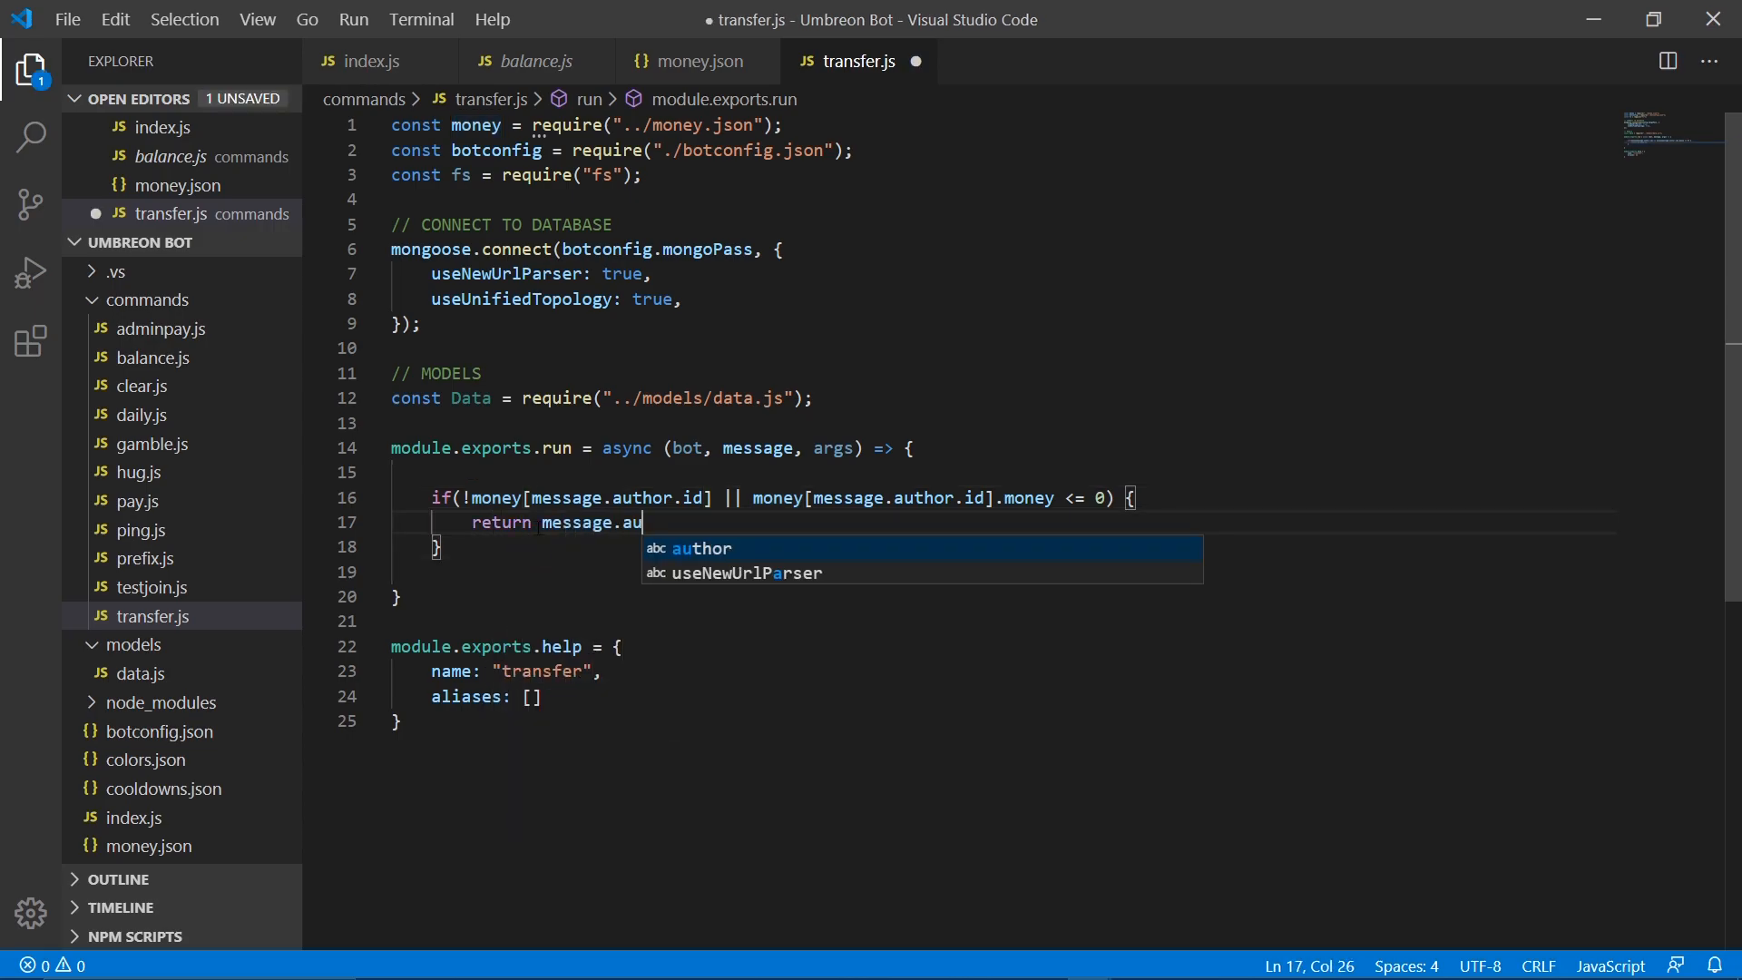
{"action": "type", "text": "reply"}
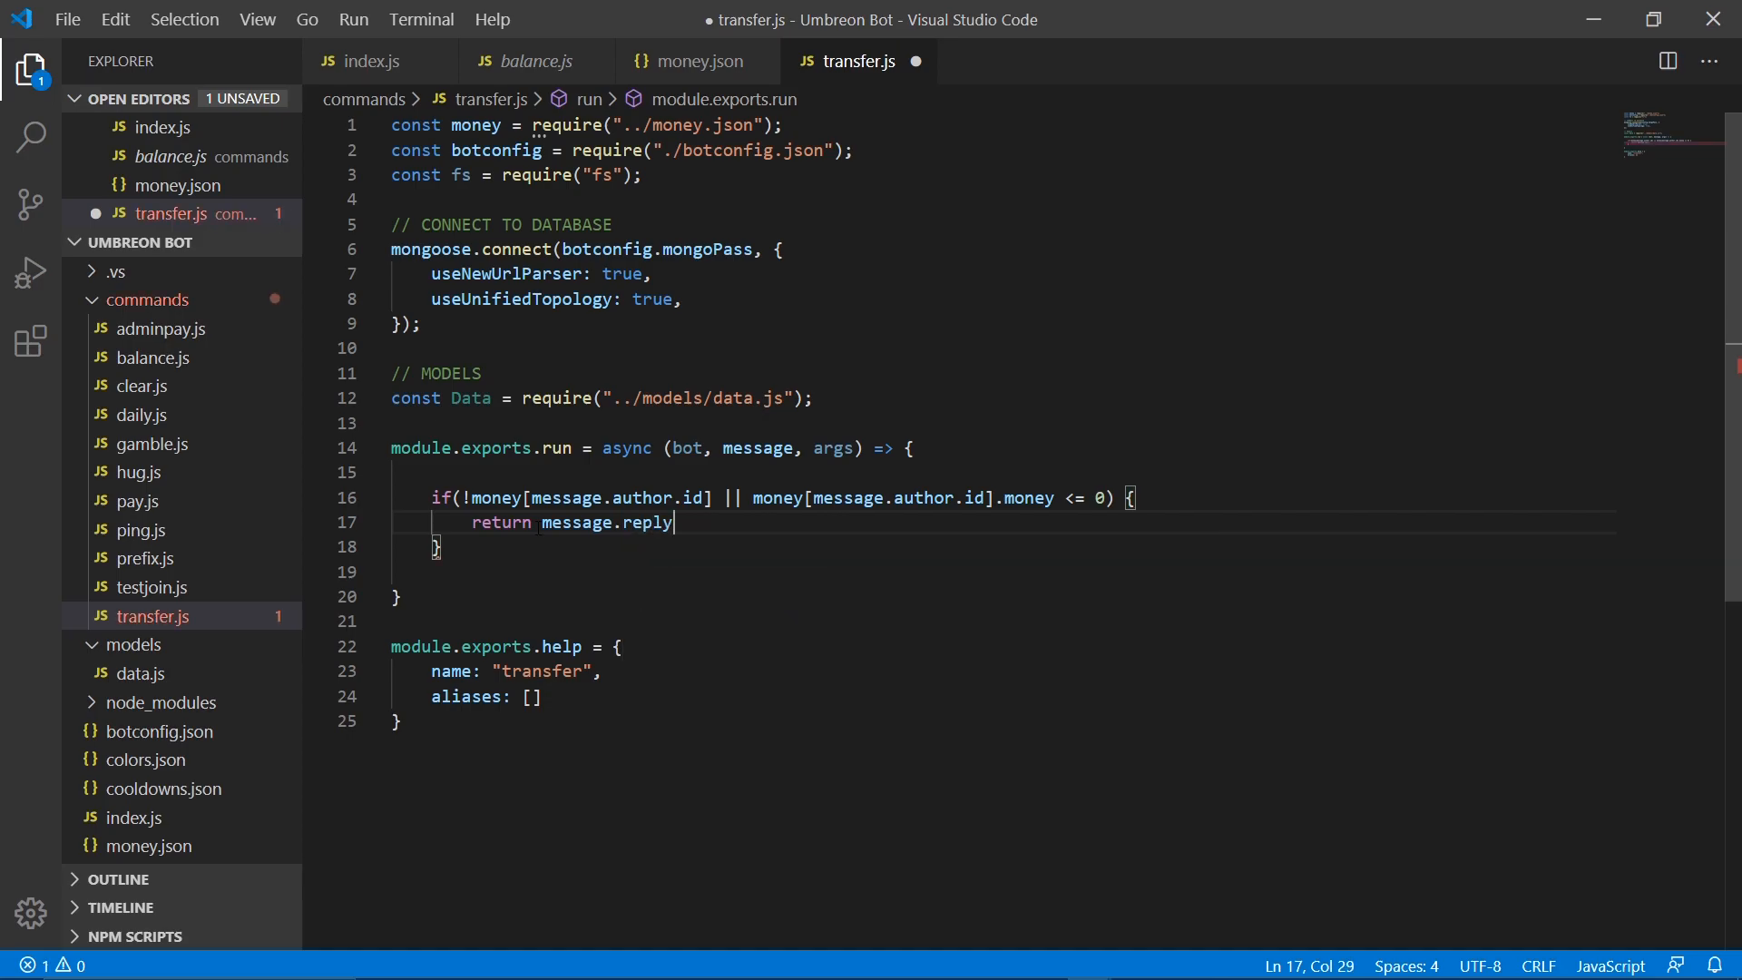
{"action": "type", "text": "(\"You\")"}
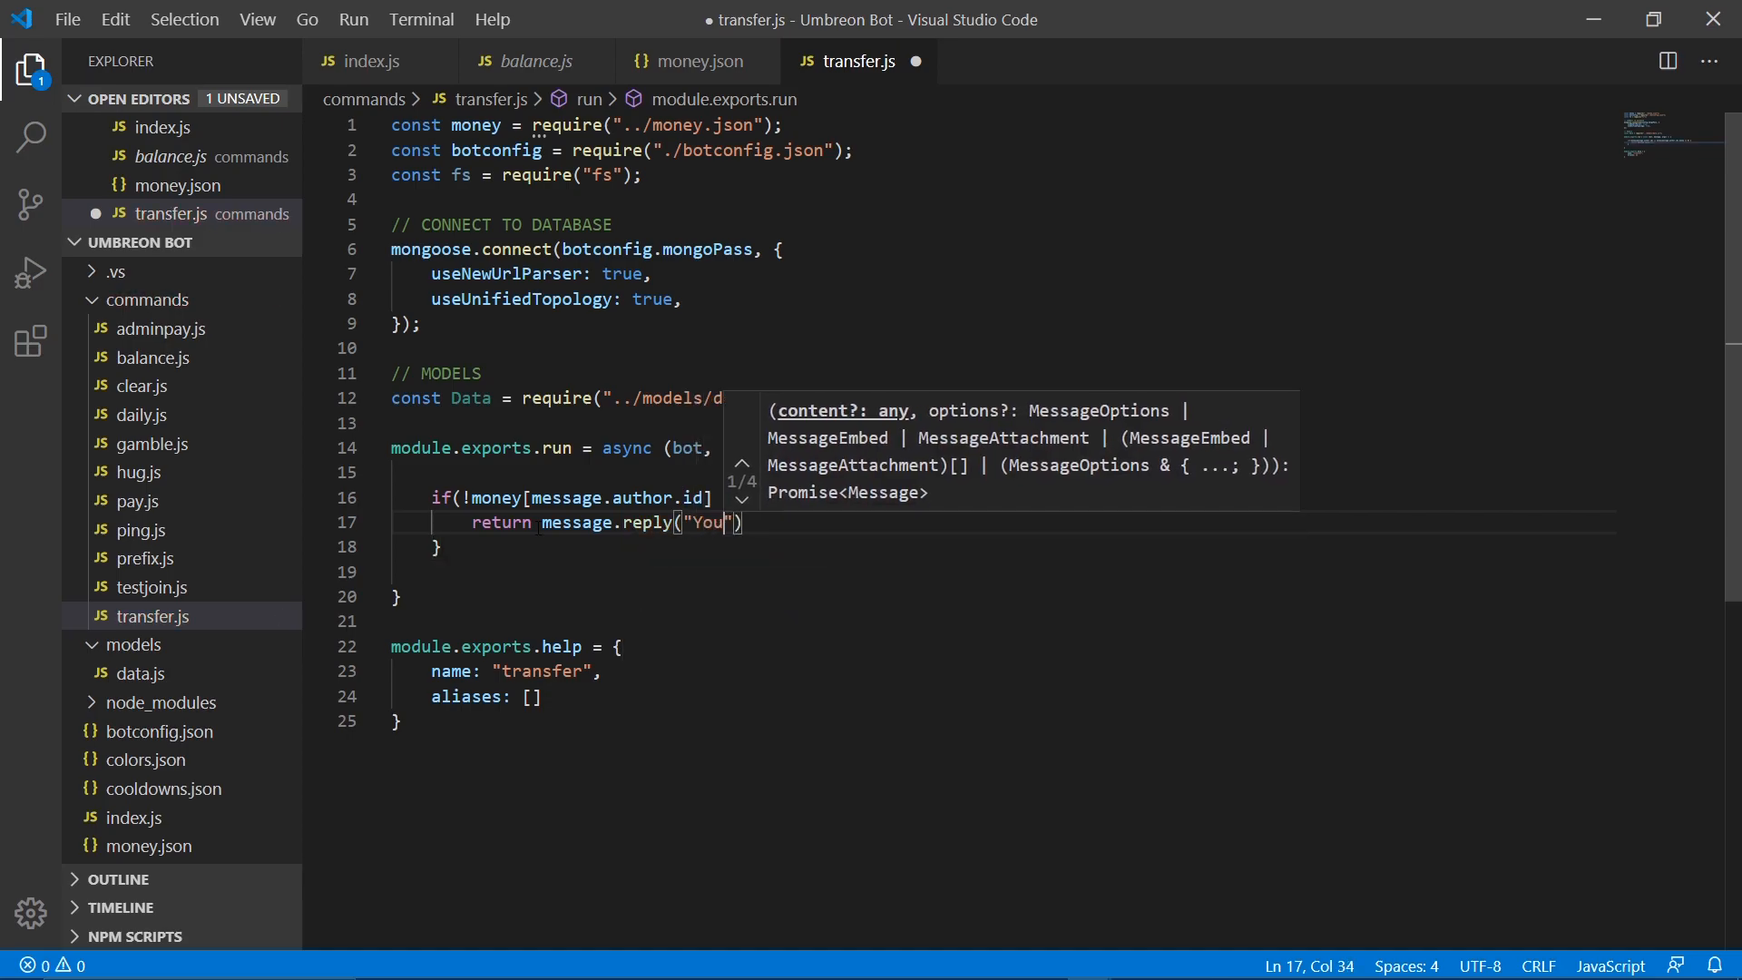
{"action": "type", "text": "do not have any money to"}
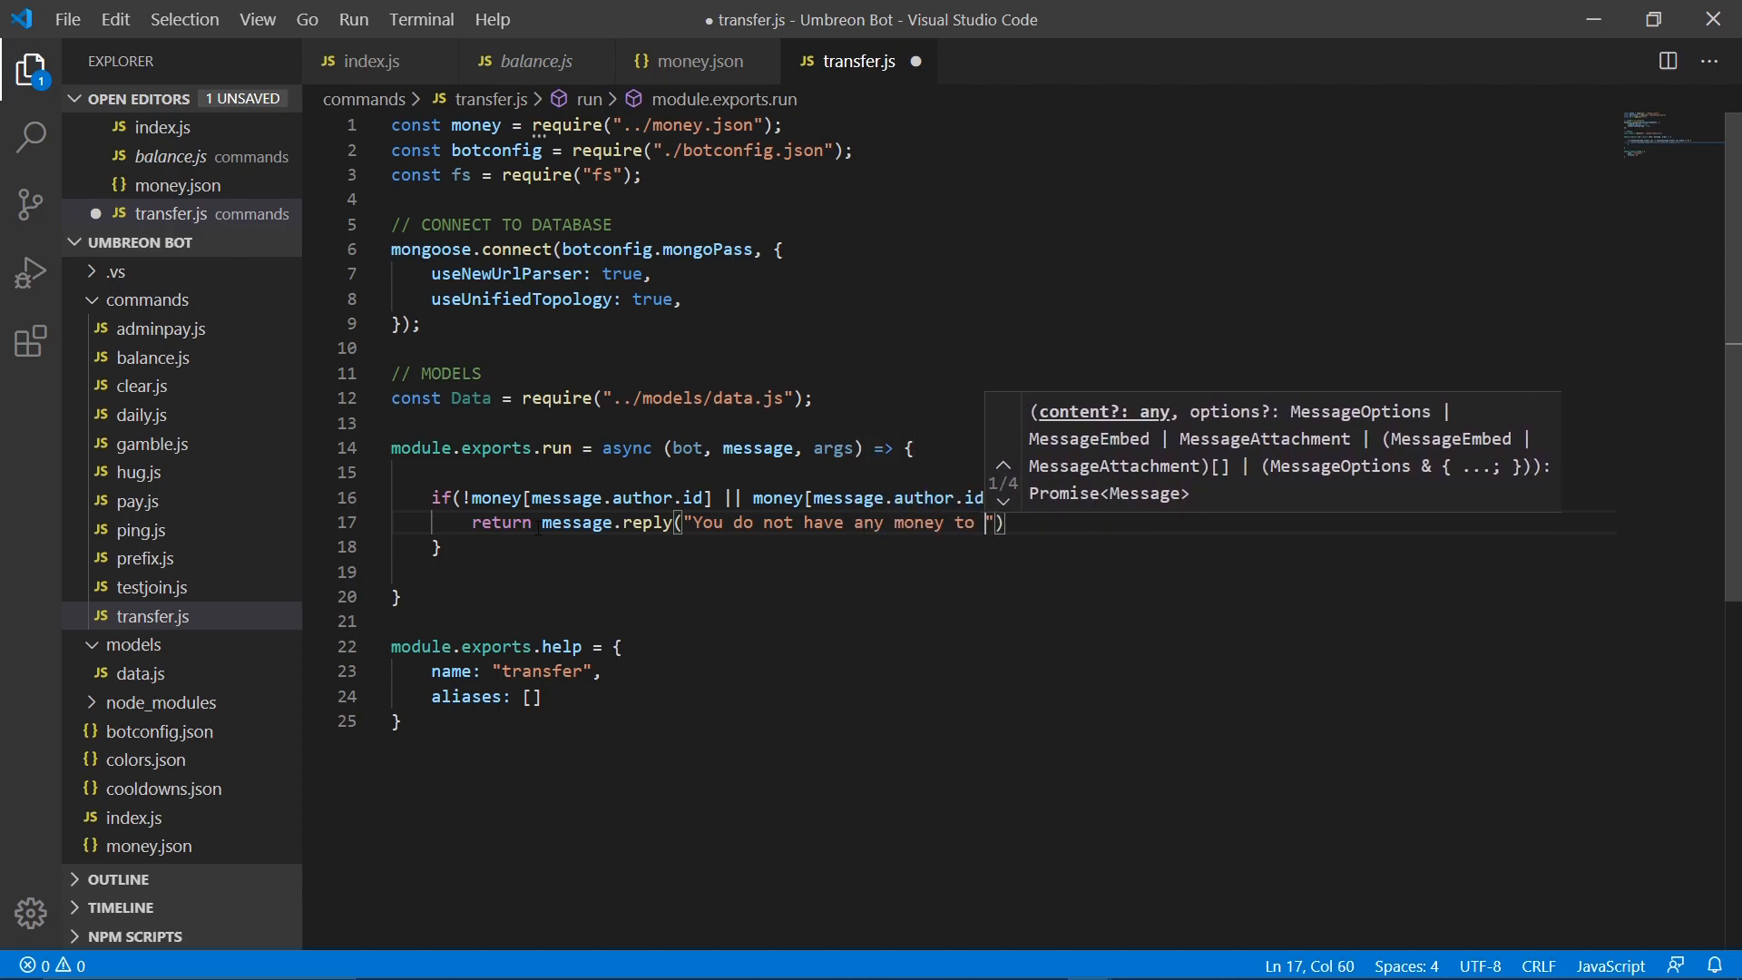
{"action": "type", "text": "trasn"}
{"action": "left_click", "coordinate": [1001, 546]}
{"action": "type", "text": " else {"}
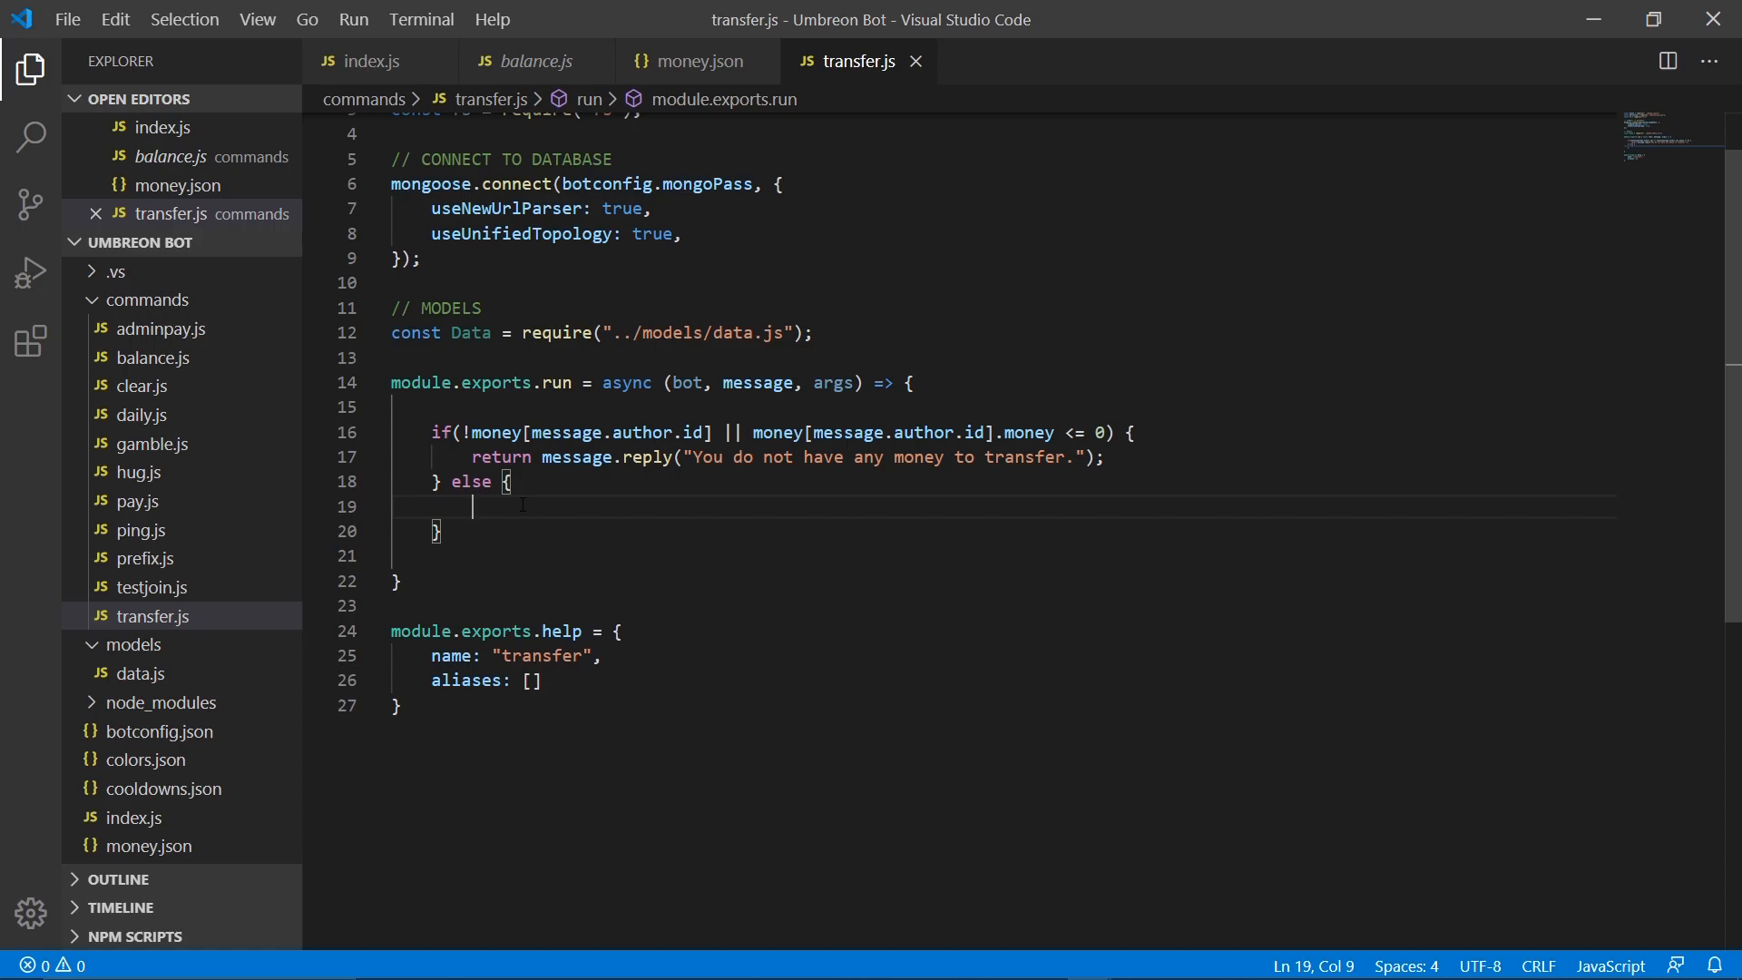
Step: In the else branch call Data.findOne({ userID: message.author.id }, (err, data) => { }) with an empty callback
{"action": "type", "text": "Datqa"}
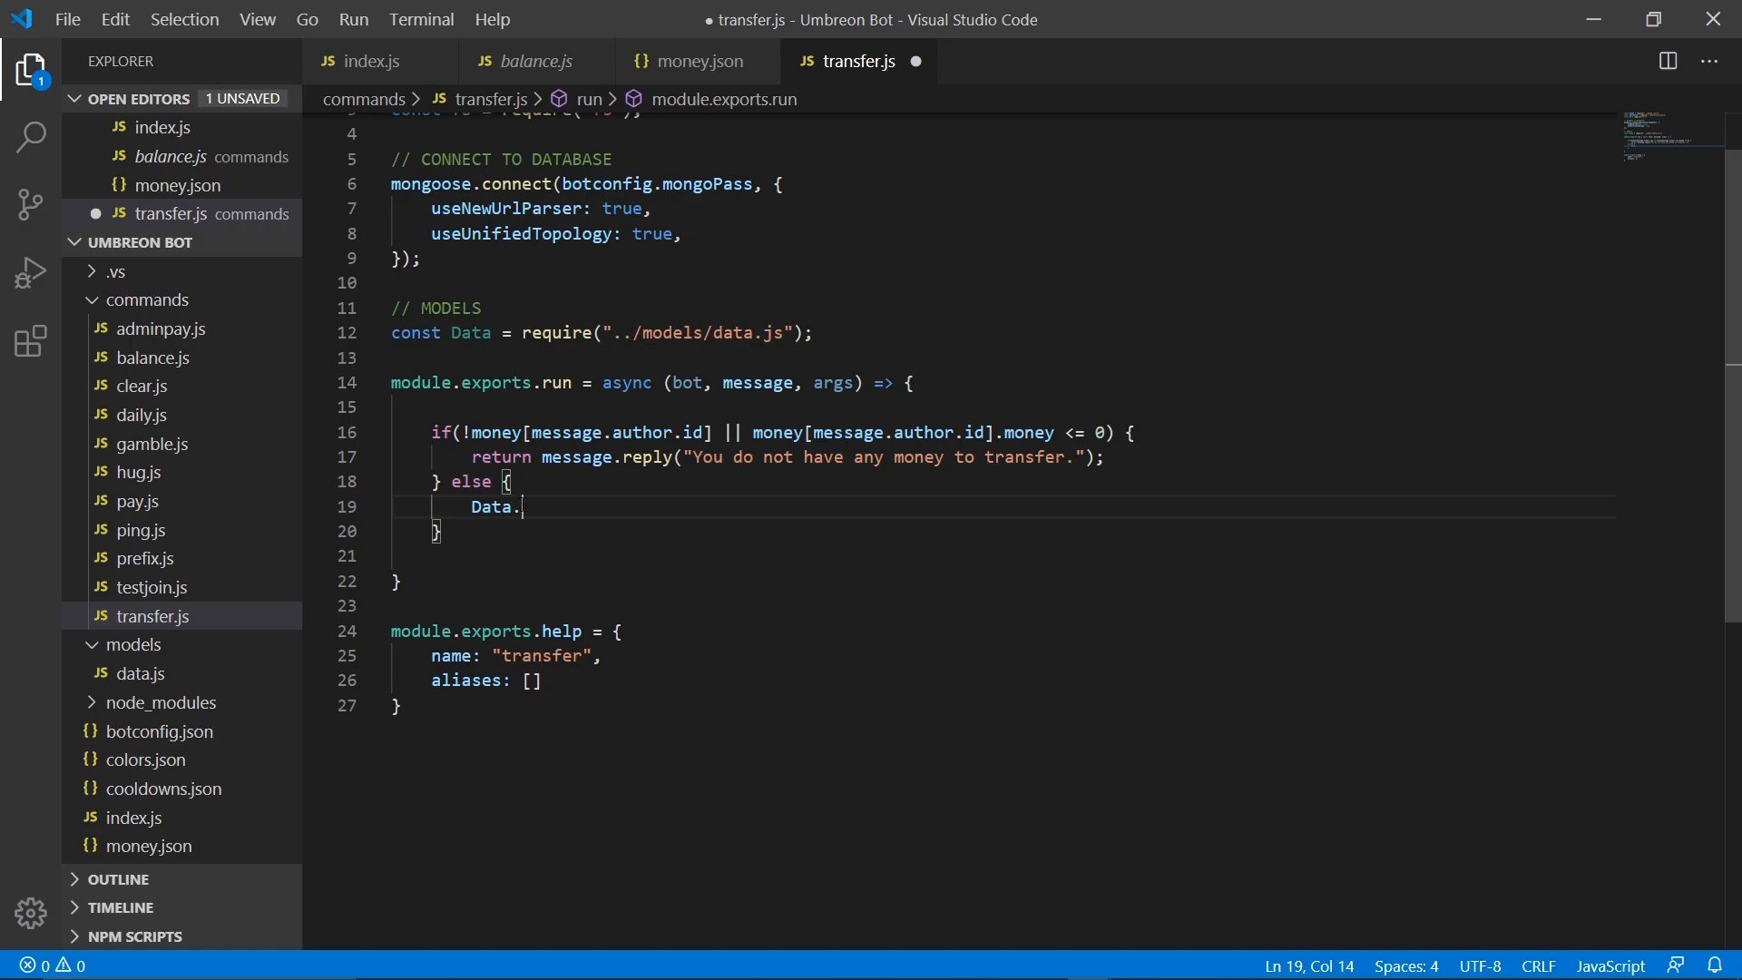
{"action": "type", "text": "findOne({"}
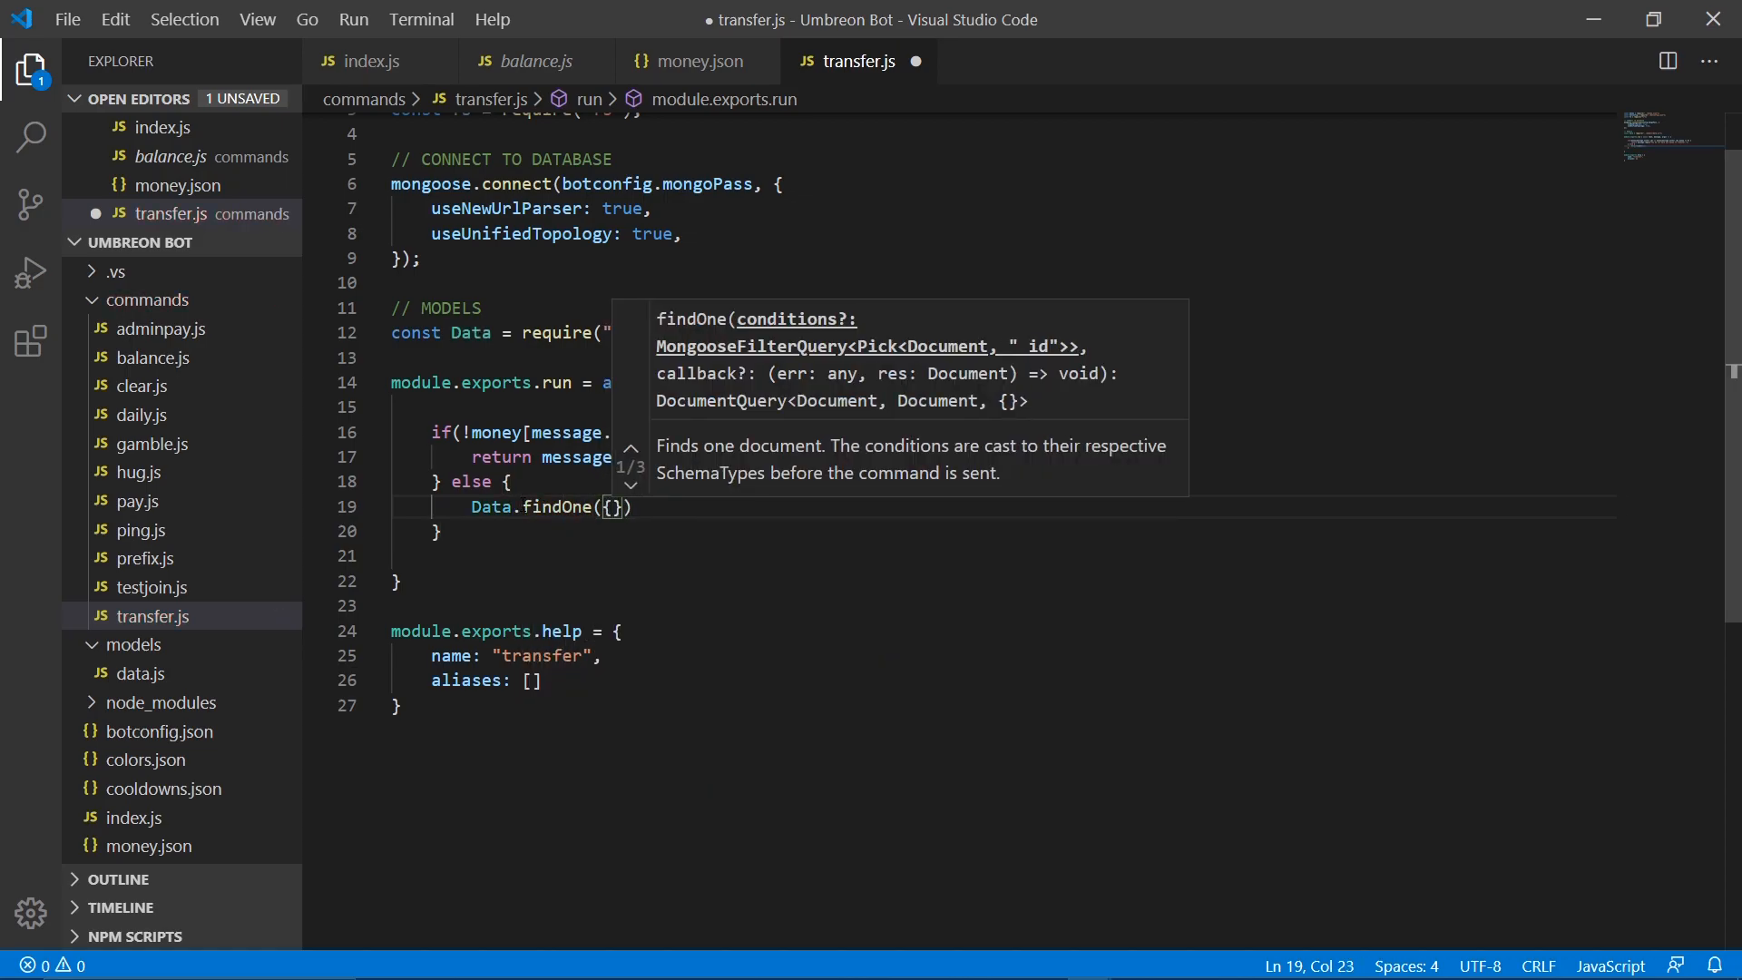
{"action": "type", "text": "mes"}
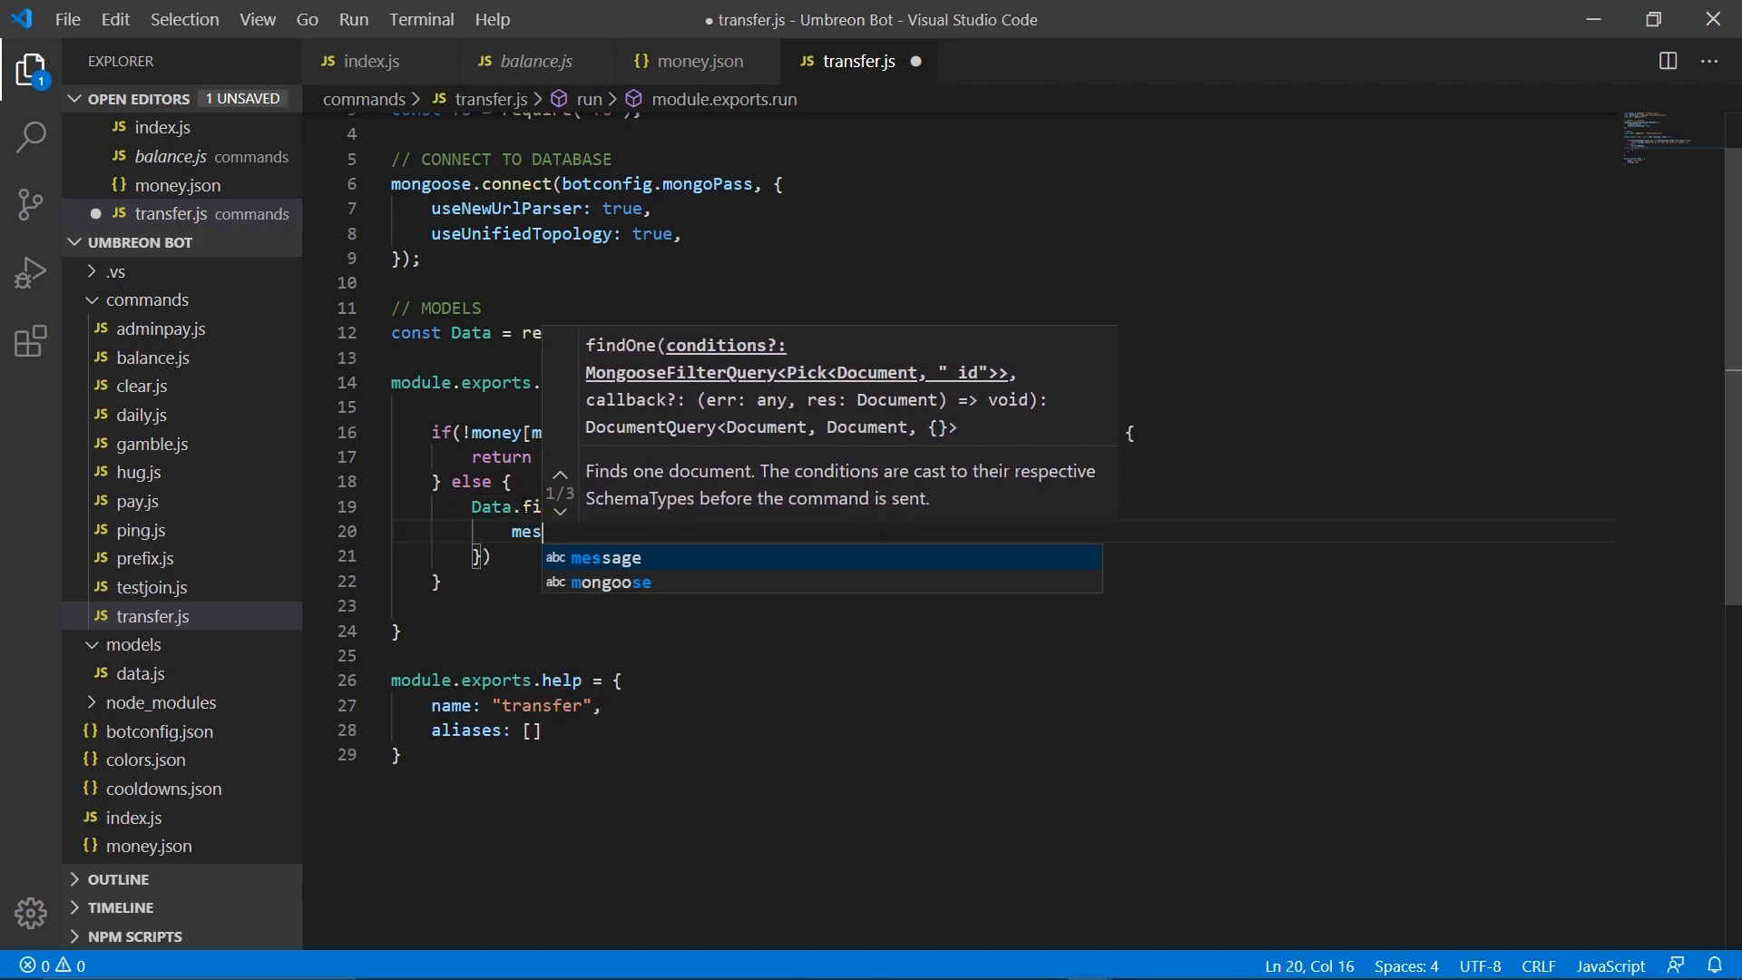
{"action": "key", "text": "Backspace"}
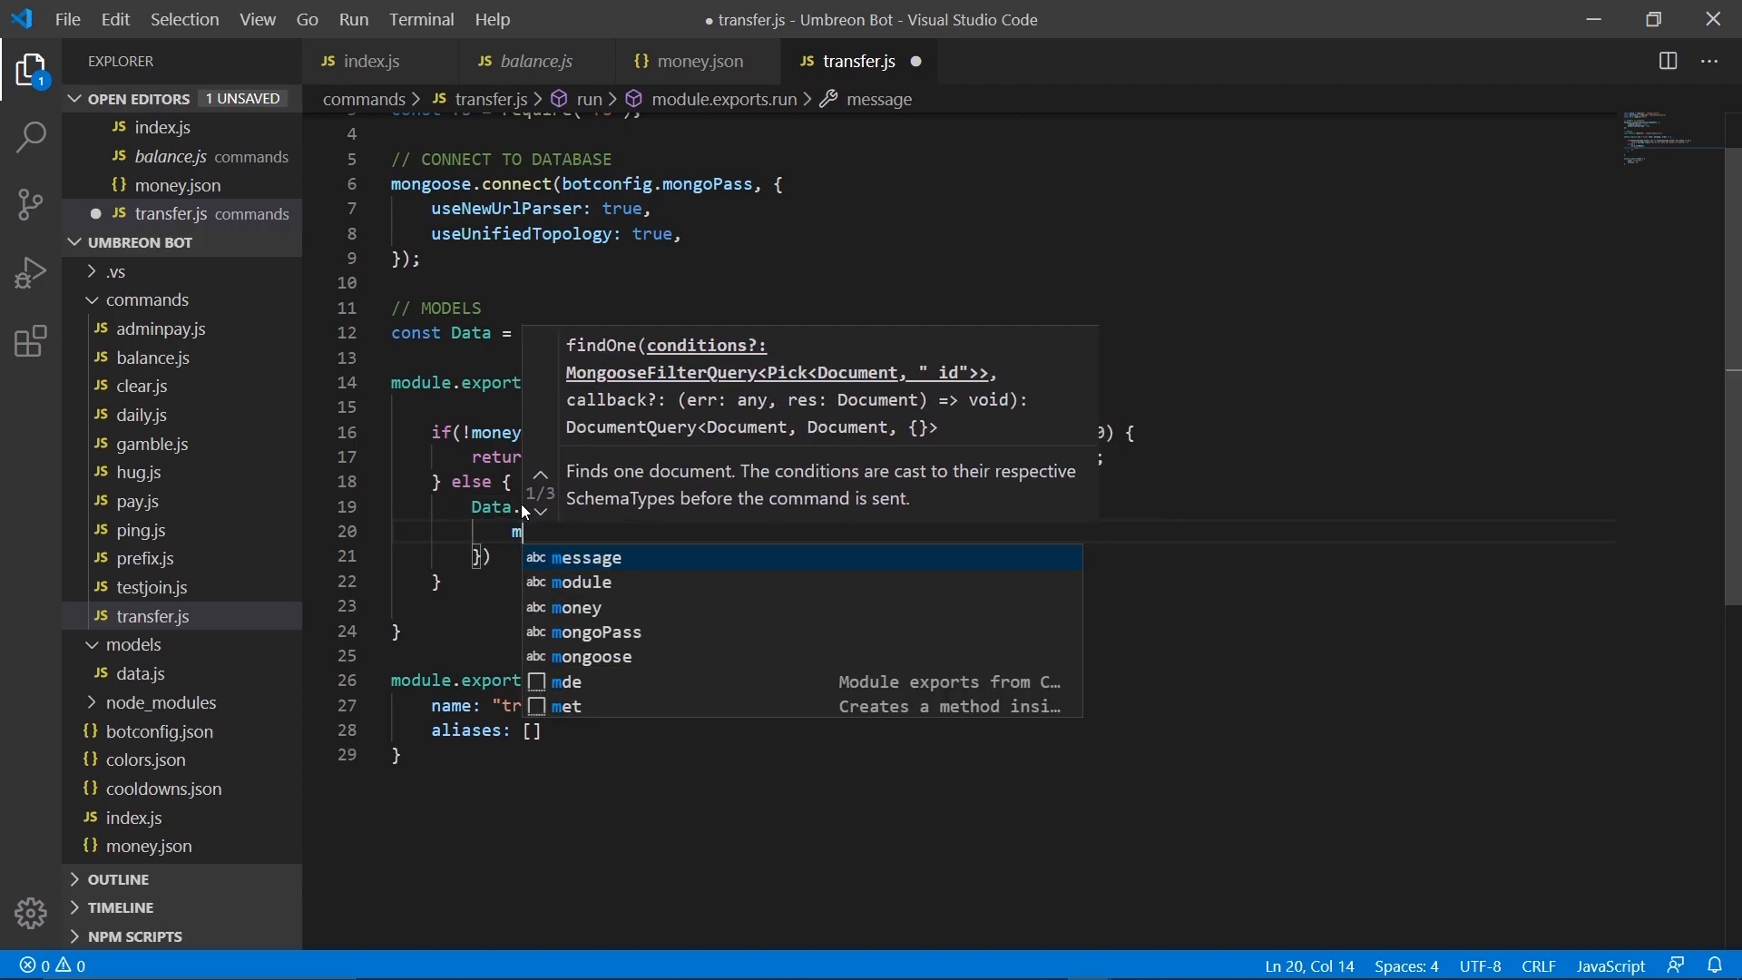
{"action": "key", "text": "Backspace"}
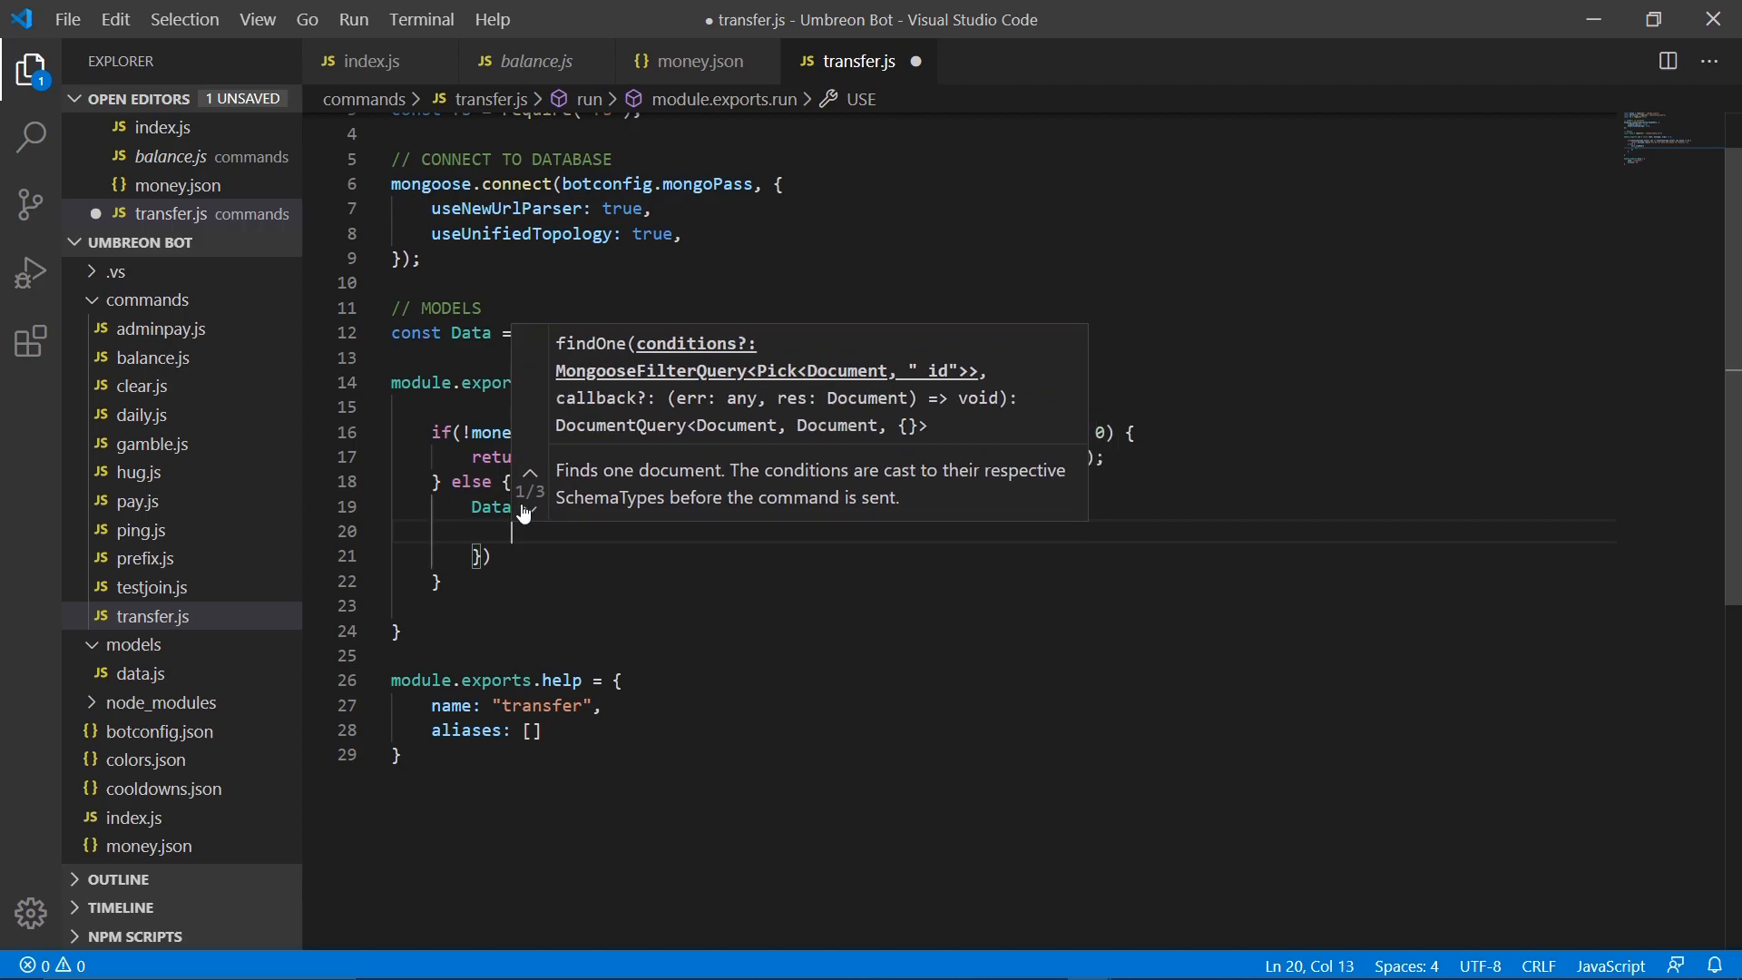
{"action": "type", "text": "userID:"}
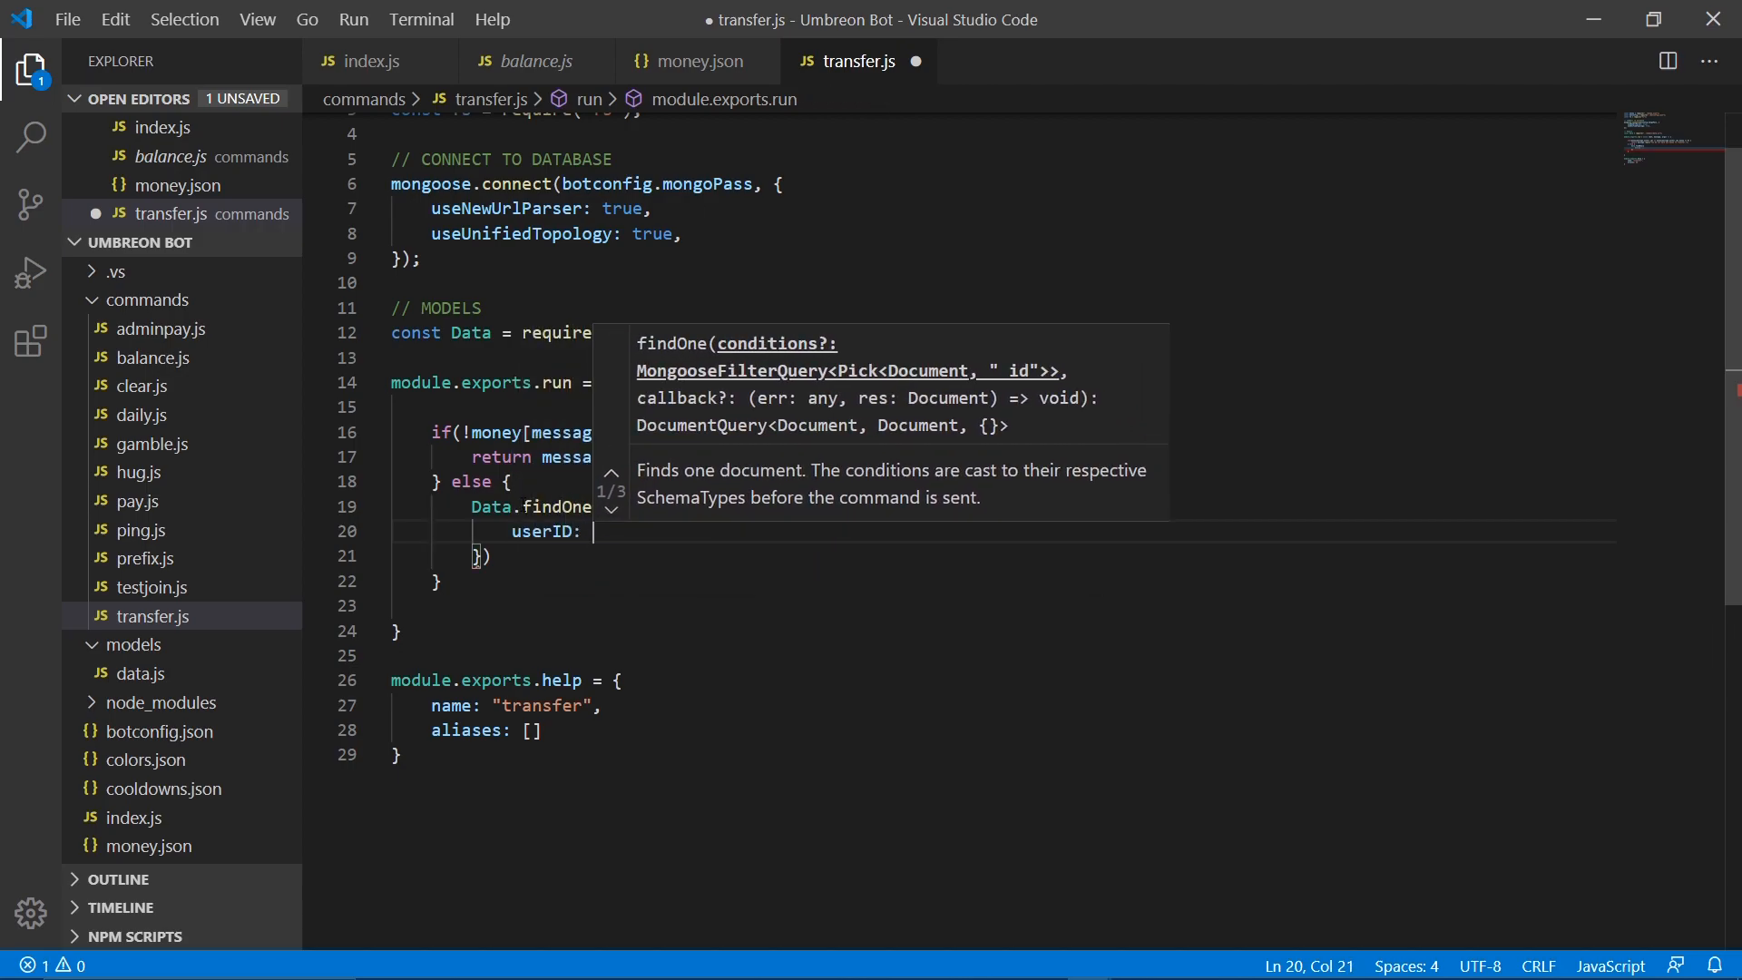
{"action": "type", "text": "message.autho"}
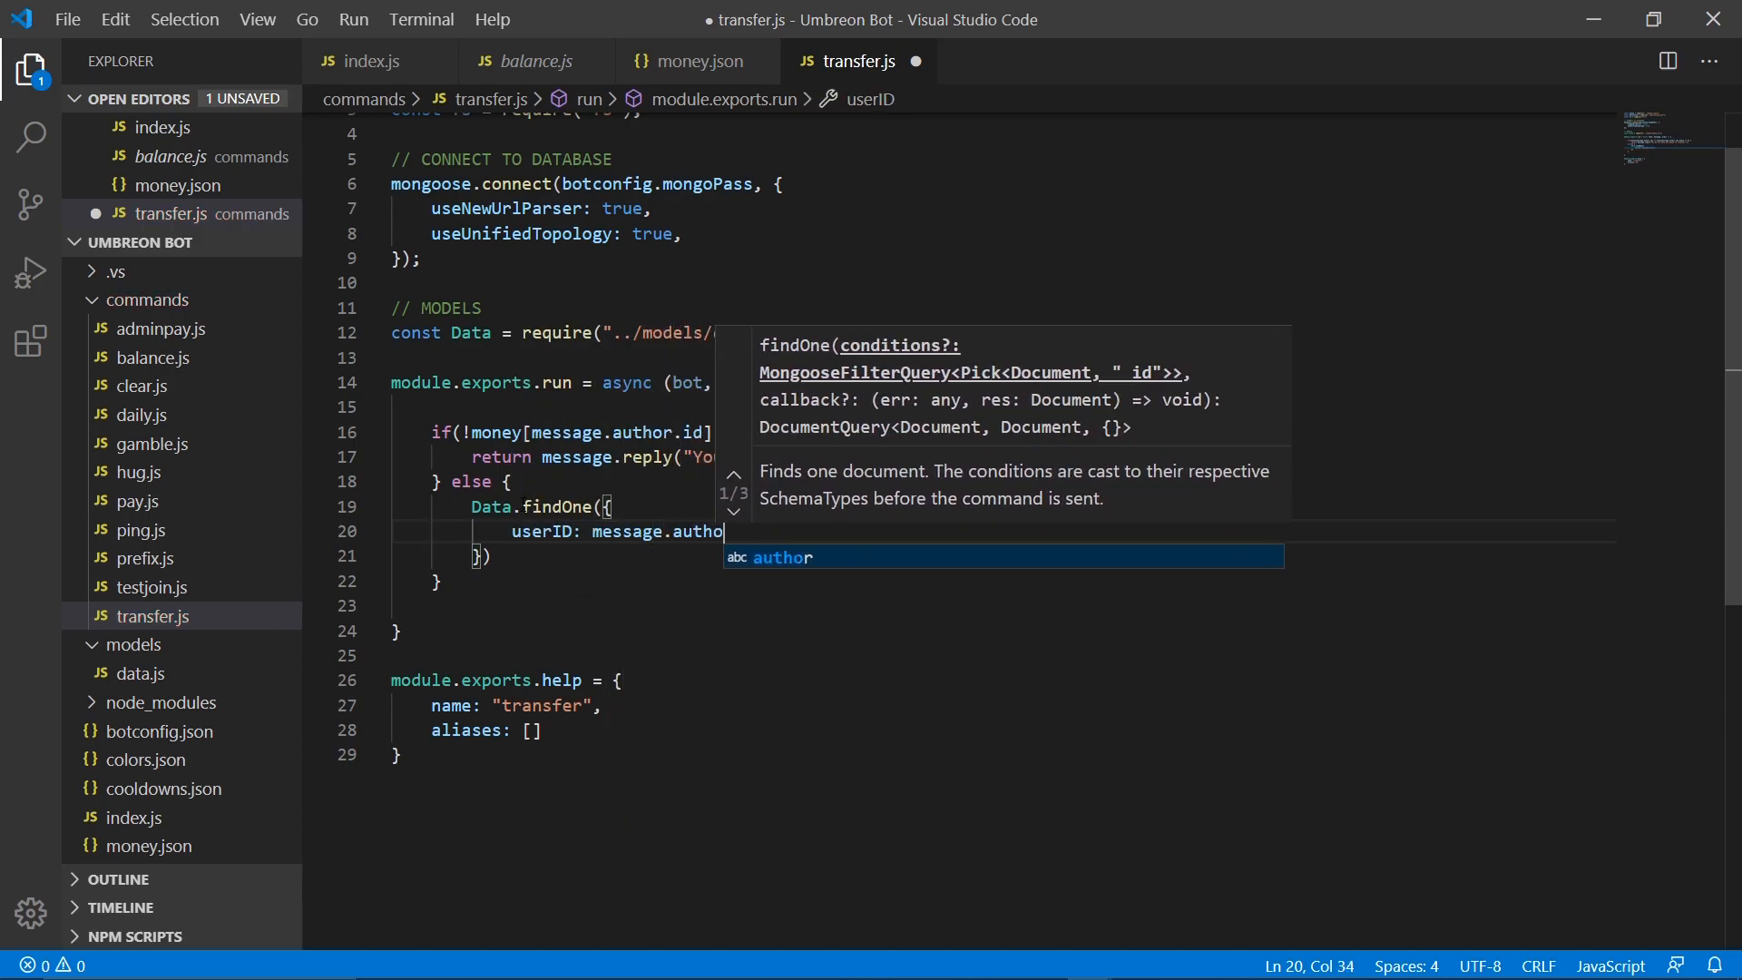
{"action": "type", "text": "r.id"}
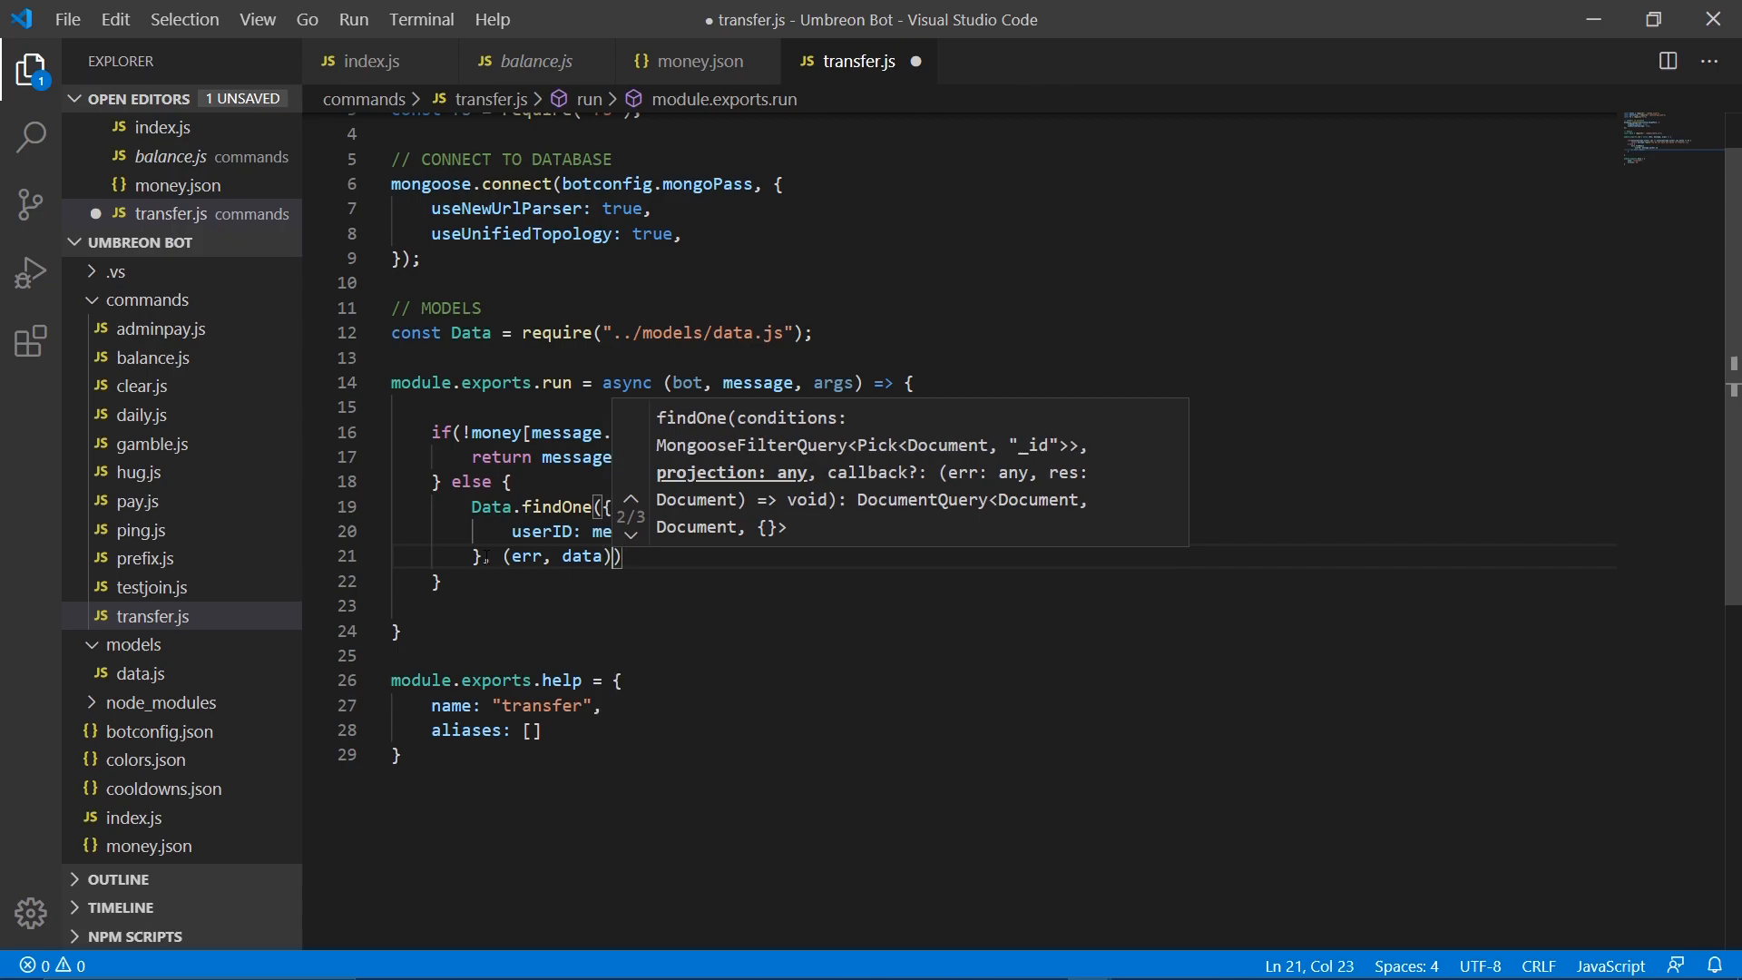
{"action": "type", "text": "=> {"}
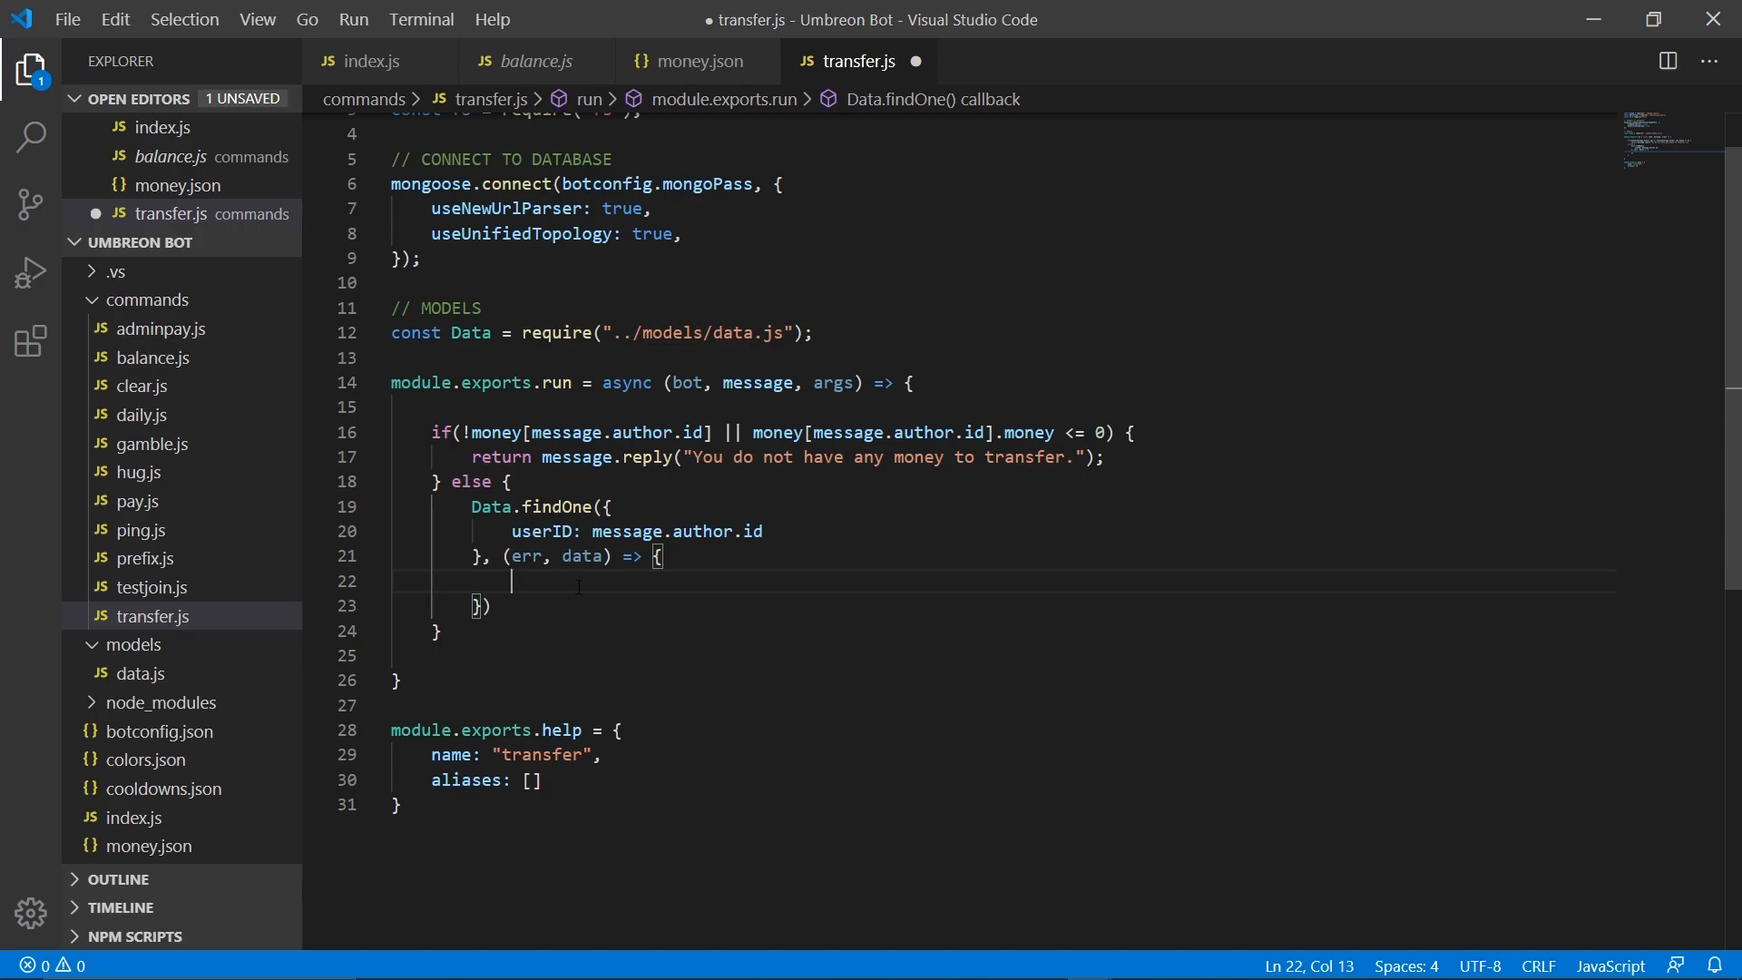
Step: Log lookup errors with if(err) console.log(err) inside the findOne callback and save
{"action": "type", "text": "if(err"}
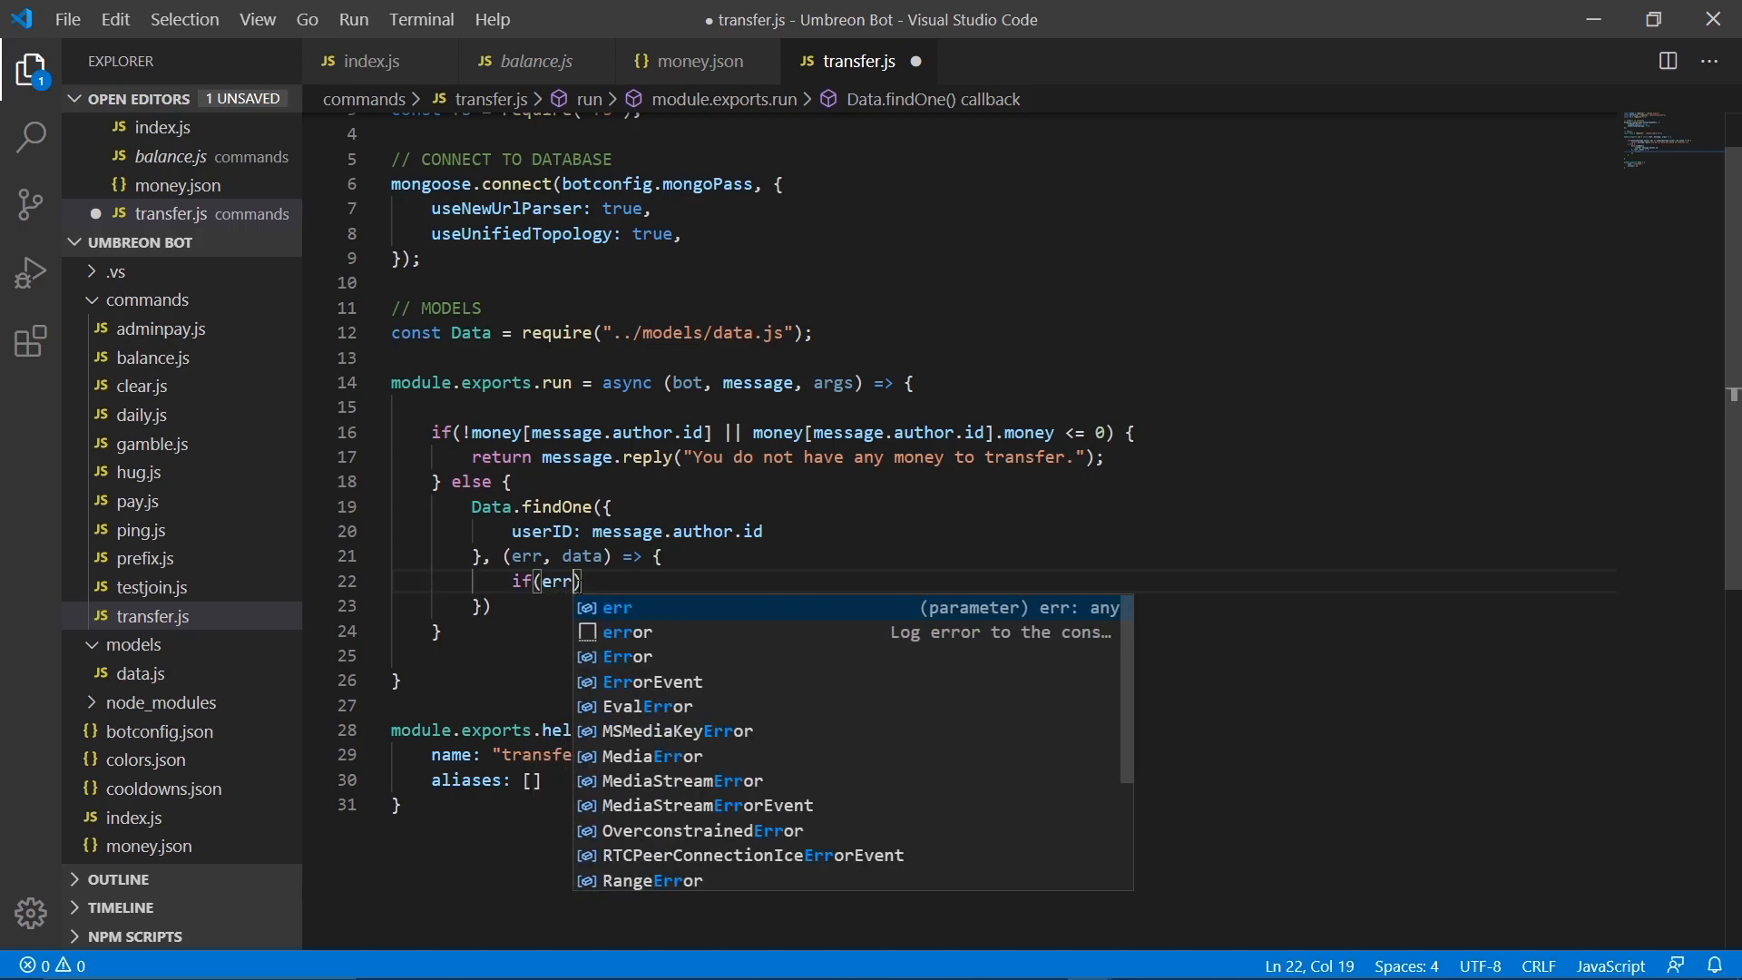
{"action": "type", "text": "console."}
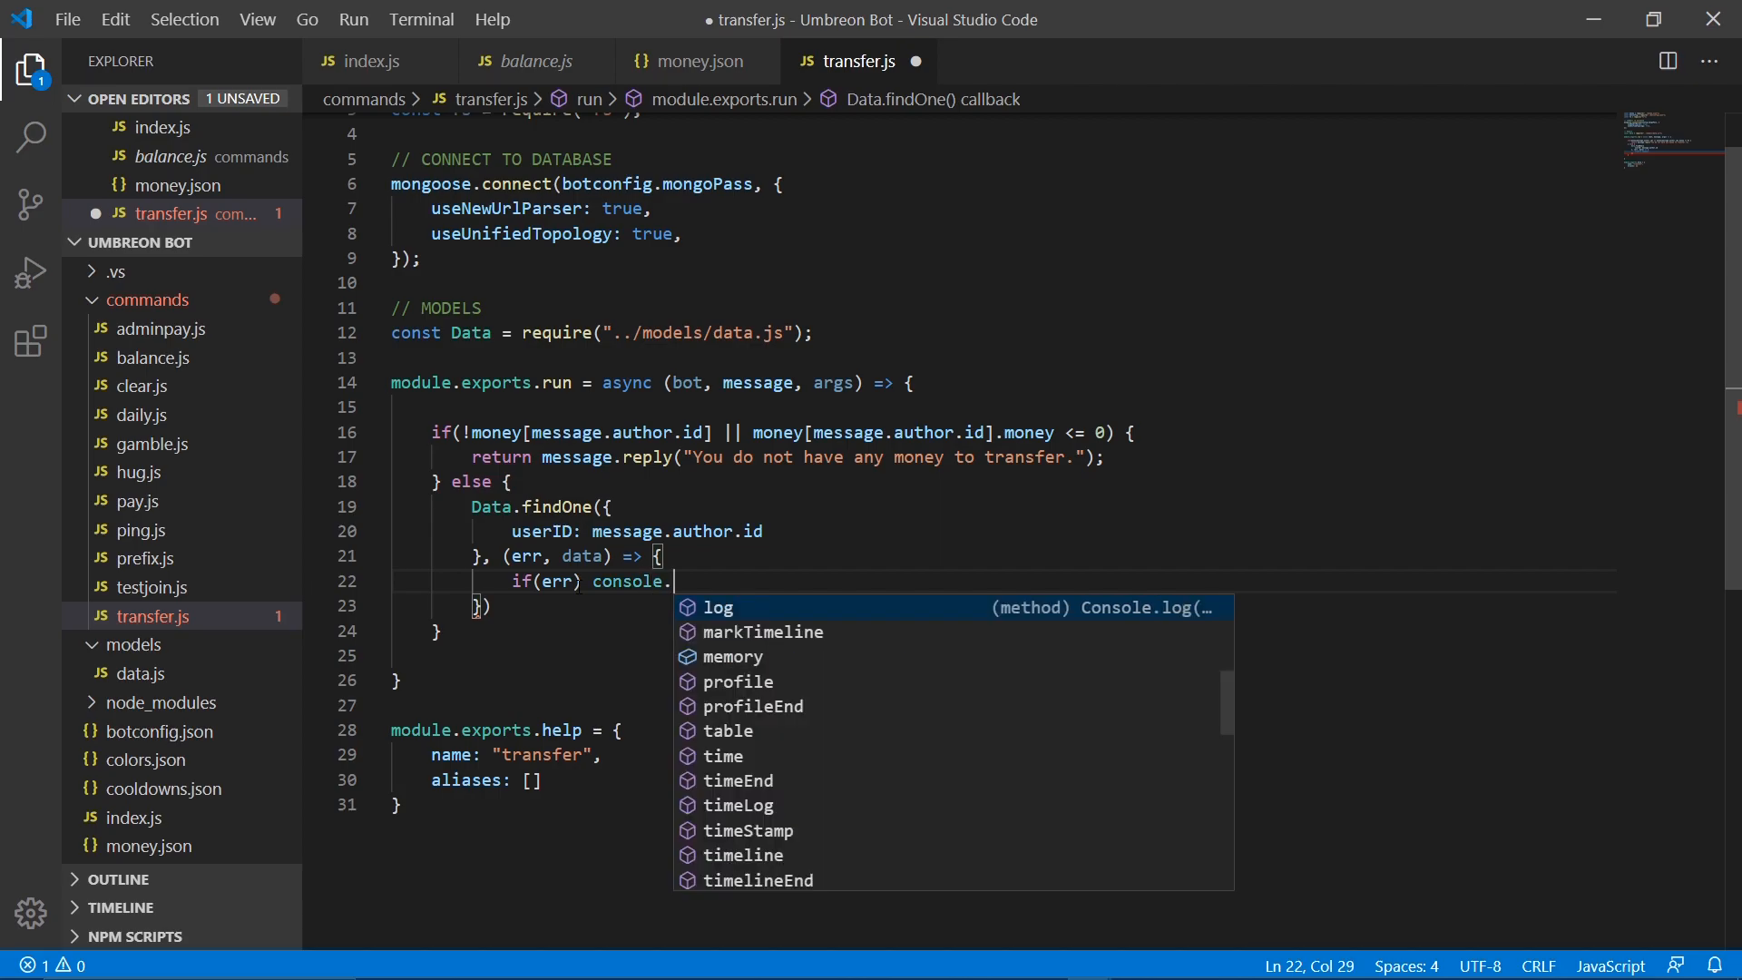
{"action": "type", "text": "log(err);"}
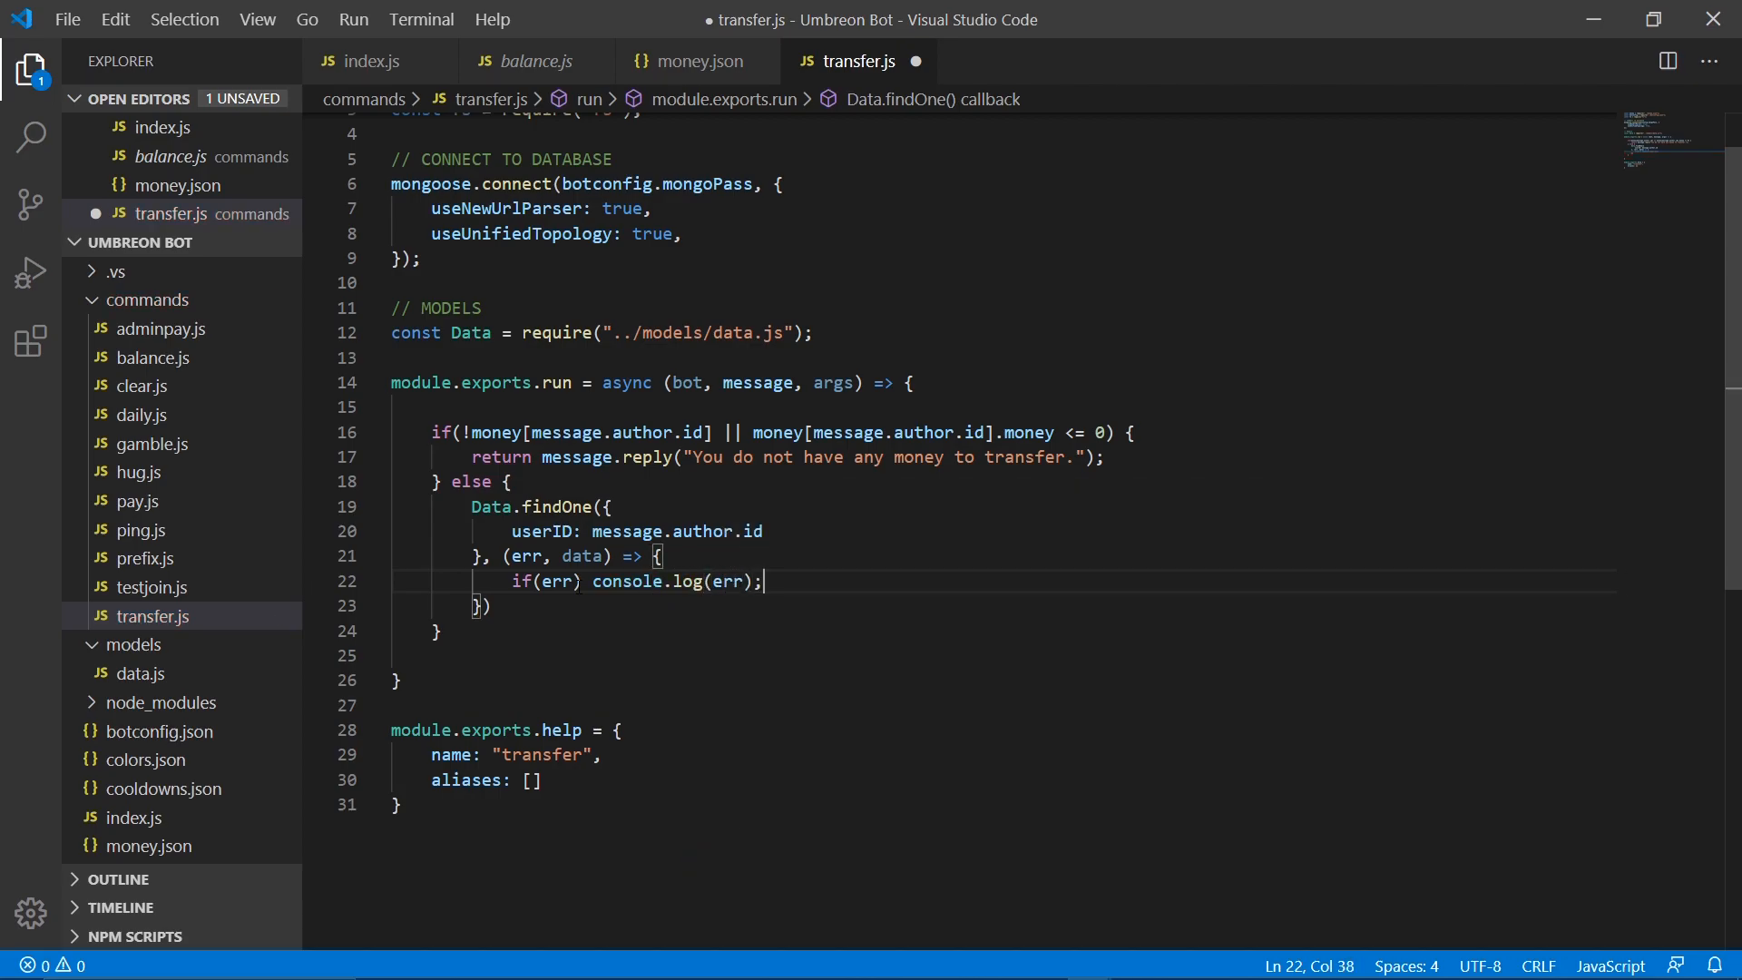
{"action": "key", "text": "ctrl+s"}
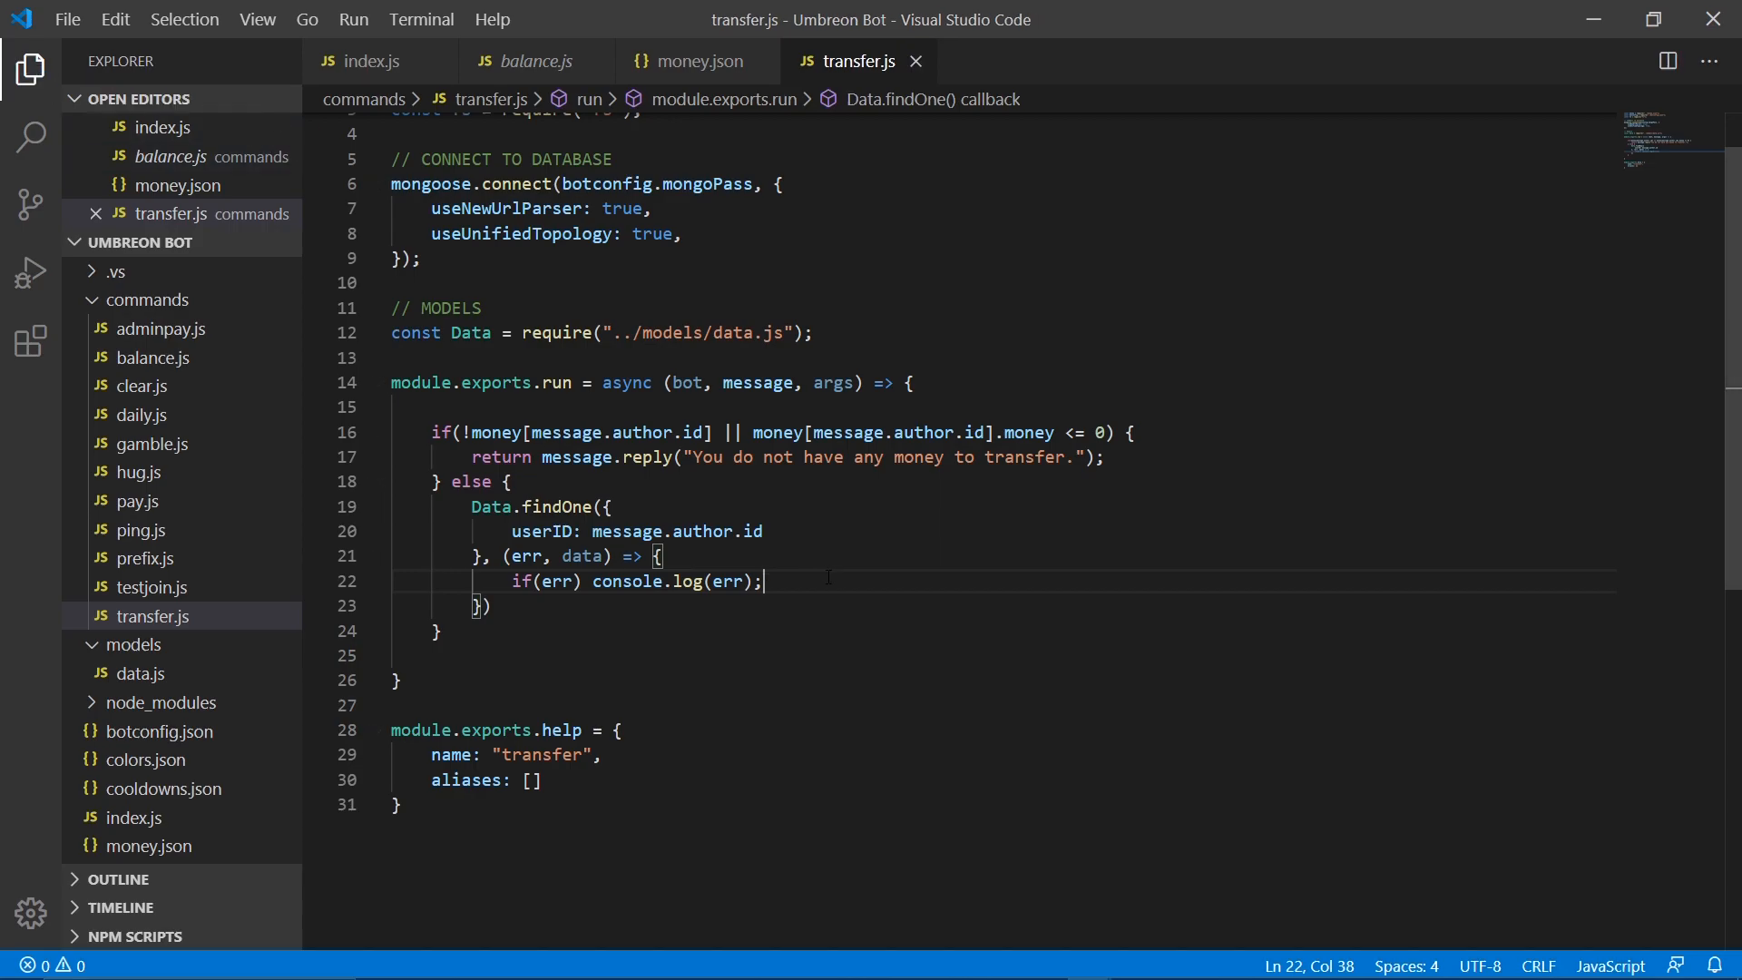
Step: Reply "Create a new account using the `bal` command!" when no data record exists, then save
{"action": "type", "text": "if(!data) r"}
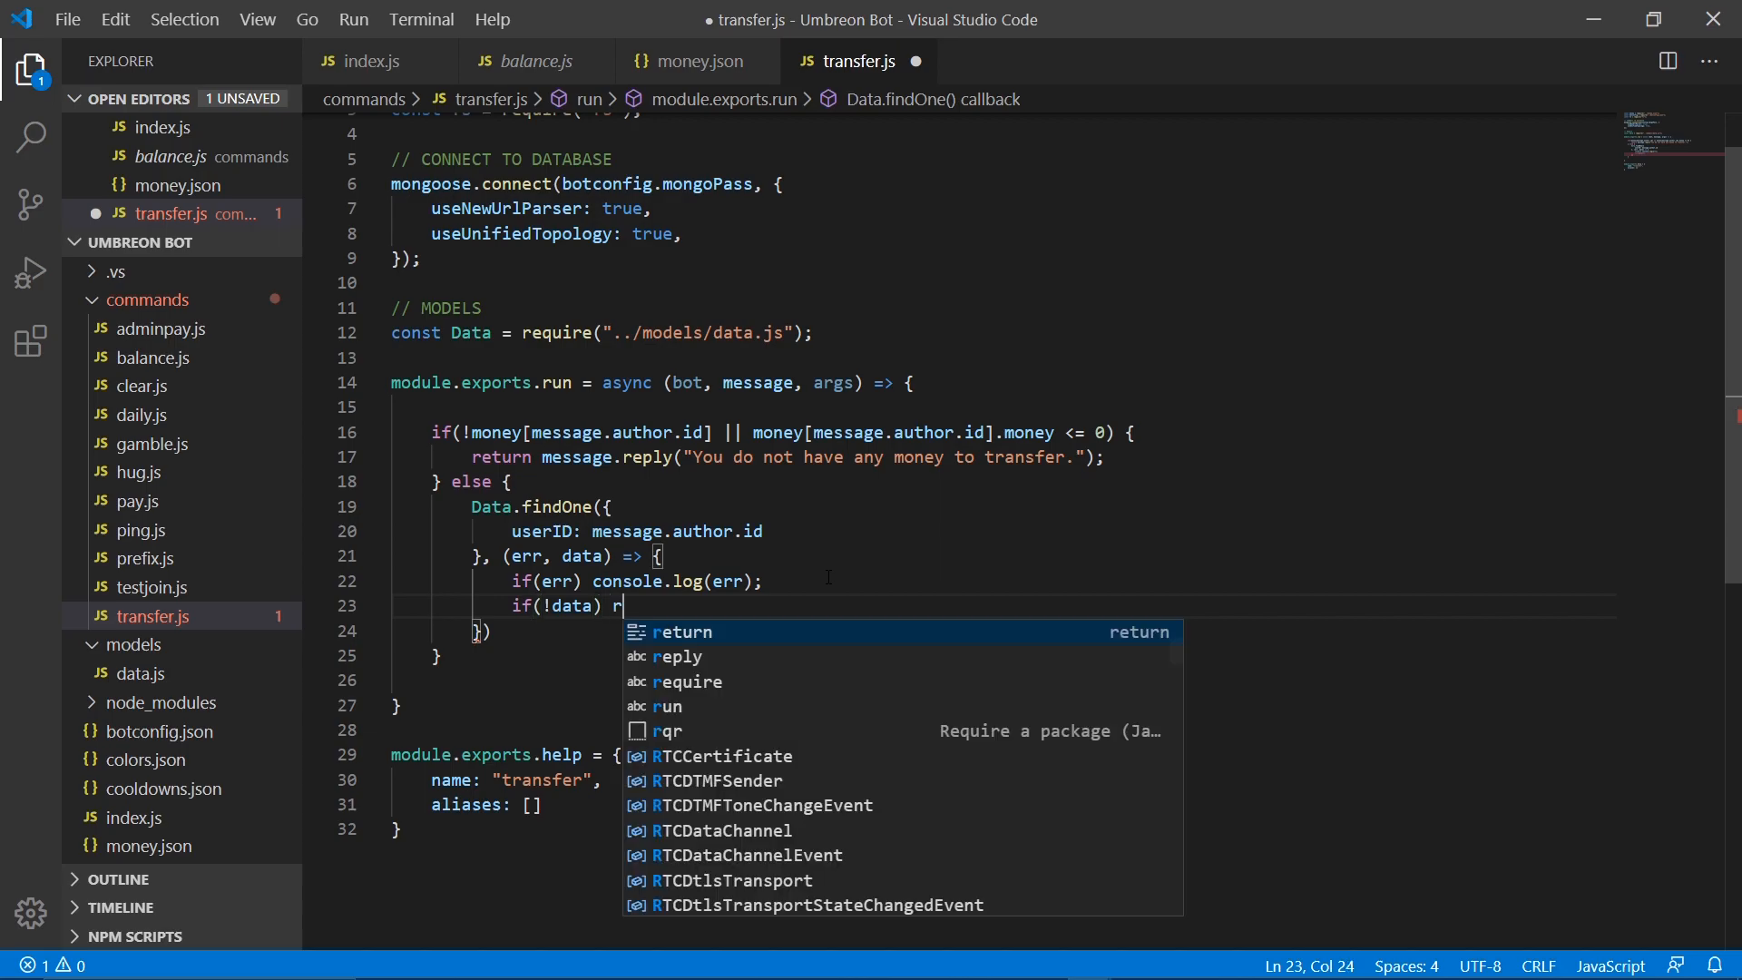
{"action": "type", "text": "eturn message.reply("}
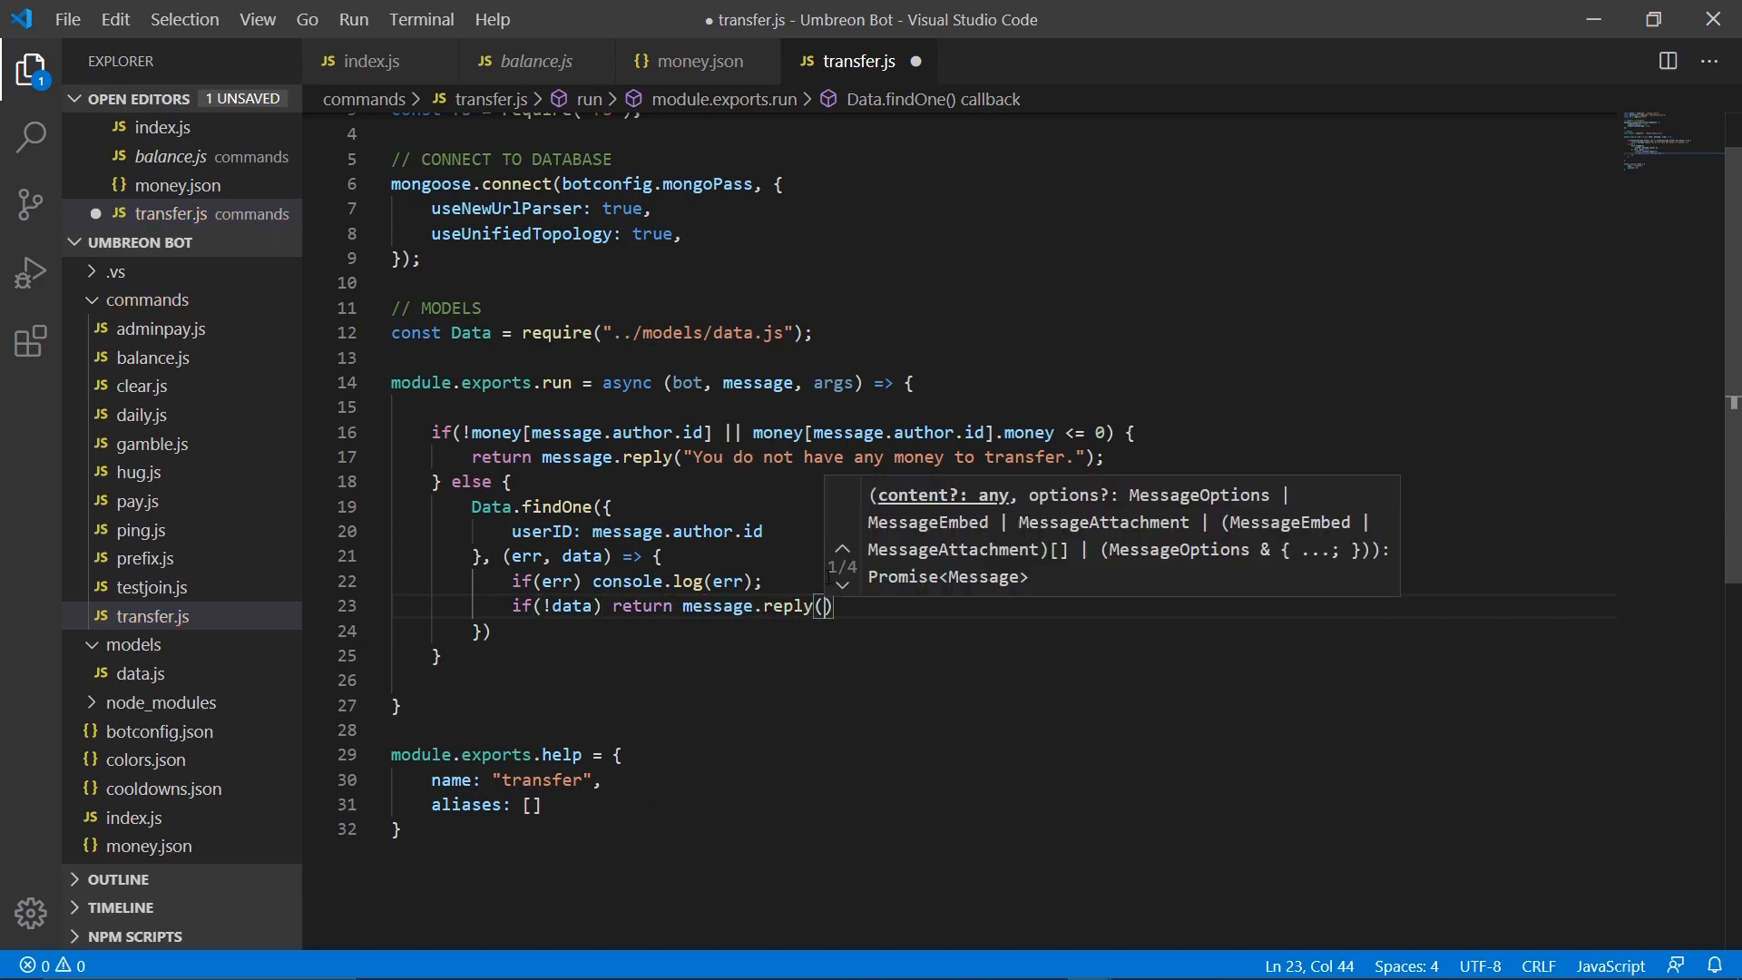
{"action": "type", "text": "\""}
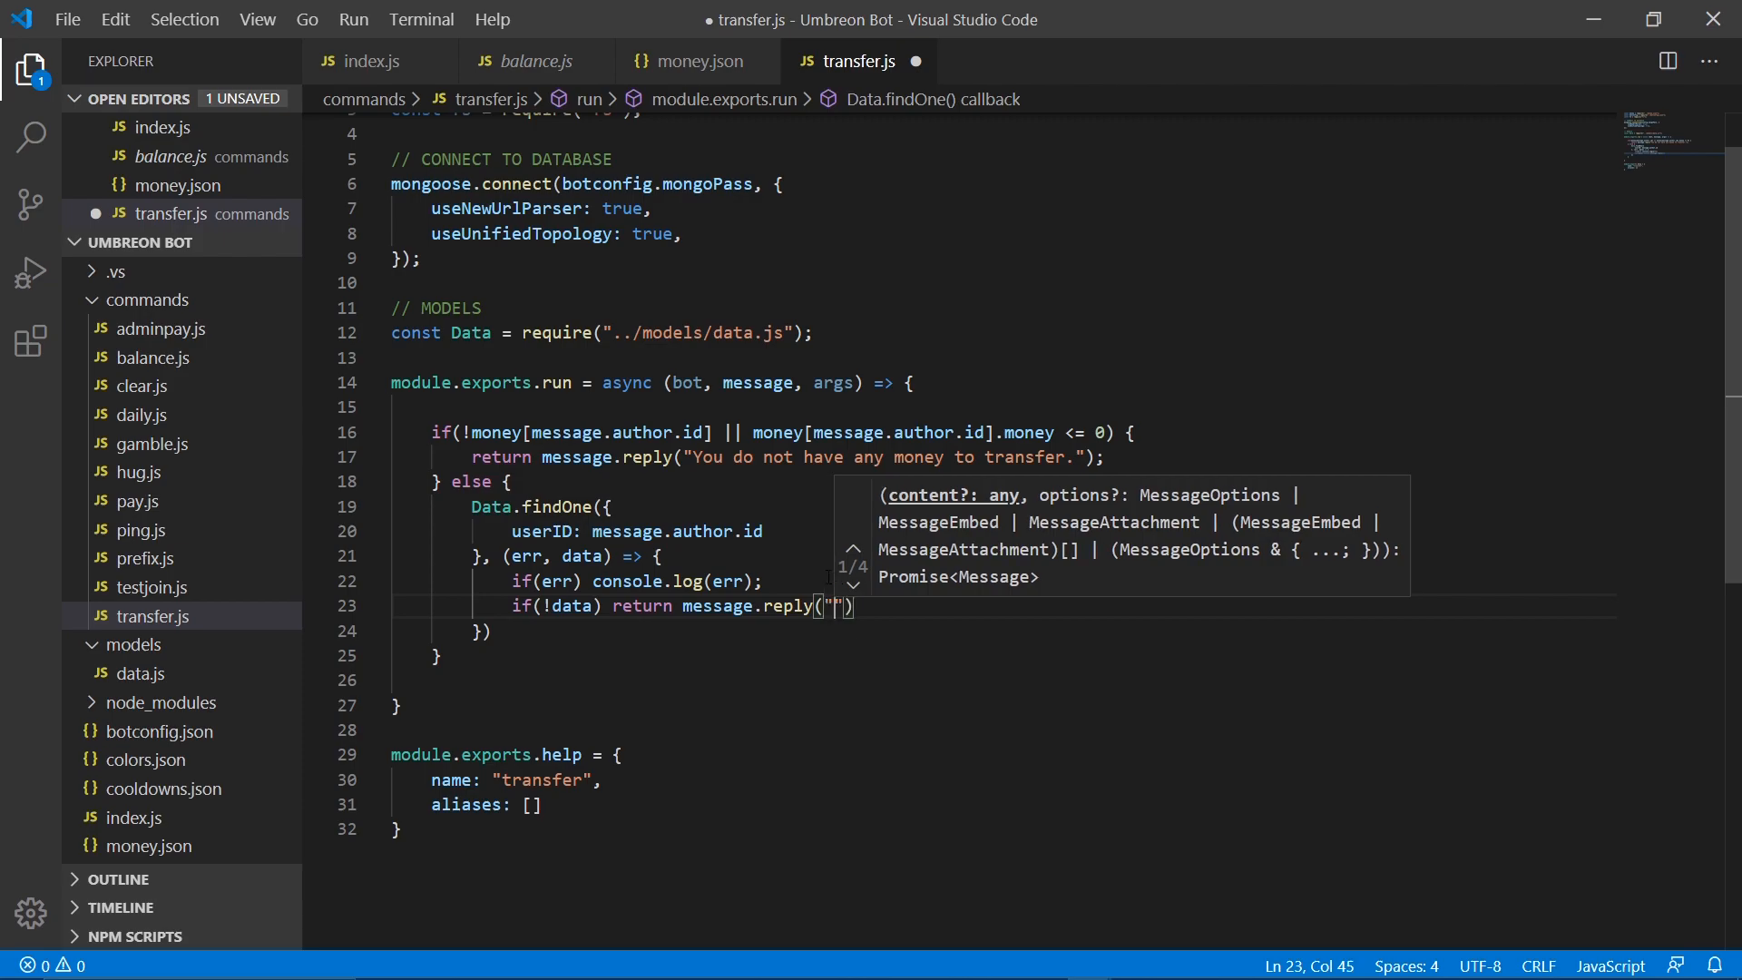
{"action": "type", "text": "Create a new account using"}
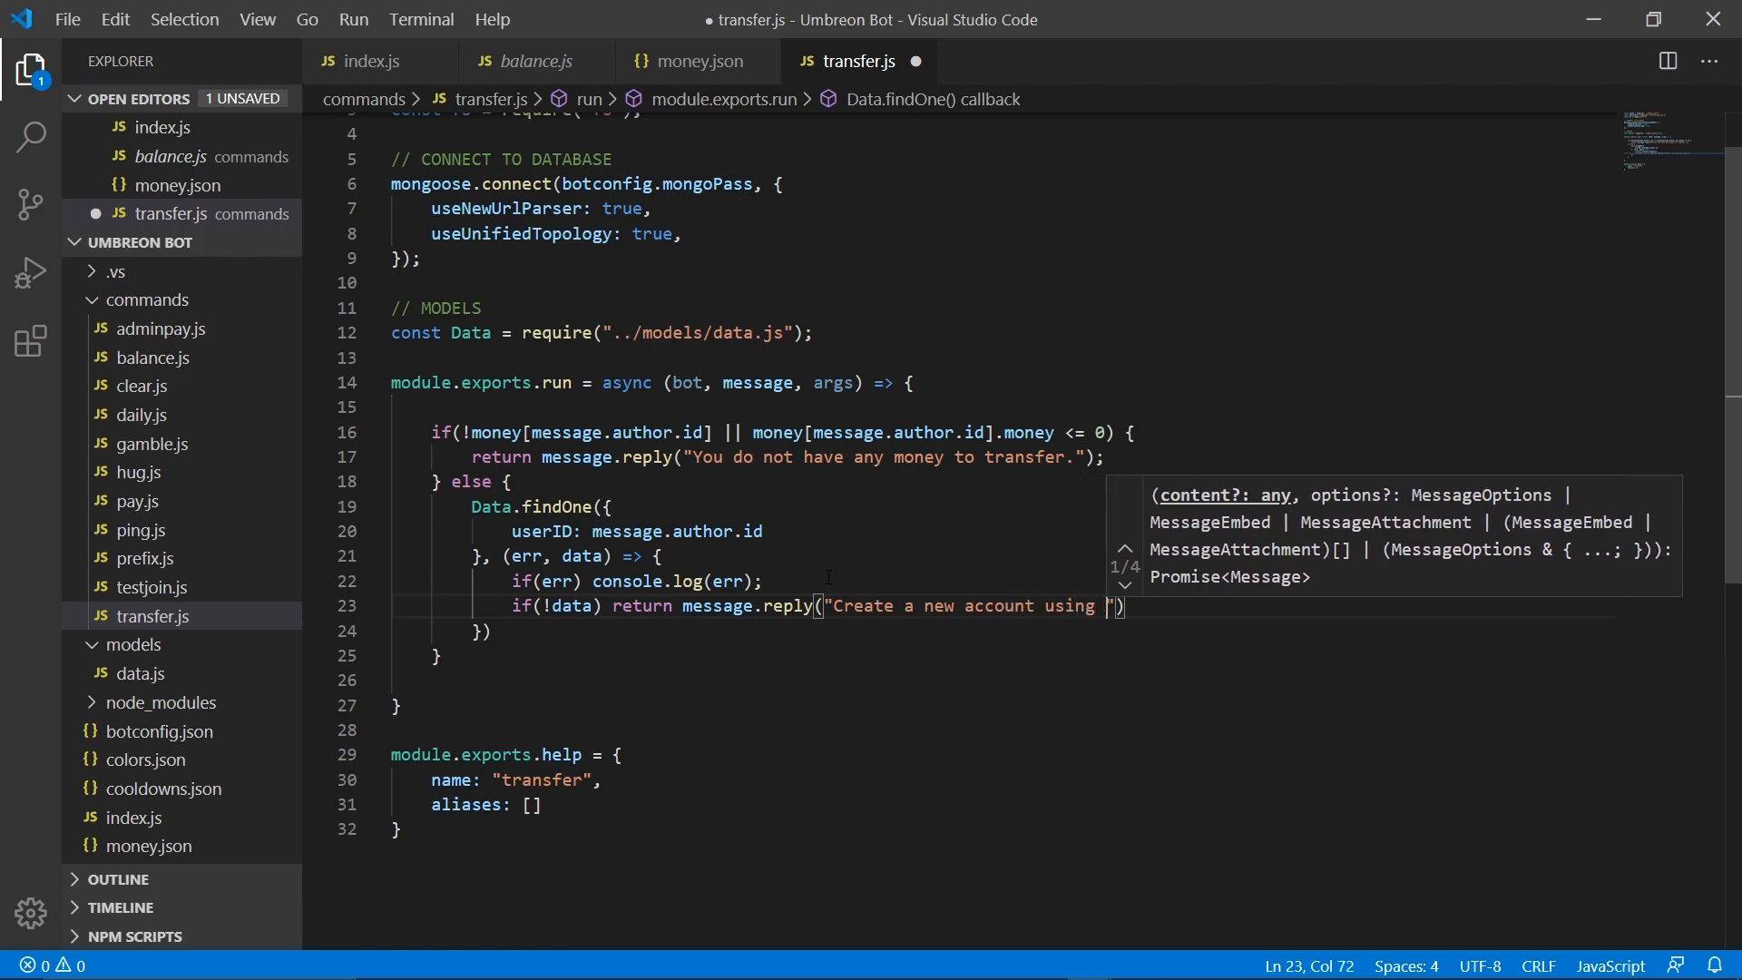
{"action": "type", "text": "the `"}
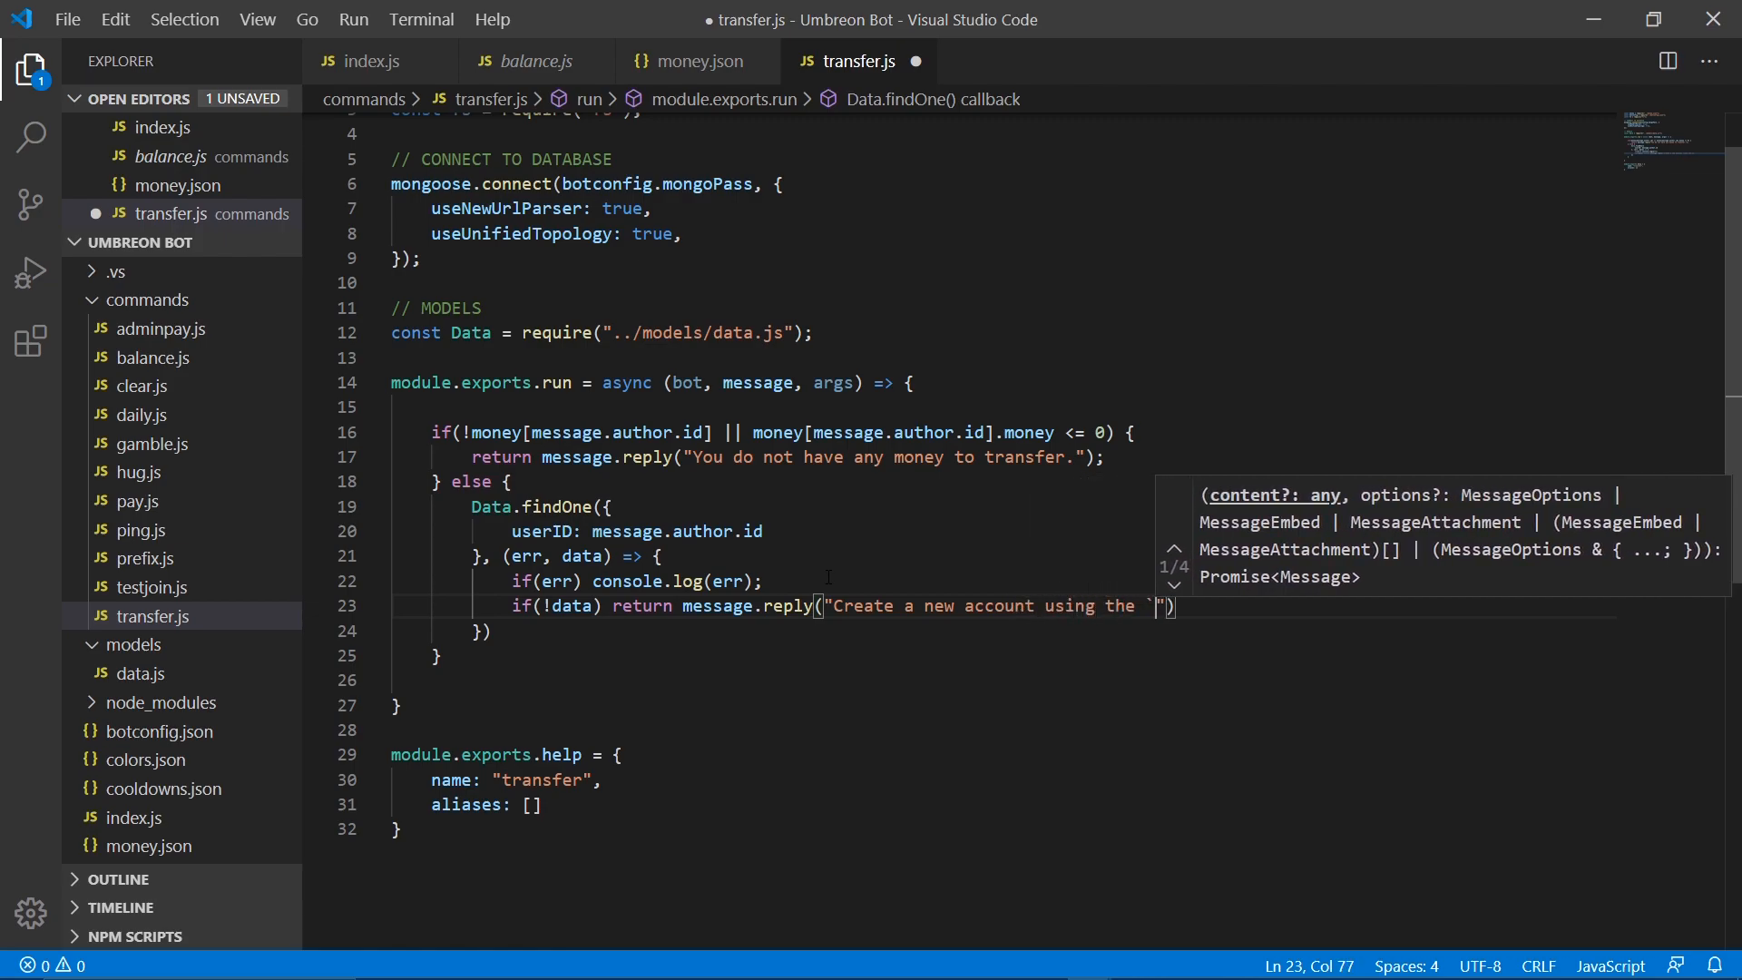
{"action": "type", "text": "bal` co"}
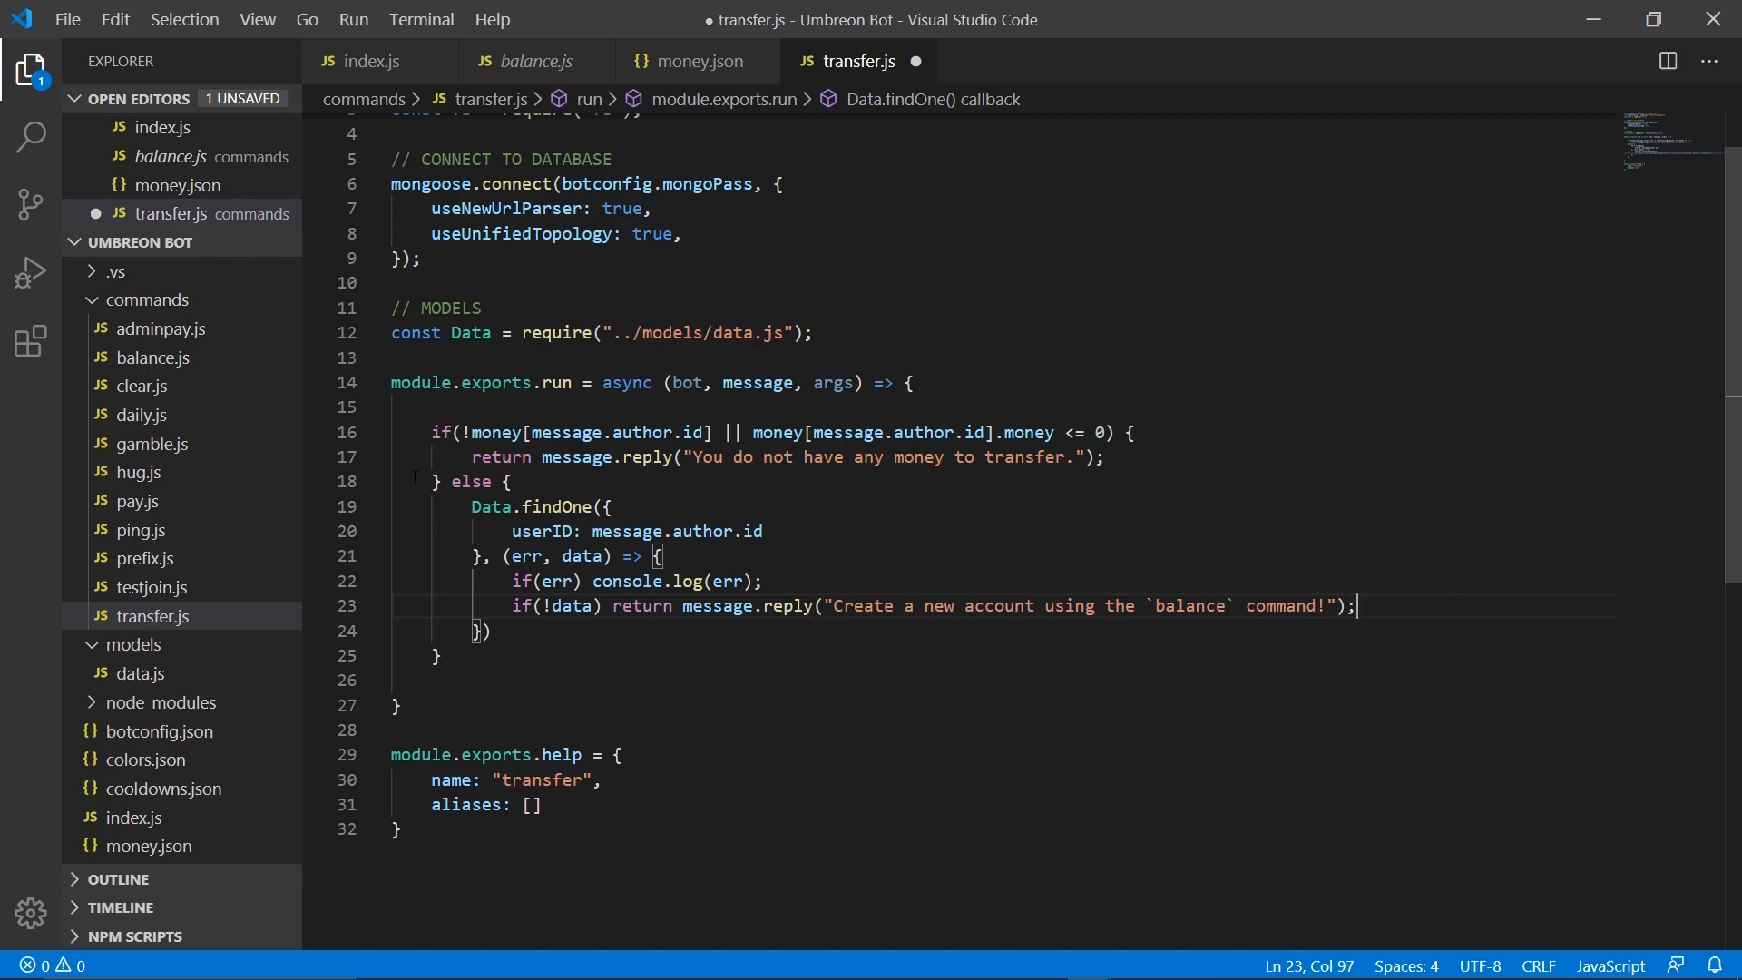
{"action": "key", "text": "ctrl+s"}
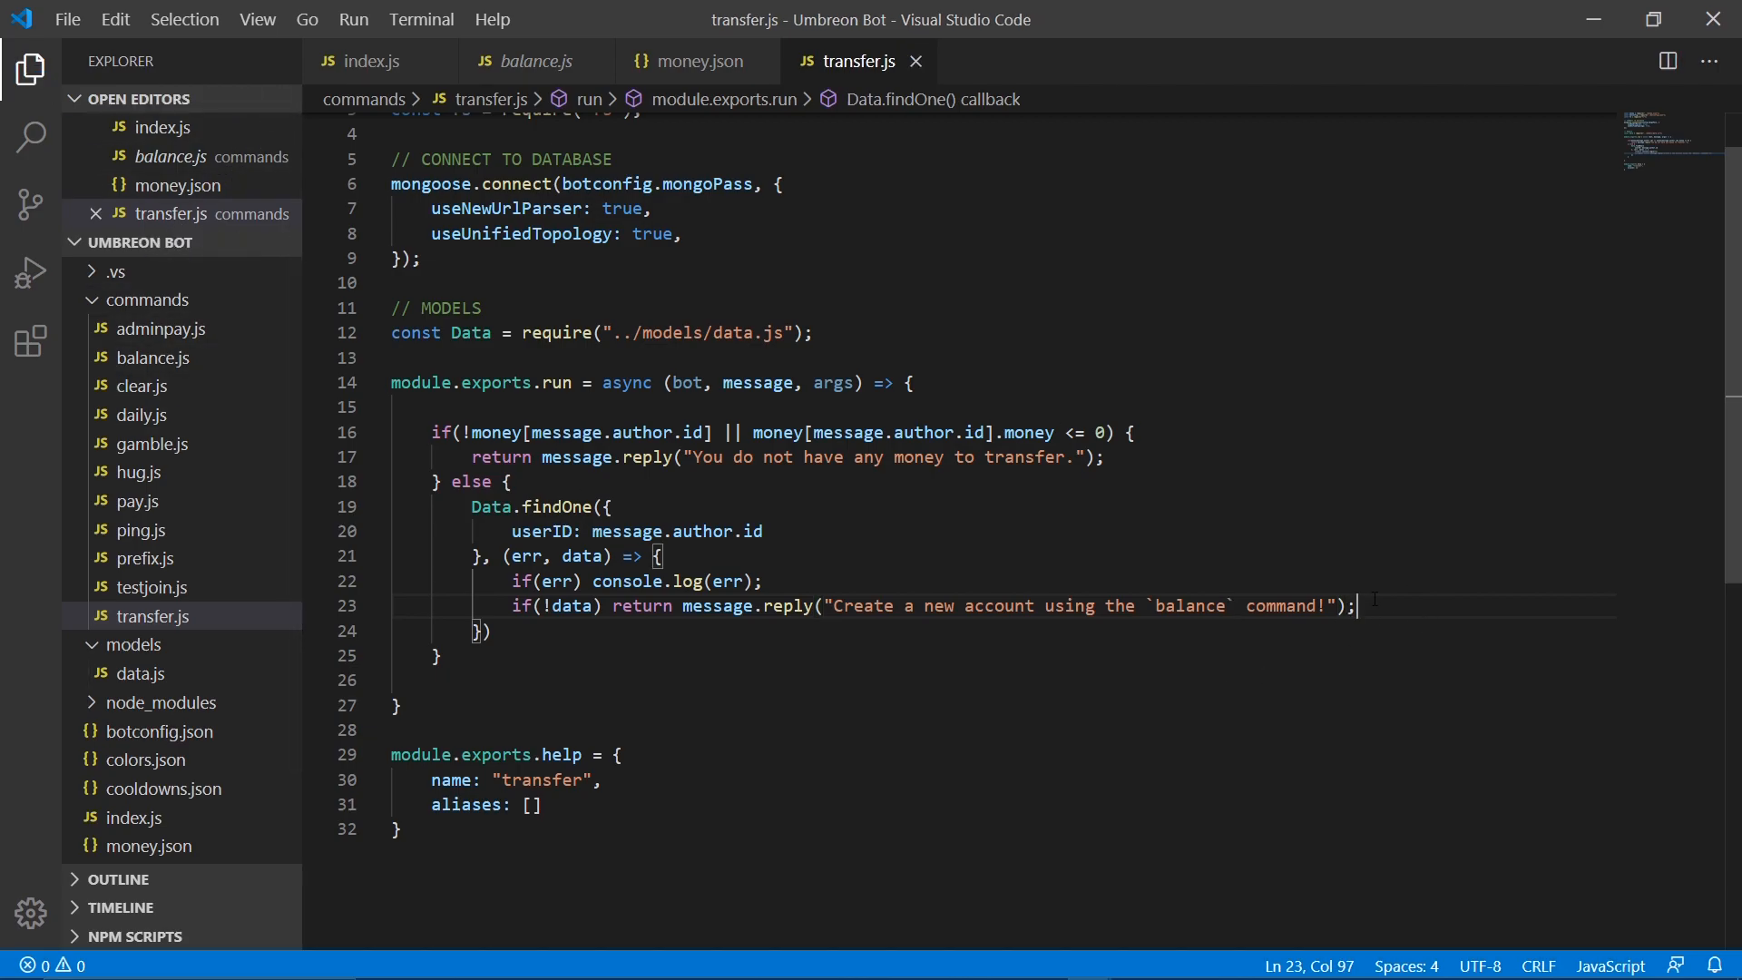
{"action": "key", "text": "Enter"}
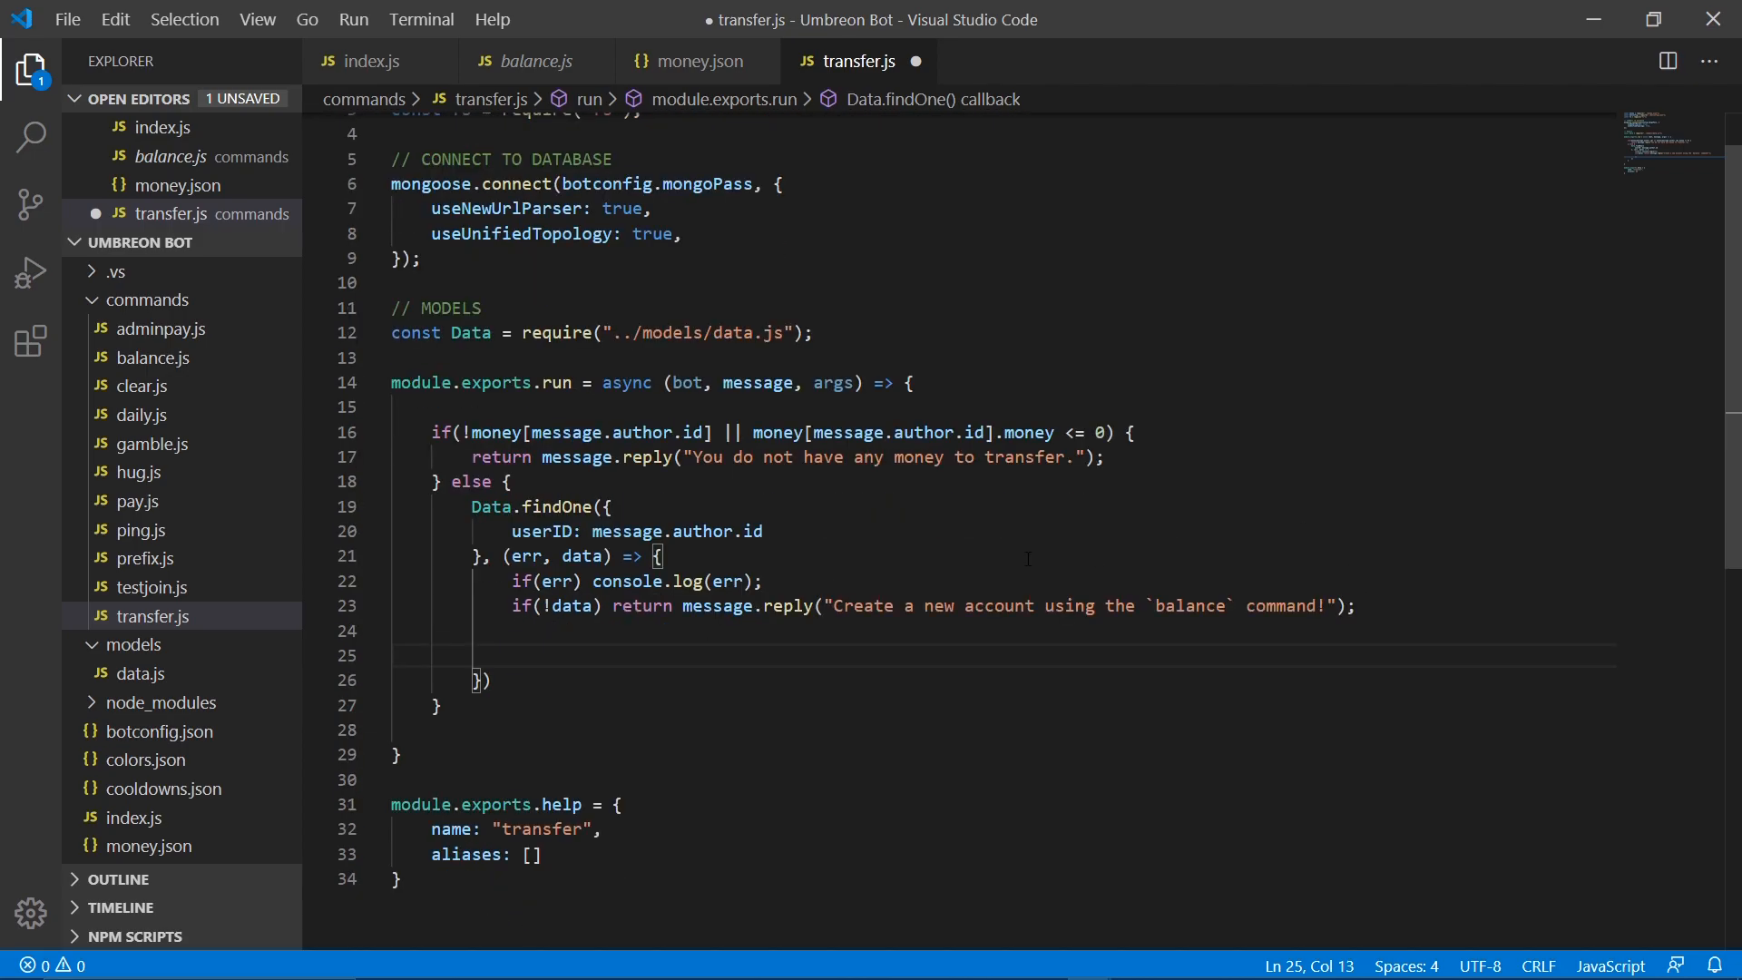
Step: Add money[message.author.id].money to data.money and save the record with a .catch(err) logger reused from balance.js
{"action": "type", "text": "data"}
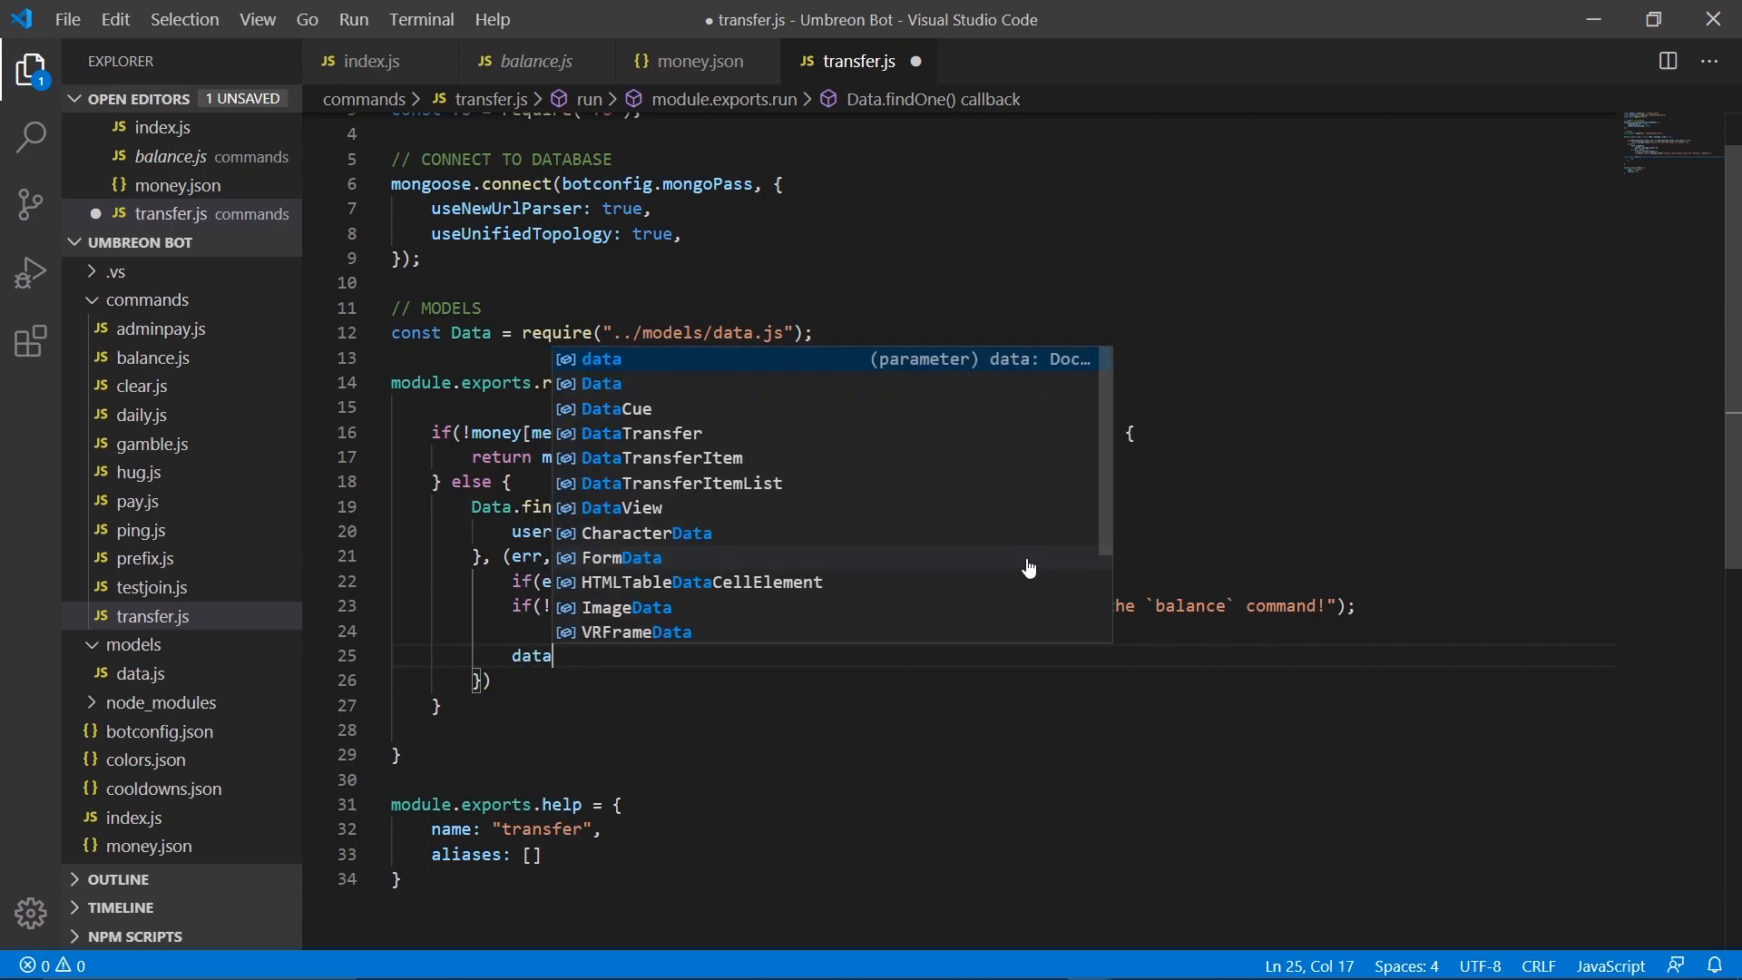
{"action": "type", "text": ".money += m"}
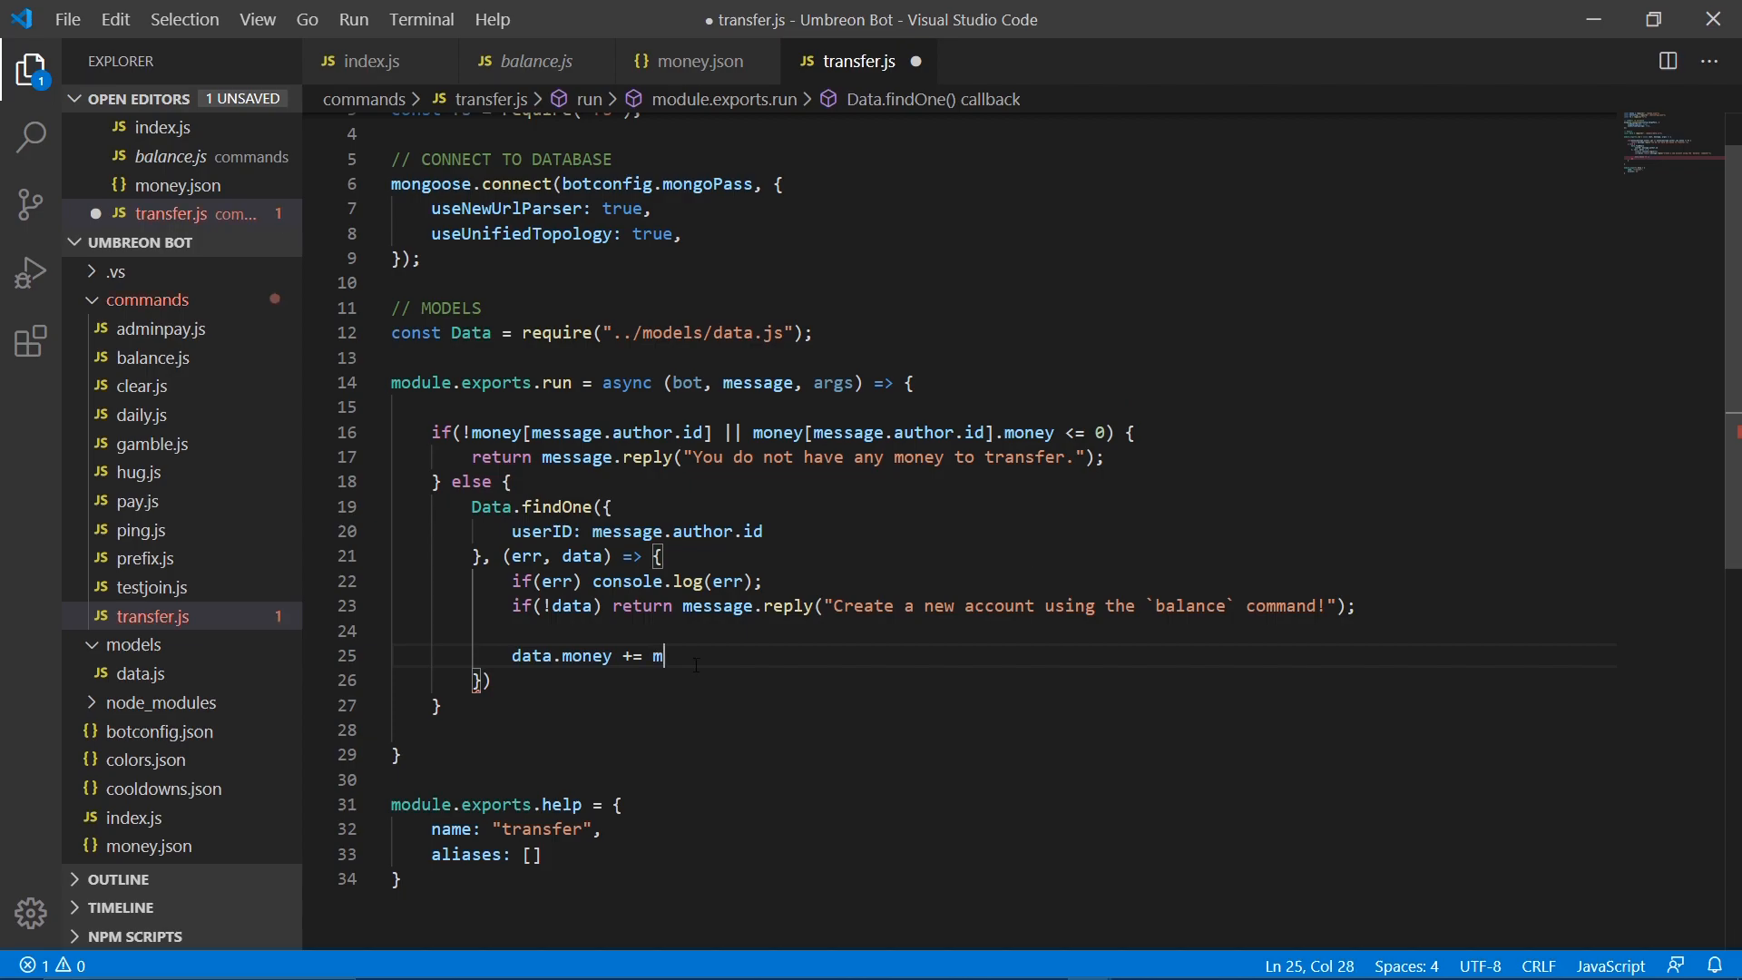
{"action": "type", "text": "oney[message.author.id"}
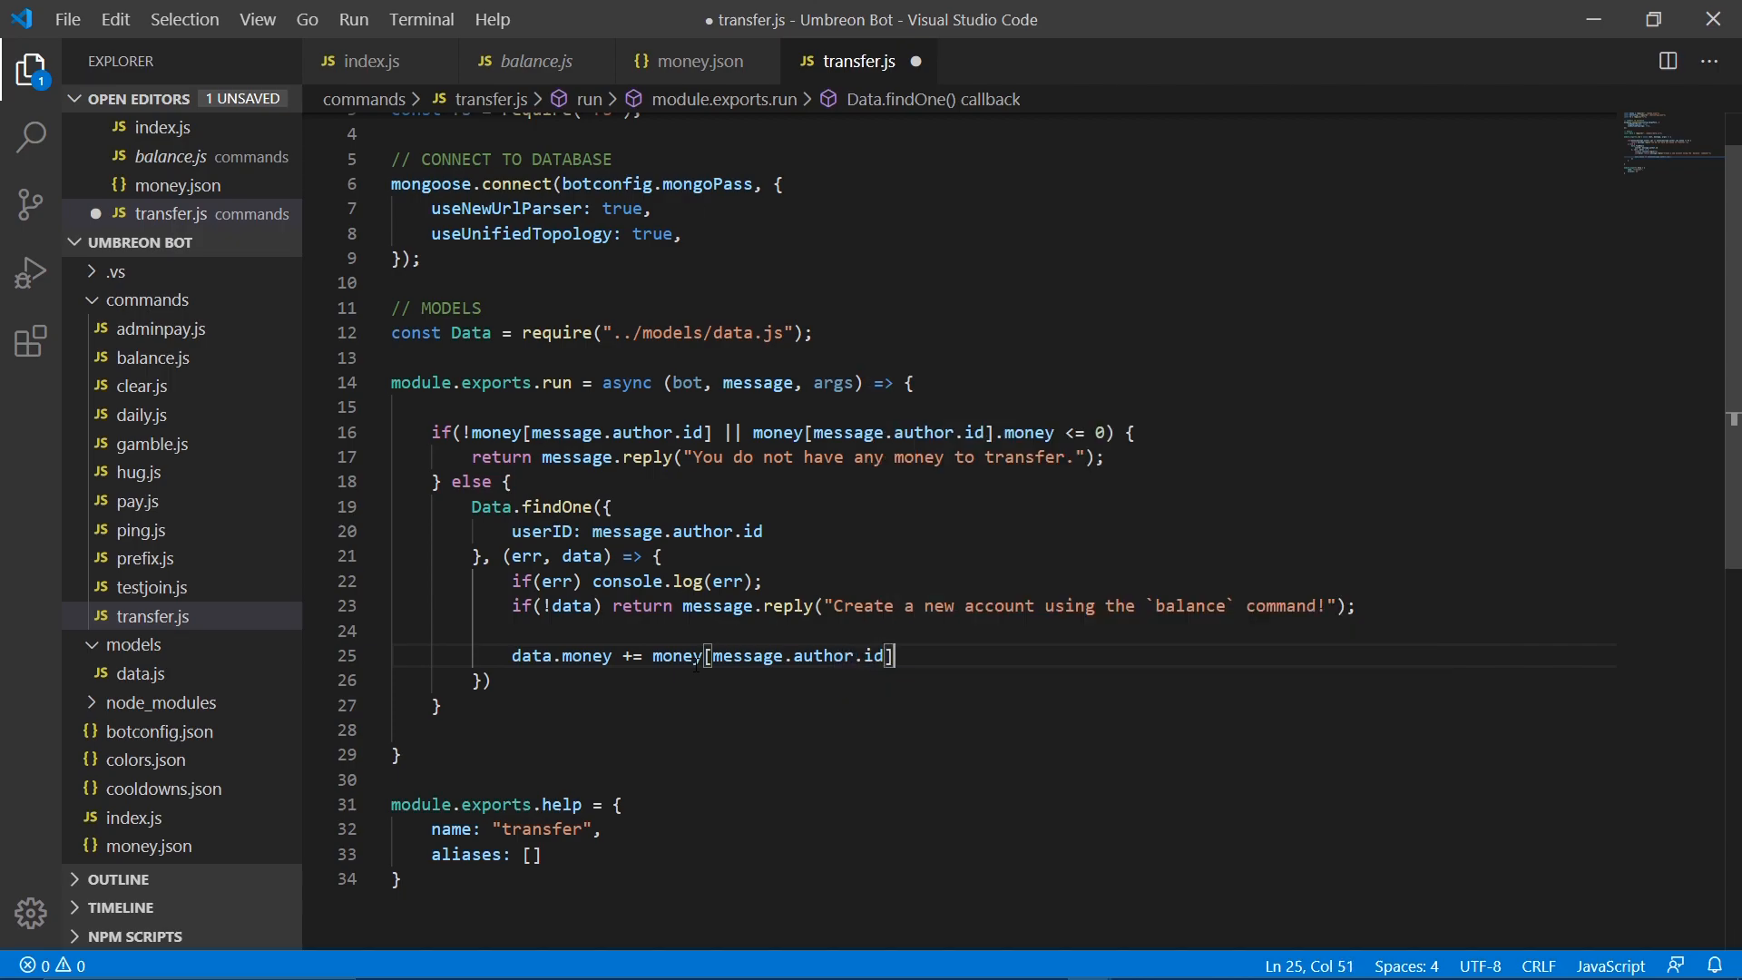
{"action": "type", "text": ".money;"}
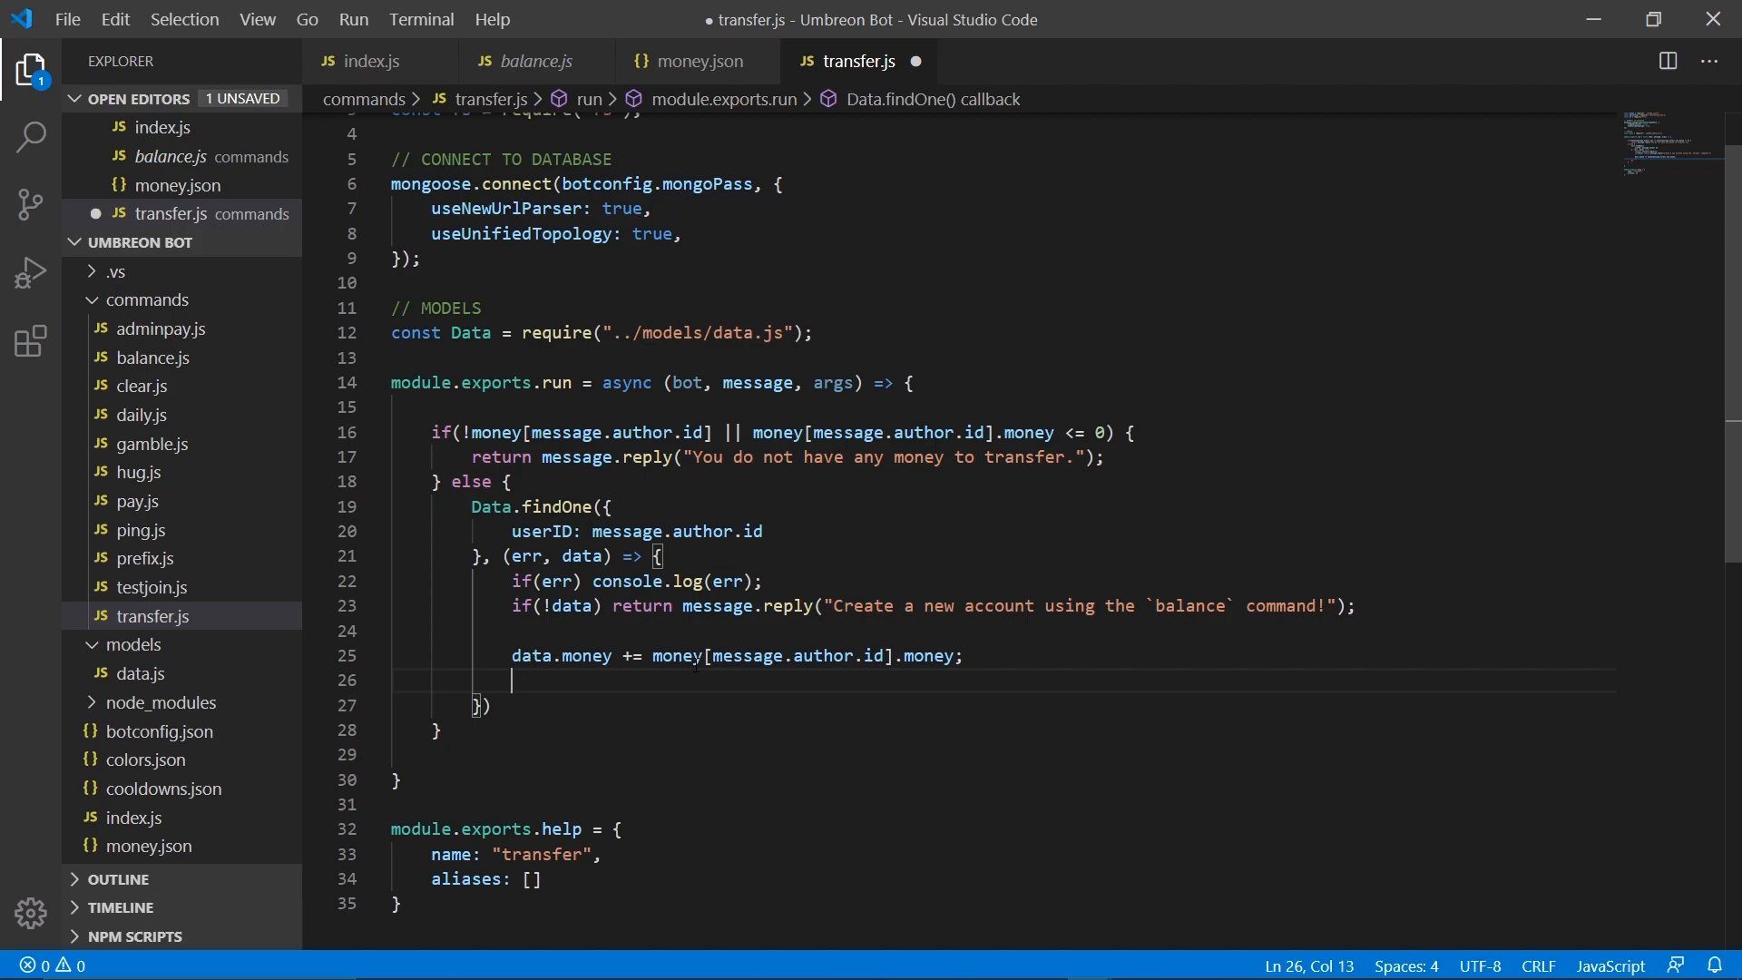
{"action": "type", "text": "data.d"}
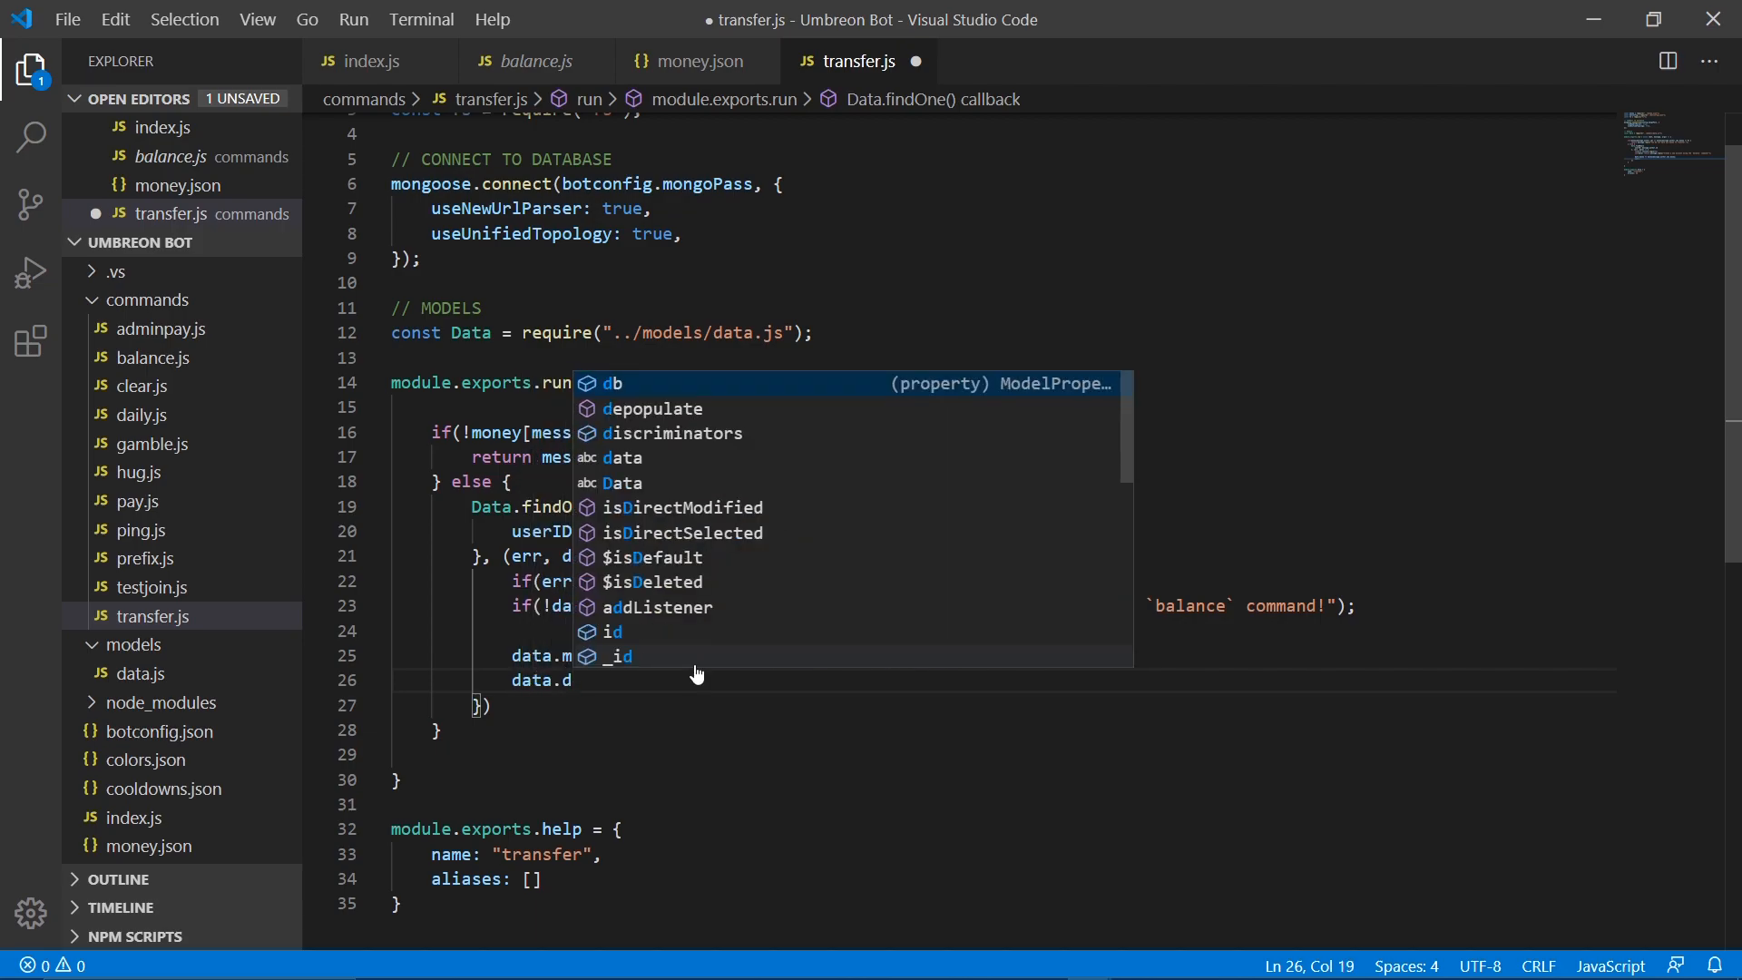
{"action": "left_click", "coordinate": [531, 61]}
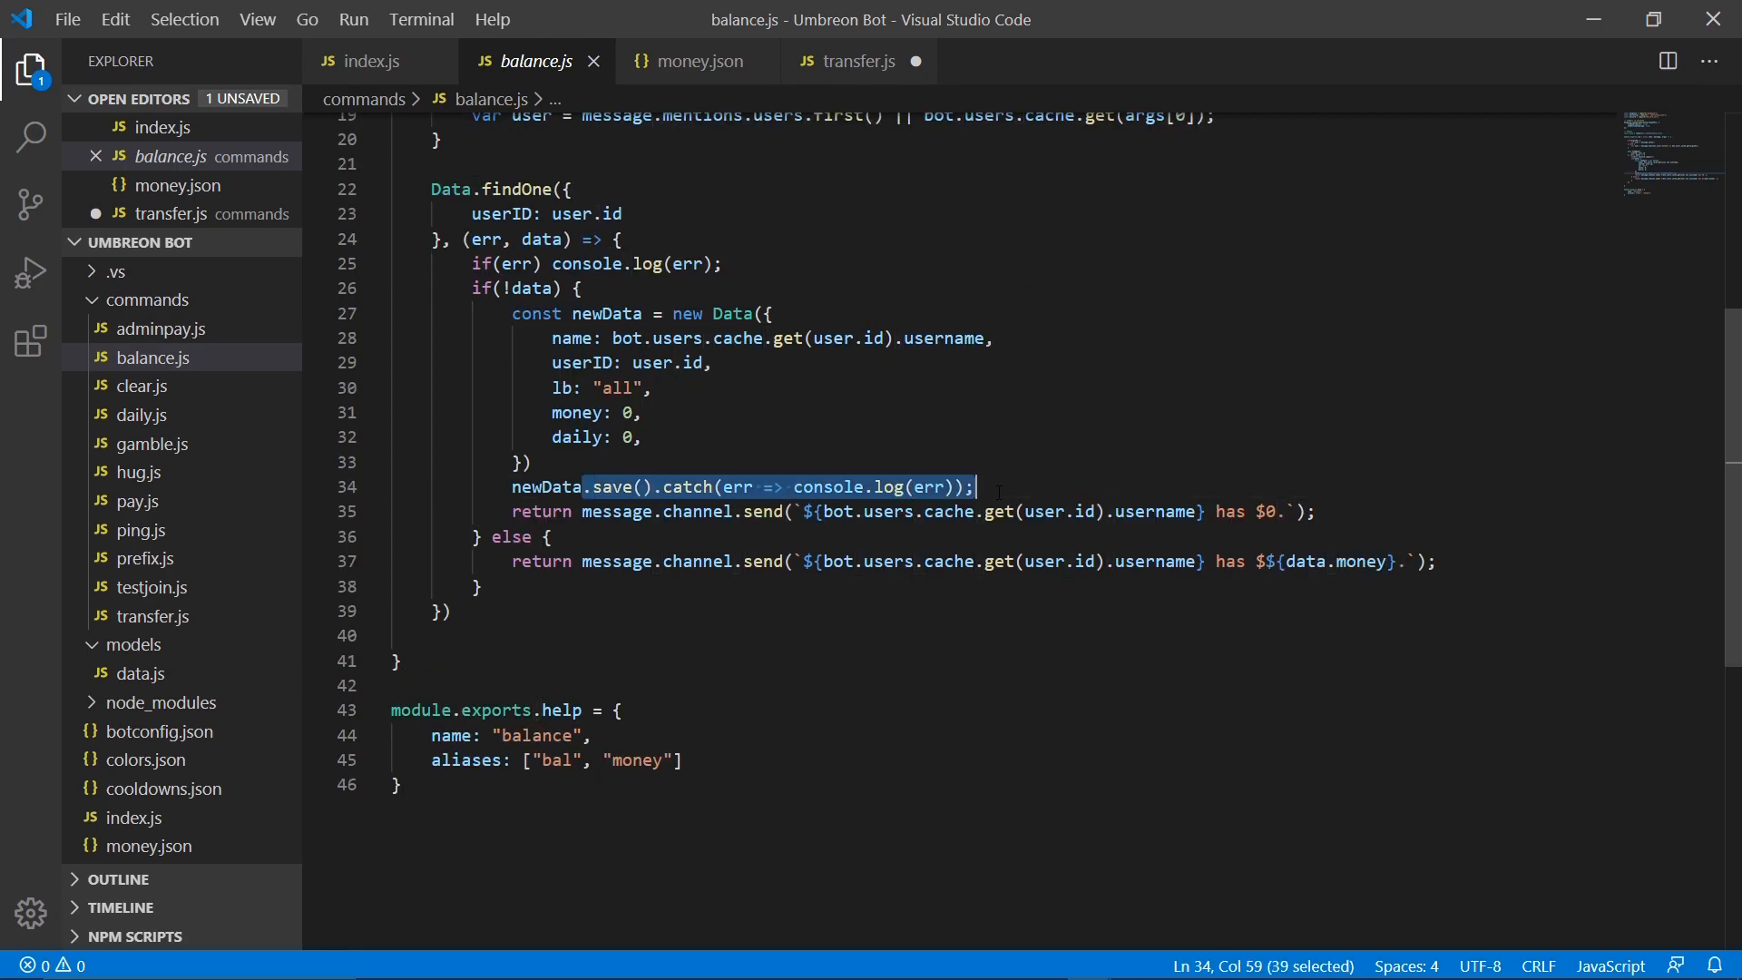
{"action": "left_click", "coordinate": [856, 62]}
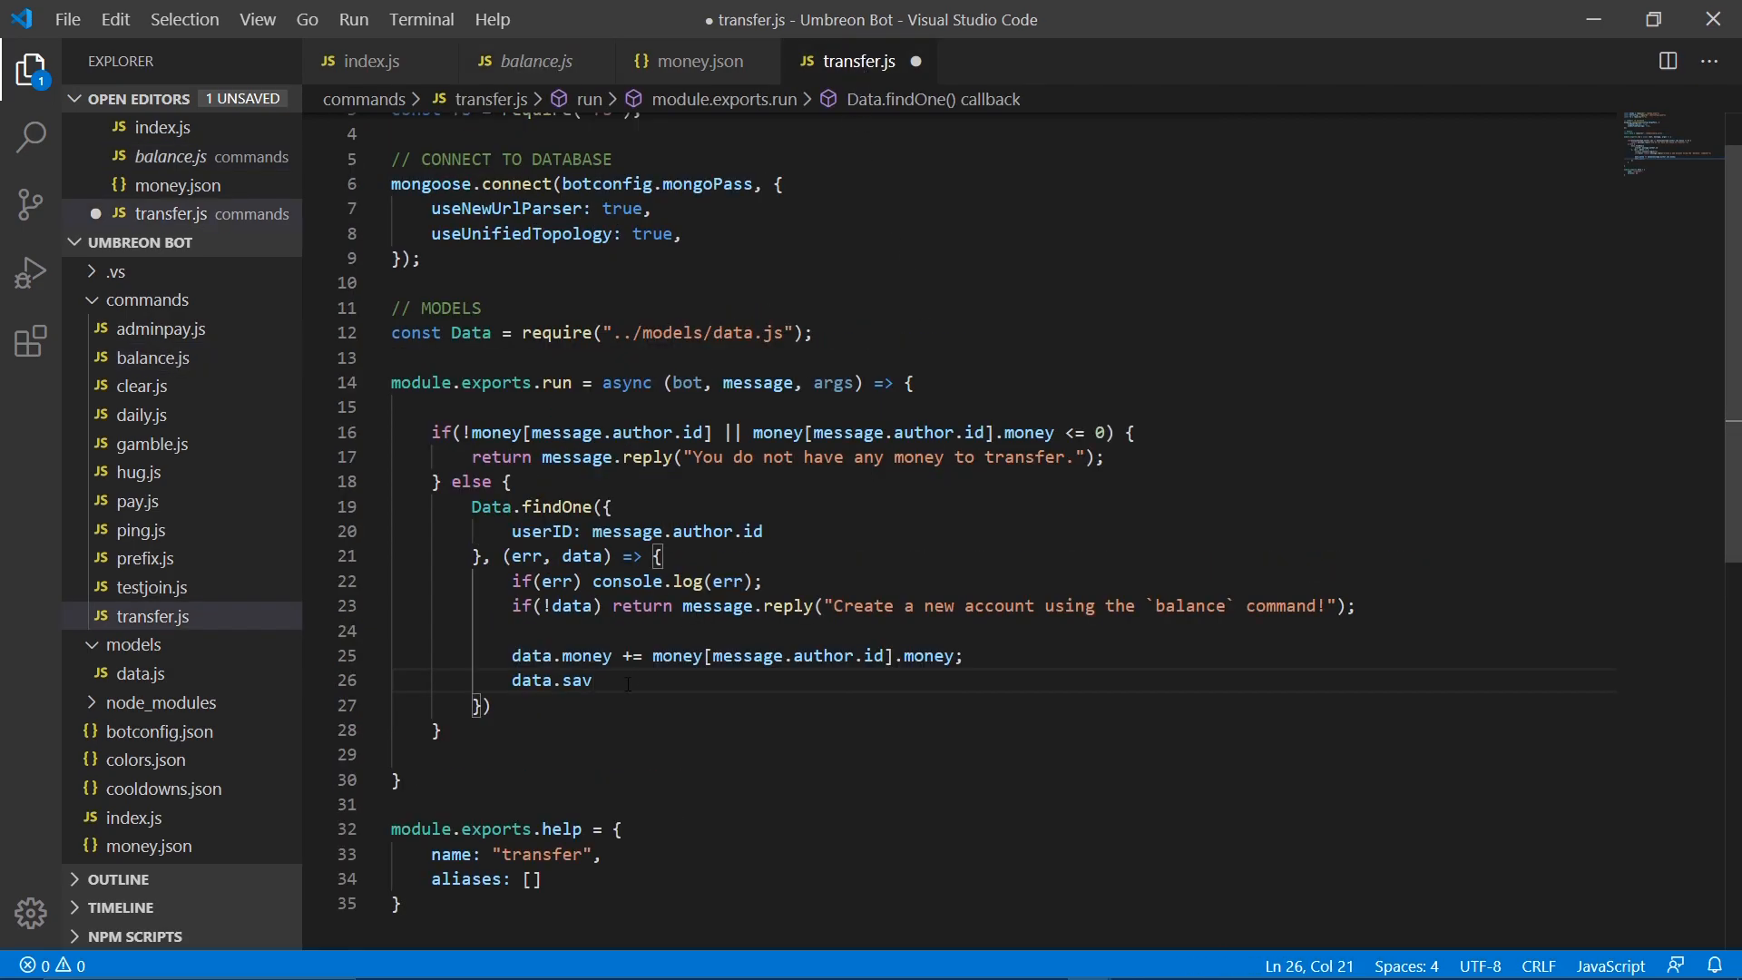
{"action": "type", "text": "e().catch(err => console.log(err));"}
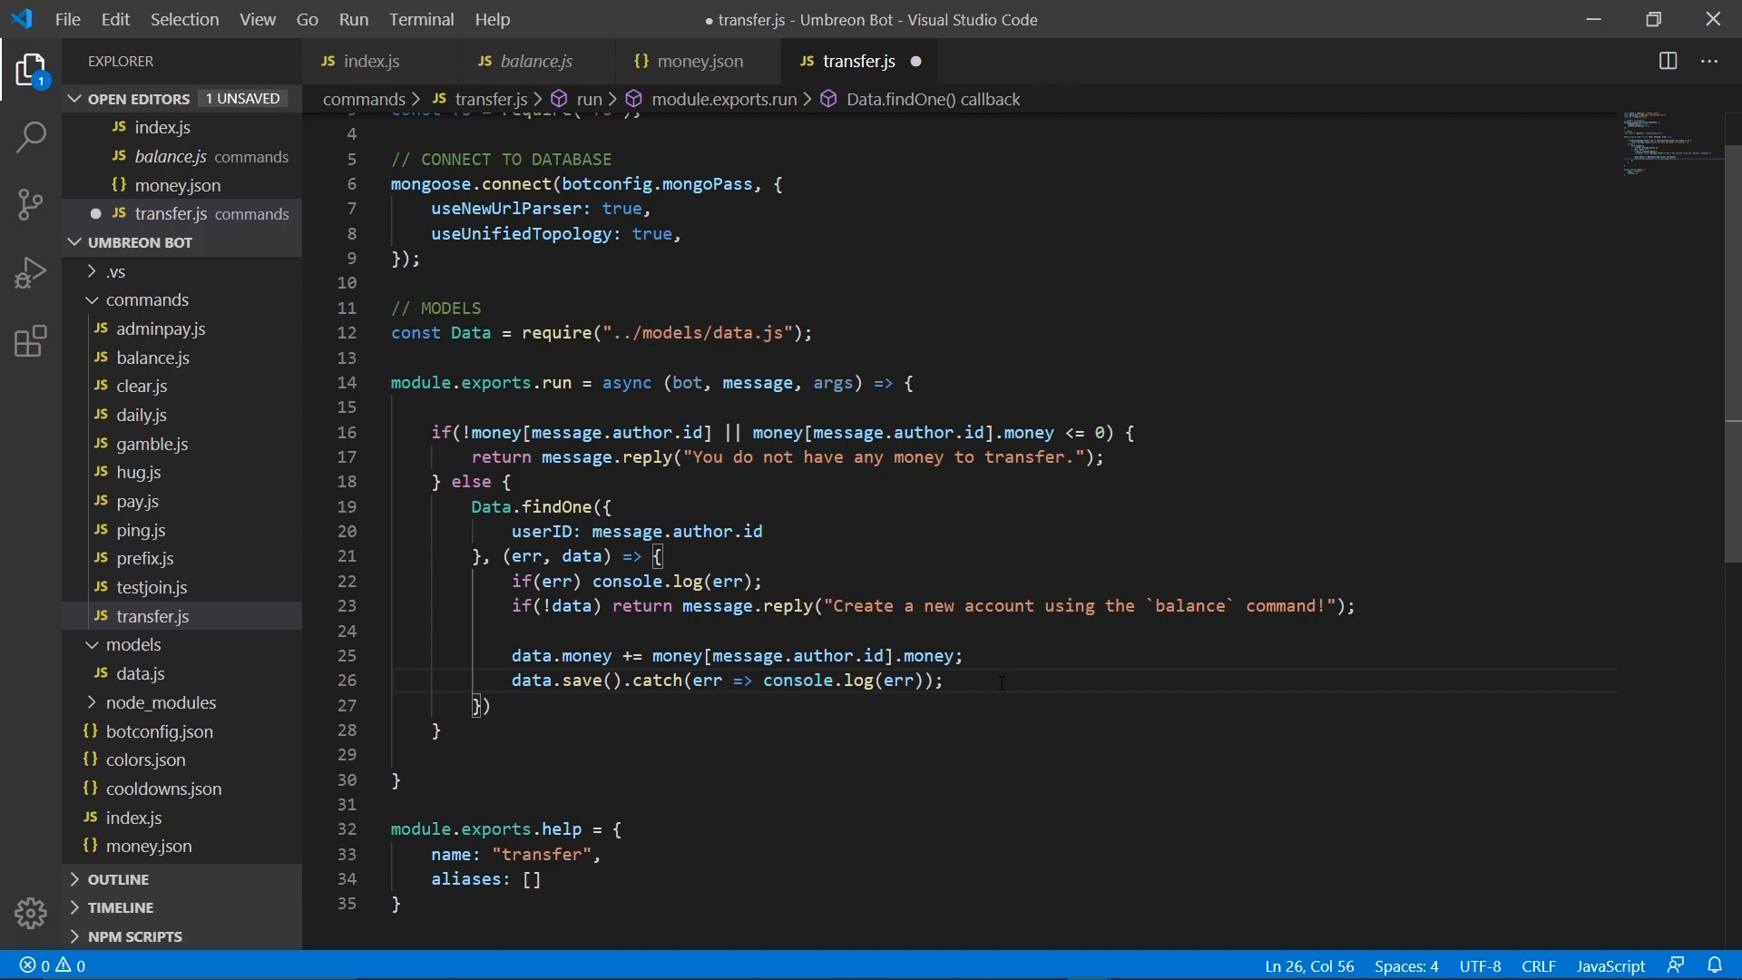
{"action": "key", "text": "Enter"}
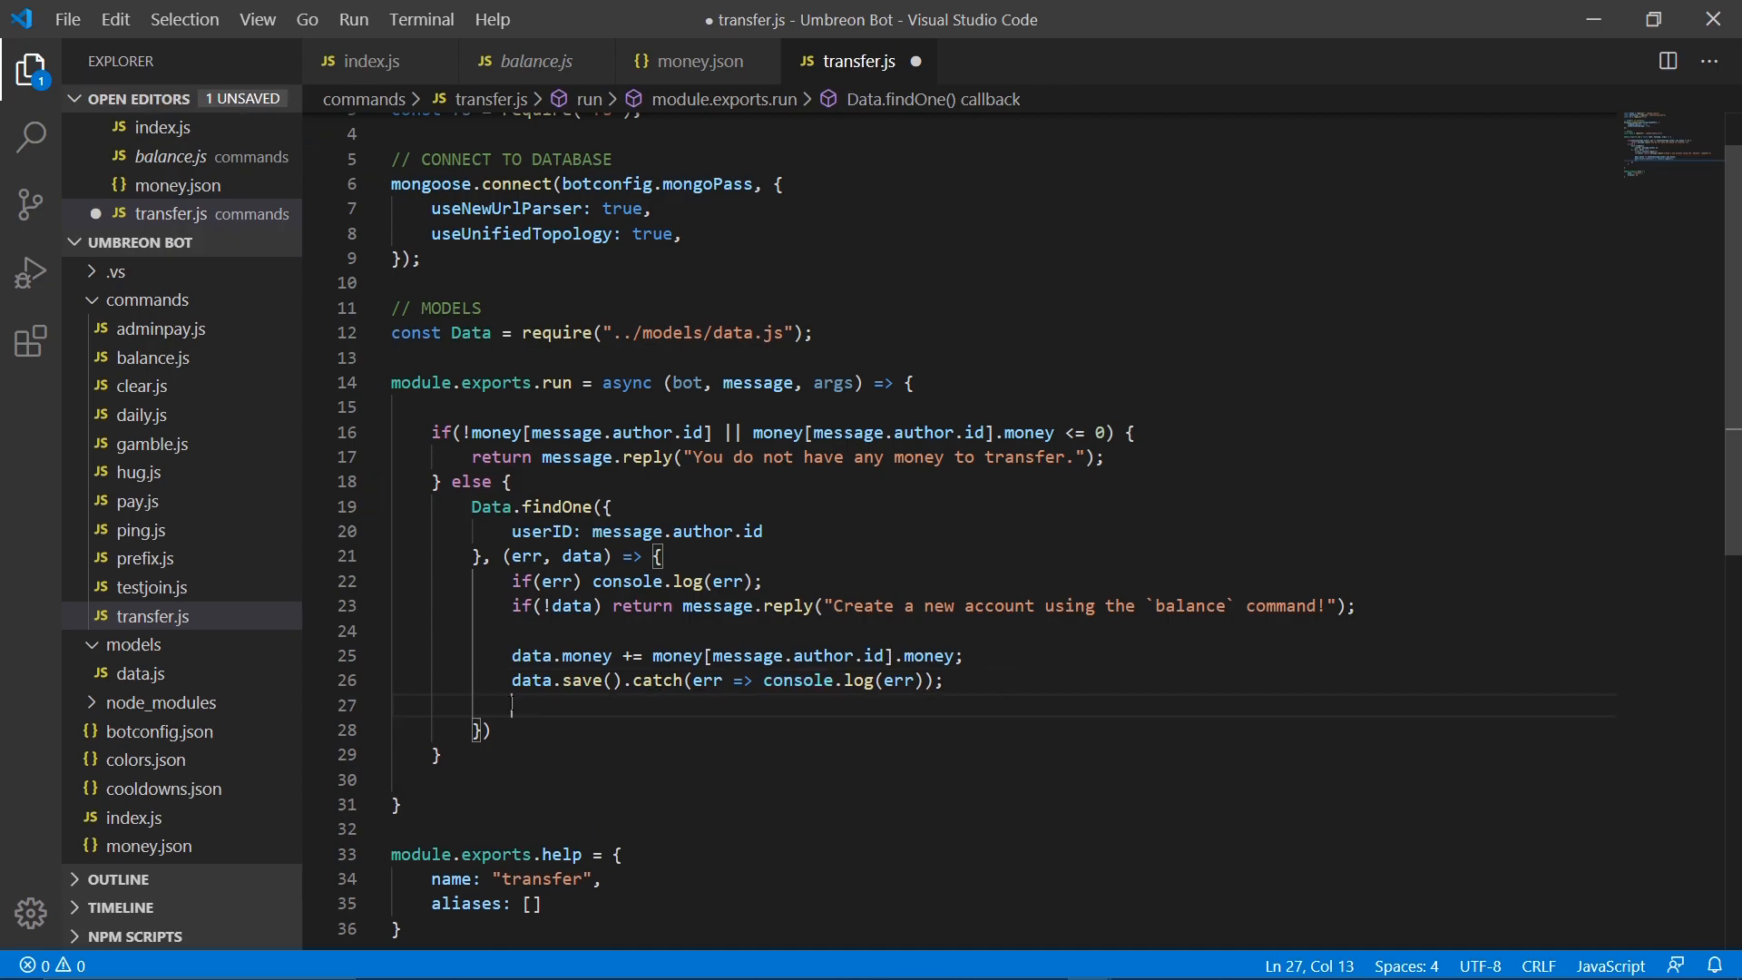
Step: Delete the author's money.json entry and rewrite money.json with fs.writeFile, then save
{"action": "type", "text": "delete"}
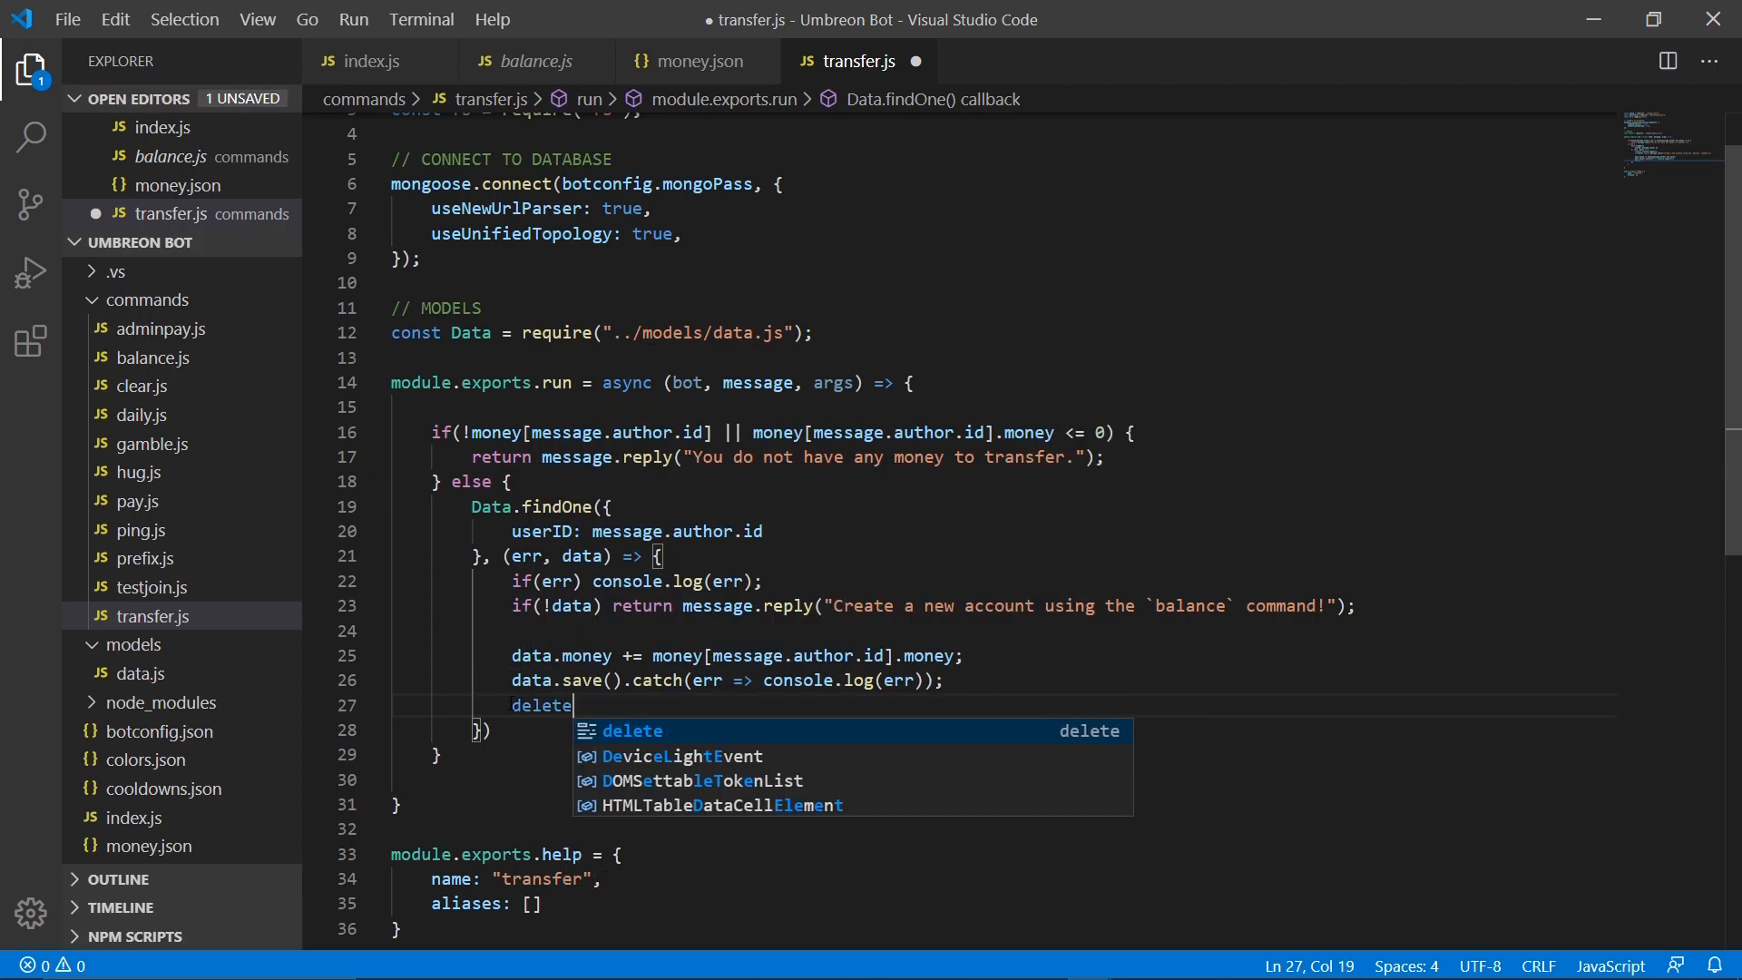
{"action": "type", "text": "money[message.author.id];"}
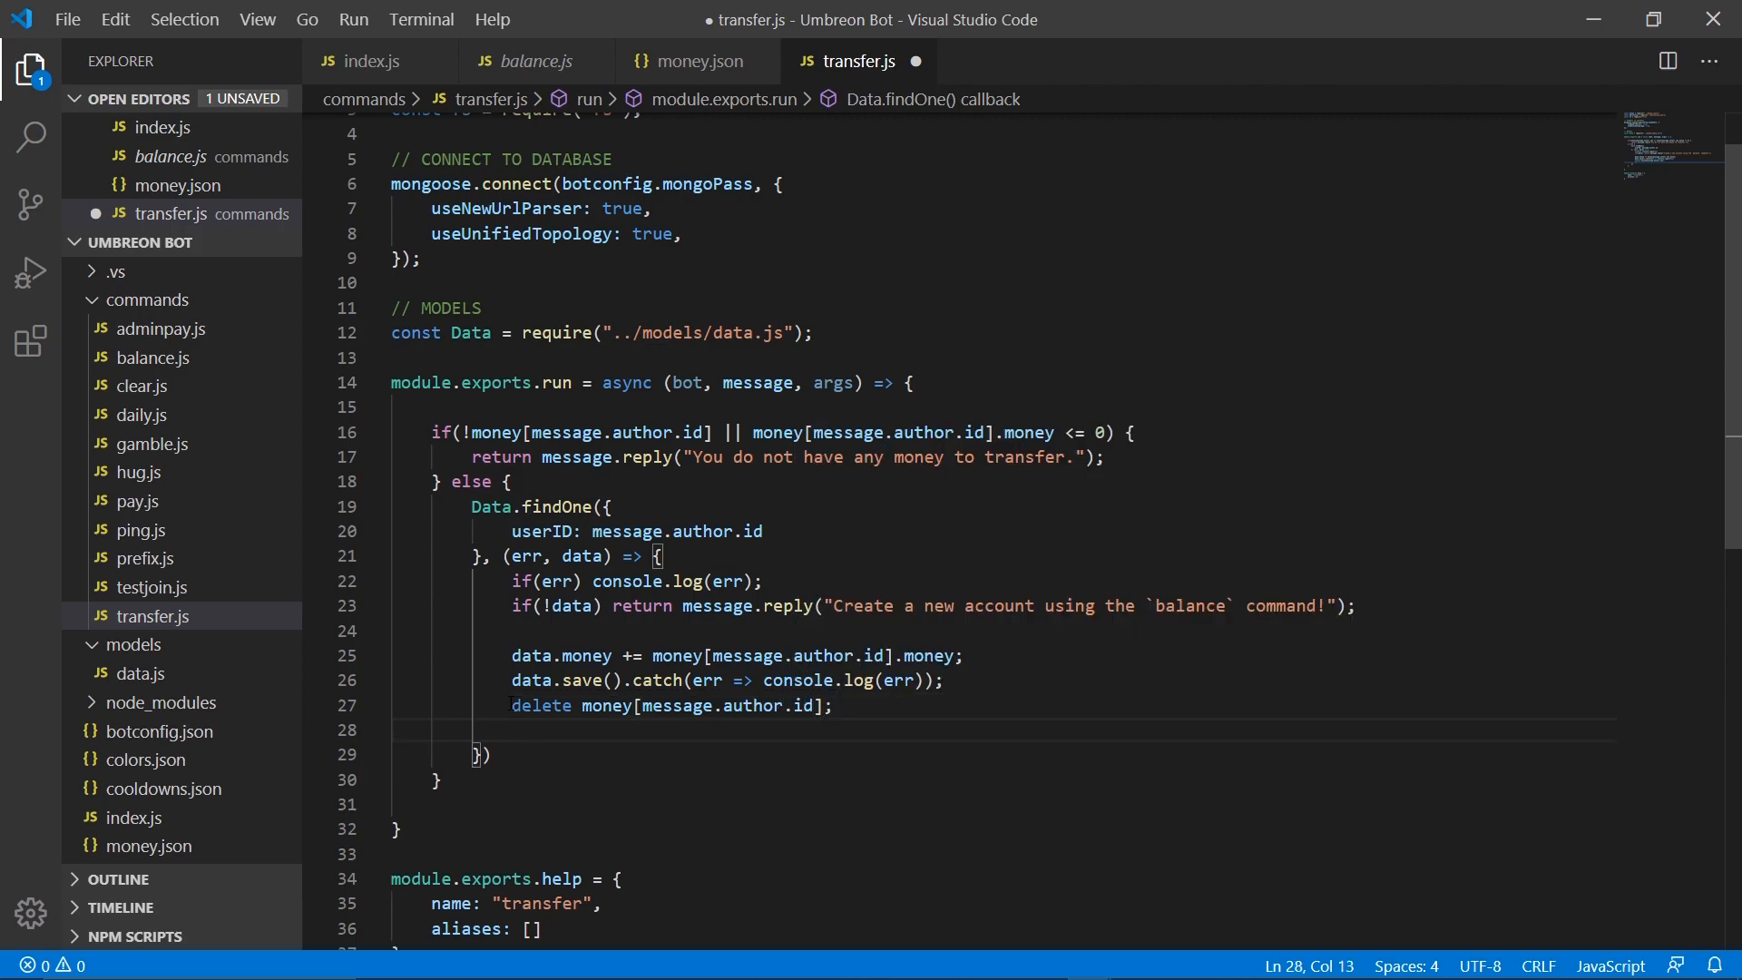
{"action": "type", "text": "fs.writeFile(\"./money.json\", JSON.stringify(money), (err) => {"}
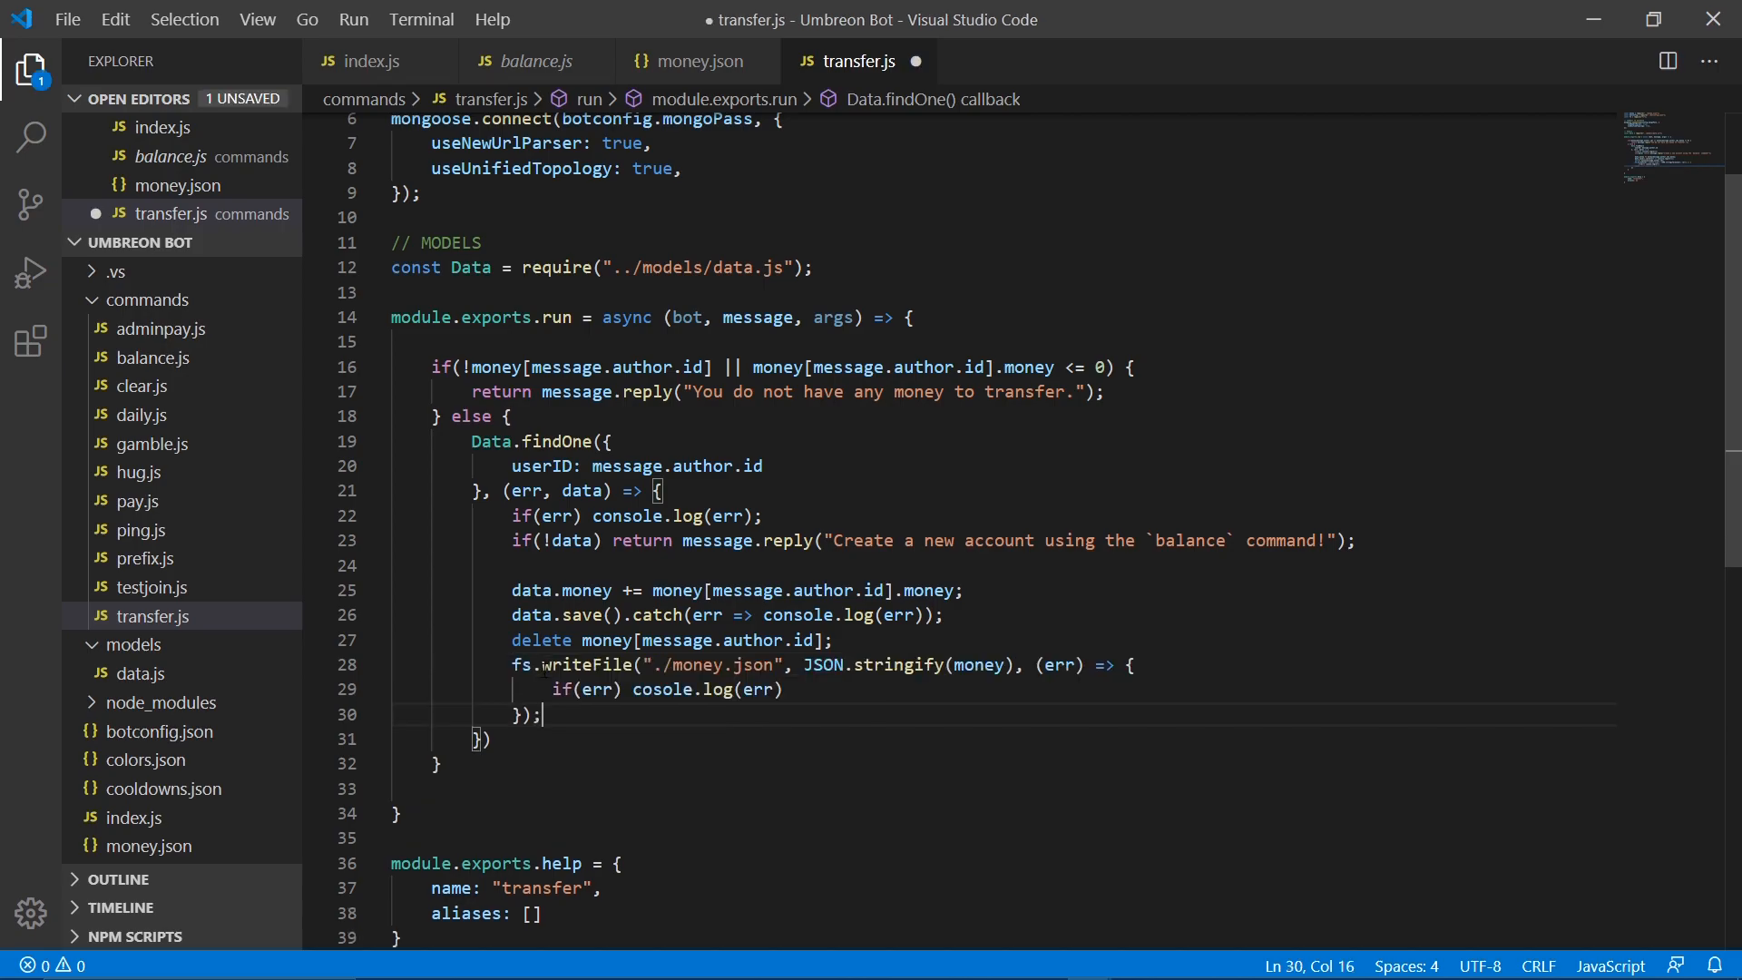
{"action": "key", "text": "ctrl+s"}
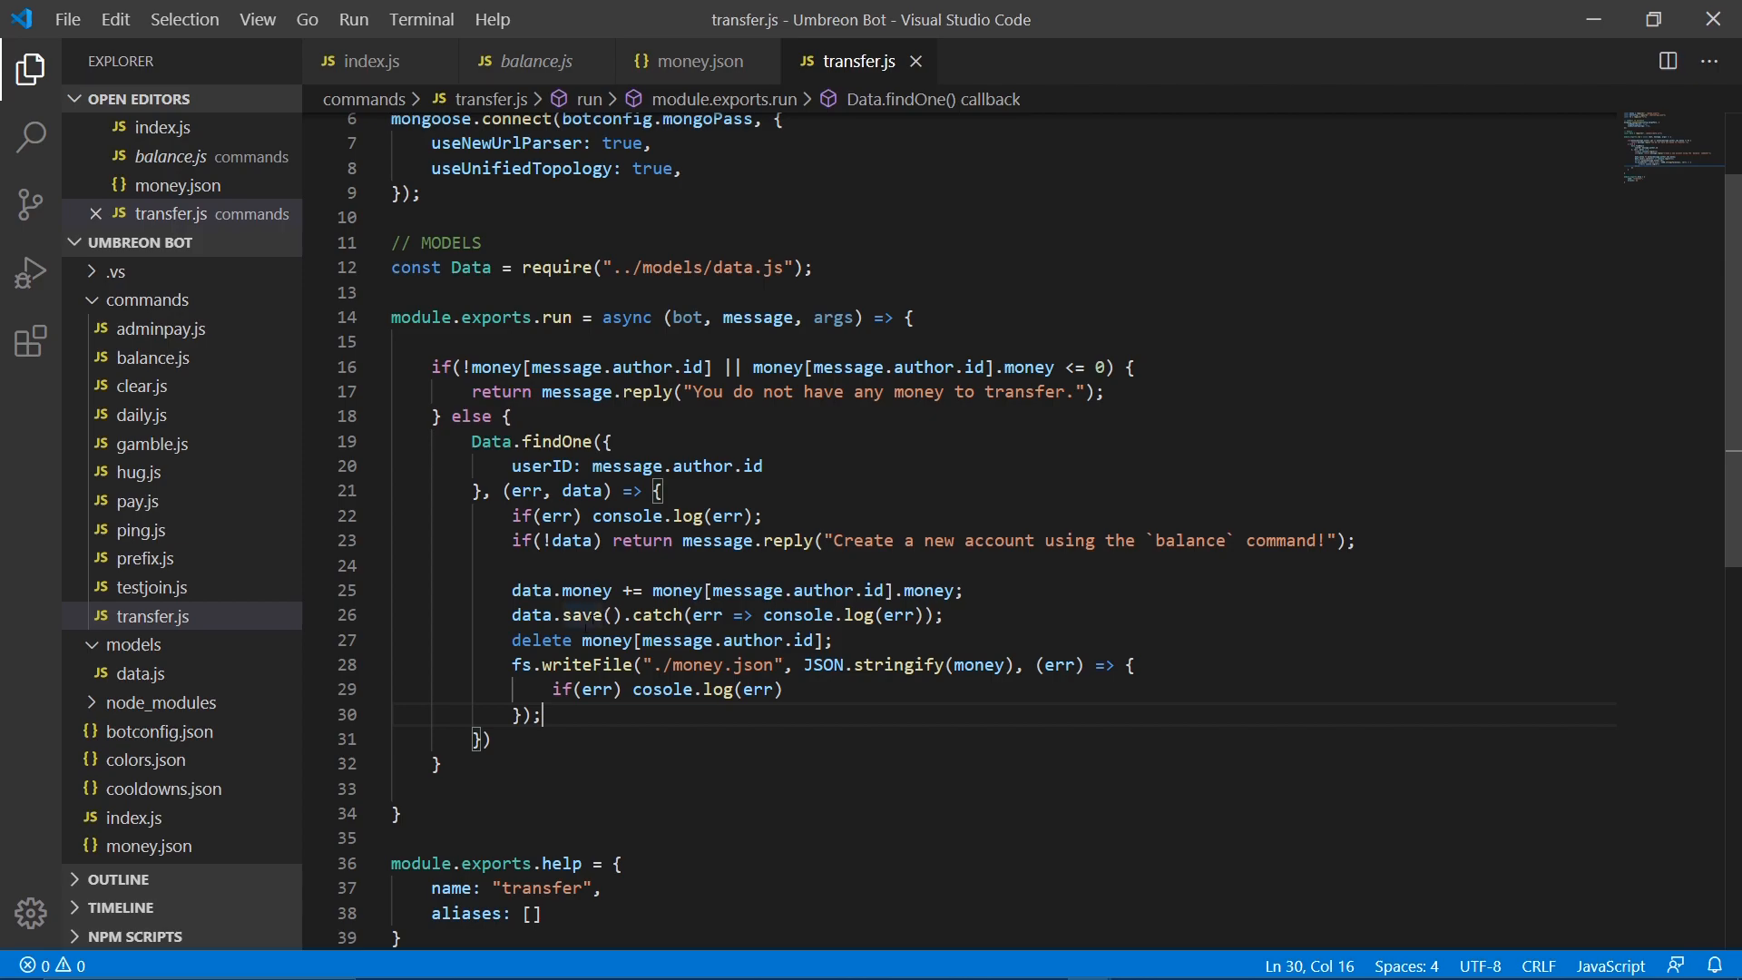
{"action": "key", "text": "enter"}
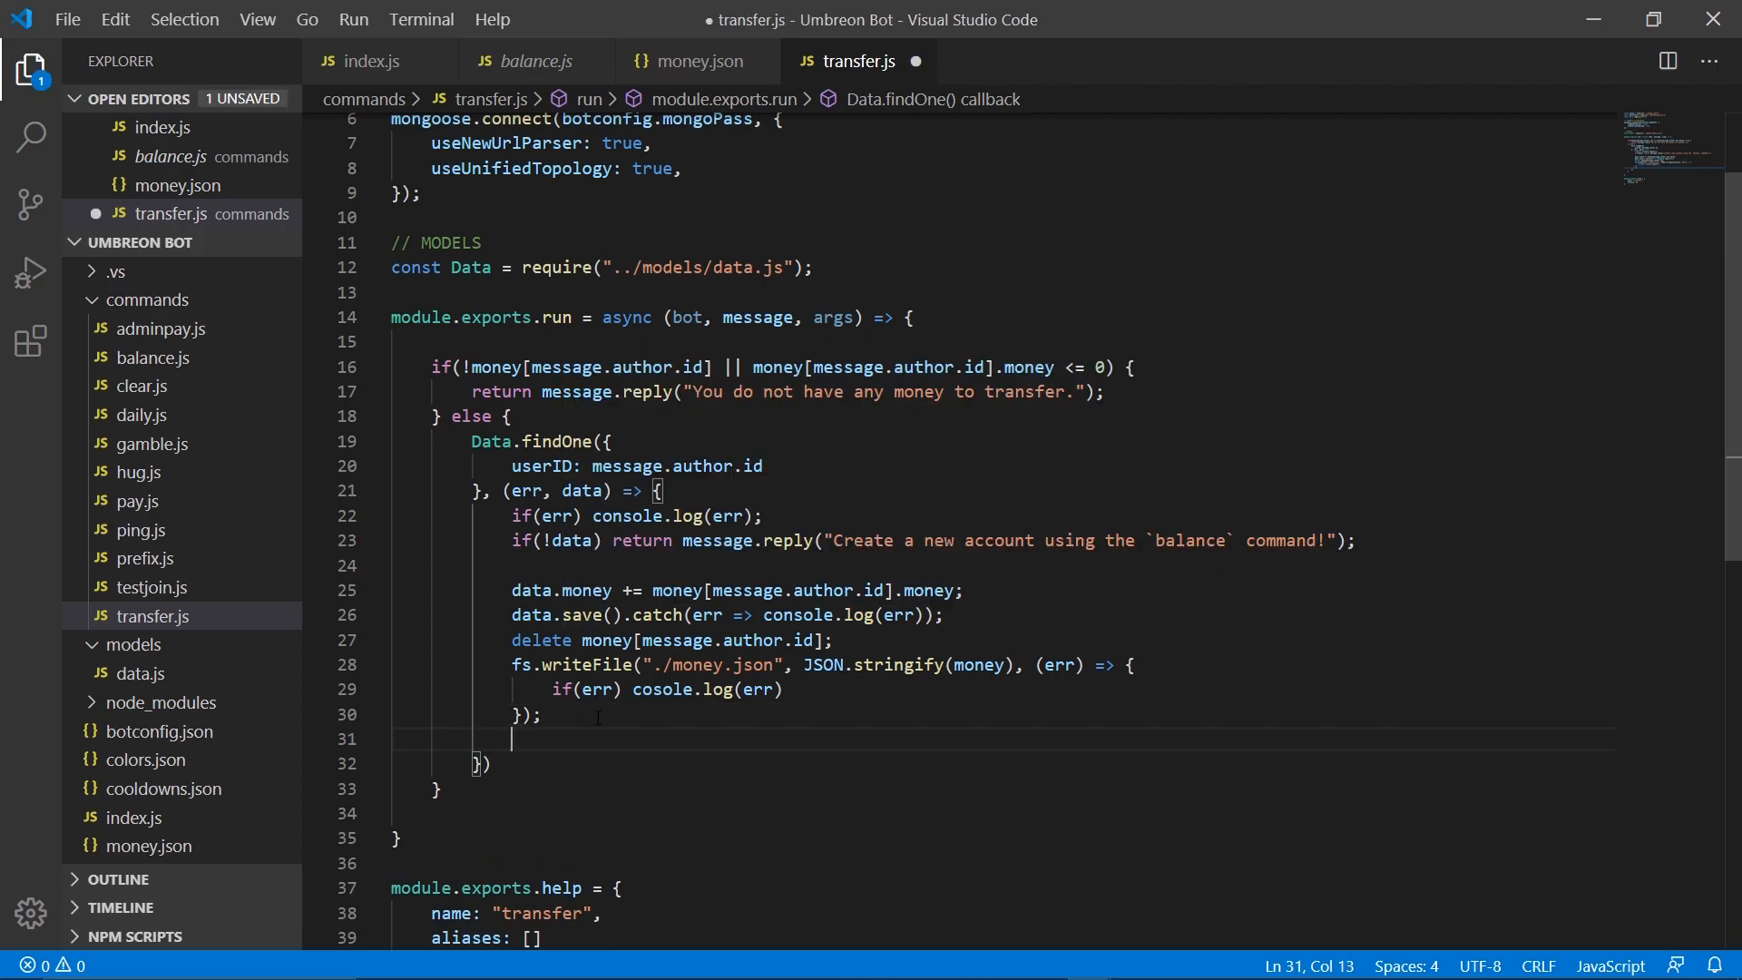
Step: Reply `You successfully transferred ${money[message.author.id].money}` before moving the balance
{"action": "type", "text": "reru n"}
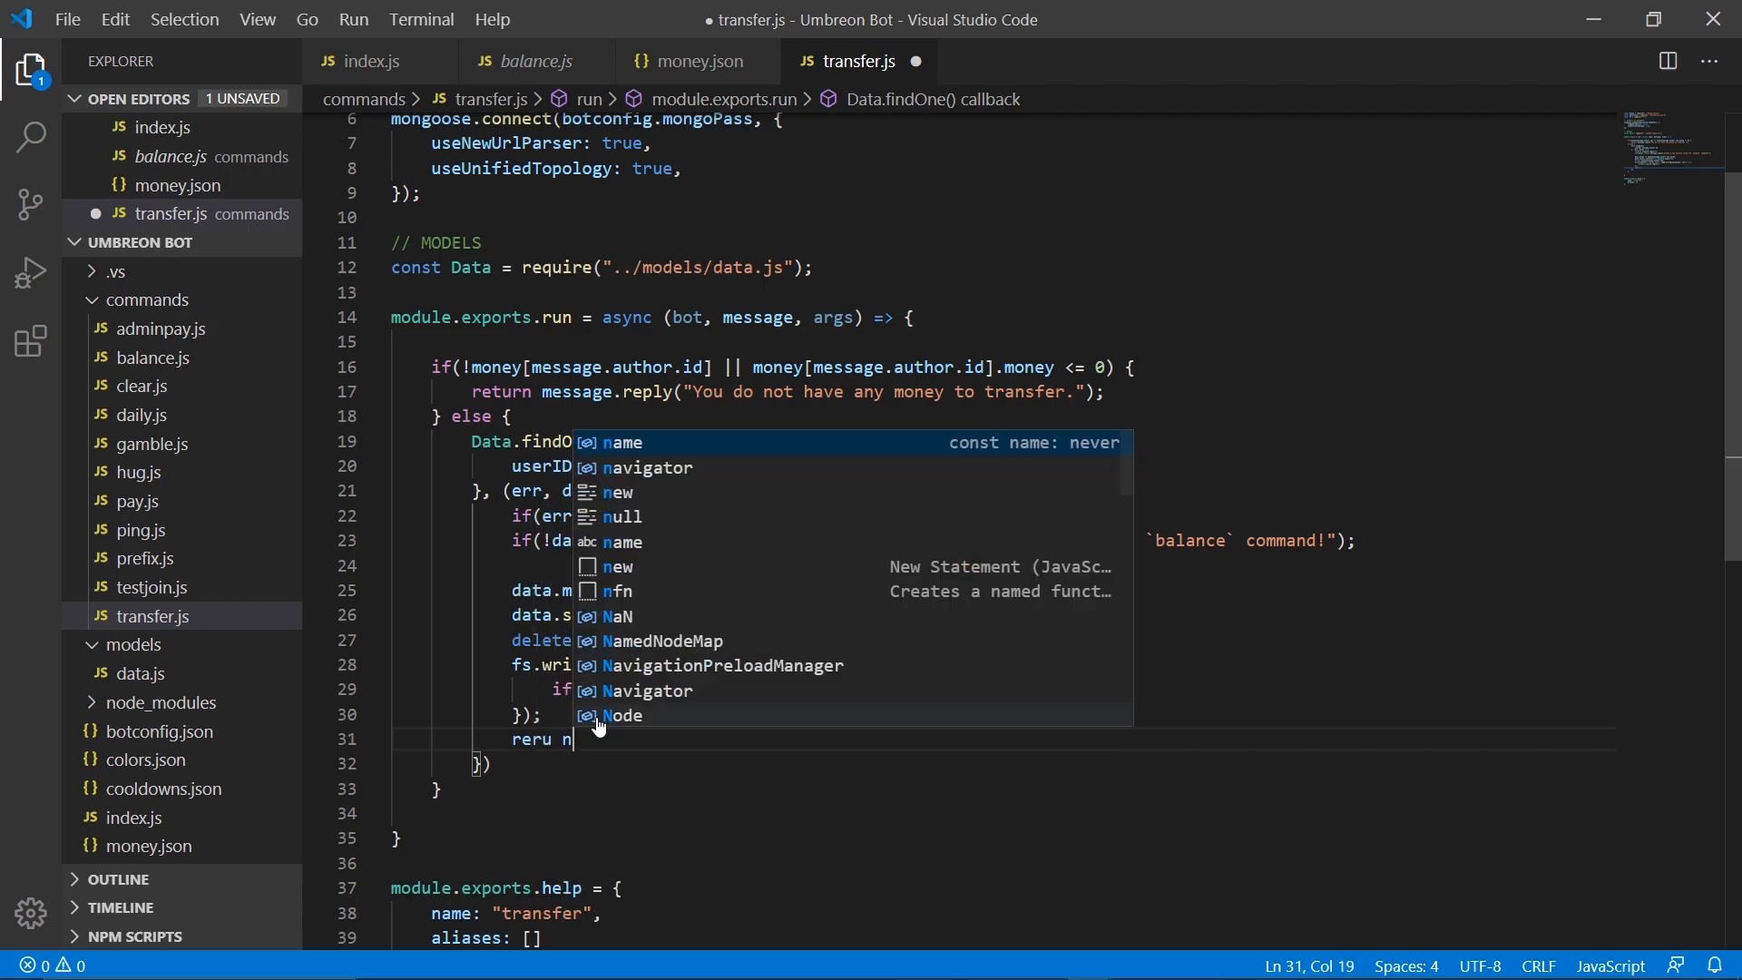
{"action": "type", "text": "message.reply(`Yo"}
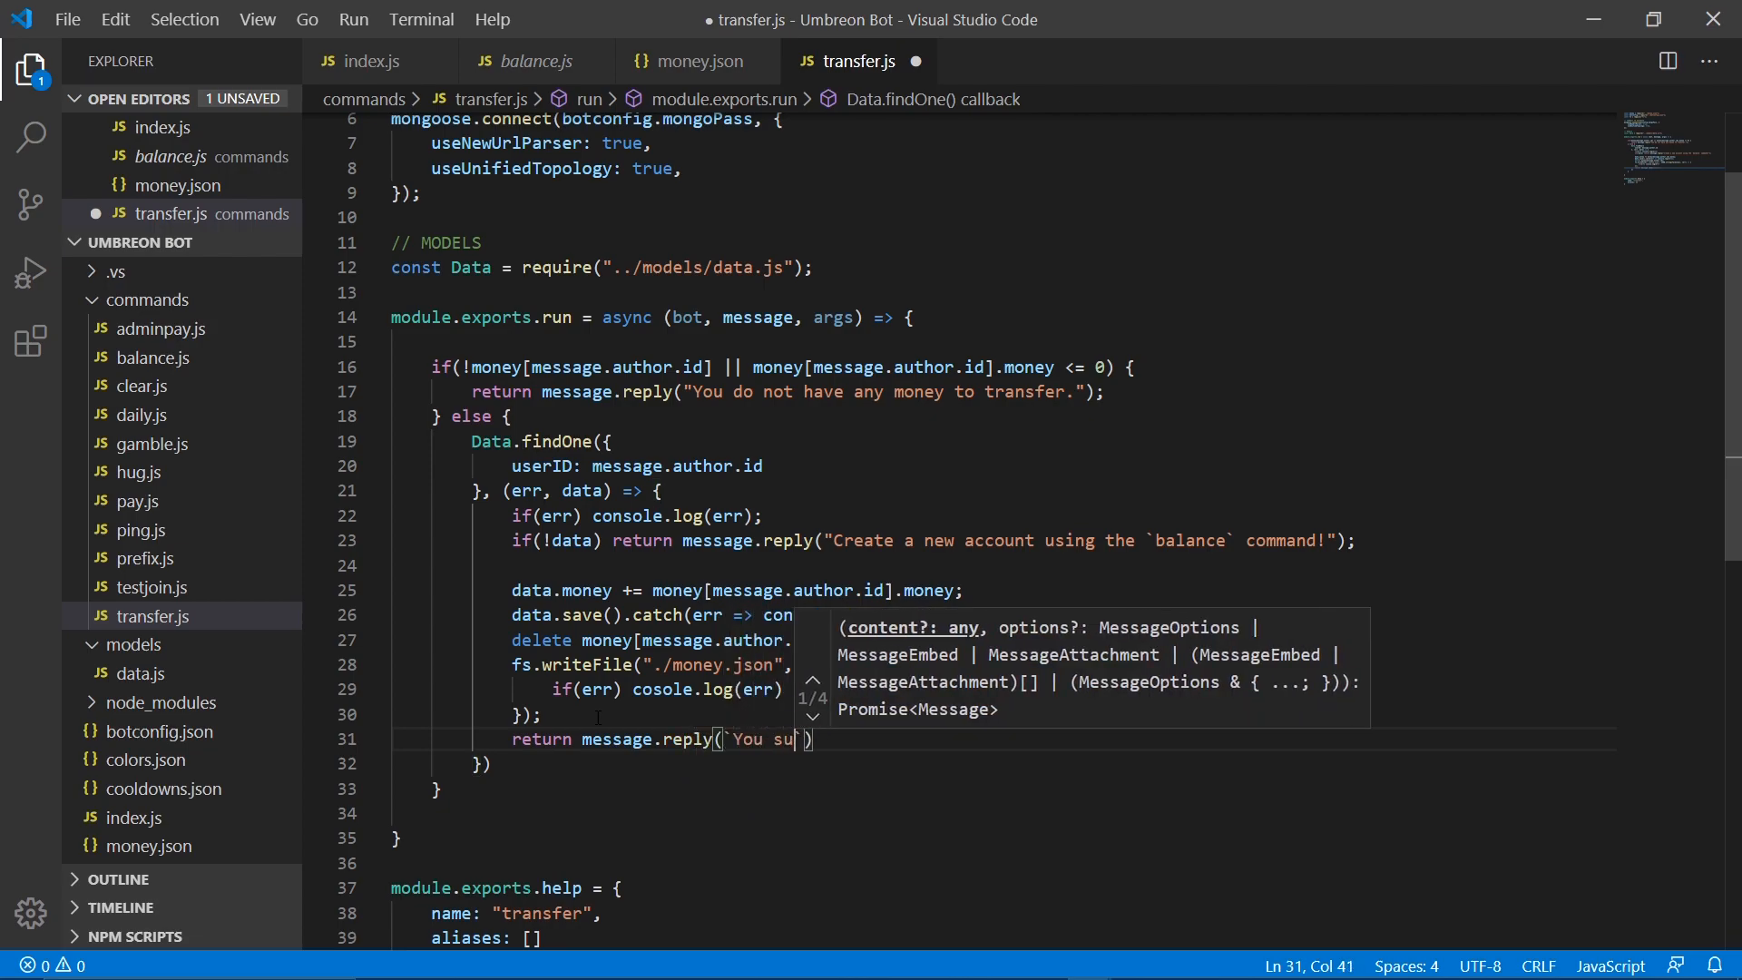
{"action": "type", "text": "ccessfully tra"}
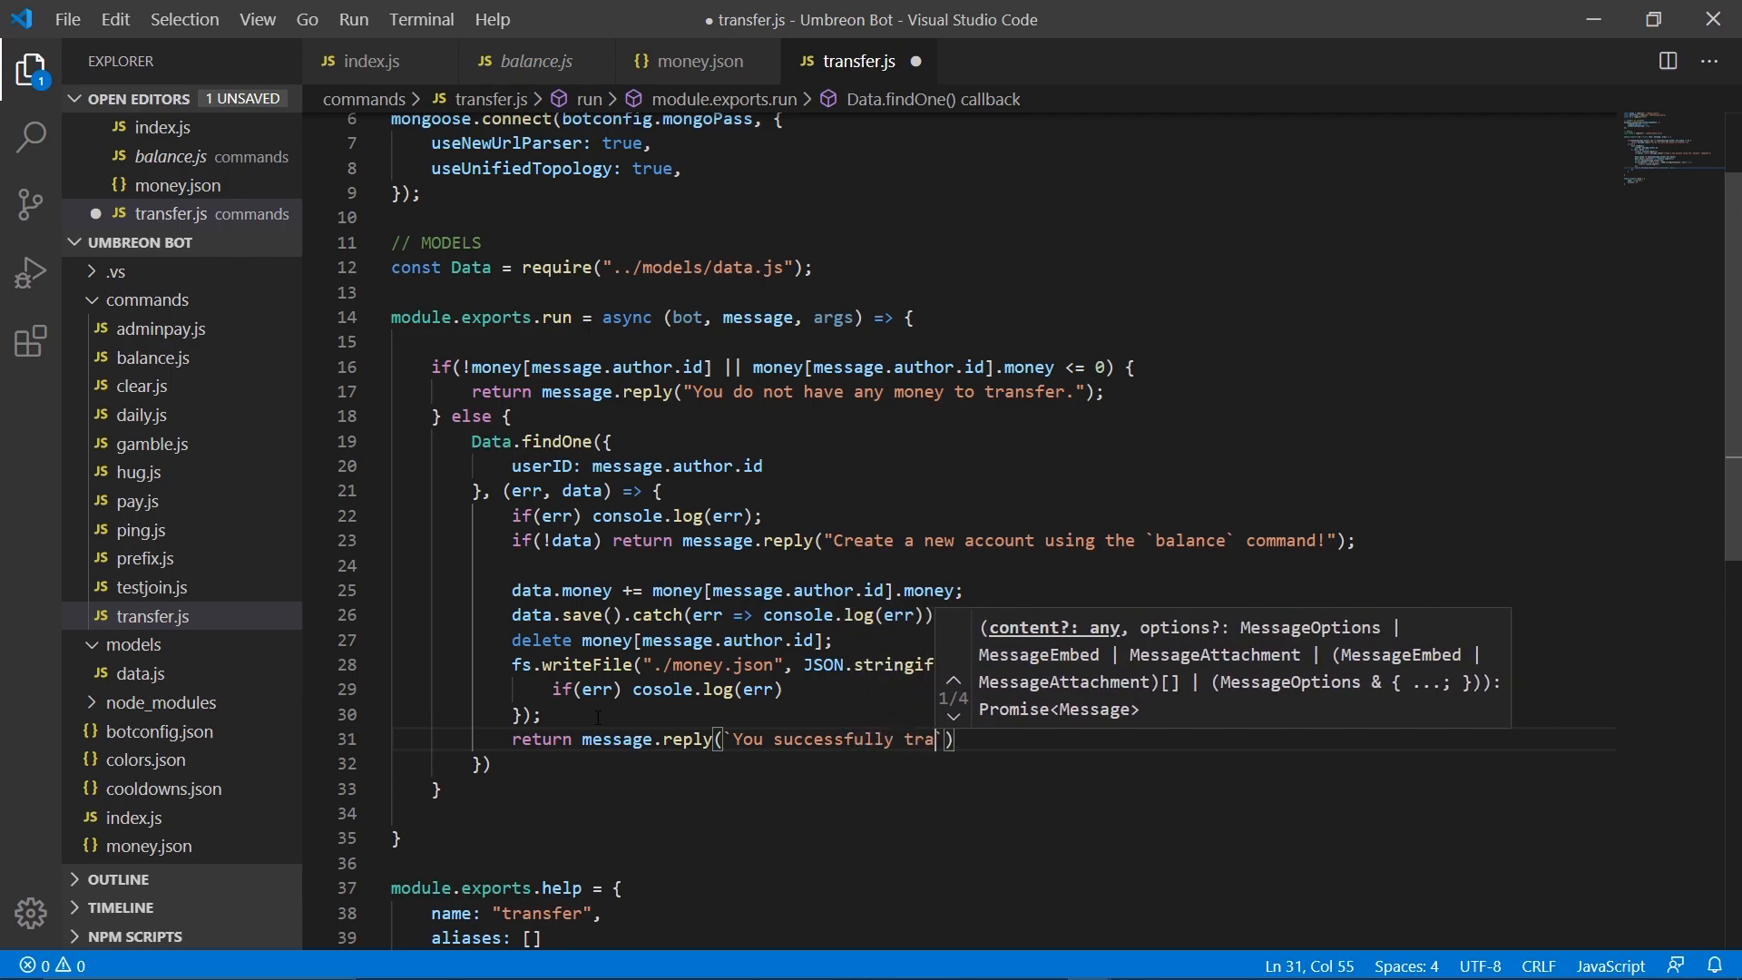
{"action": "type", "text": "nsferred"}
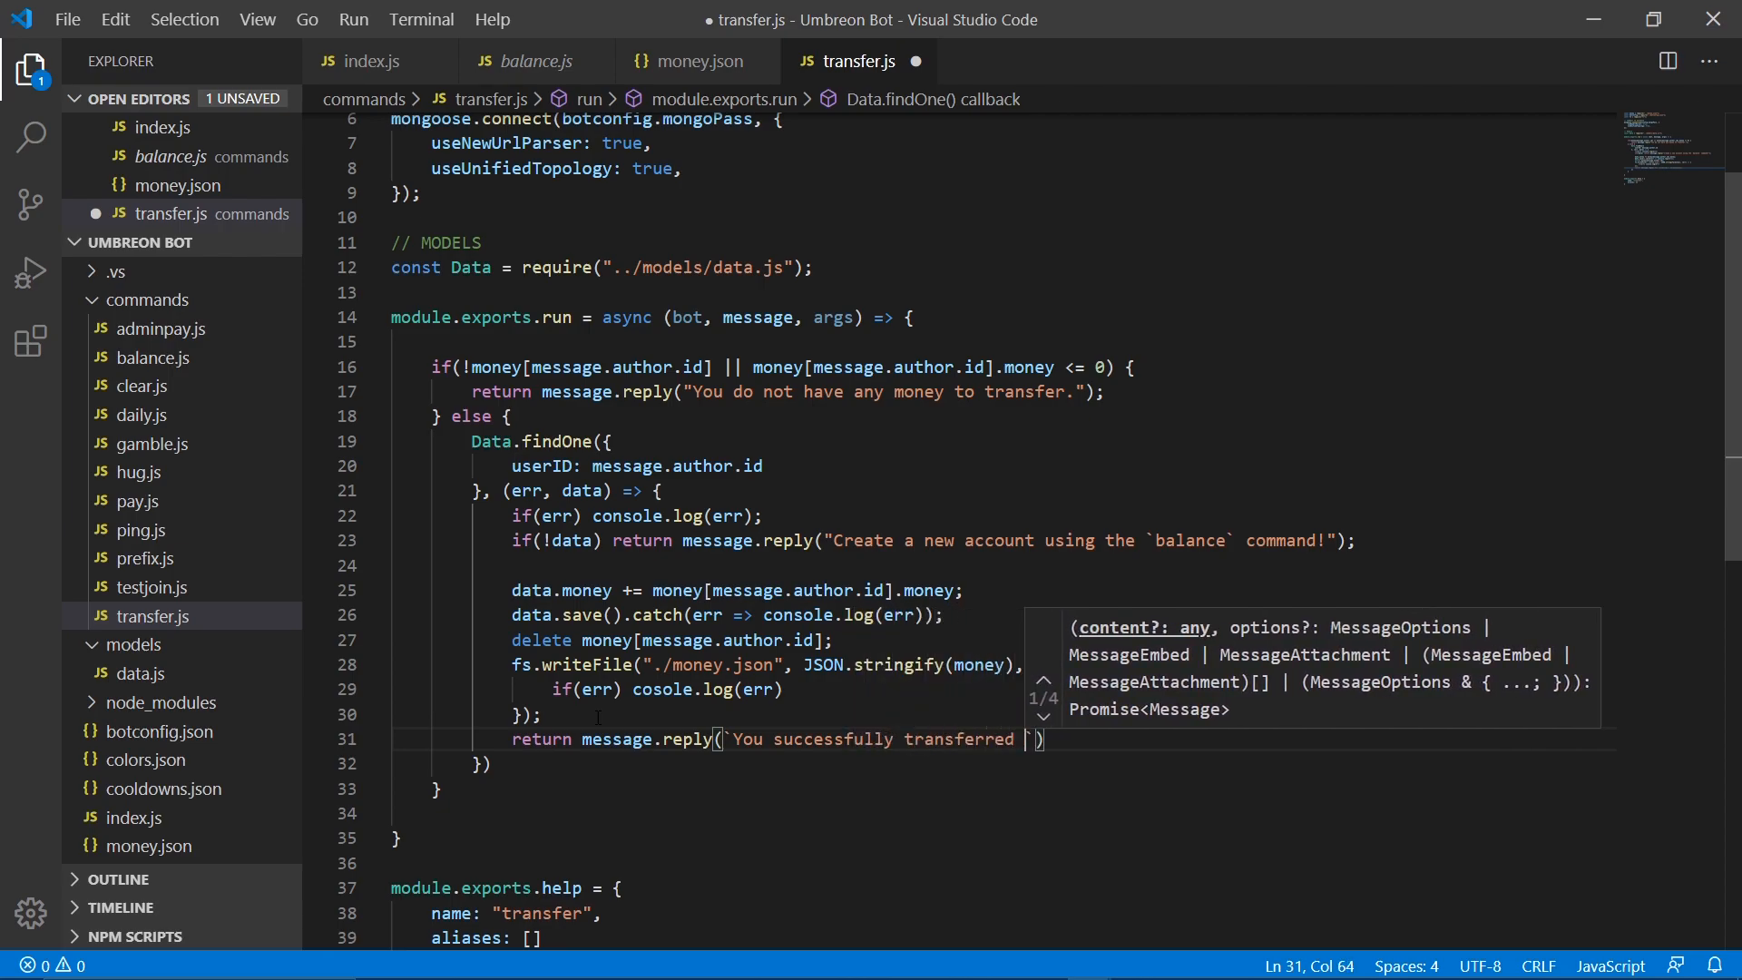
{"action": "type", "text": "${"}
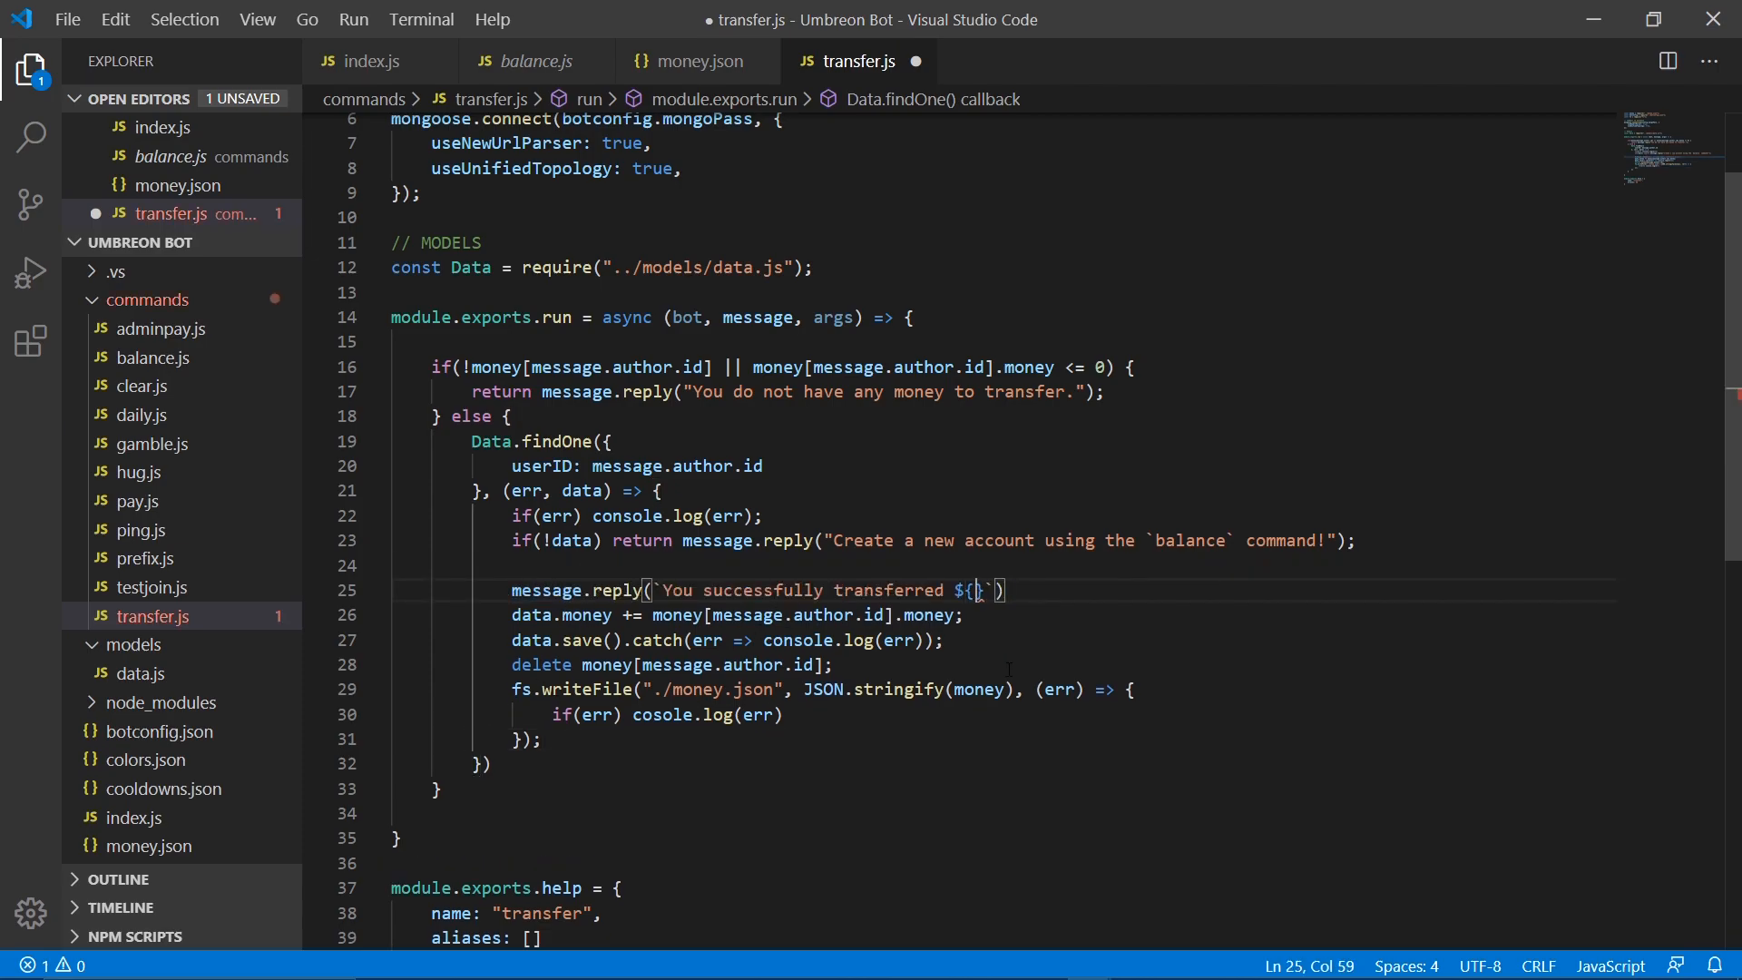
{"action": "type", "text": "money[mes"}
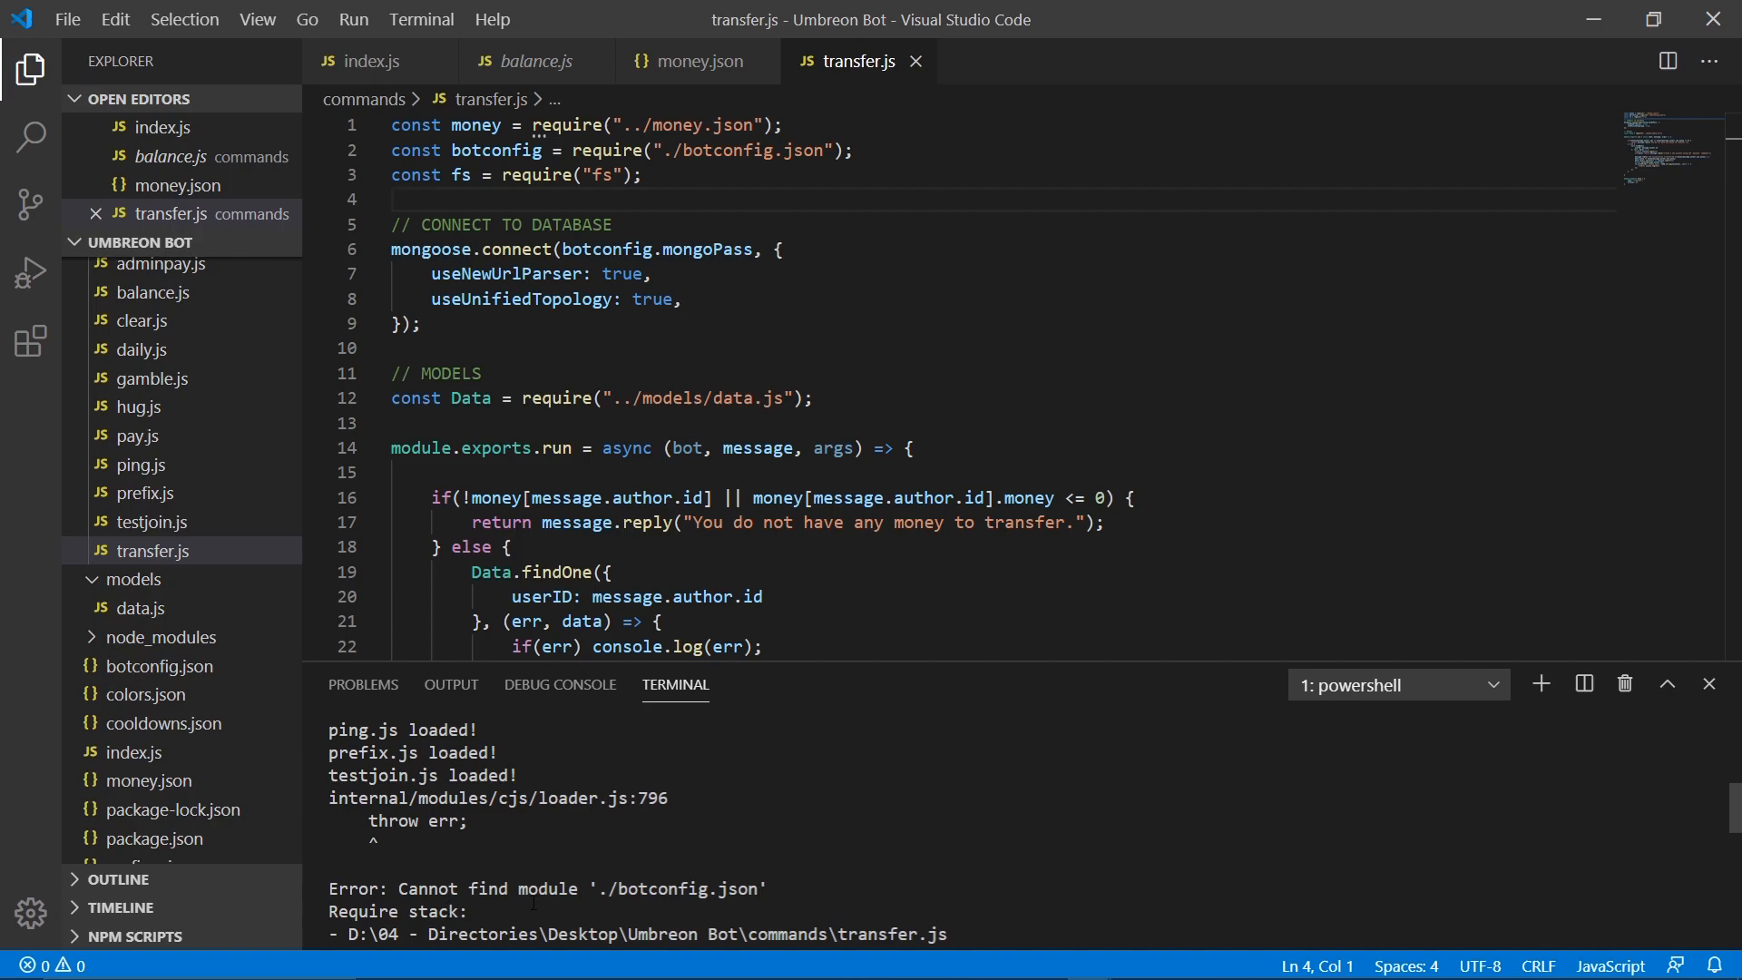
Step: Correct the botconfig require path to '../botconfig.json' and save transfer.js
{"action": "left_click", "coordinate": [684, 151]}
{"action": "type", "text": "."}
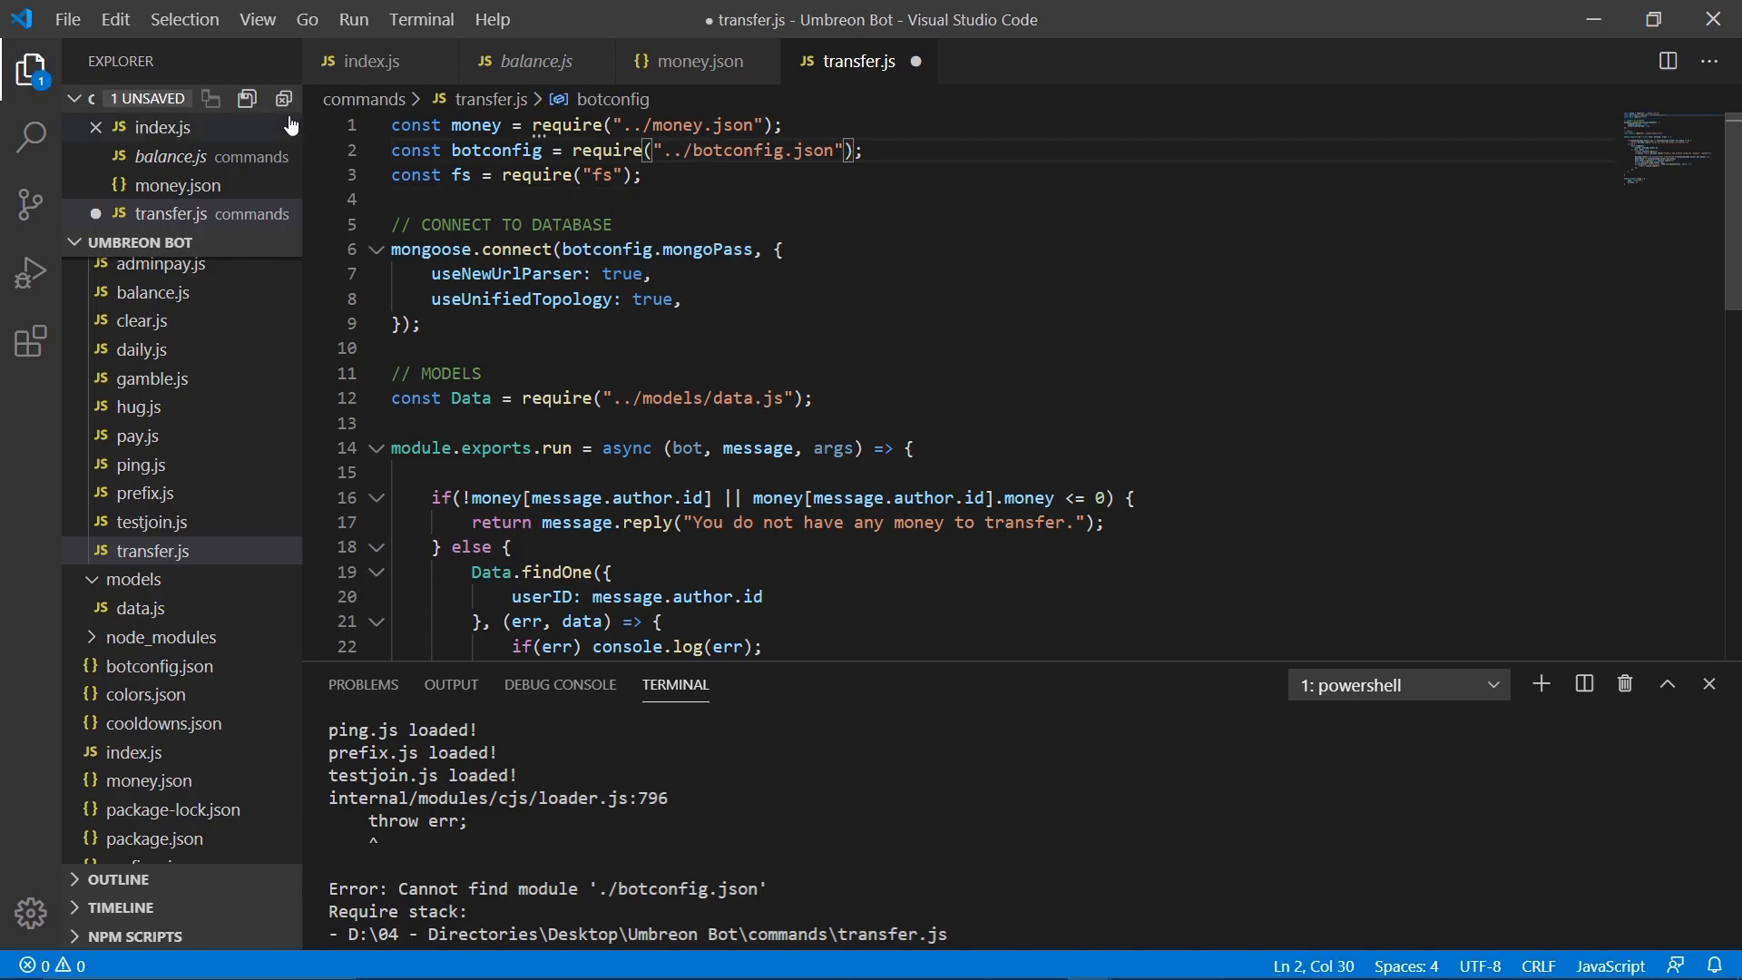
{"action": "key", "text": "ctrl+s"}
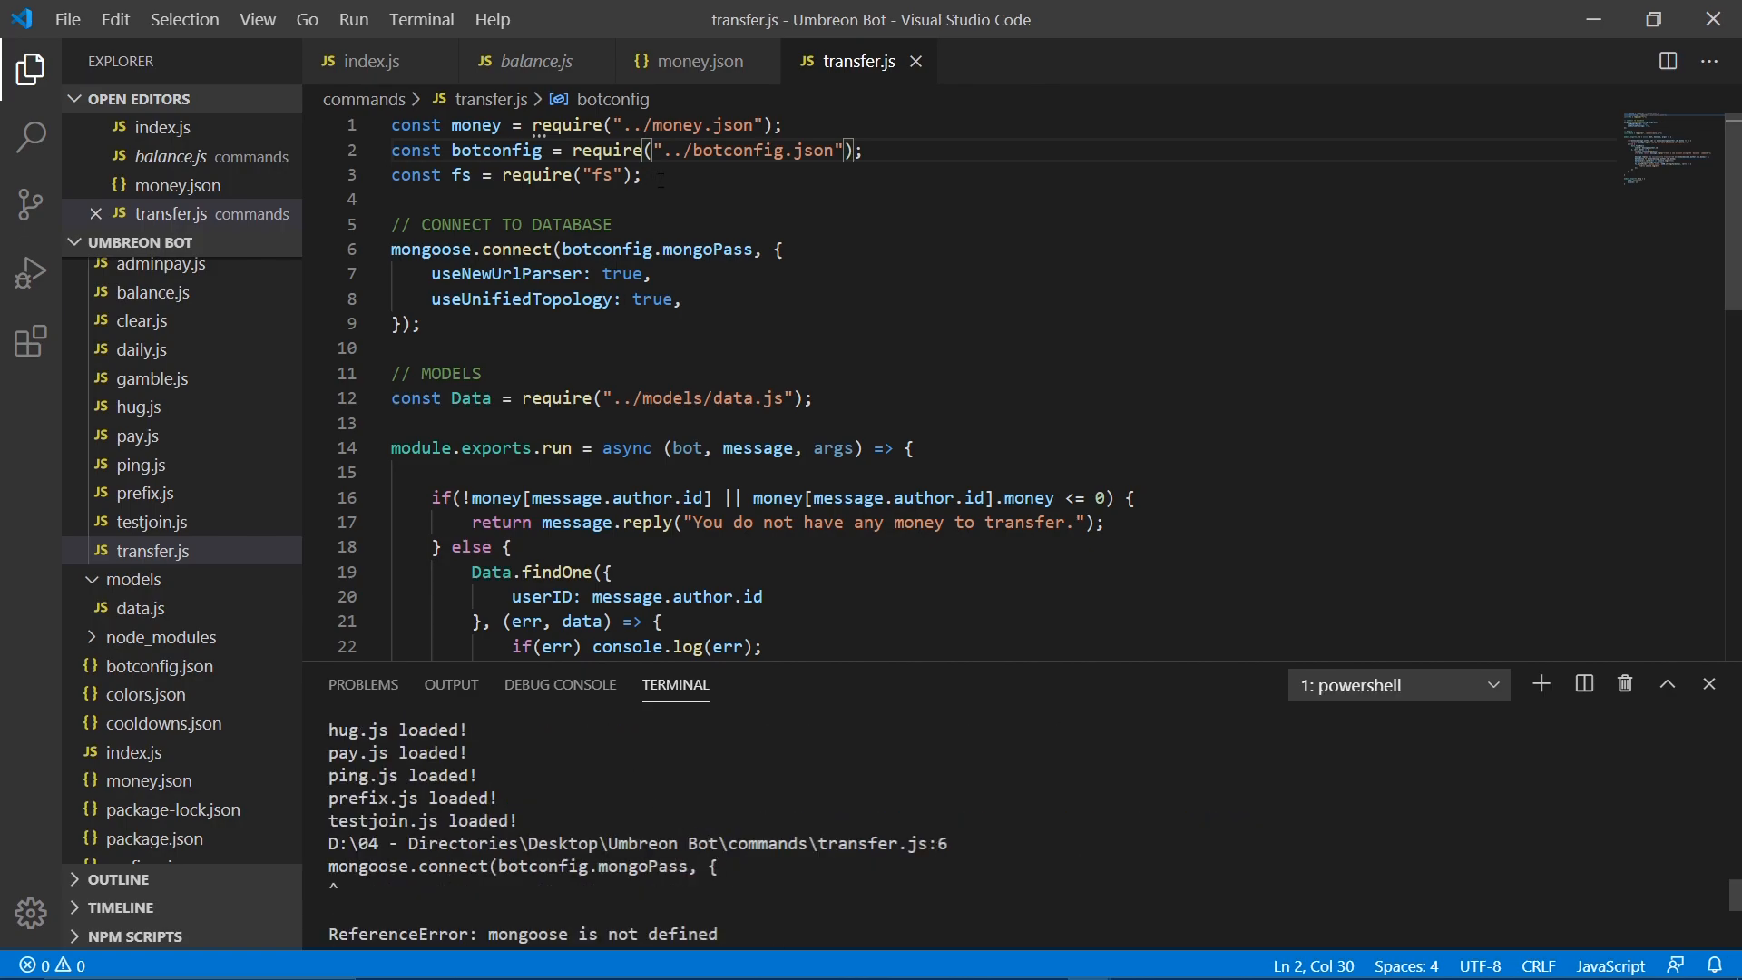
Step: Add const mongoose = require("mongoose") copied from balance.js and restart the bot with node
{"action": "left_click", "coordinate": [370, 62]}
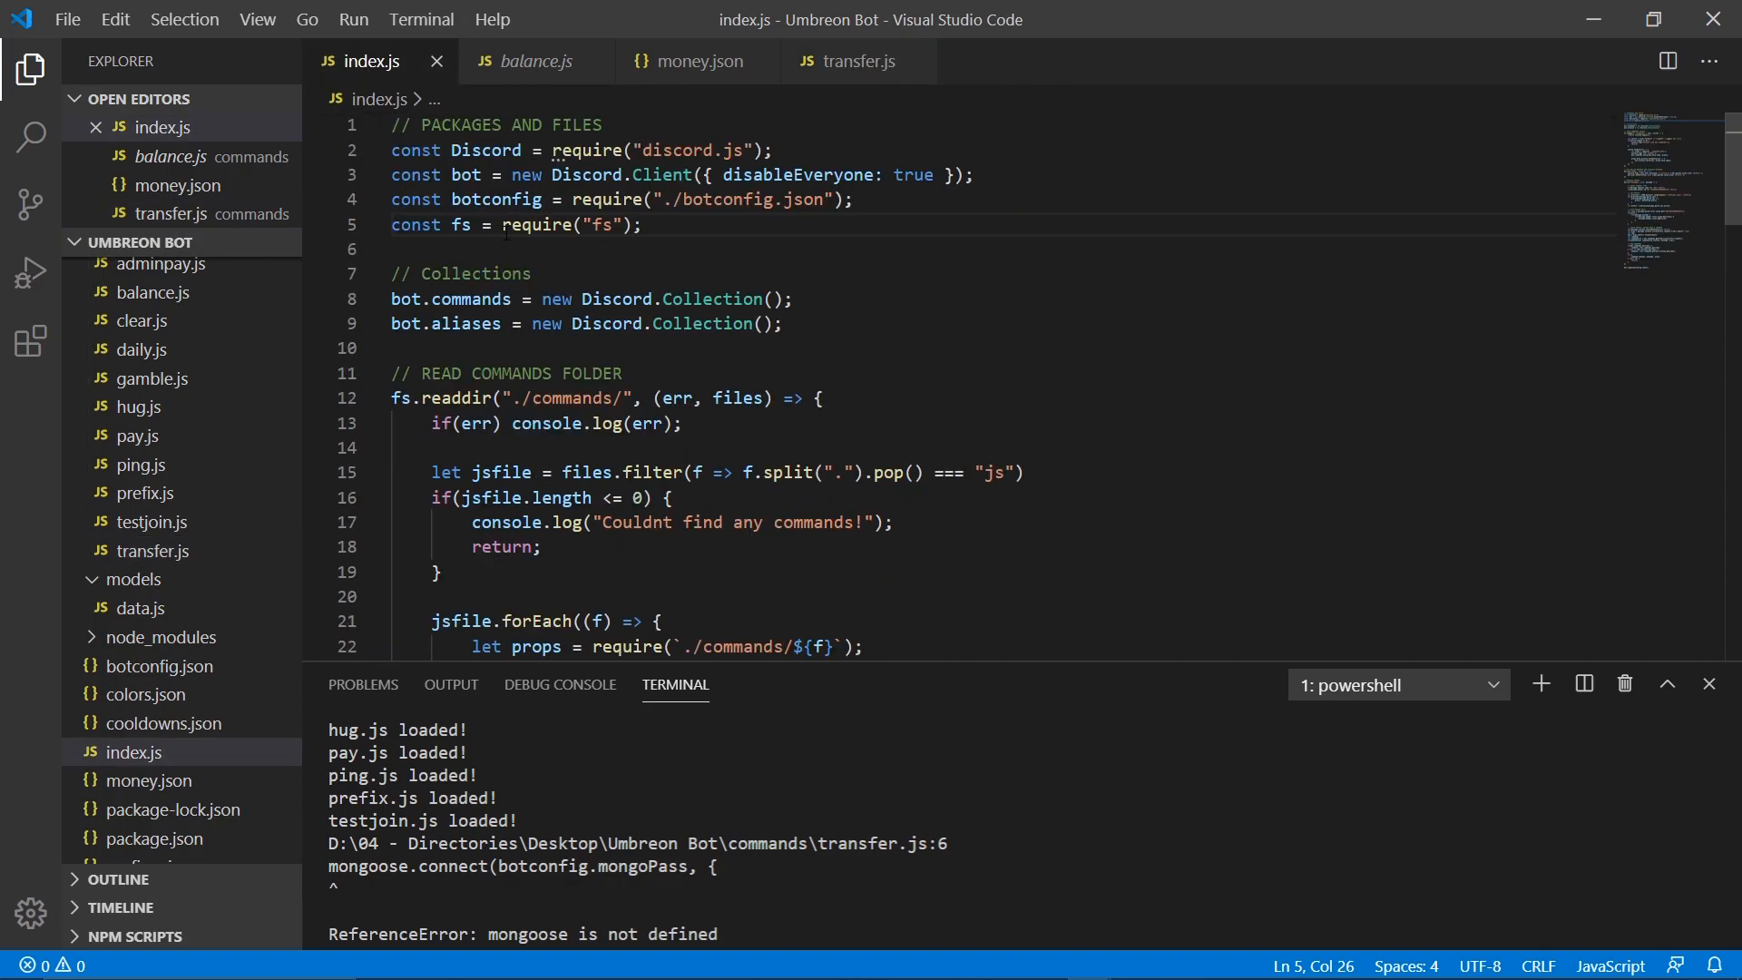
{"action": "left_click", "coordinate": [531, 62]}
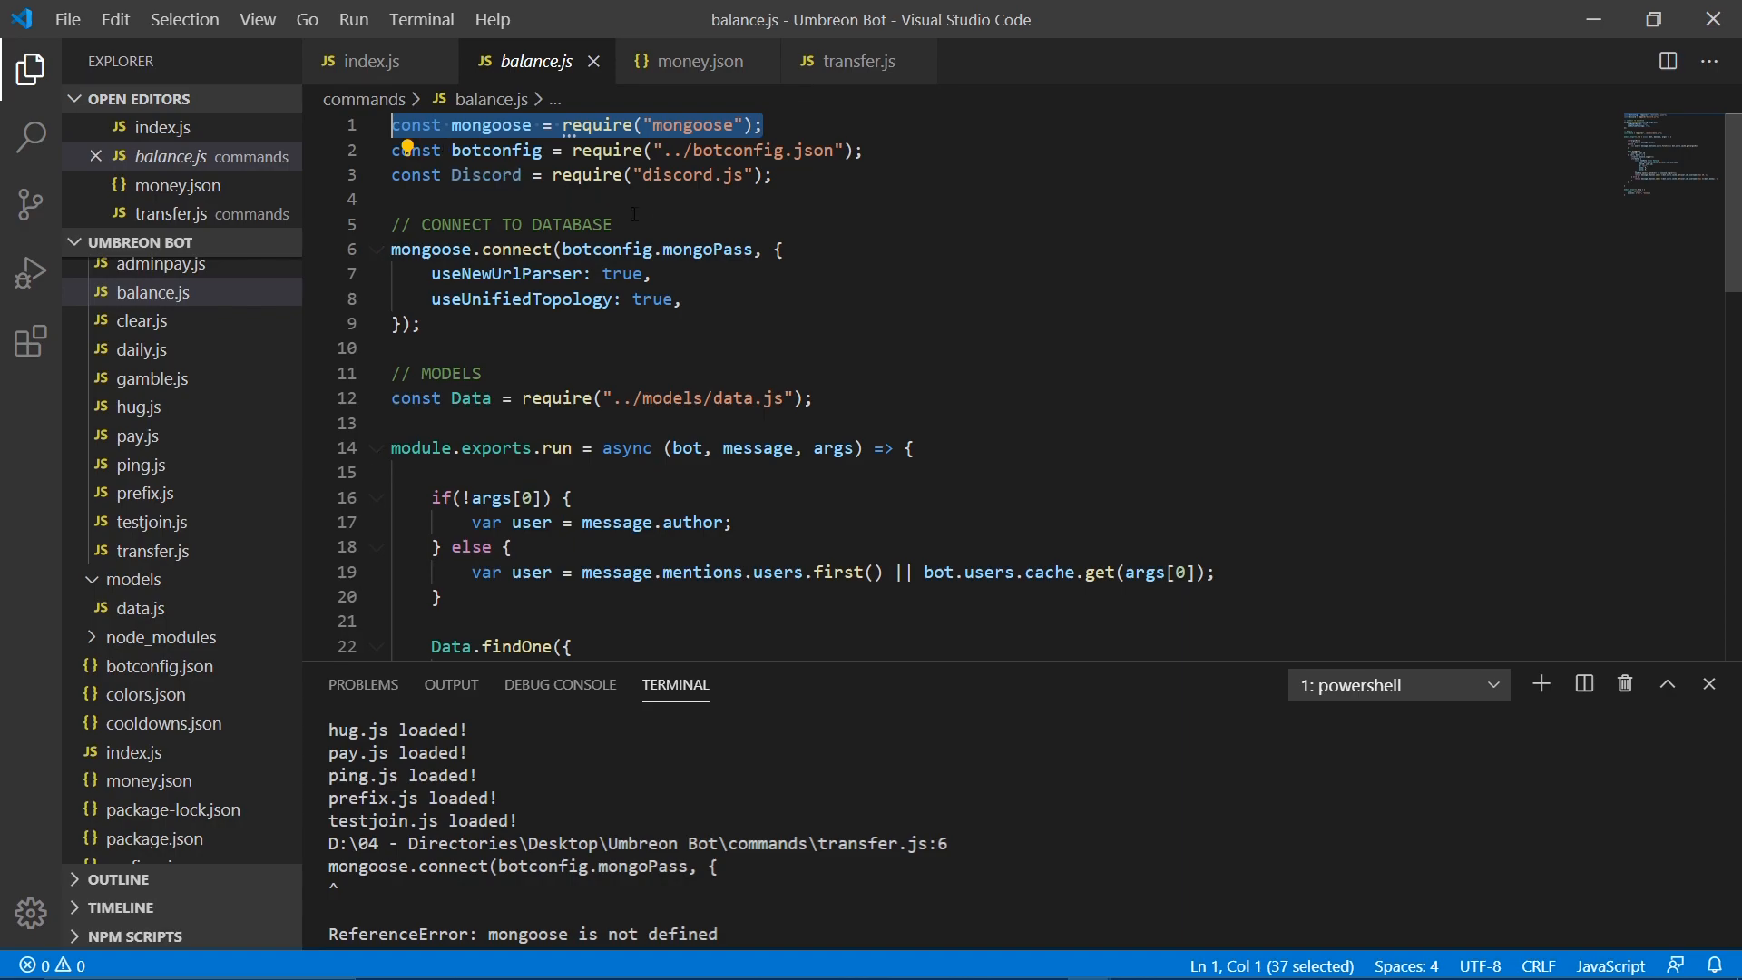
{"action": "left_click", "coordinate": [854, 62]}
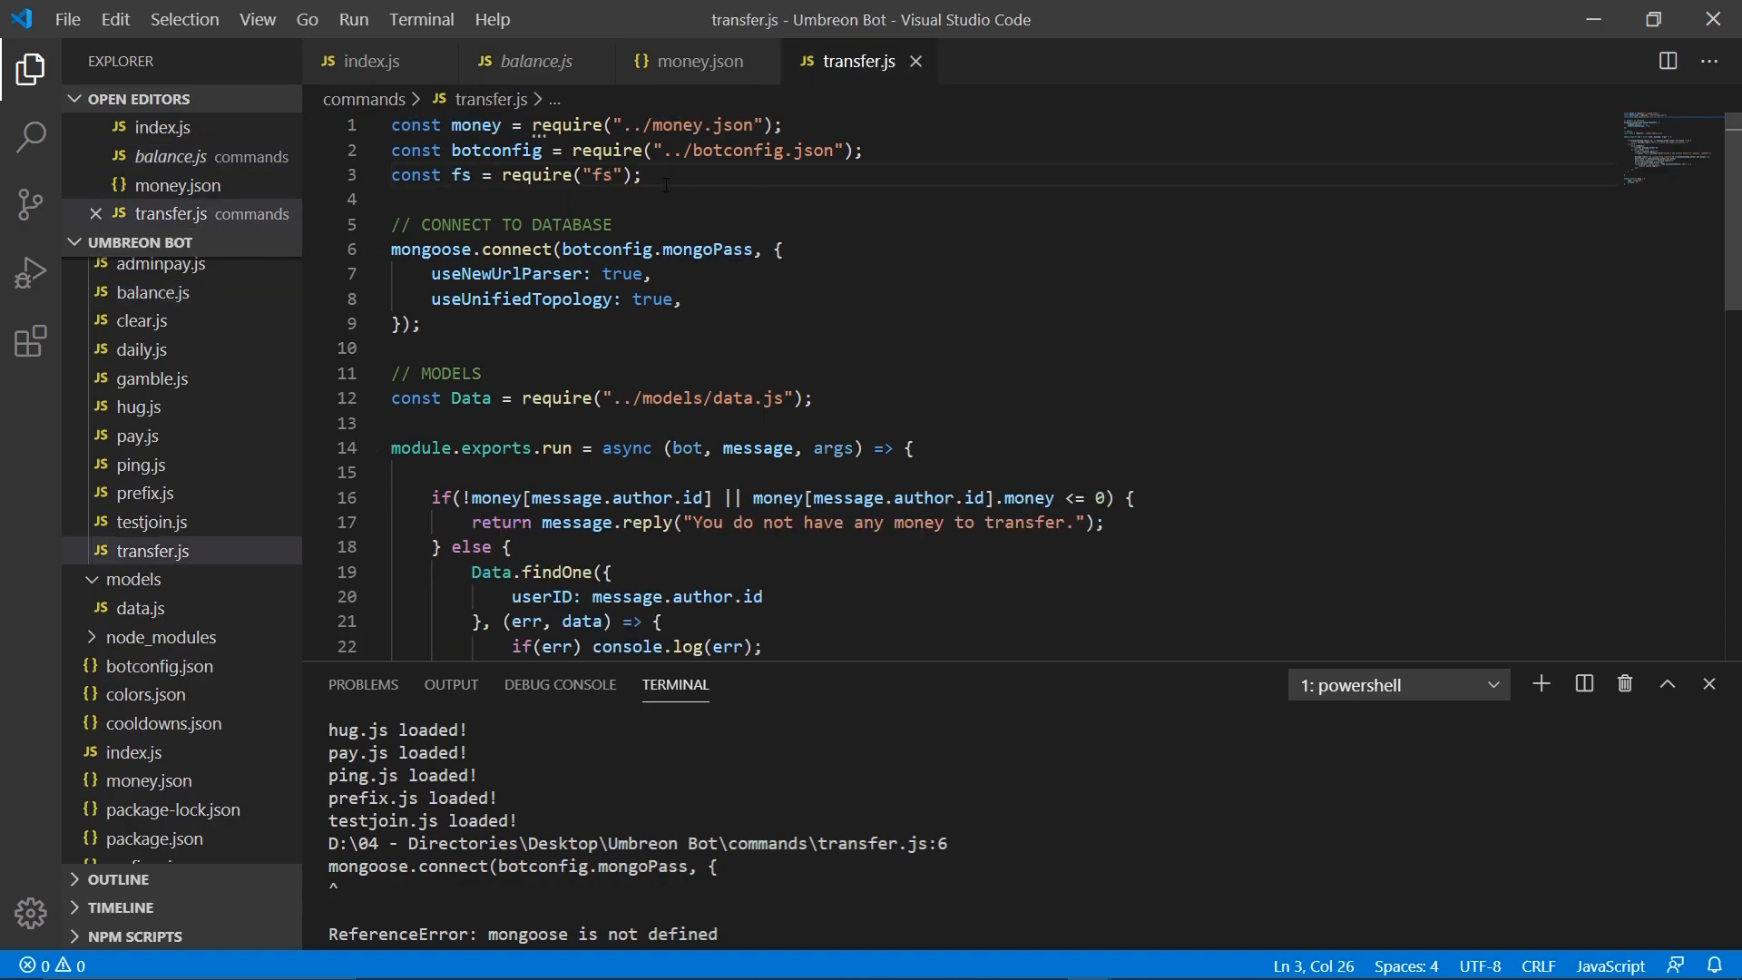
{"action": "type", "text": "const mongoose = require(\"mongoose\");"}
{"action": "type", "text": "nodce"}
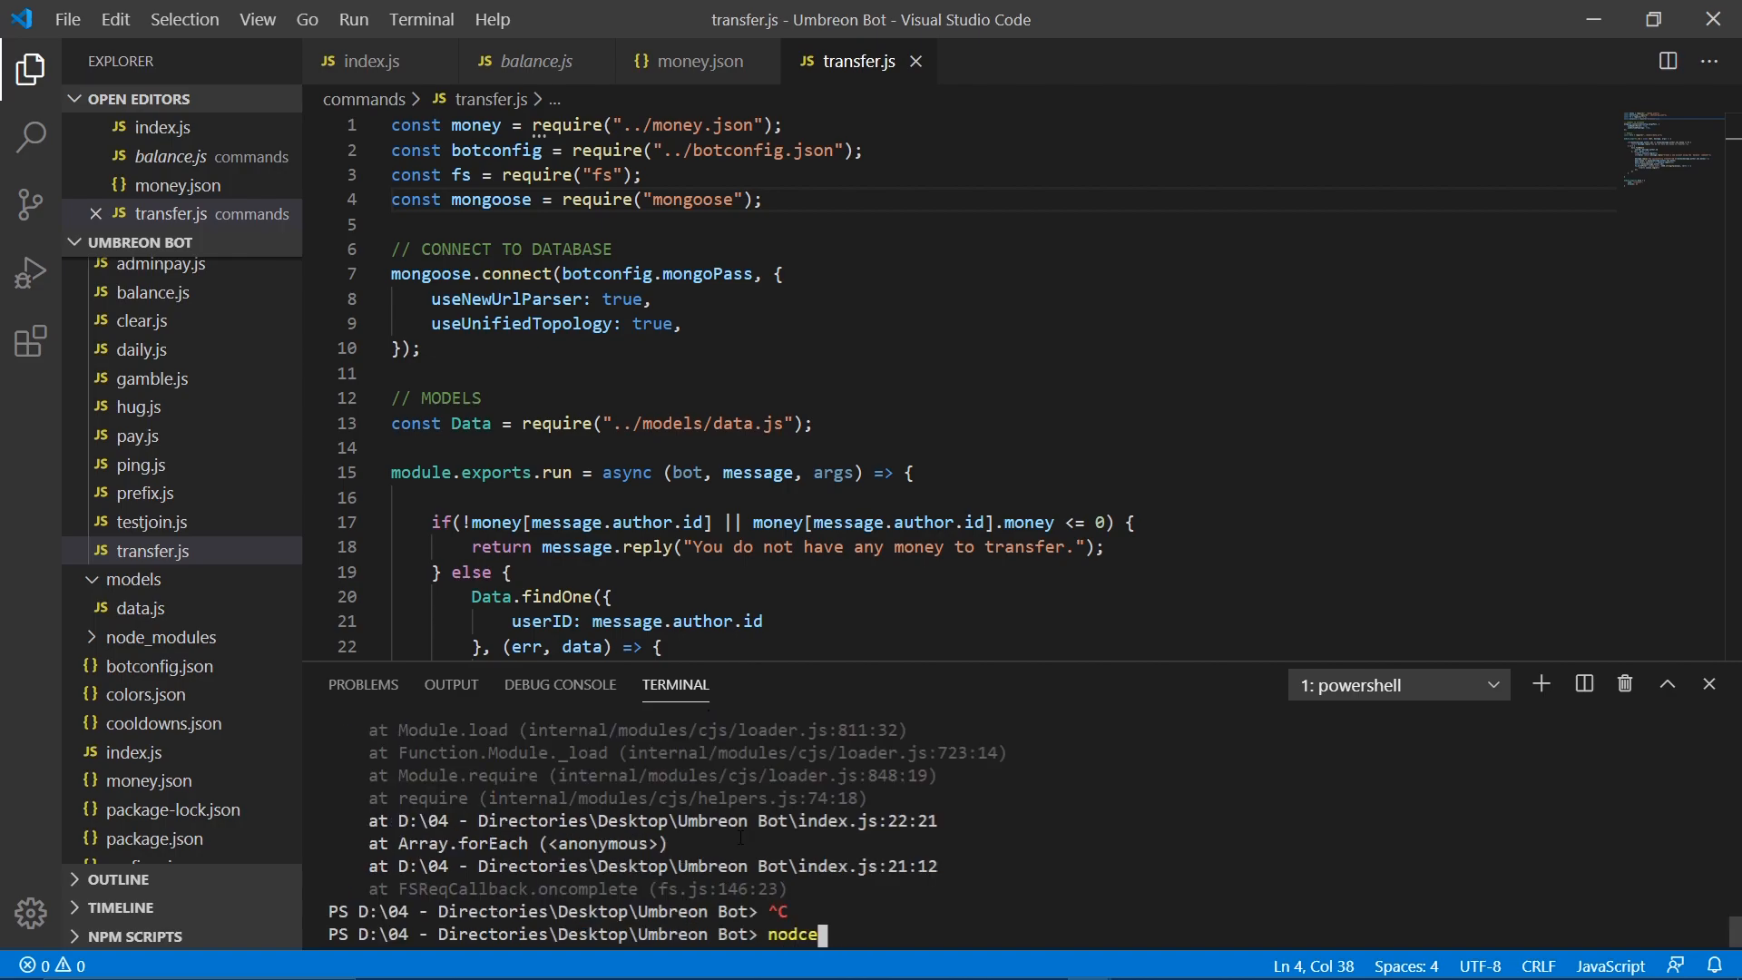
{"action": "key", "text": "Return"}
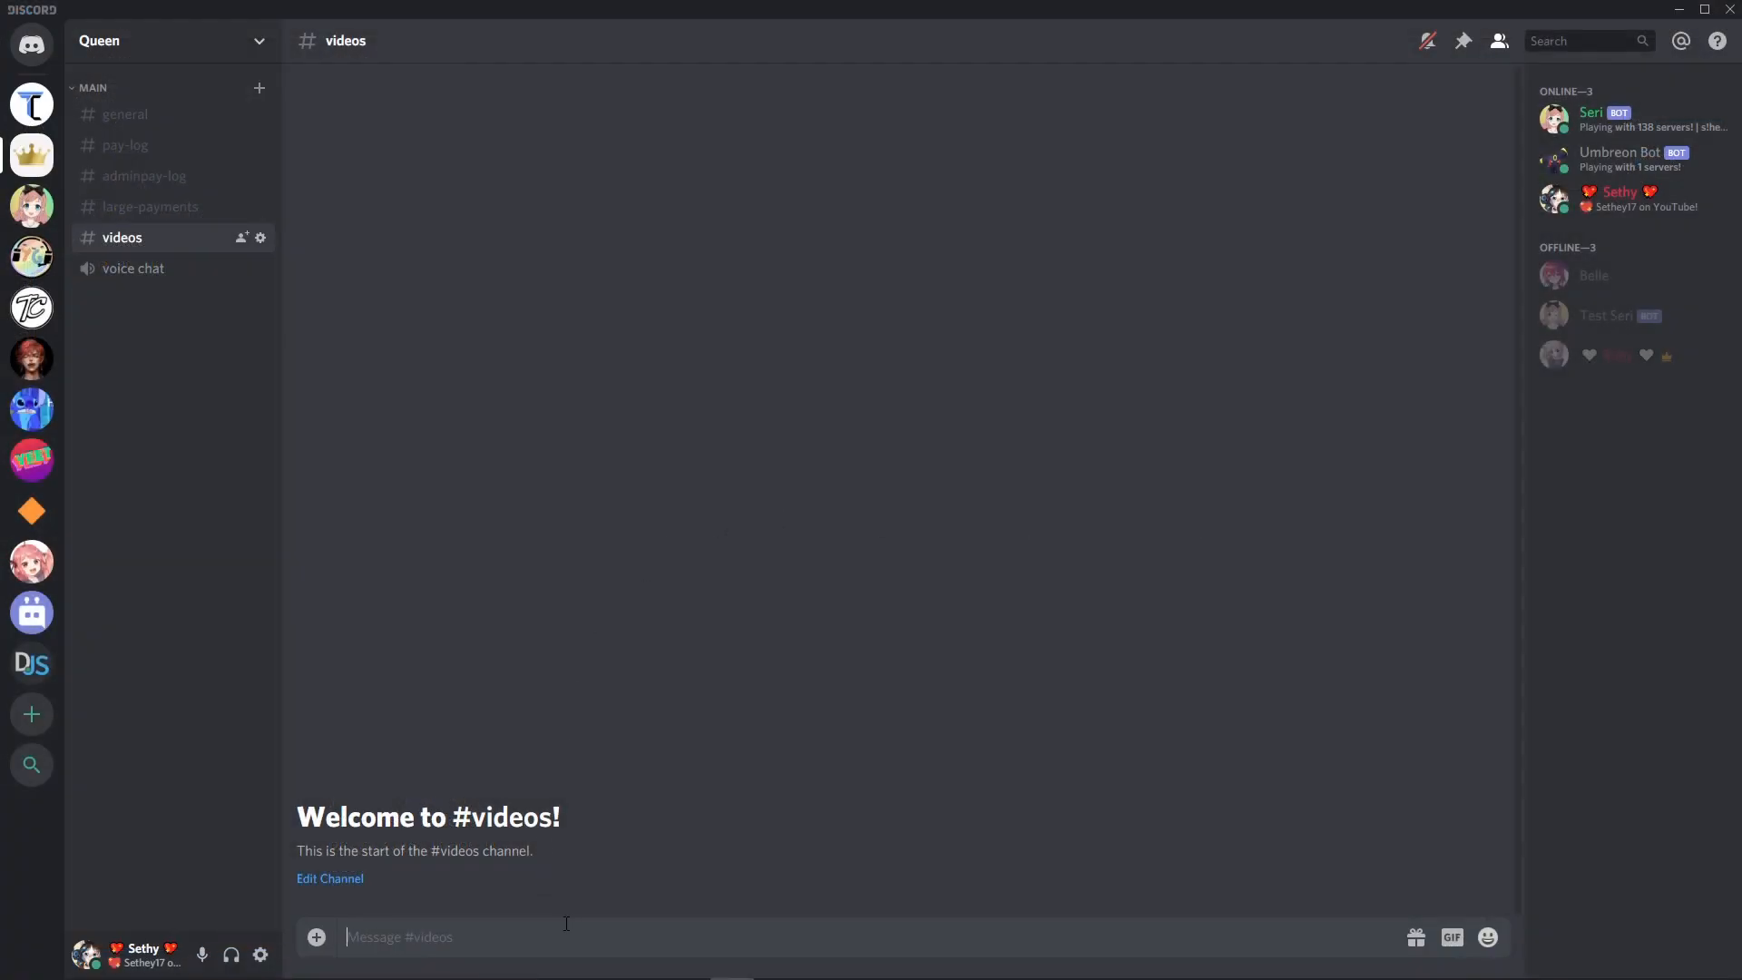
Step: Send u!bal, u!transfer, u!bal and u!transfer again in #videos to verify $1000 moves and a repeat is refused
{"action": "type", "text": "u!"}
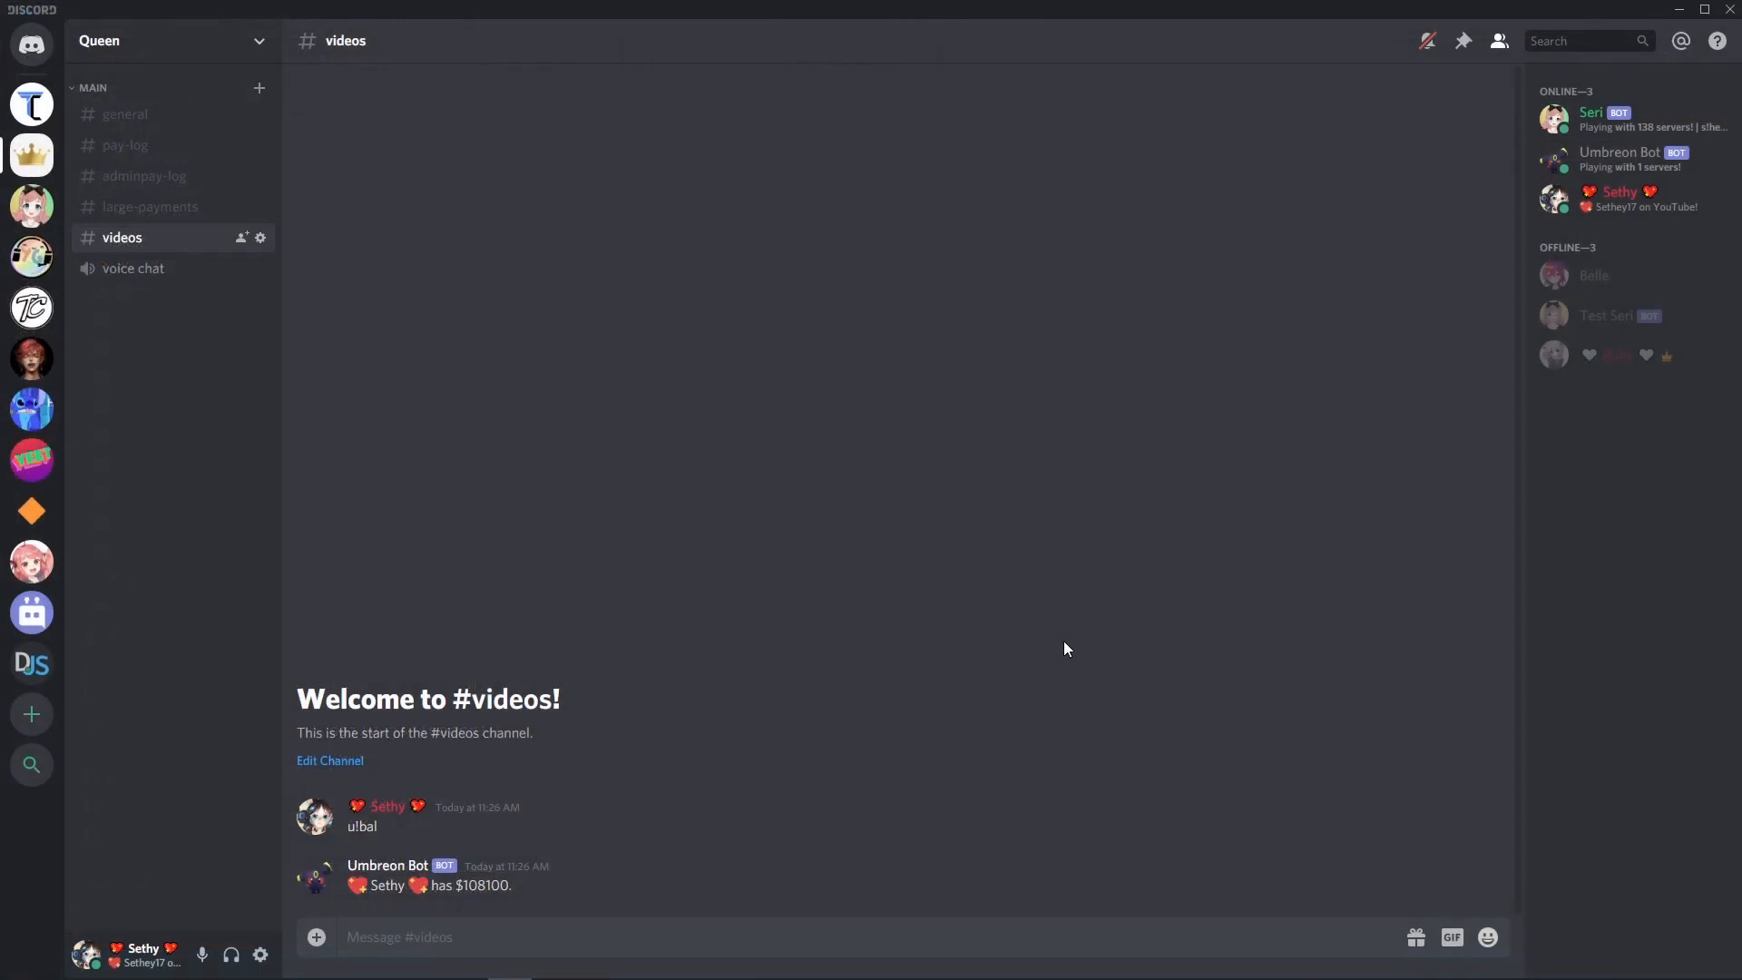
{"action": "type", "text": "u!t"}
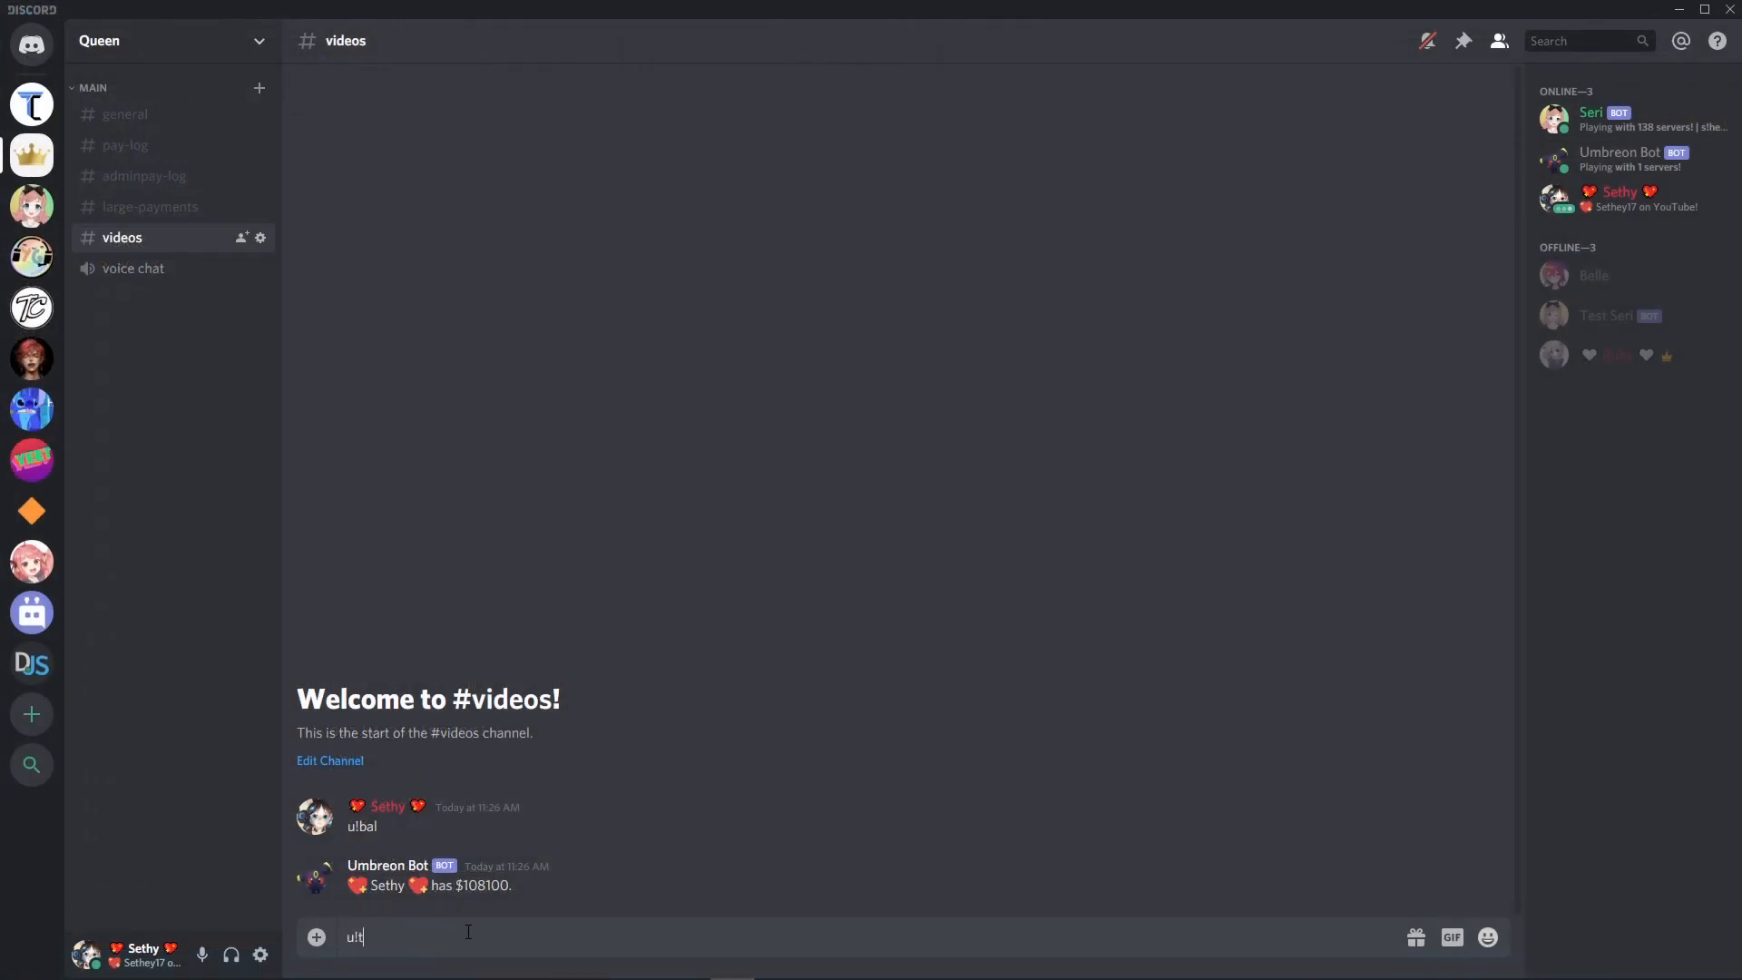
{"action": "type", "text": "ransfer"}
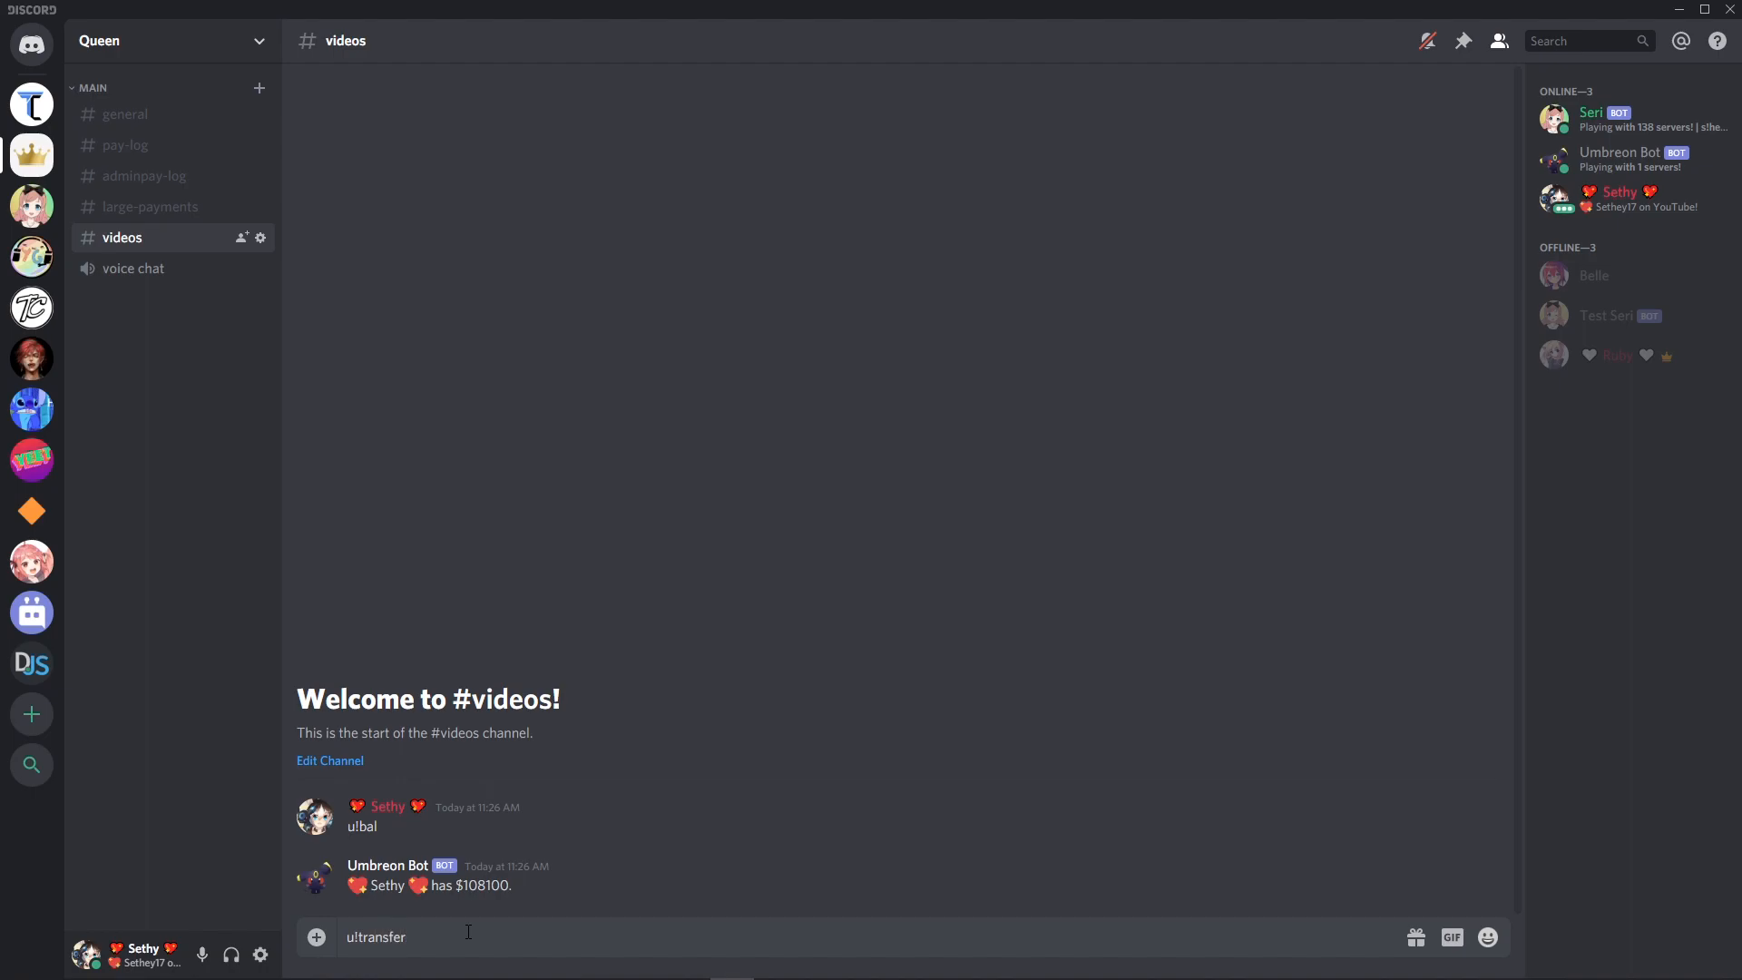
{"action": "key", "text": "Return"}
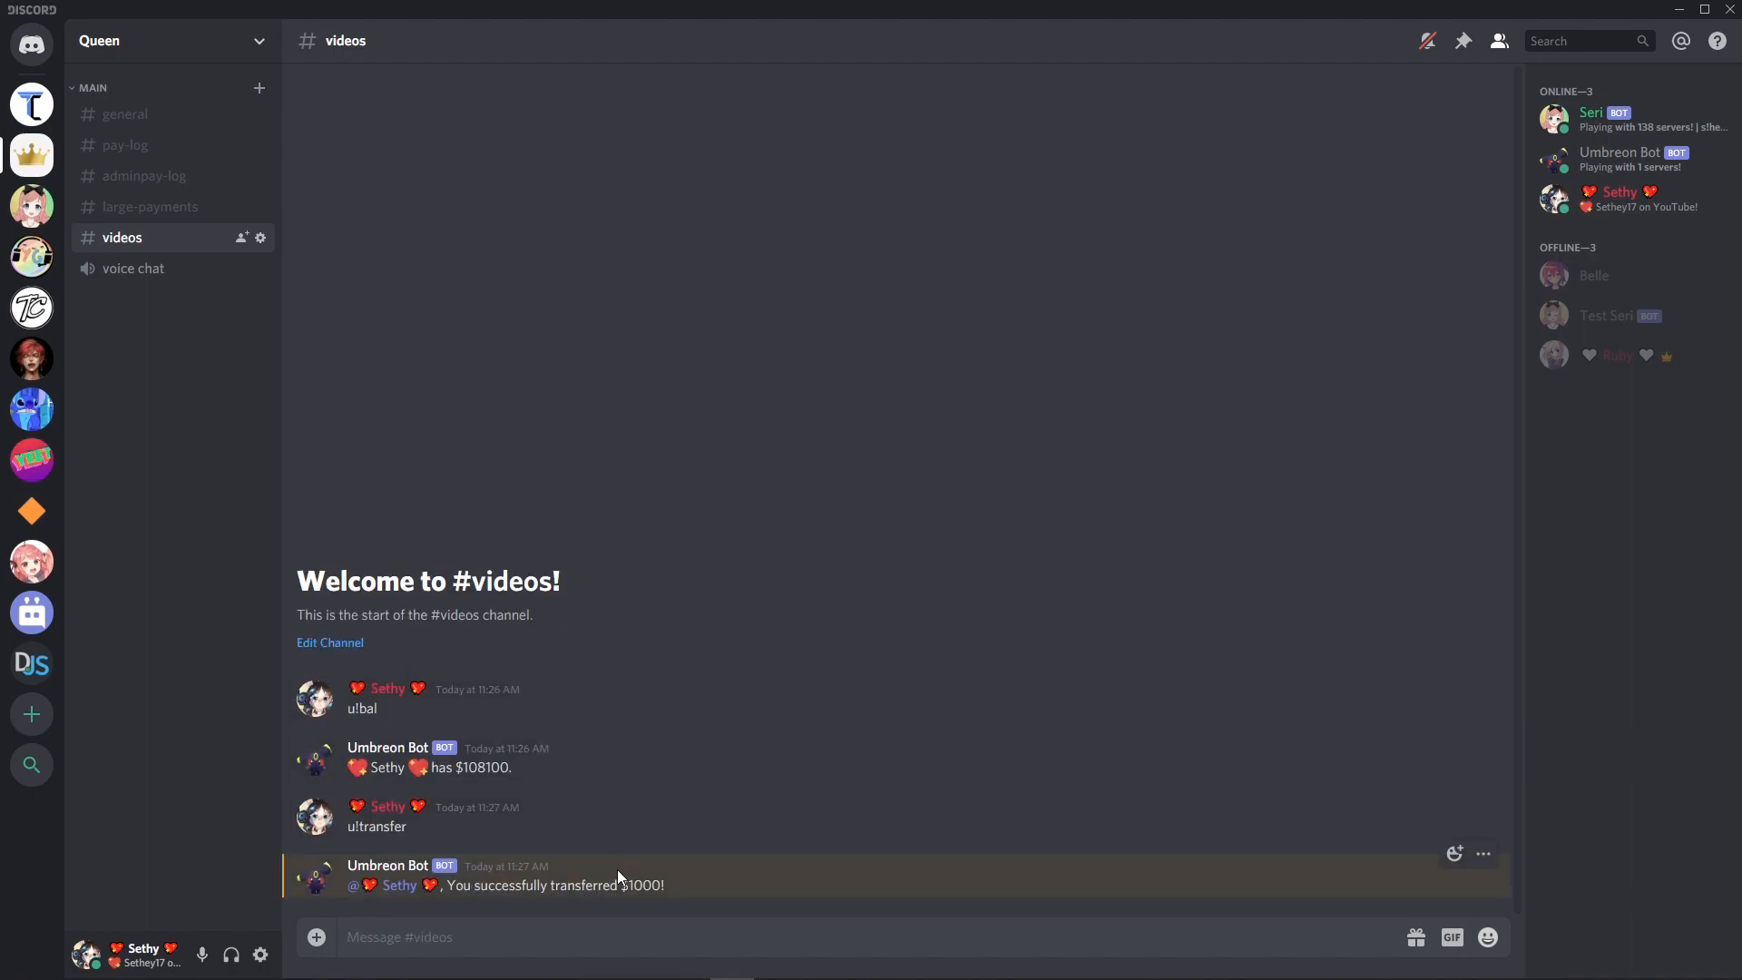
{"action": "type", "text": "u!"}
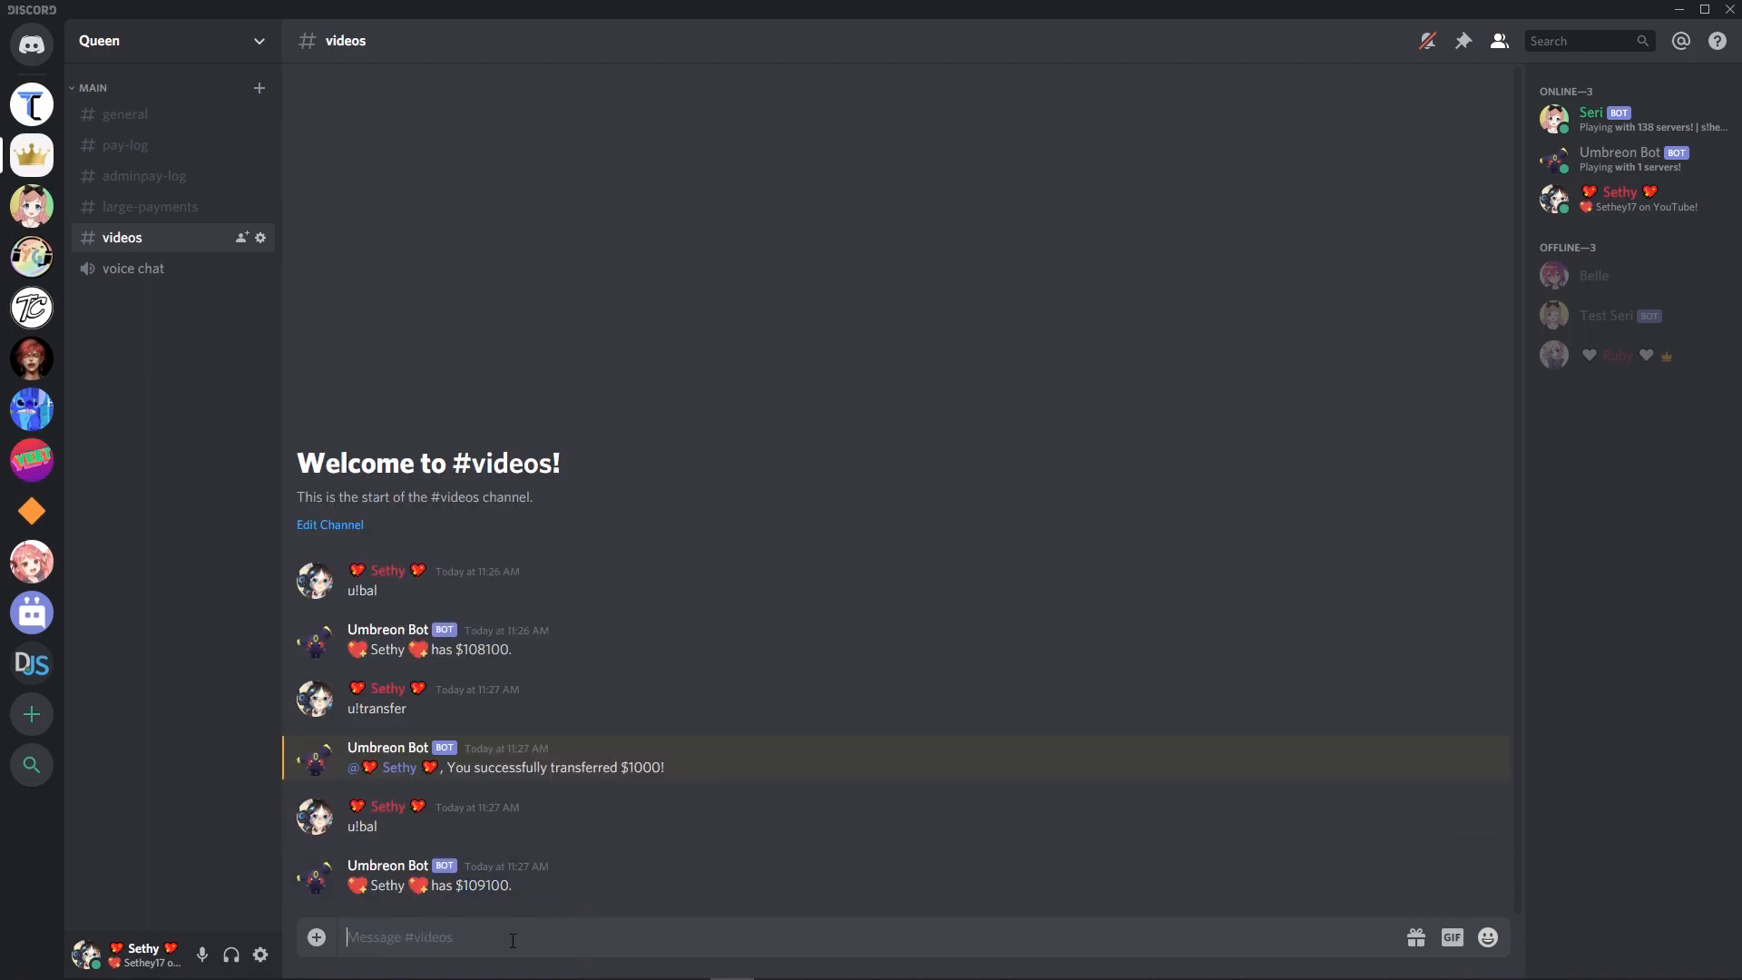
{"action": "type", "text": "u!tra"}
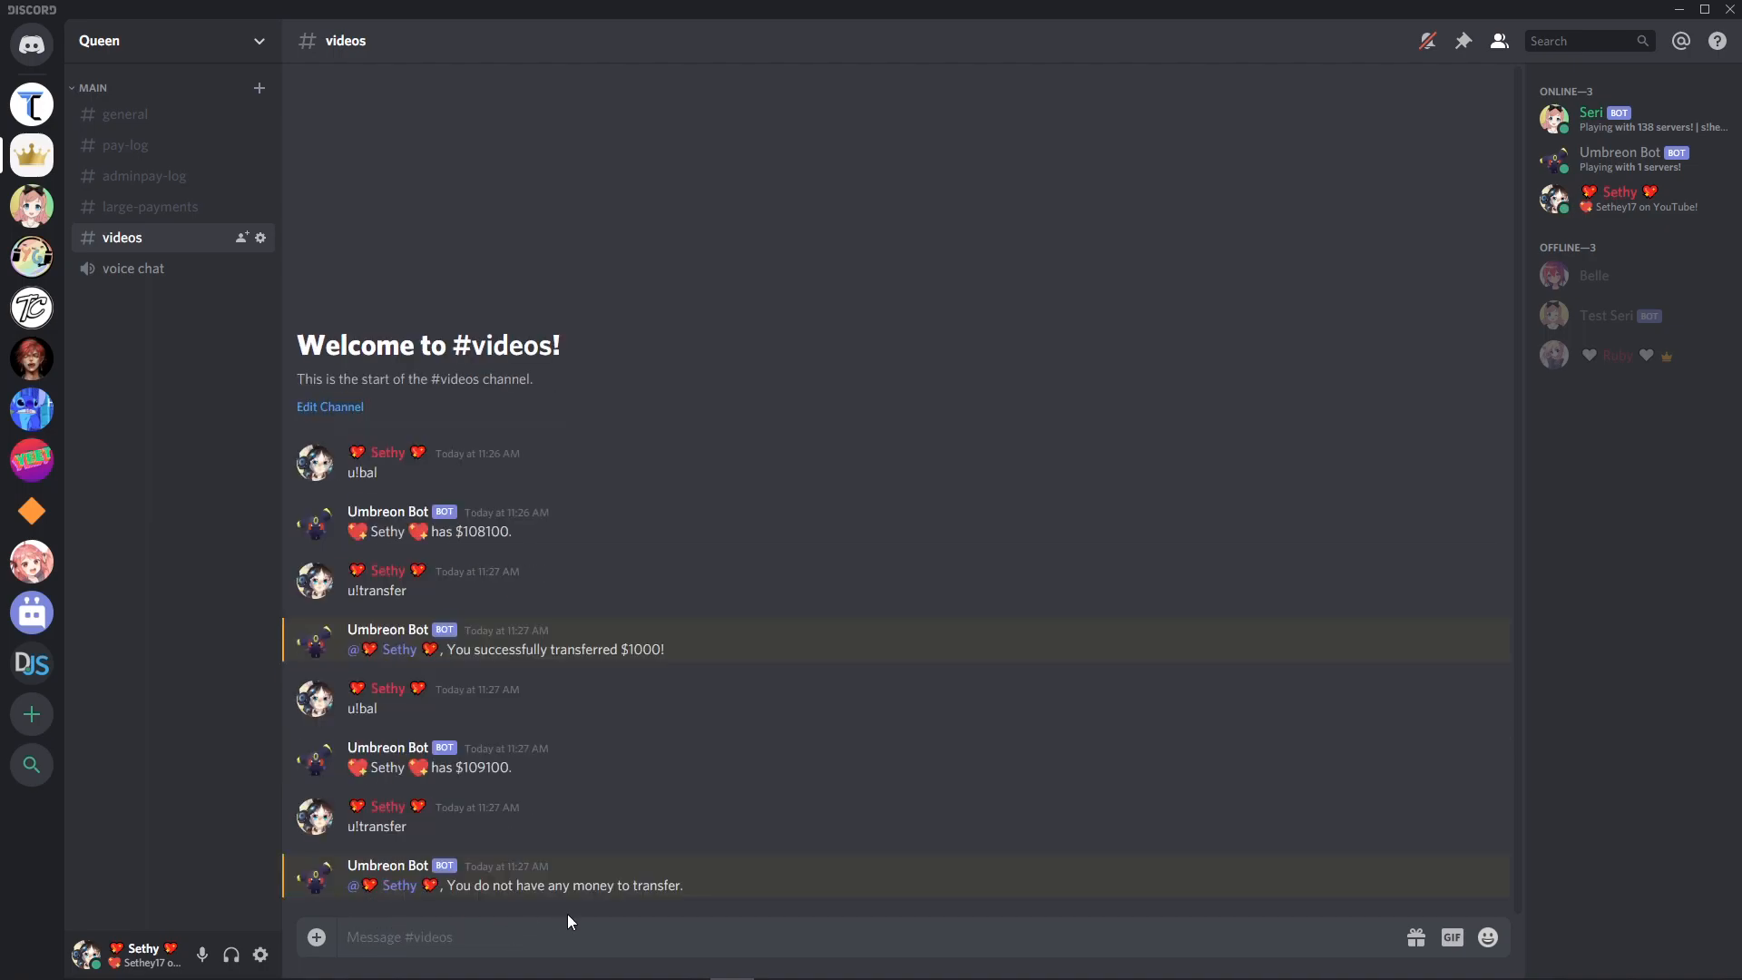
{"action": "mouse_move", "coordinate": [1310, 597]}
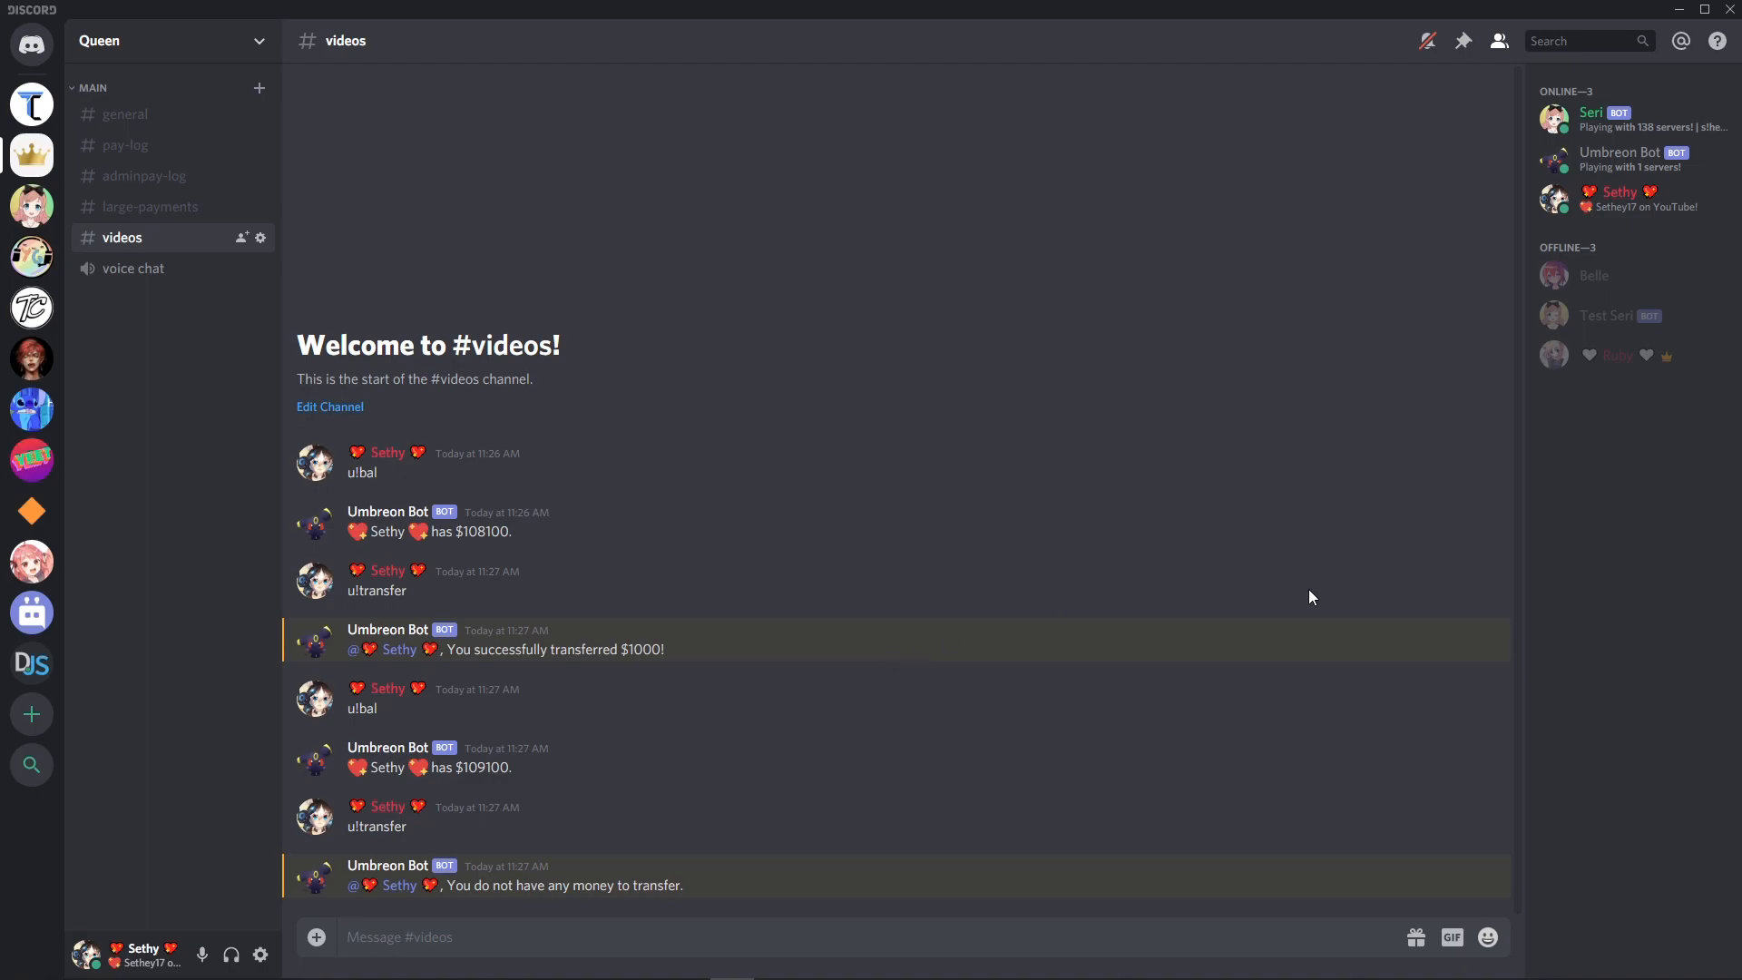
{"action": "mouse_move", "coordinate": [1000, 642]}
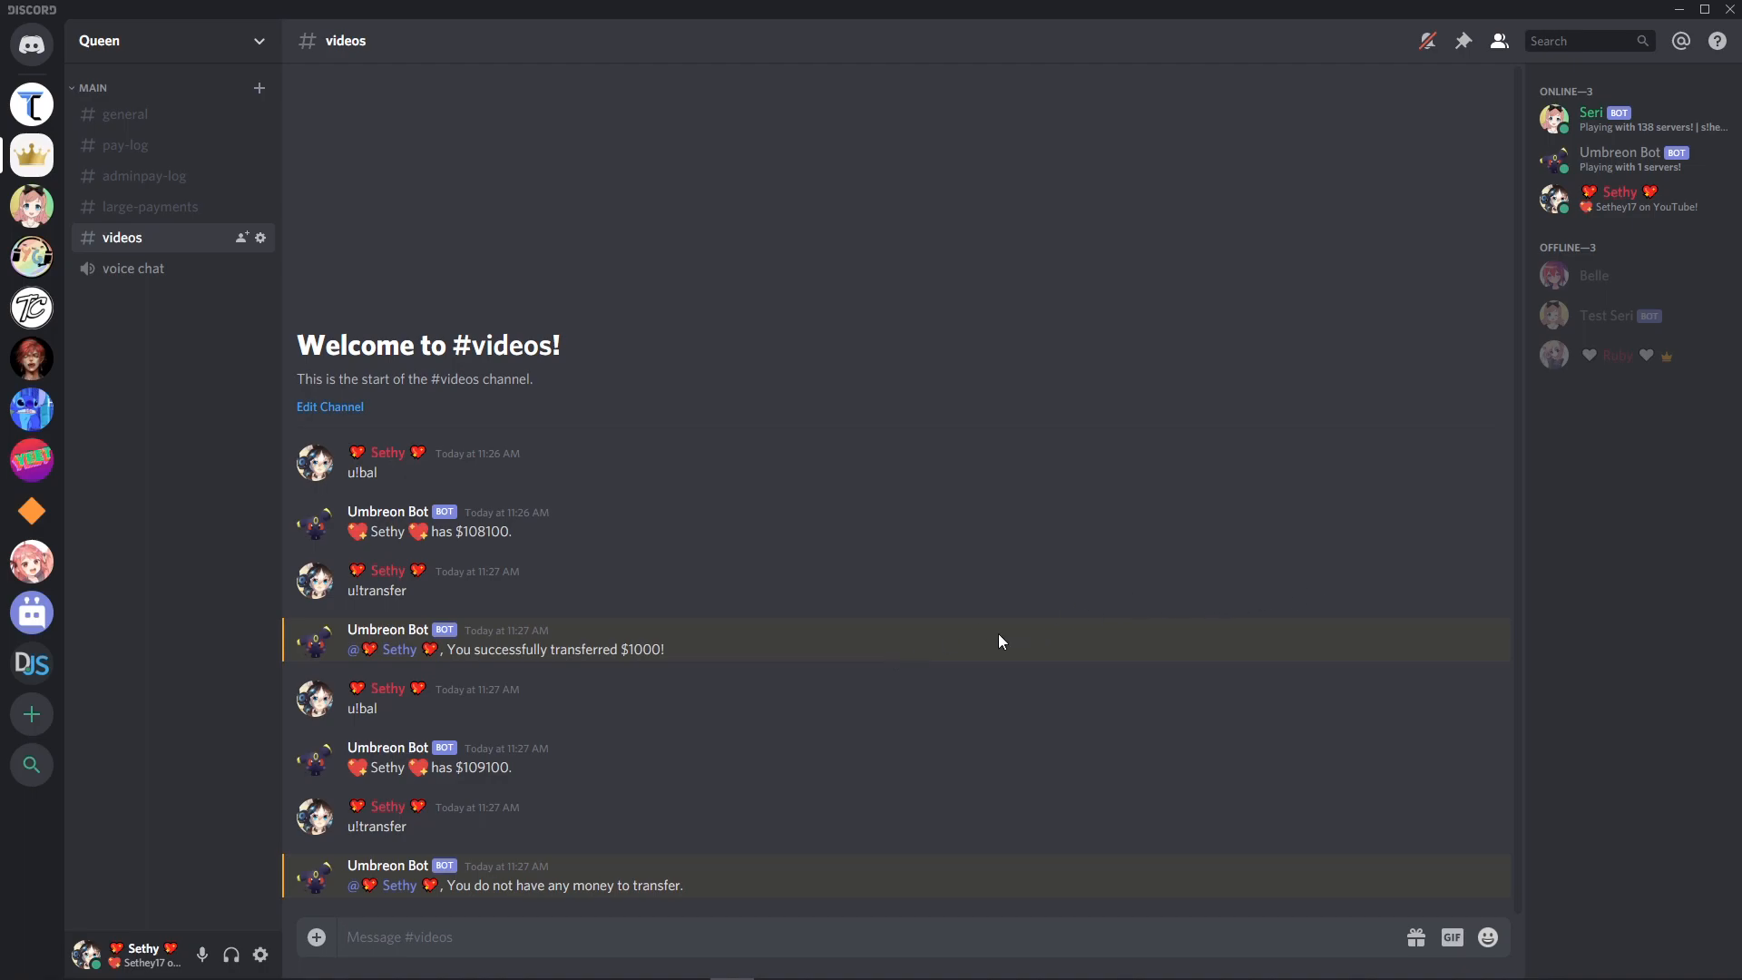
{"action": "mouse_move", "coordinate": [802, 677]}
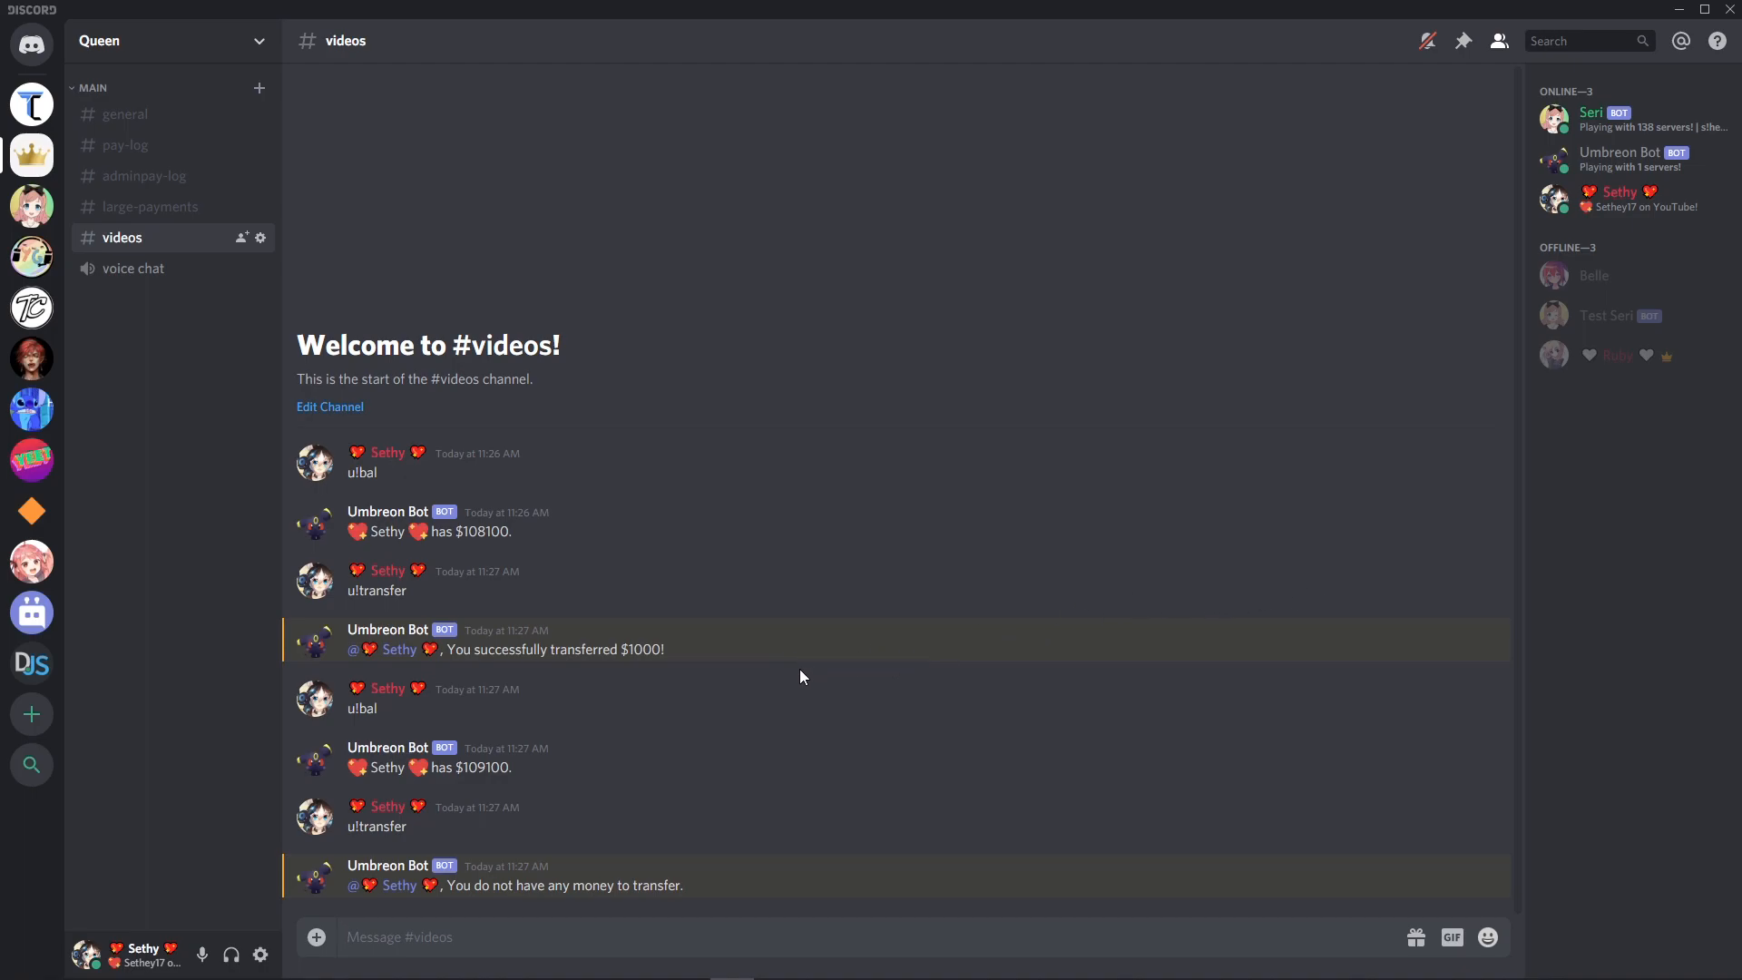